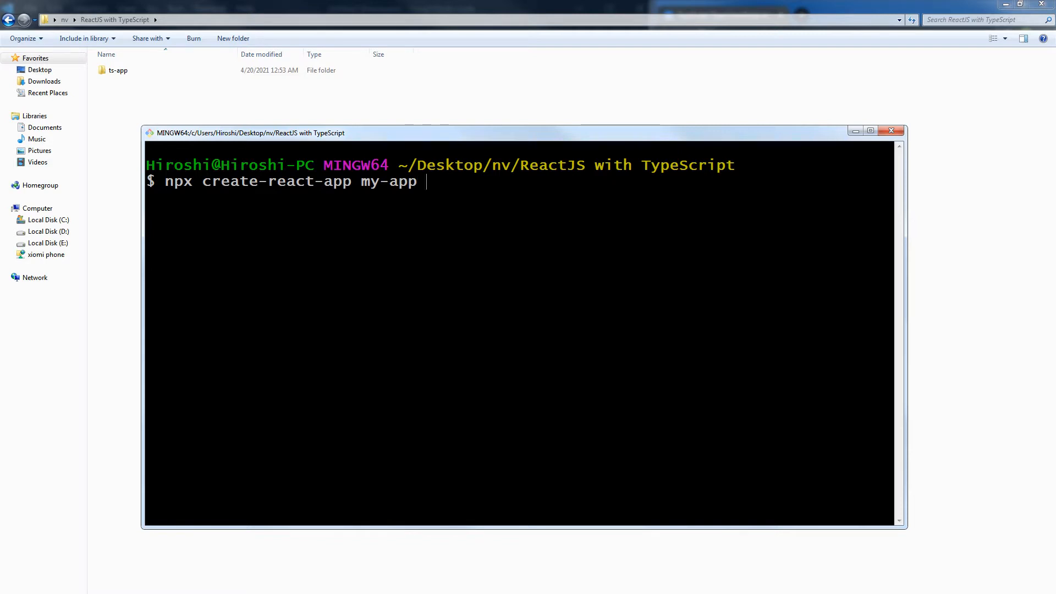
Step: Run npx create-react-app my-app --template typescript in Git Bash and let it finish
type("--template")
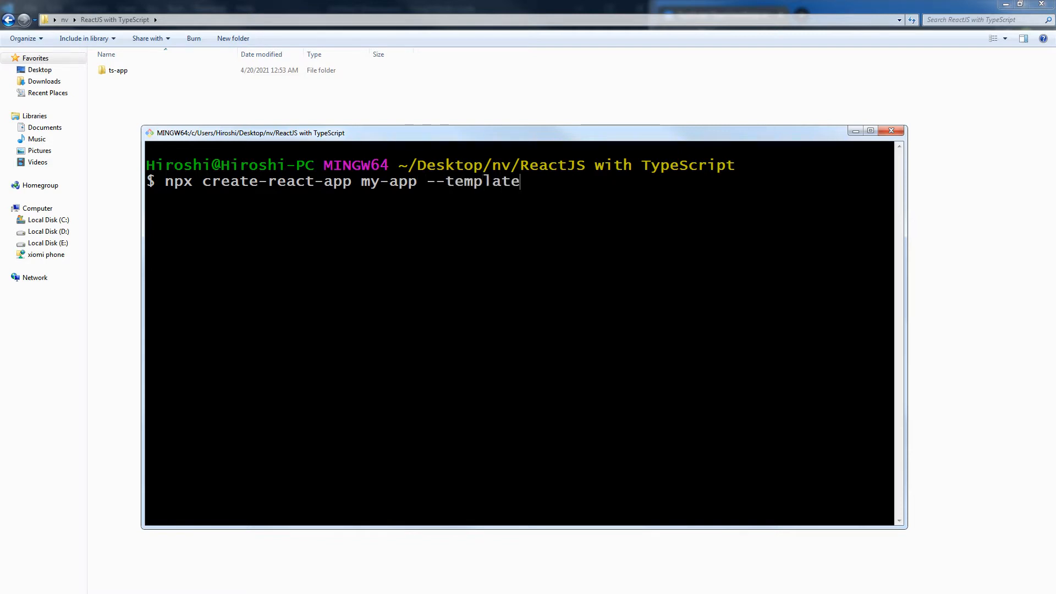
type("typescri")
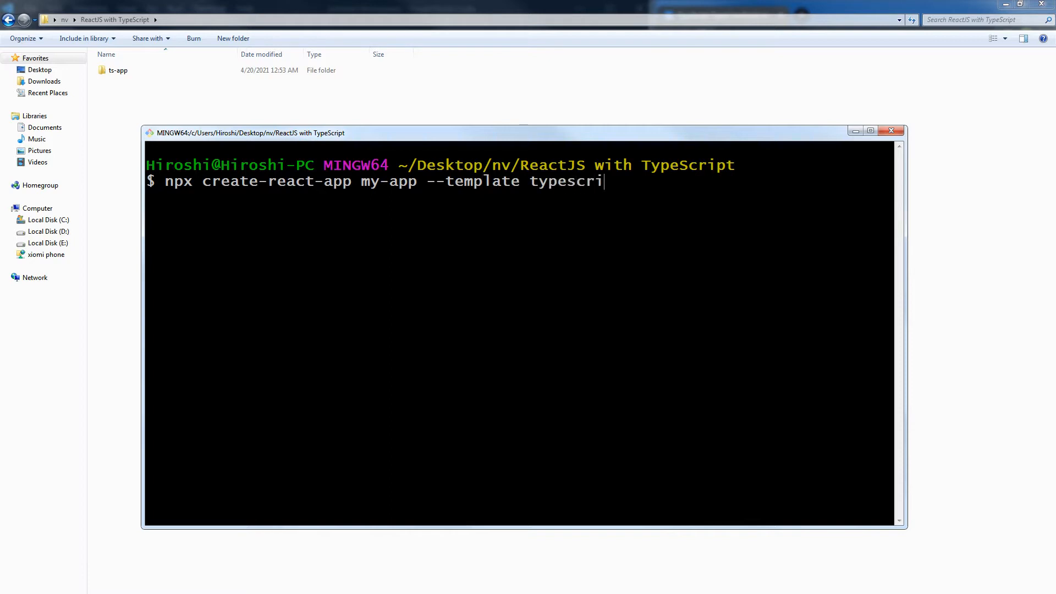
type("pt")
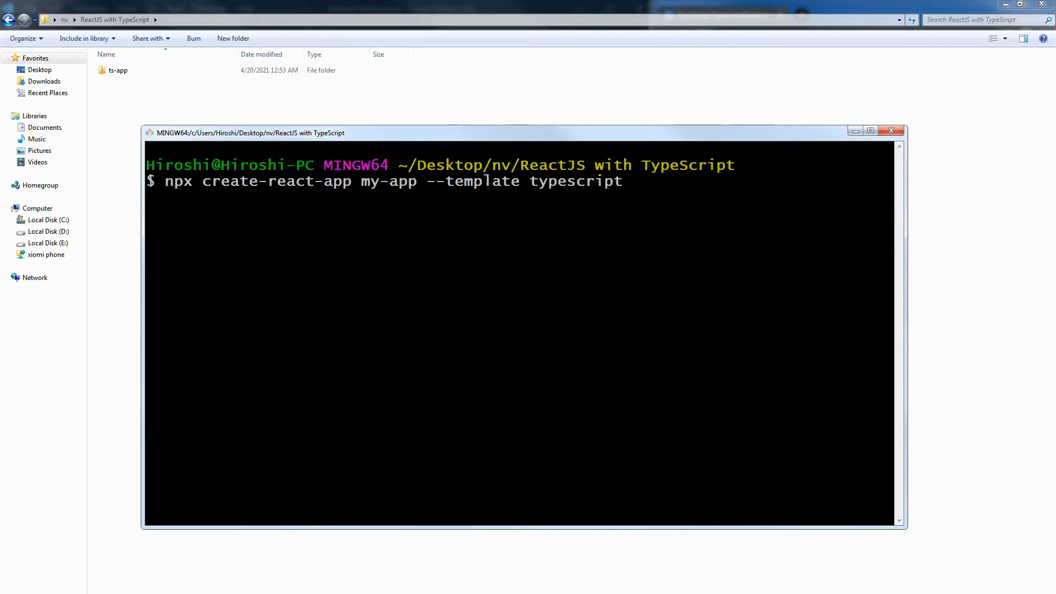
key("Return")
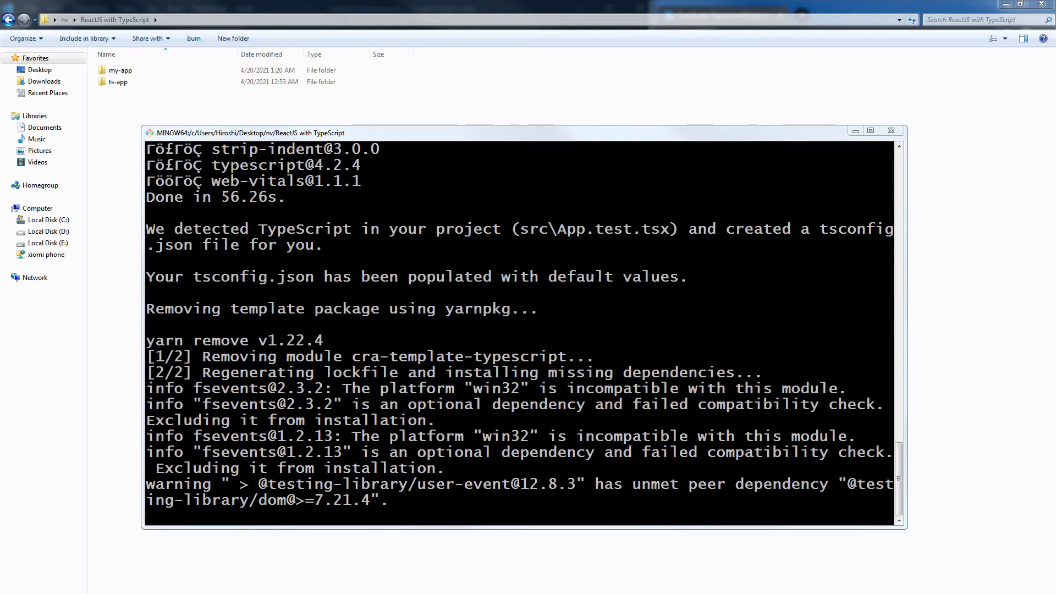
scroll("down", 3)
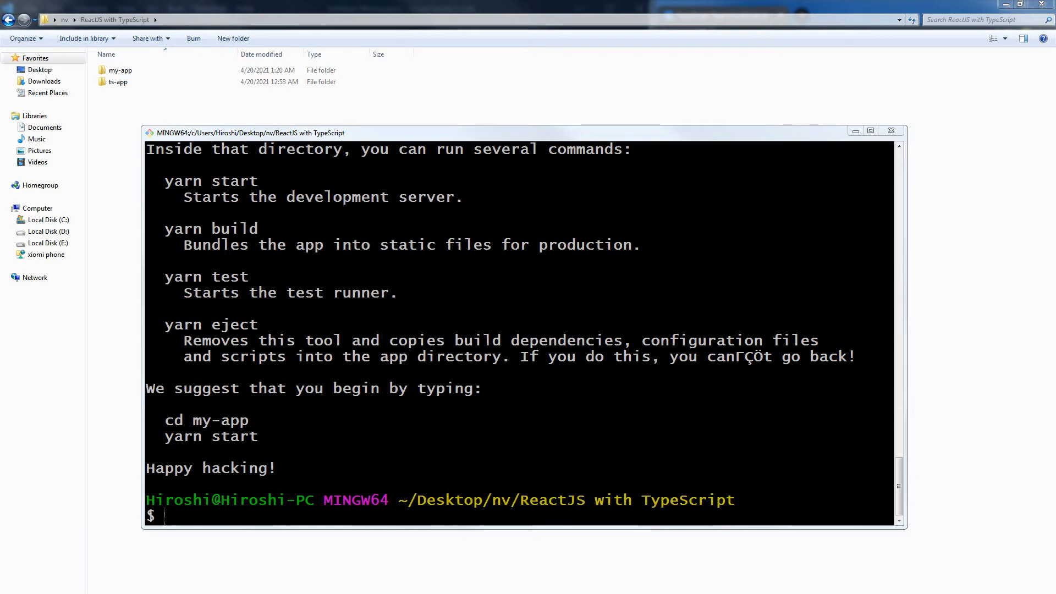
Step: Enter the my-app folder in Explorer and launch Git Bash there
left_click(890, 131)
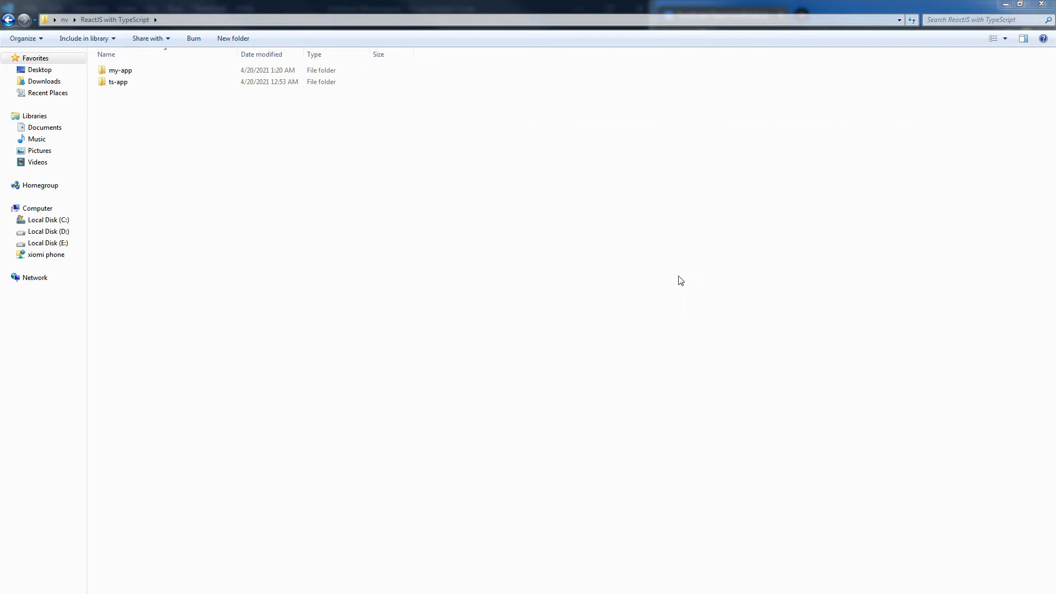
double_click(120, 71)
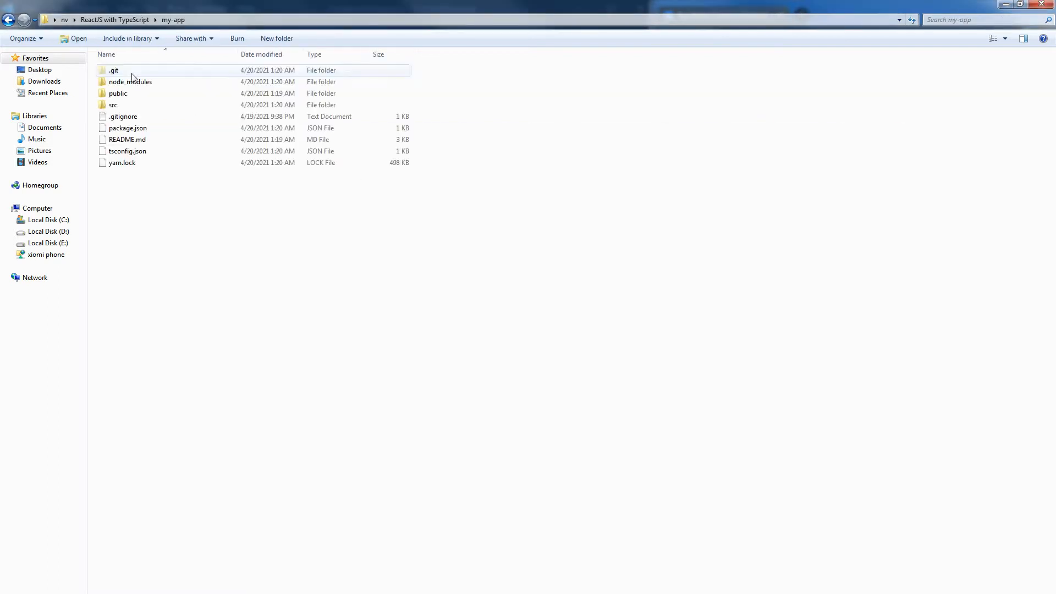
left_click(472, 20)
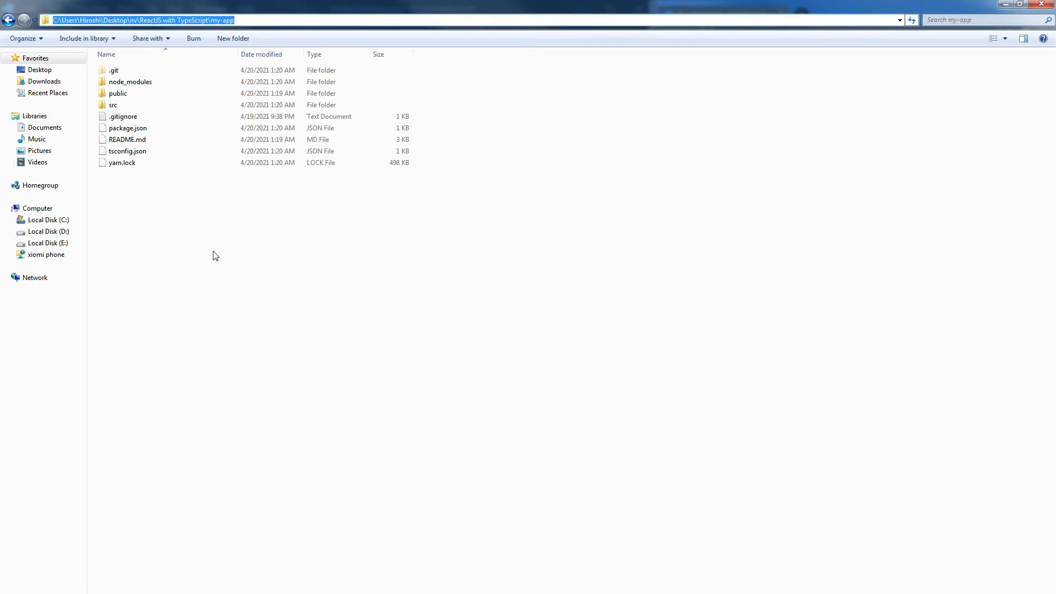
right_click(216, 257)
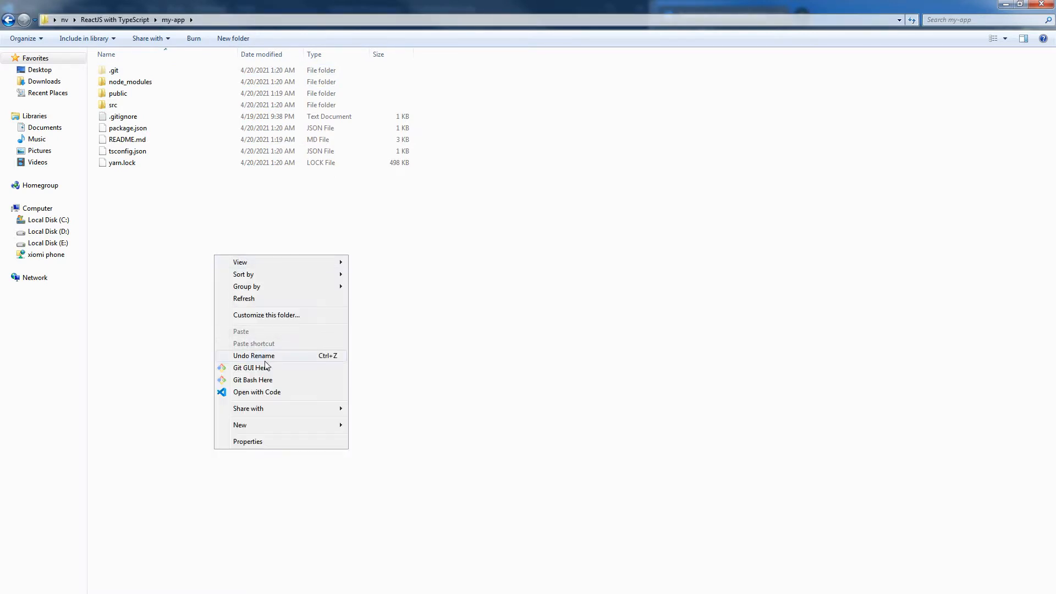
left_click(253, 380)
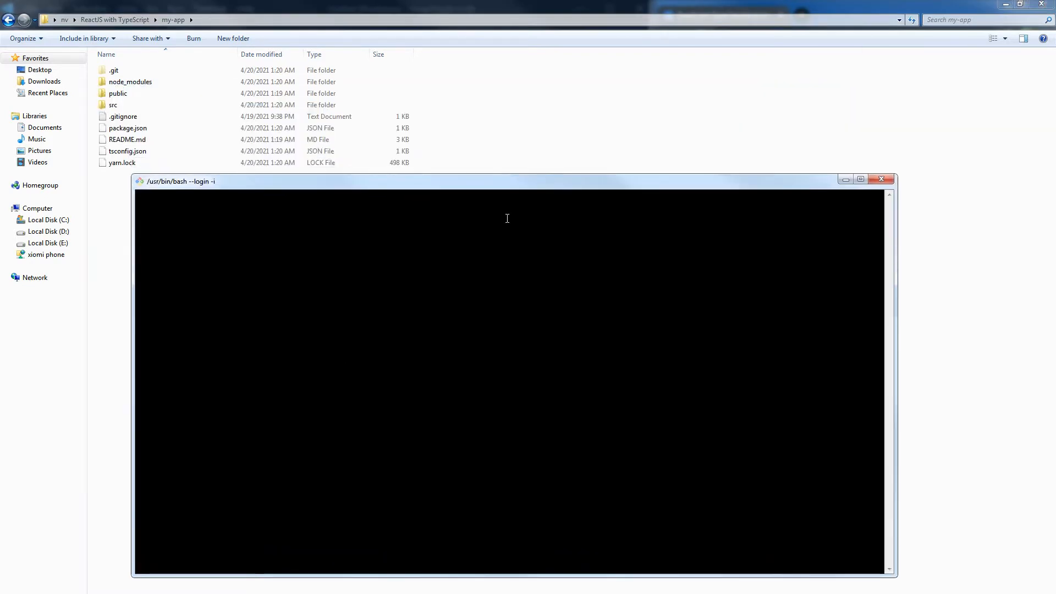
Step: Start the development server with yarn start
type("yarn")
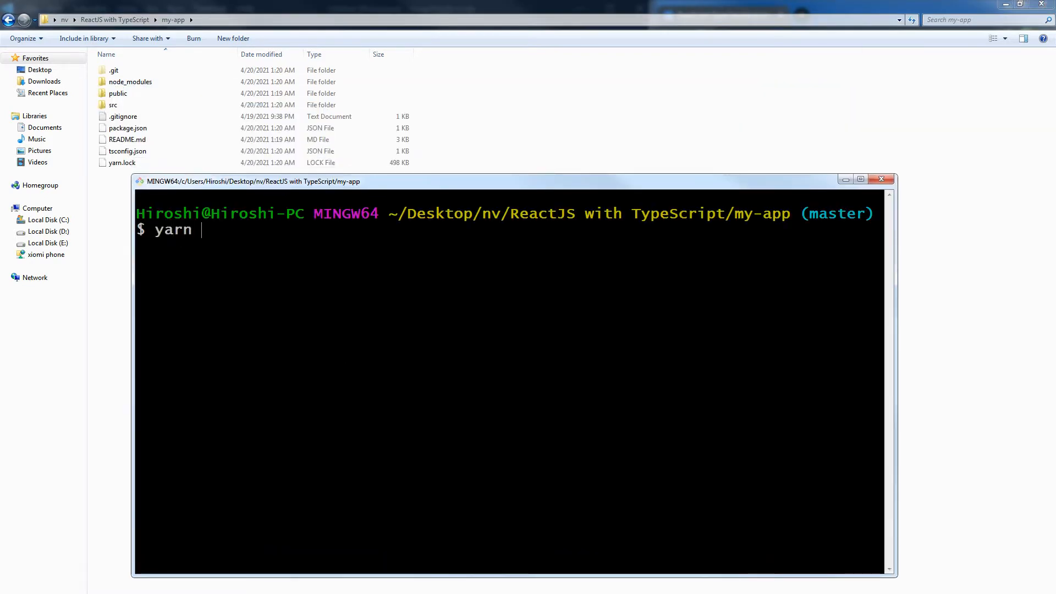
type("start")
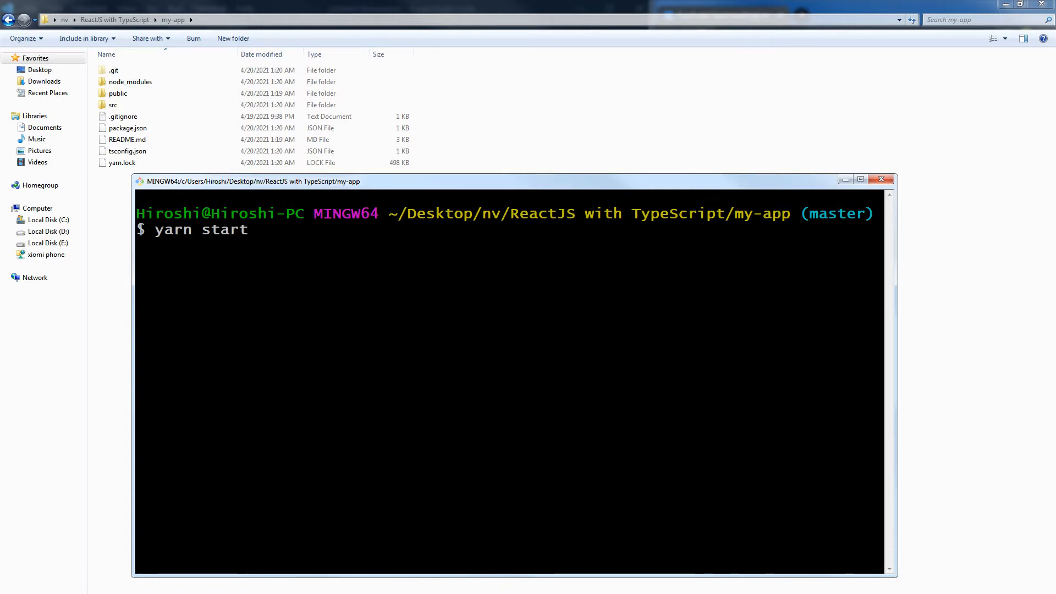
key("Return")
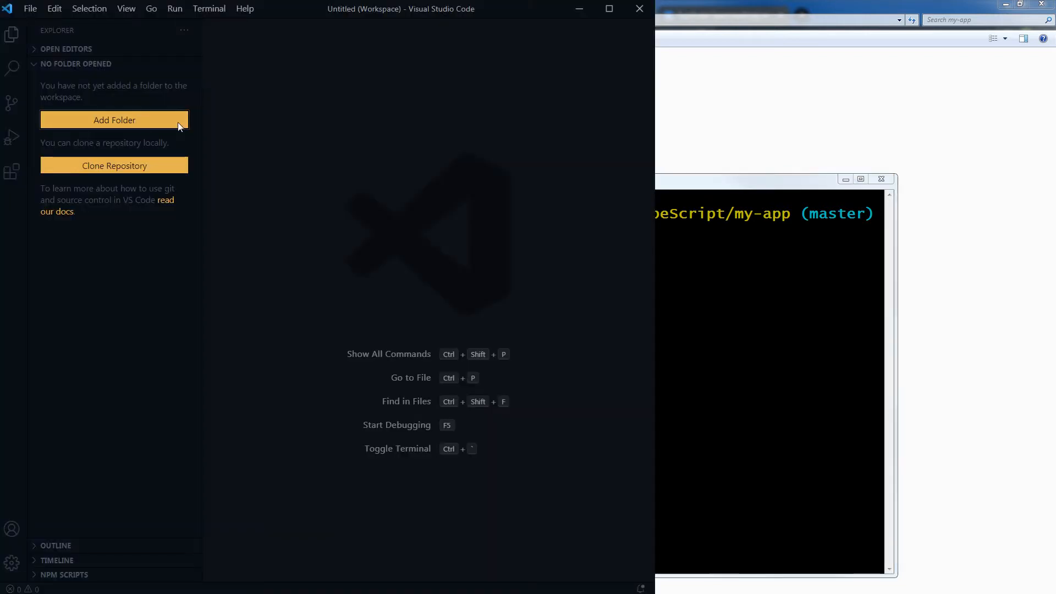
Step: Add the my-app folder to the VS Code workspace and expand src
left_click(113, 120)
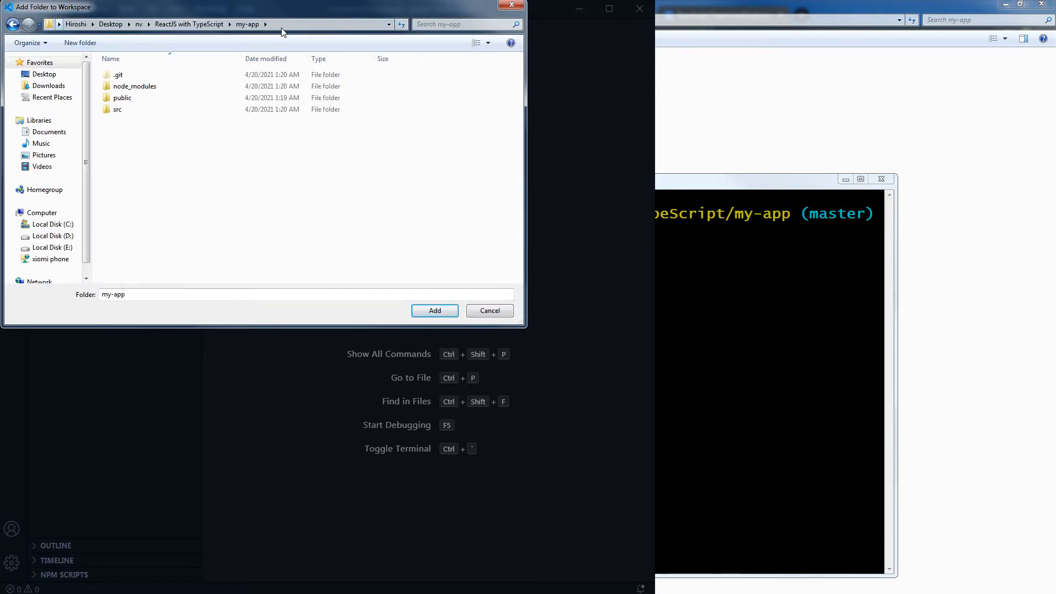
left_click(488, 311)
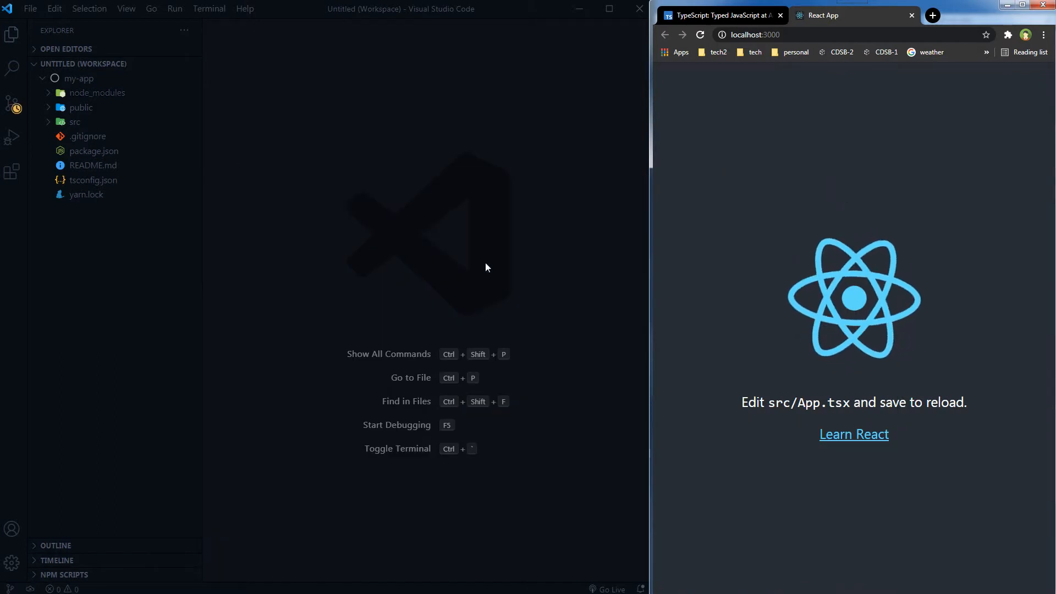
left_click(74, 122)
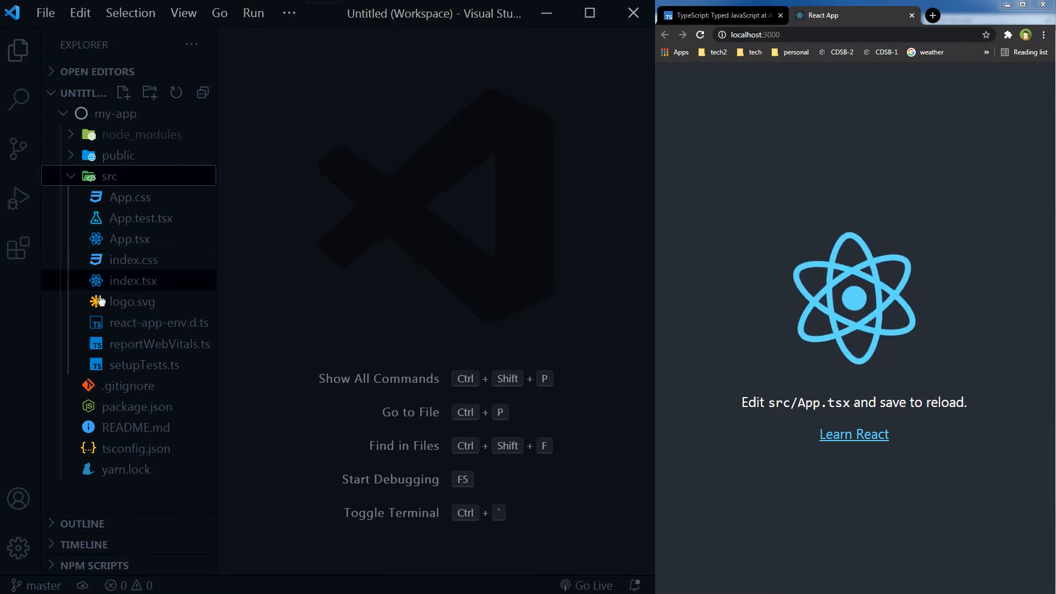
mouse_move(139, 453)
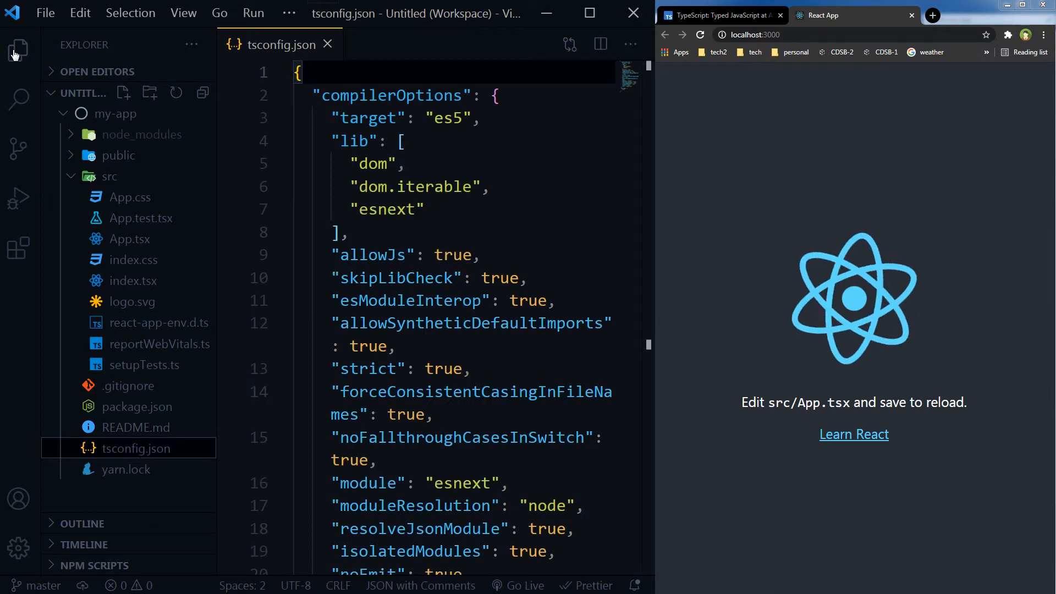
left_click(16, 50)
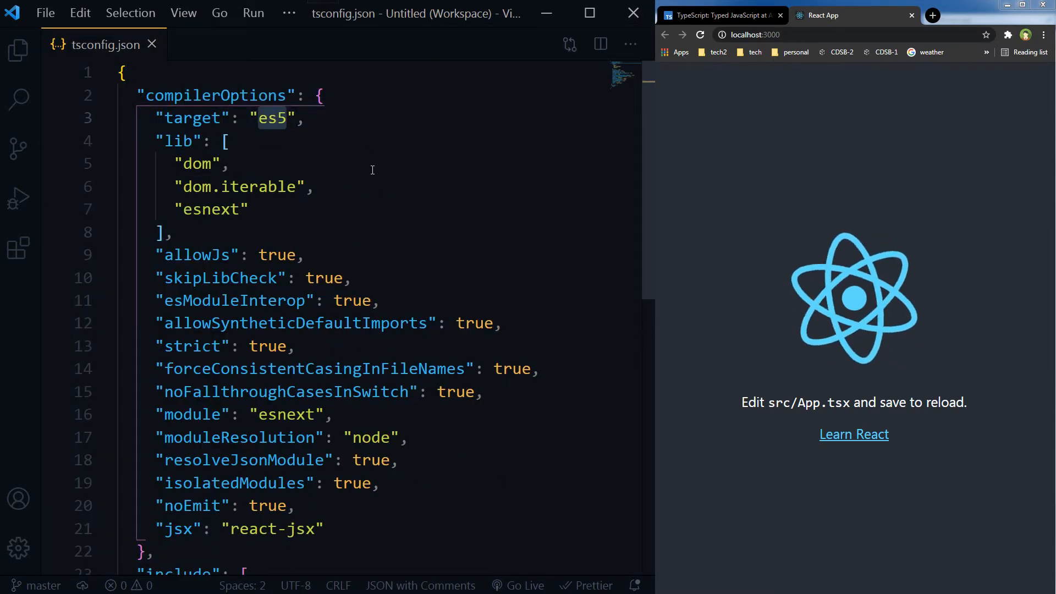
left_click(305, 346)
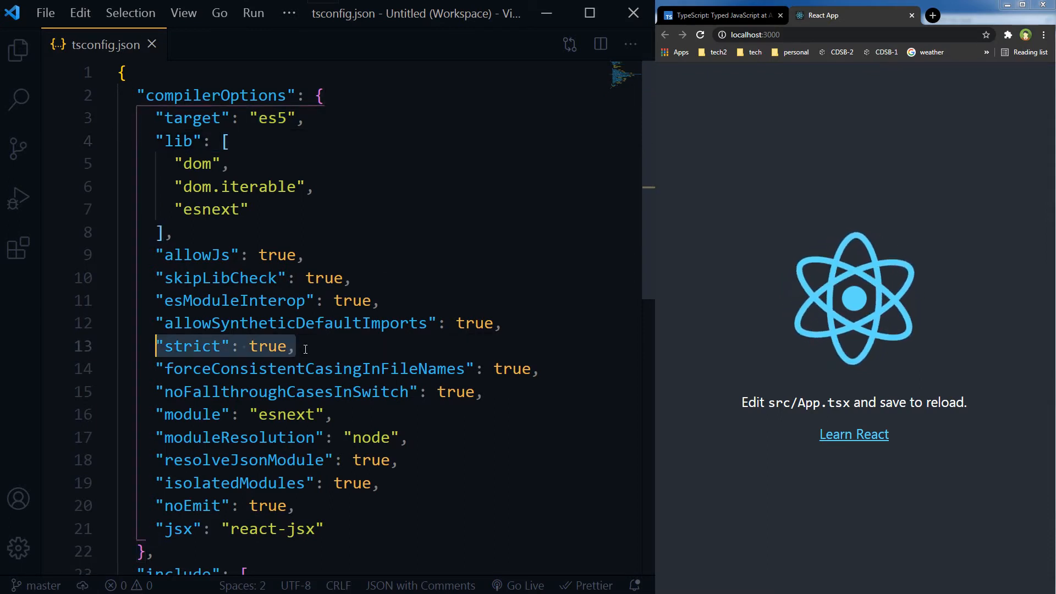
left_click(304, 346)
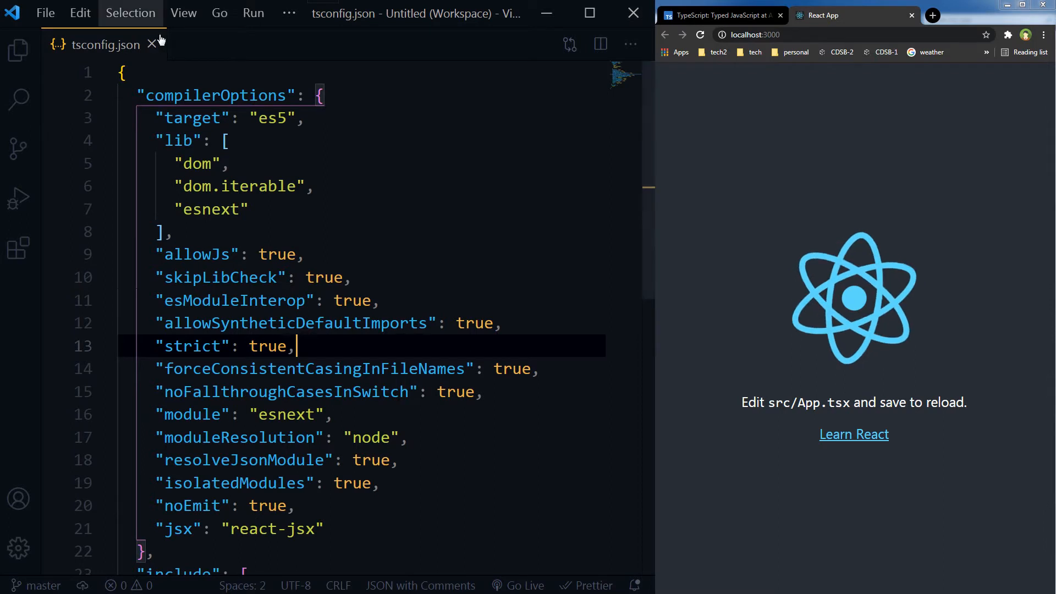
left_click(19, 51)
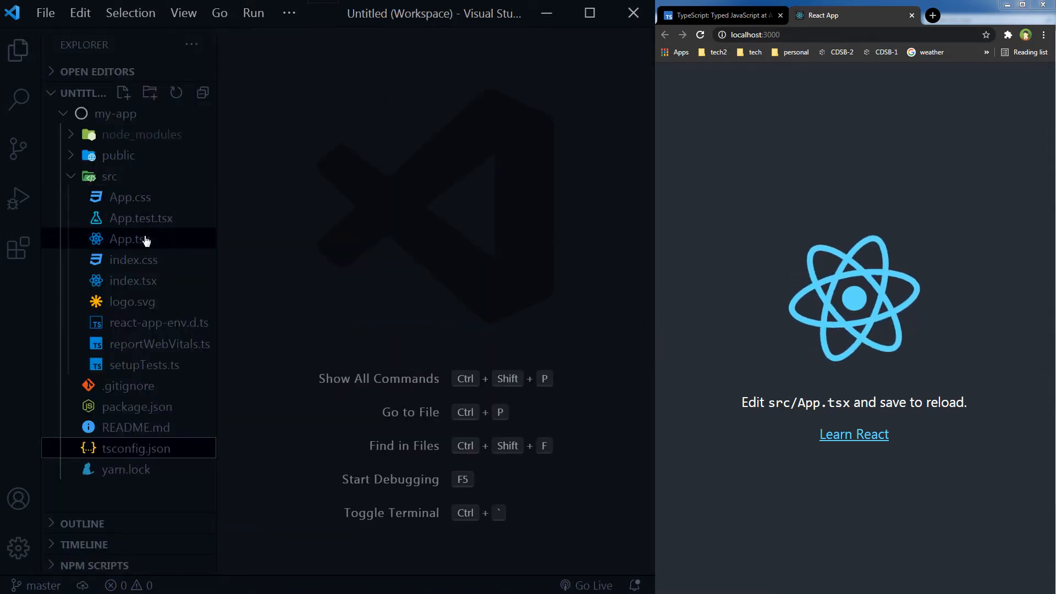
Step: Reduce App.tsx to a div containing WebStylePress, without the logo import and header, and save
left_click(124, 239)
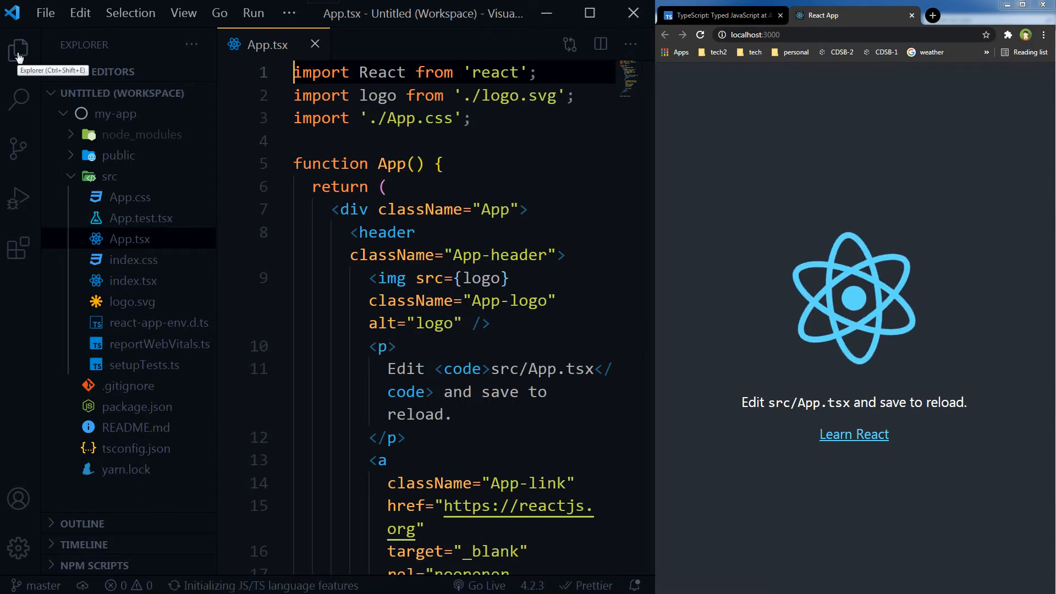
left_click(18, 51)
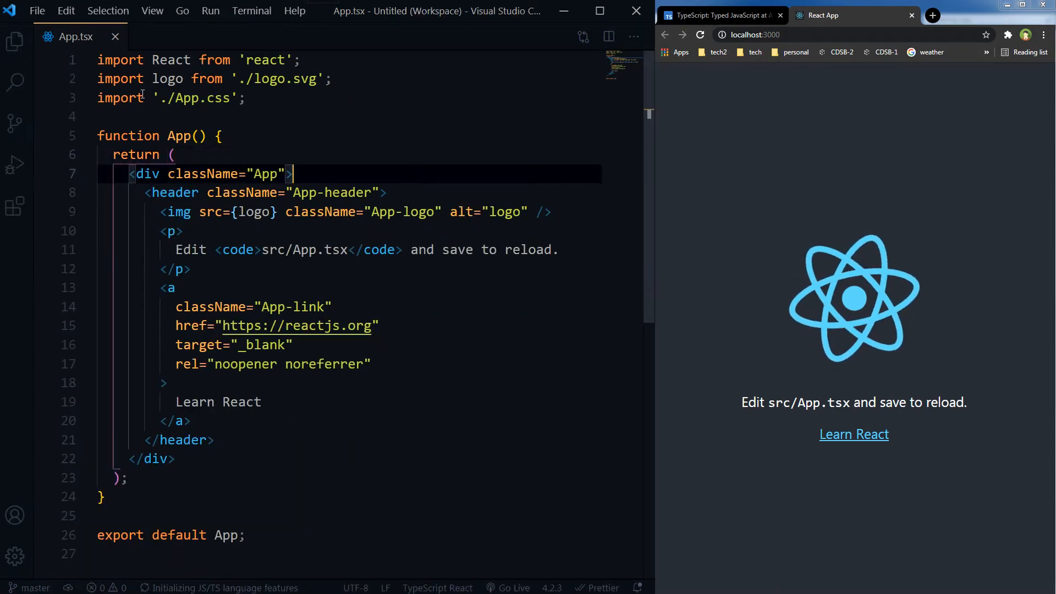
mouse_move(73, 37)
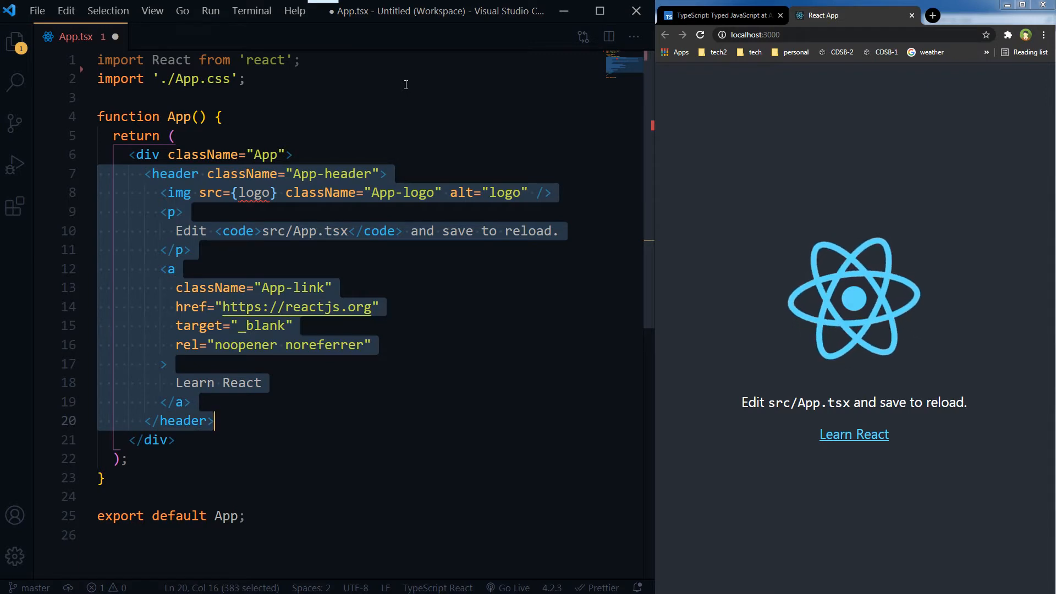
key("Delete")
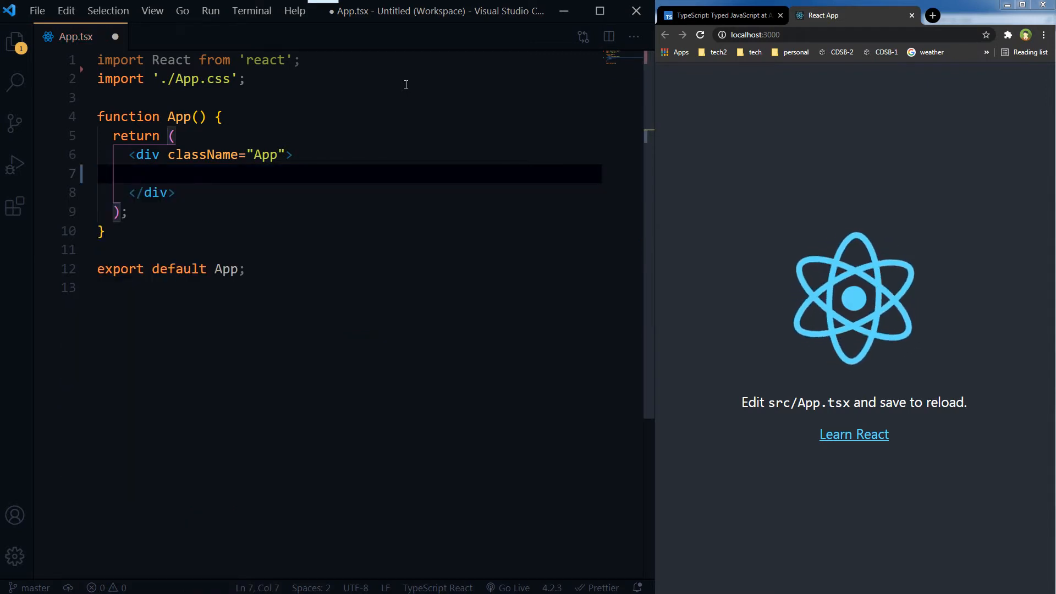
type("WebStyl")
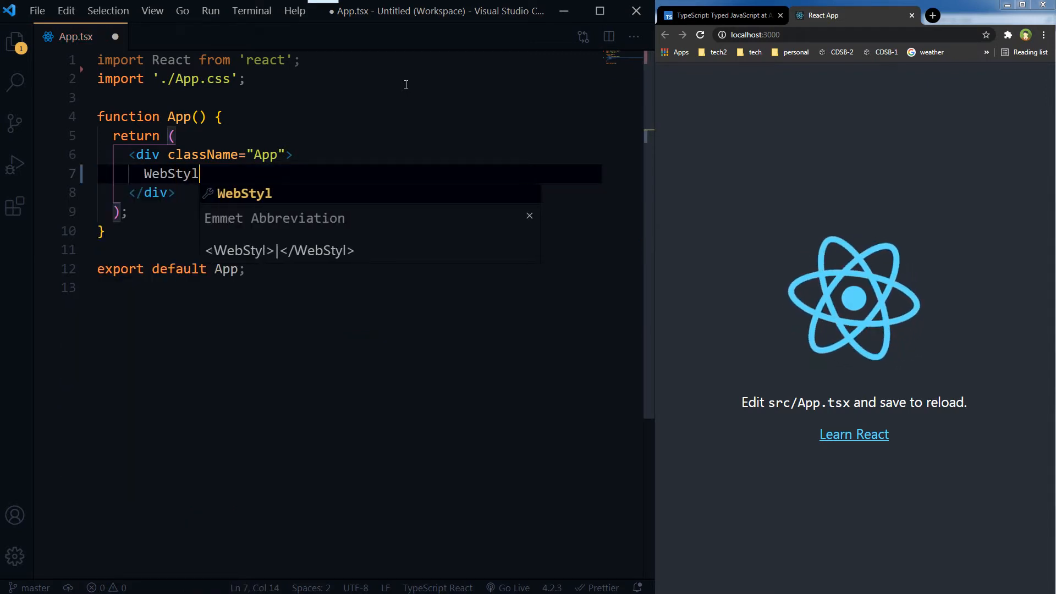
type("ePress")
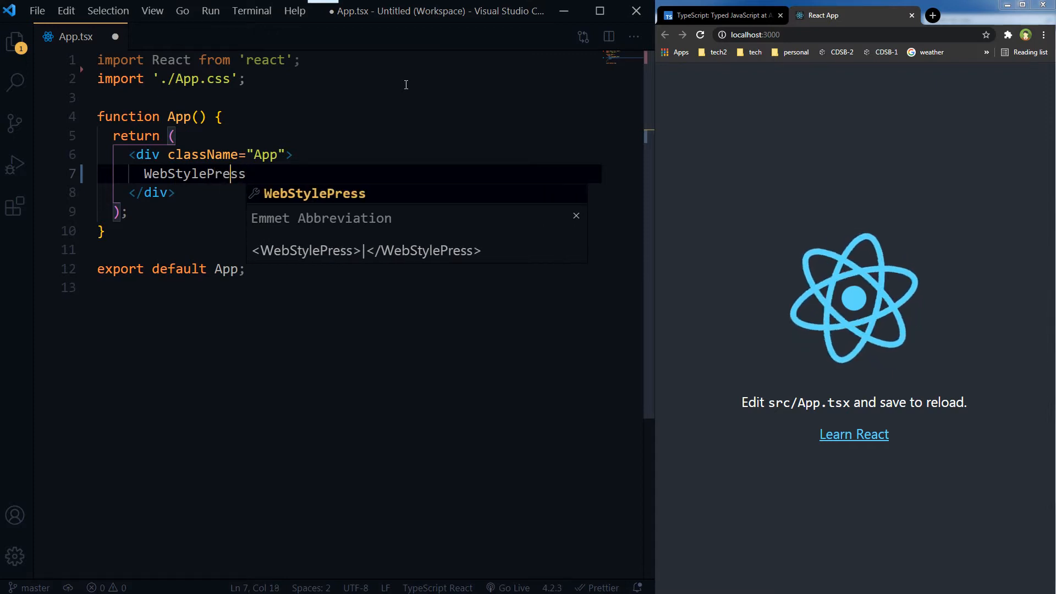
key("Escape")
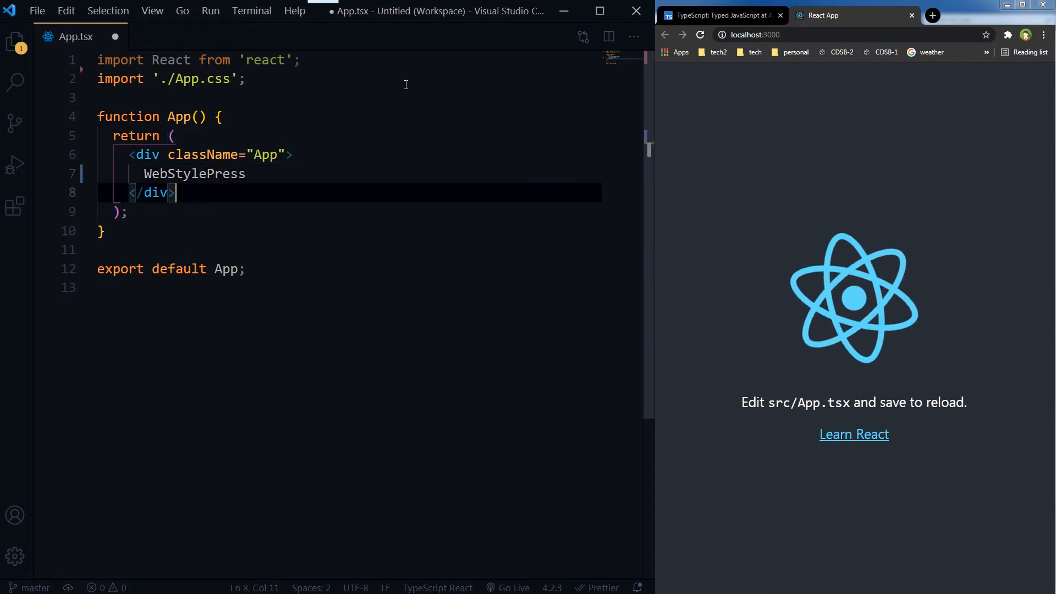
key("ctrl+s")
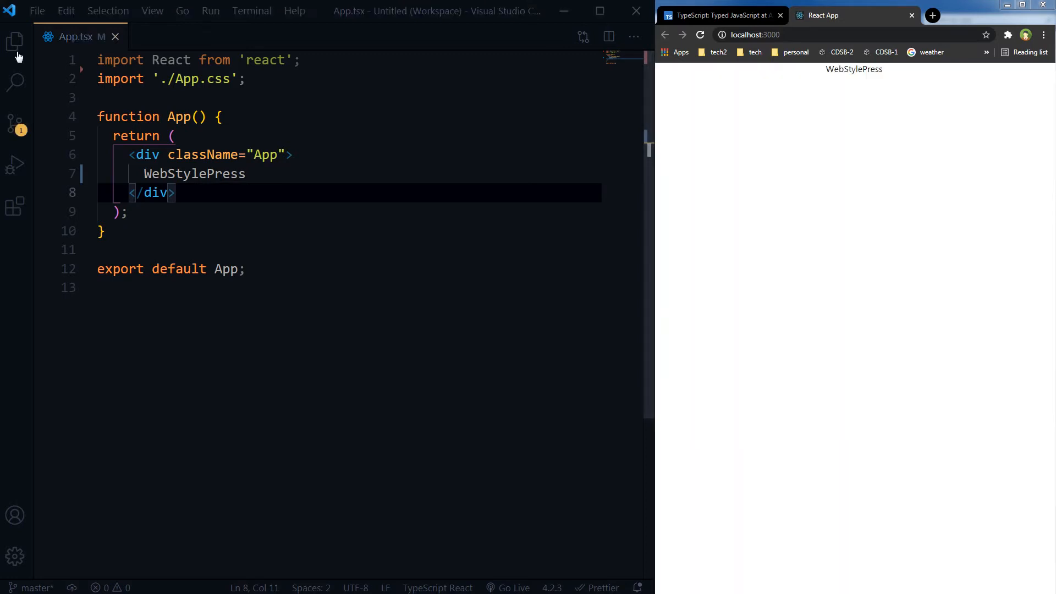
Step: Create a components folder in src and add a button.jsx file inside it
left_click(14, 42)
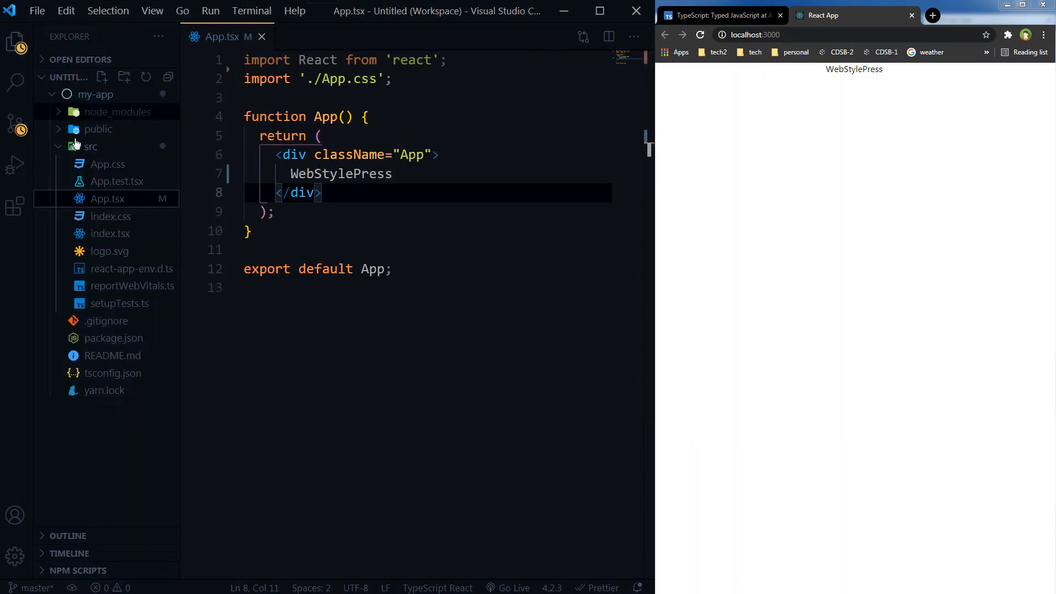
right_click(90, 146)
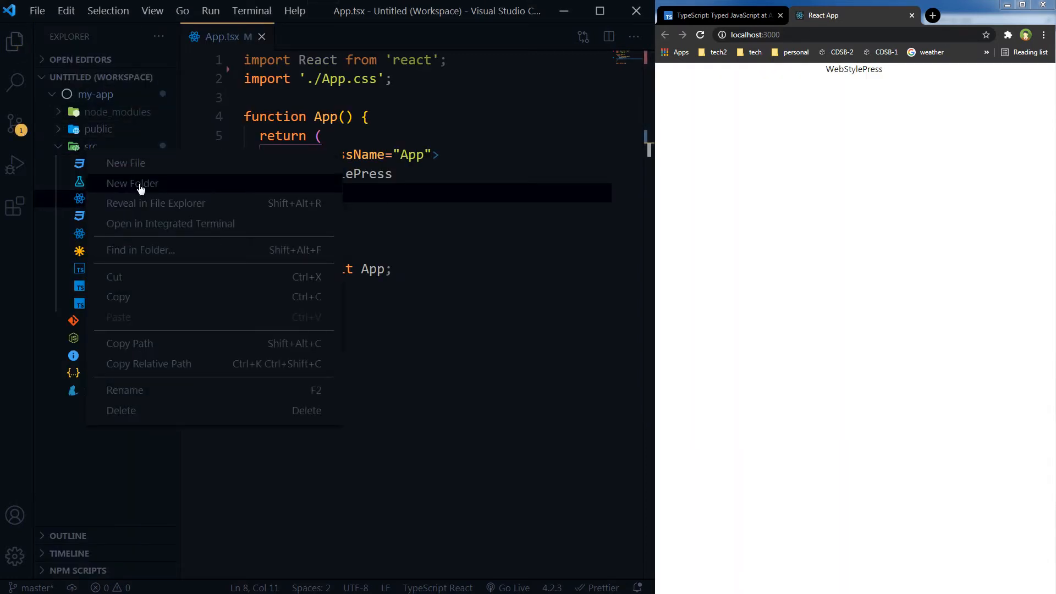
left_click(133, 183)
type("components")
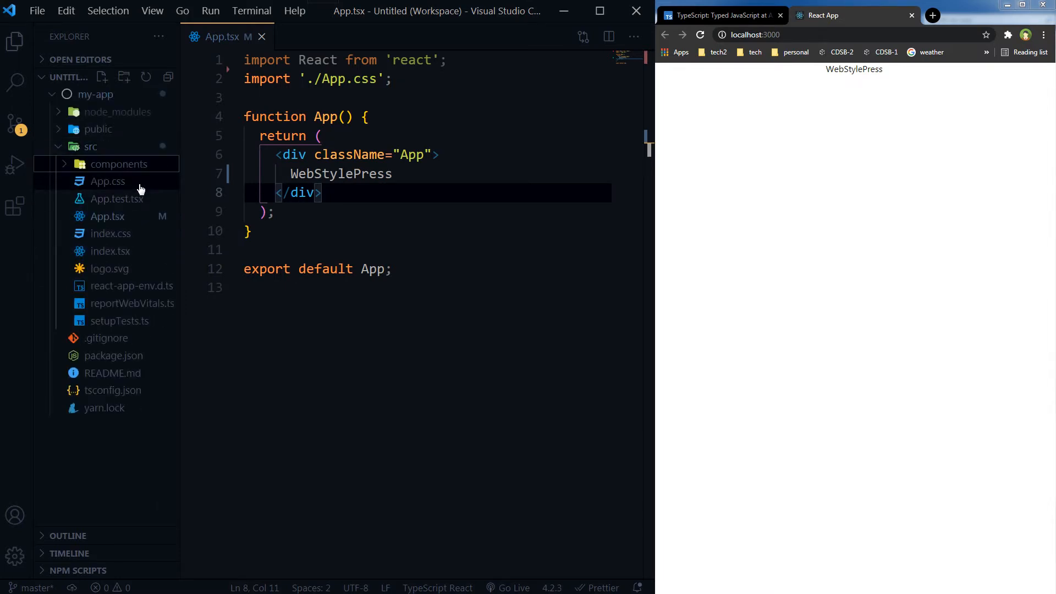
right_click(119, 164)
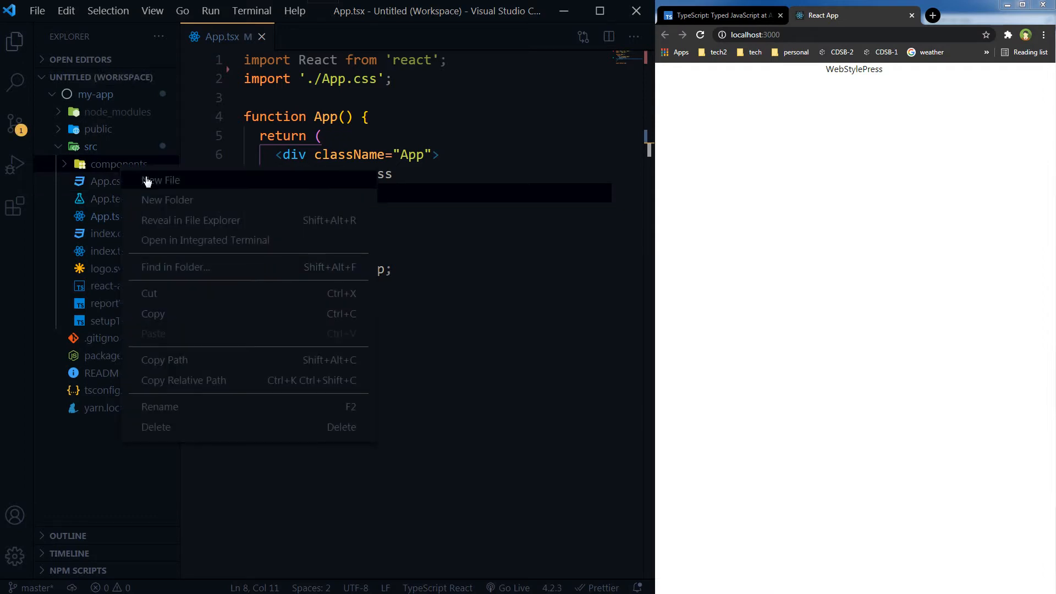
left_click(161, 179)
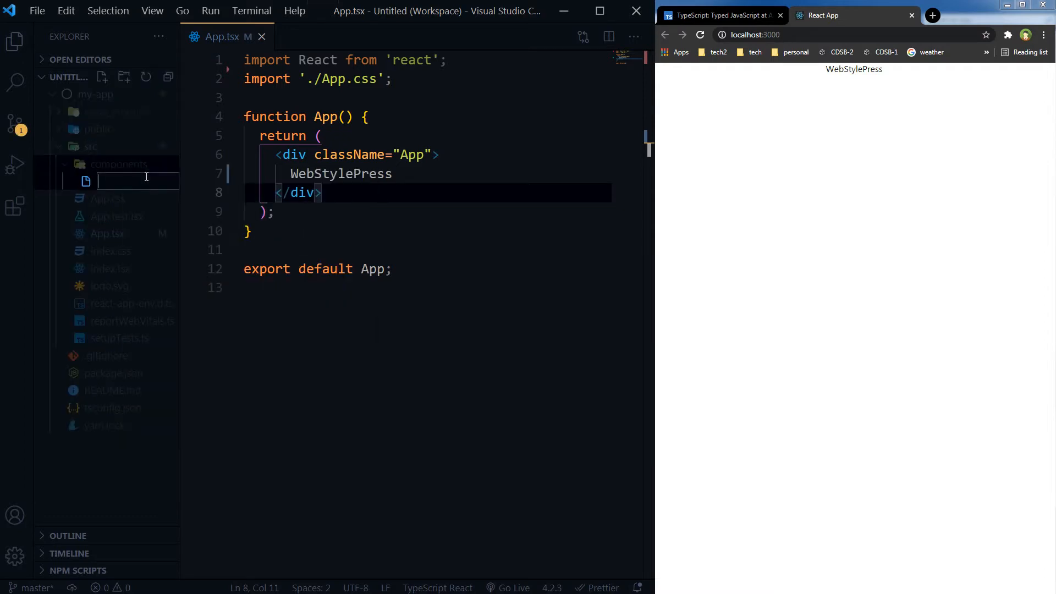
type("b")
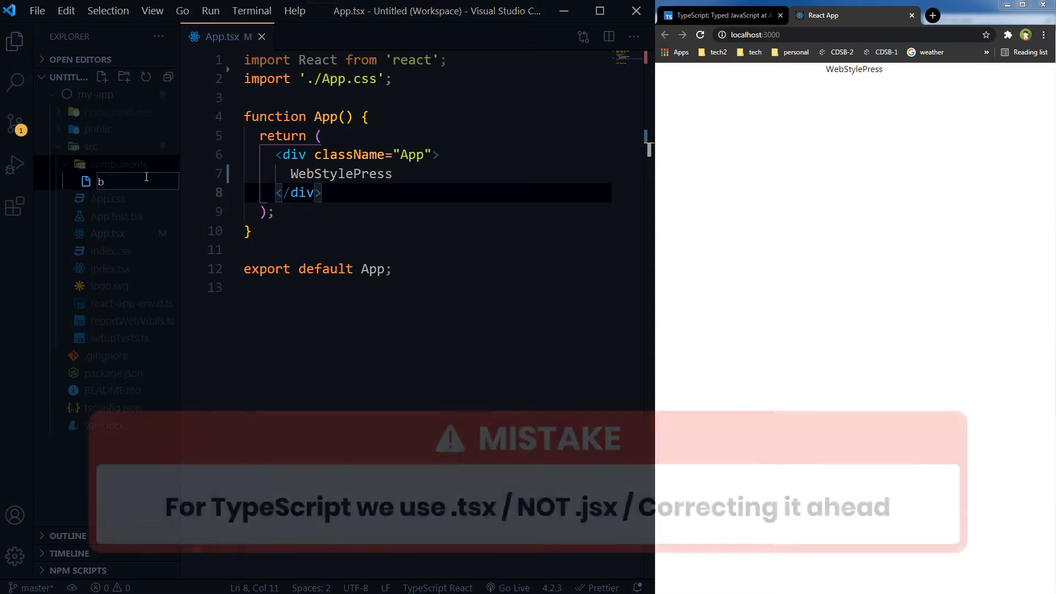
type("utton.")
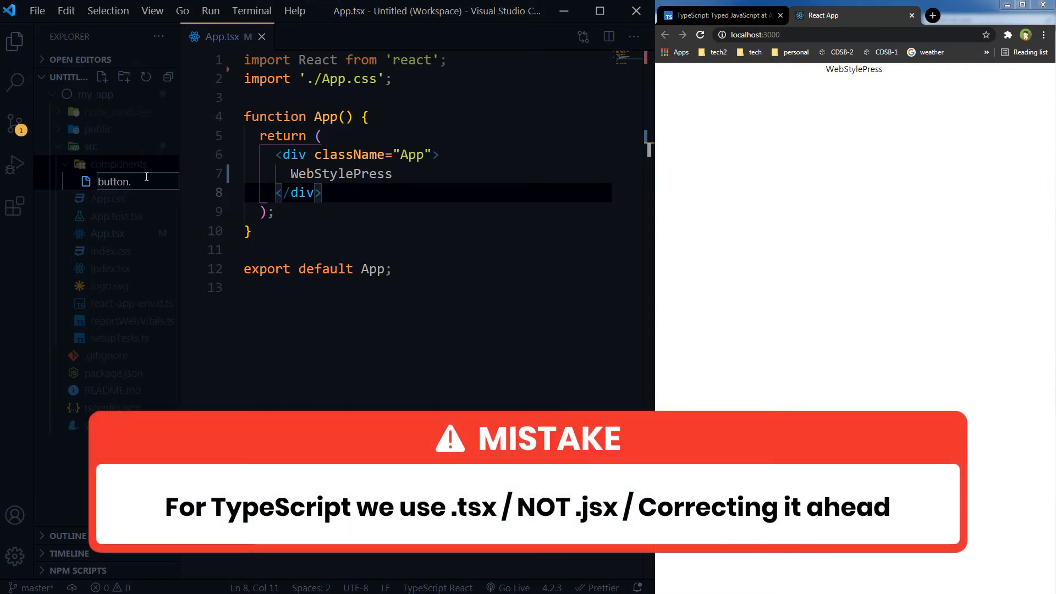
key("Enter")
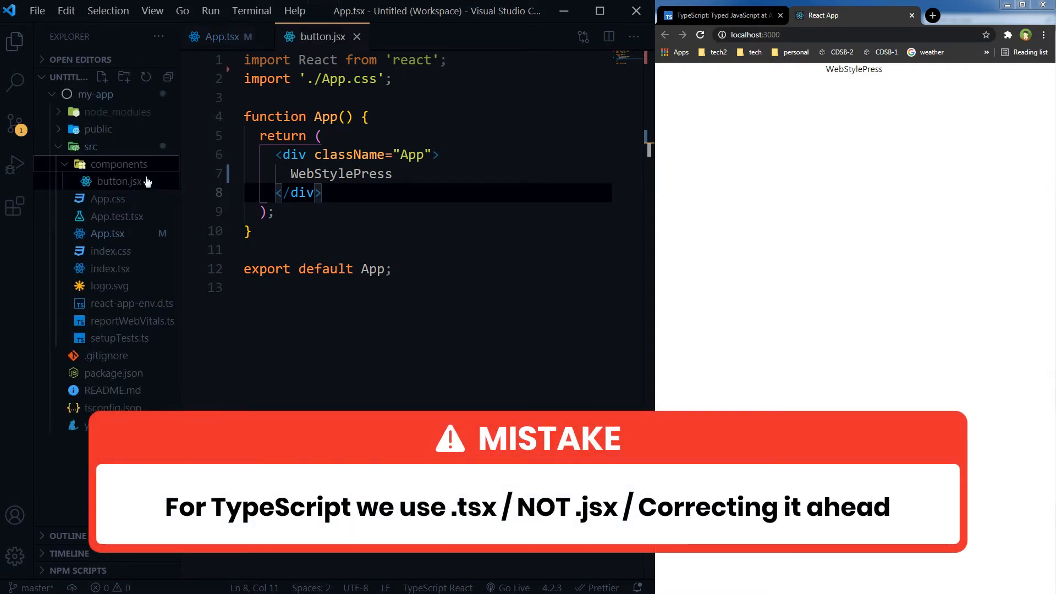
Step: Add a style.css file to the components folder
left_click(118, 181)
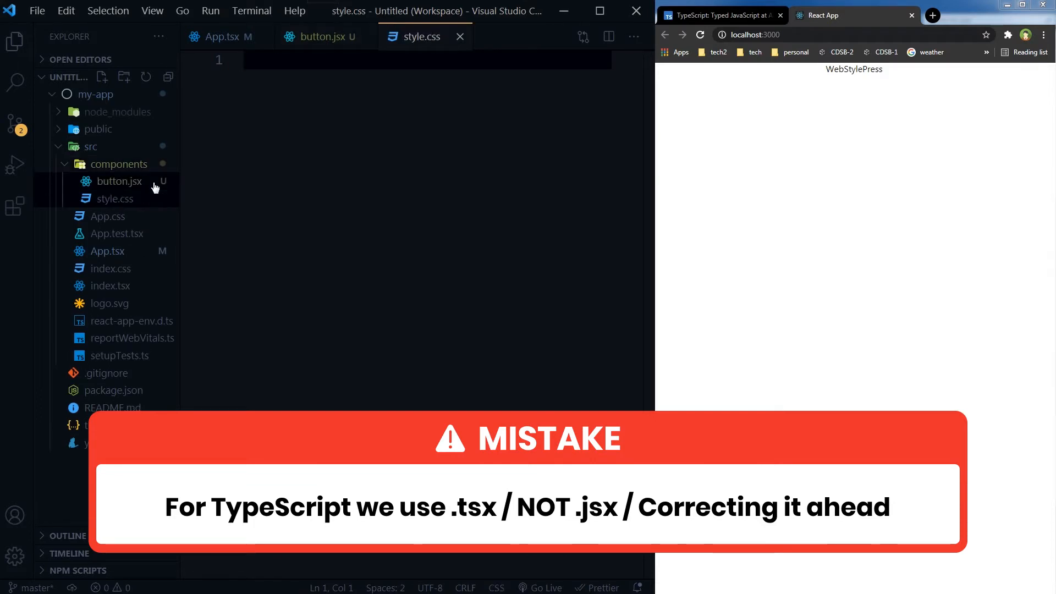
left_click(116, 198)
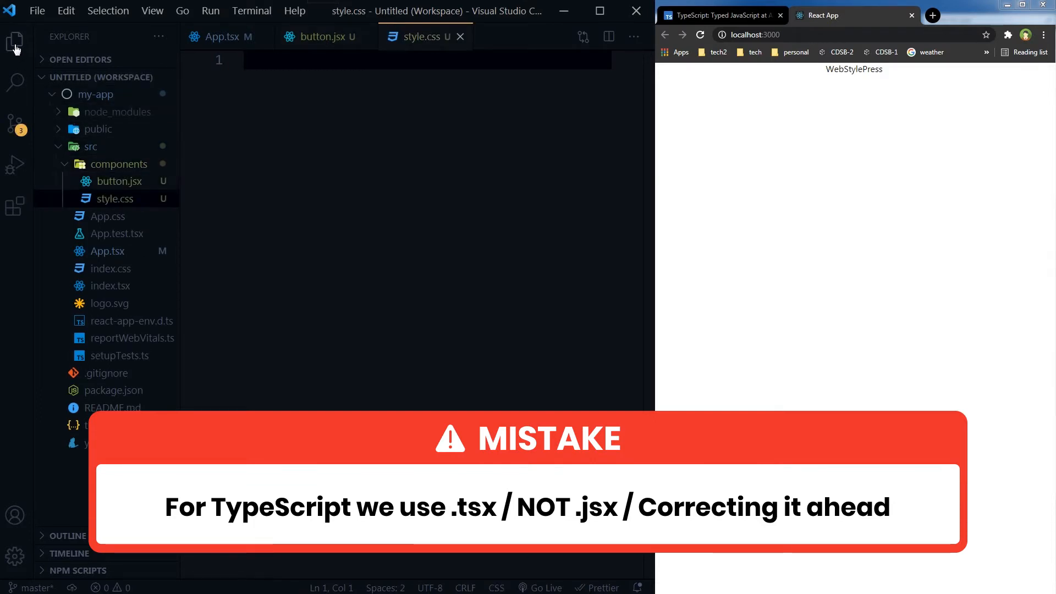
Step: Write a button rule with font-size 22px in style.css
type("button { font-size: 22px; }")
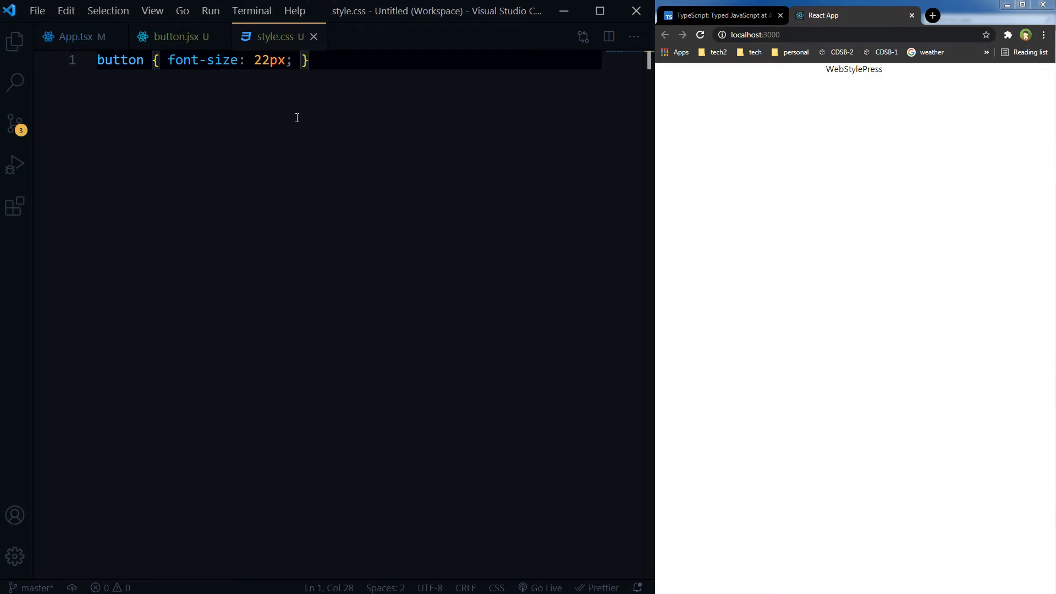
Step: Paste App.tsx code into button.jsx as a const Button arrow function with className button and export Button
left_click(74, 37)
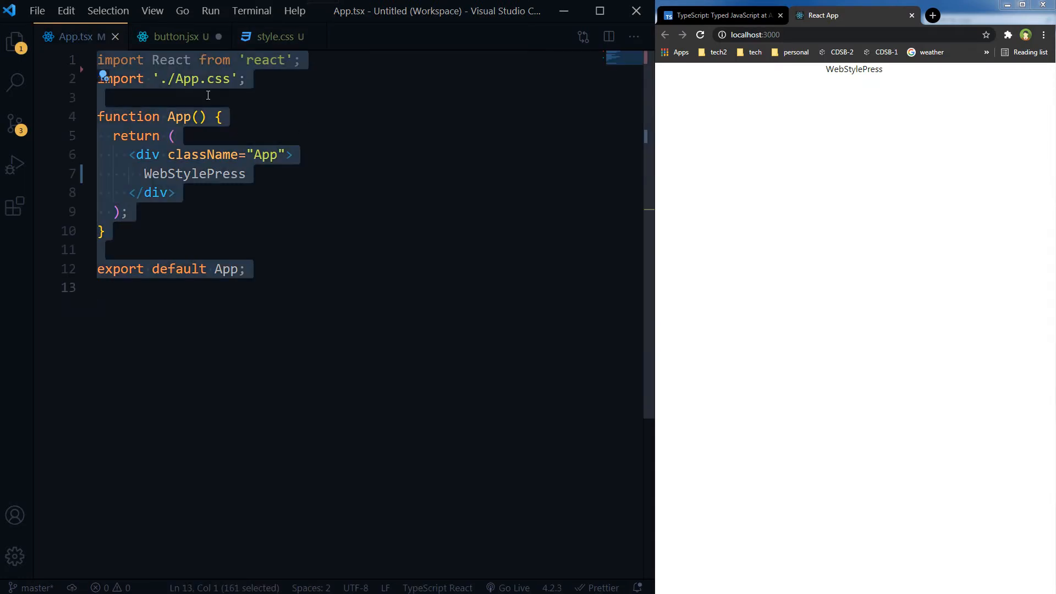
left_click(176, 36)
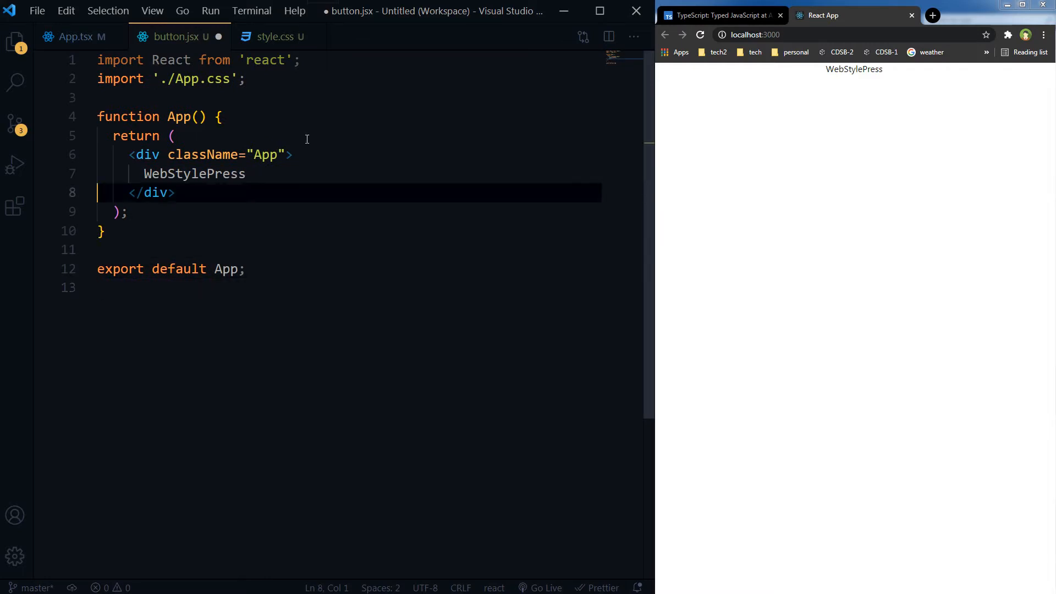
left_click(99, 59)
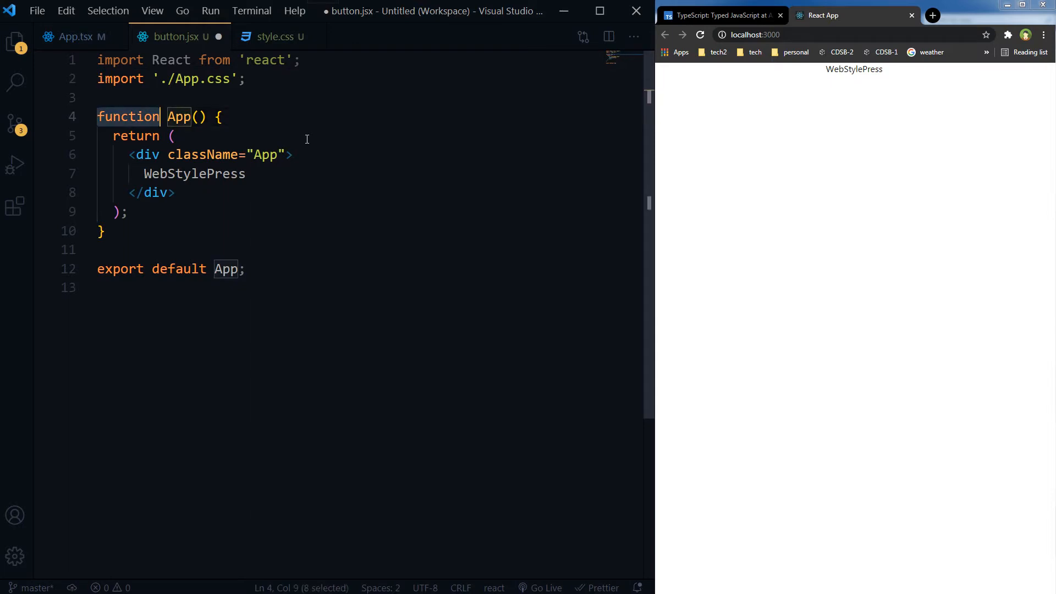
type("const")
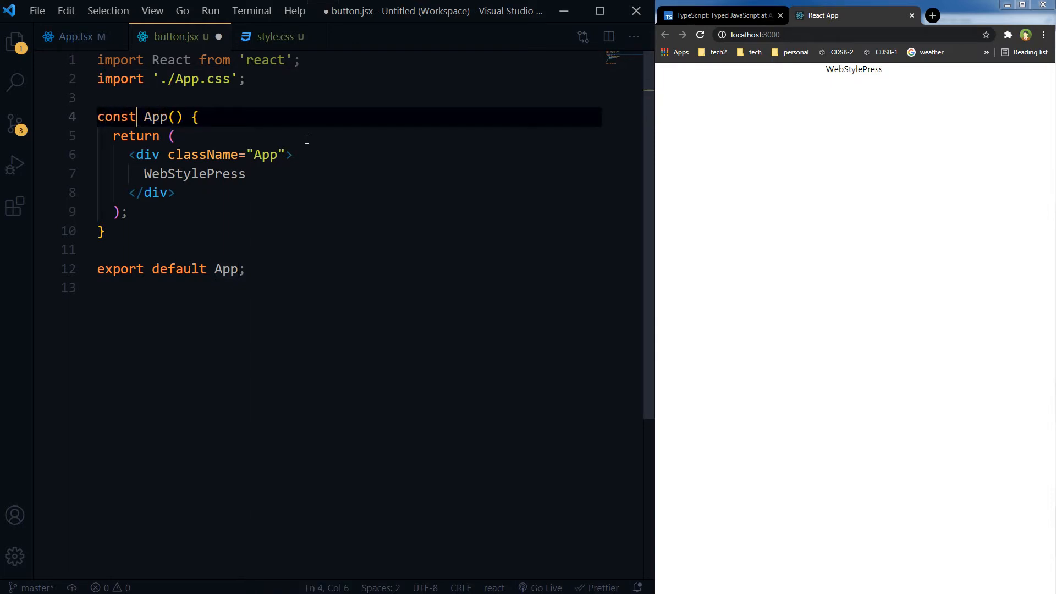
type("Button =")
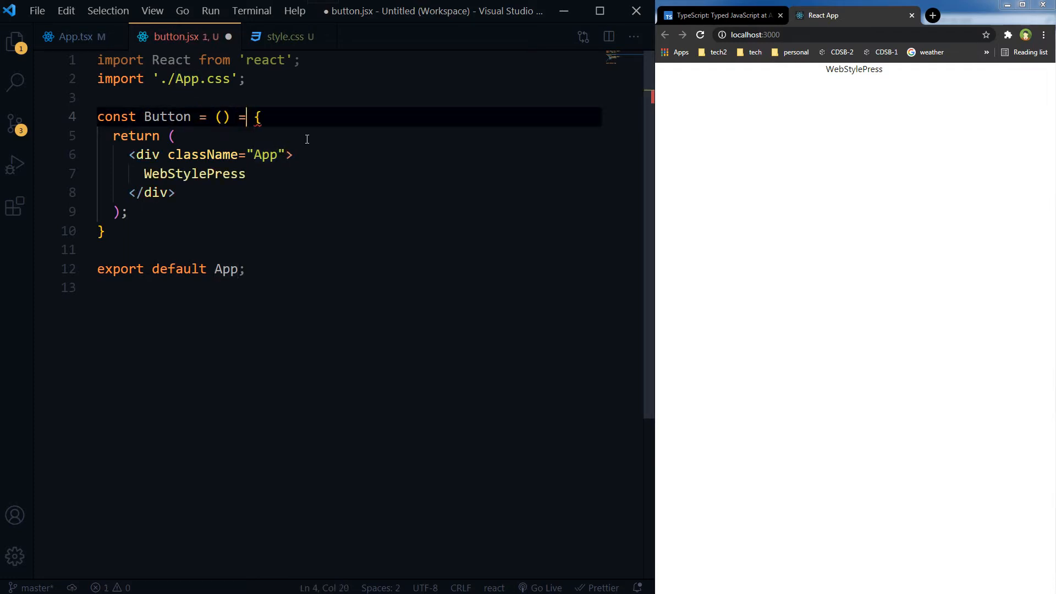
type(">")
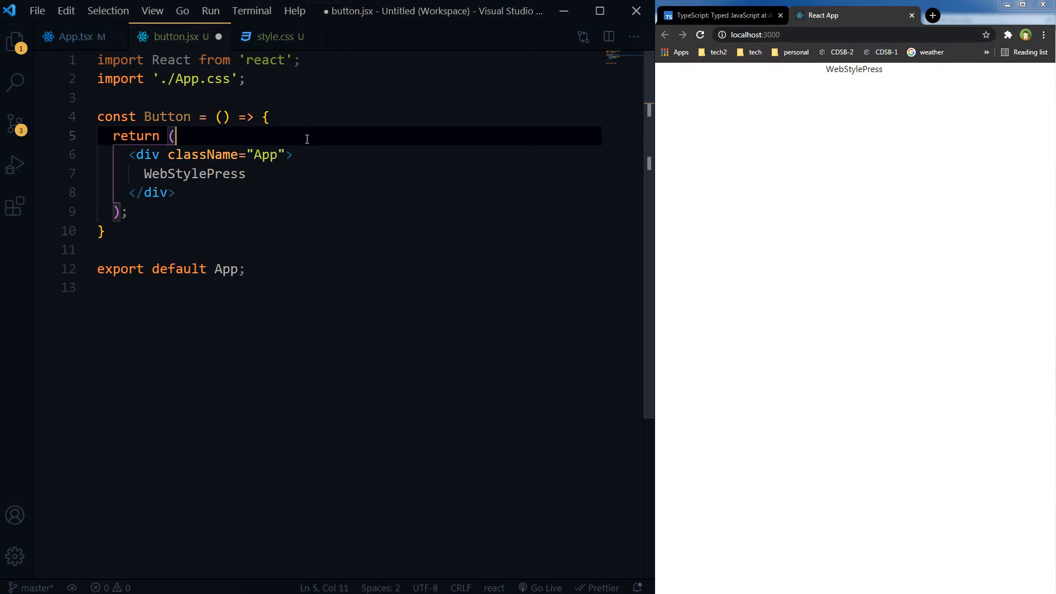
double_click(265, 154)
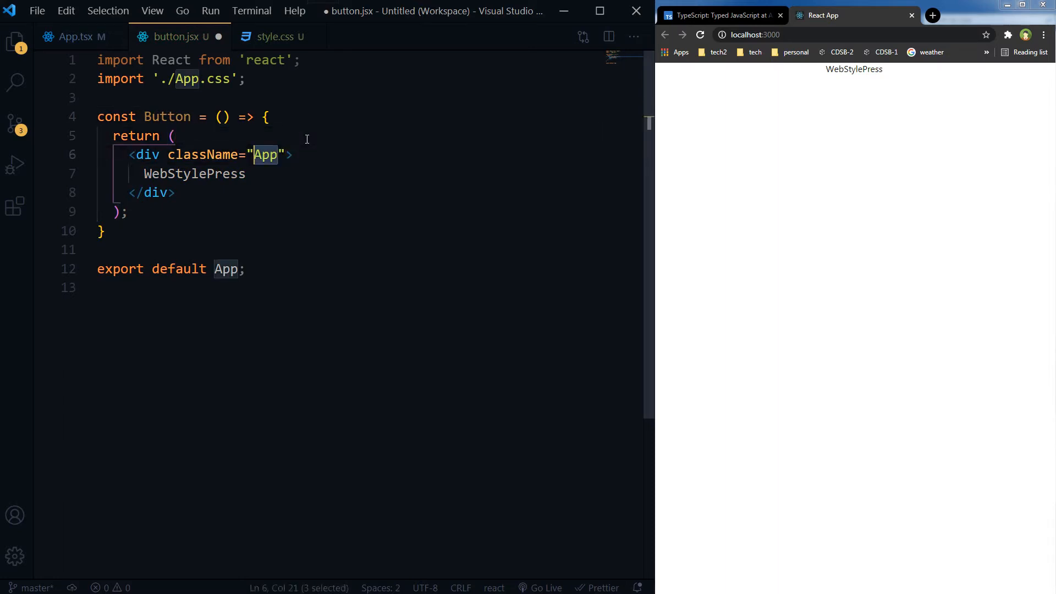
type("button")
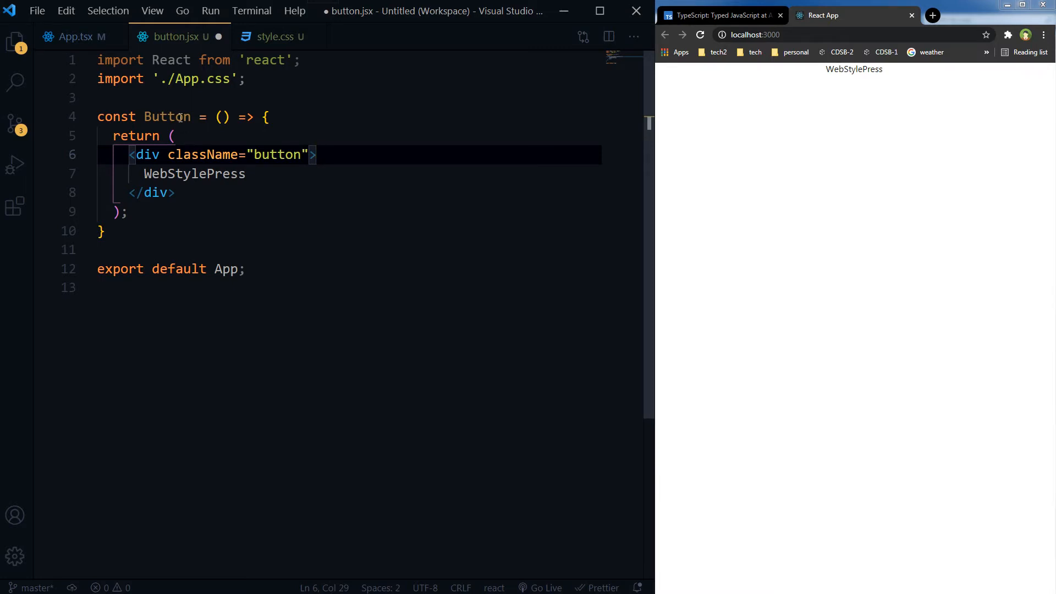
double_click(167, 117)
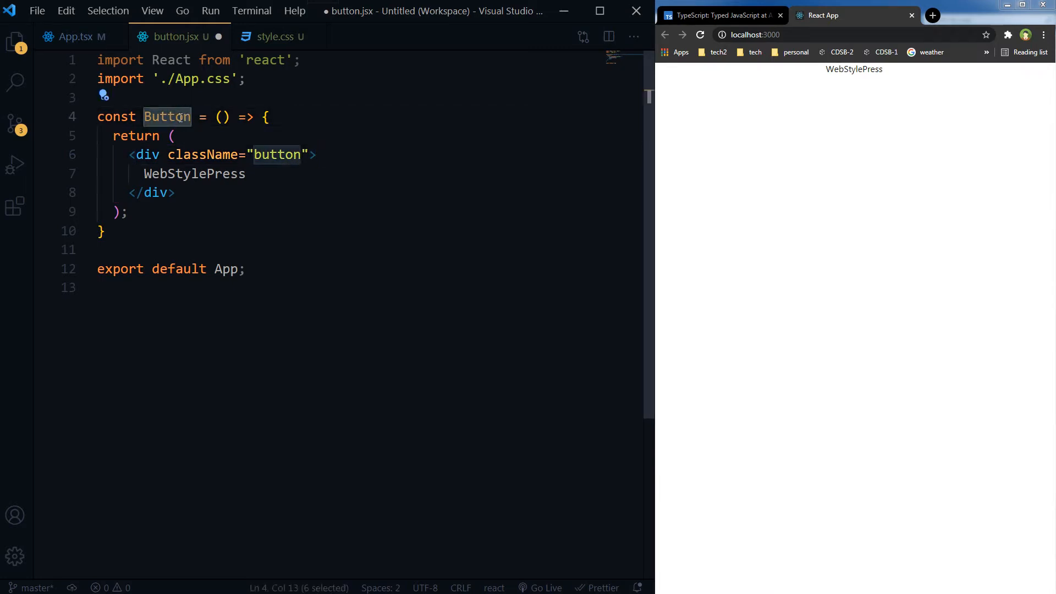
type("Button")
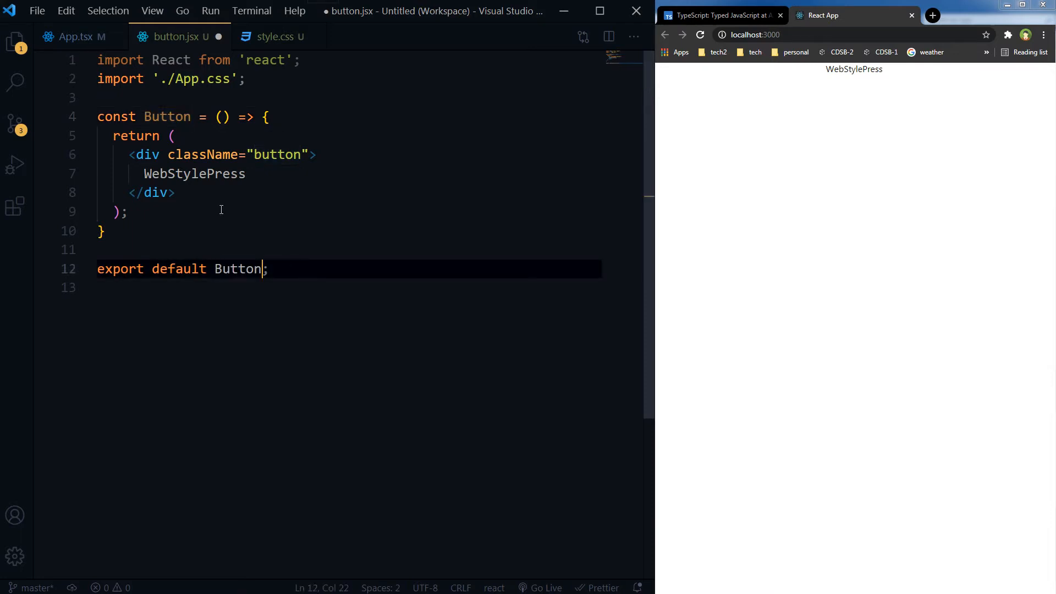
Step: Replace the placeholder with an h2 'Counter with ReactJS and TypeScript' and a Count Up button, then save
double_click(194, 173)
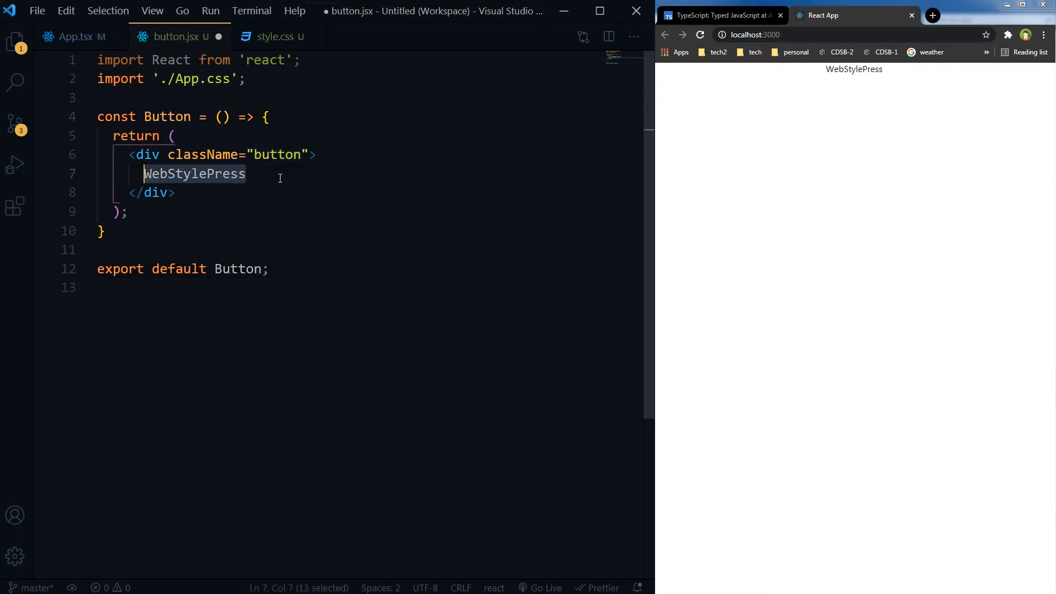
type("<h")
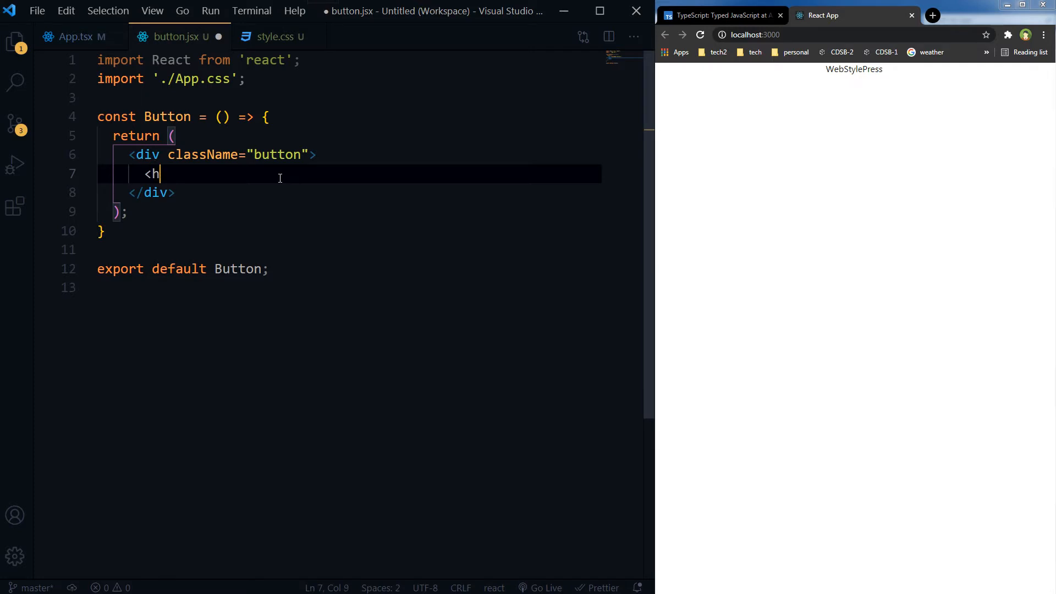
type("2></h2>")
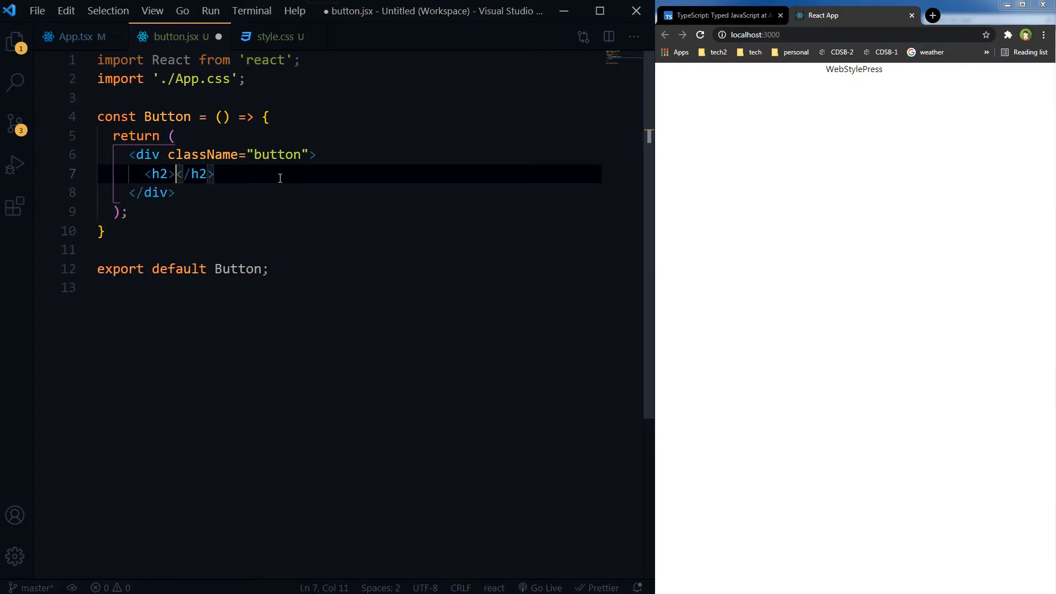
mouse_move(321, 208)
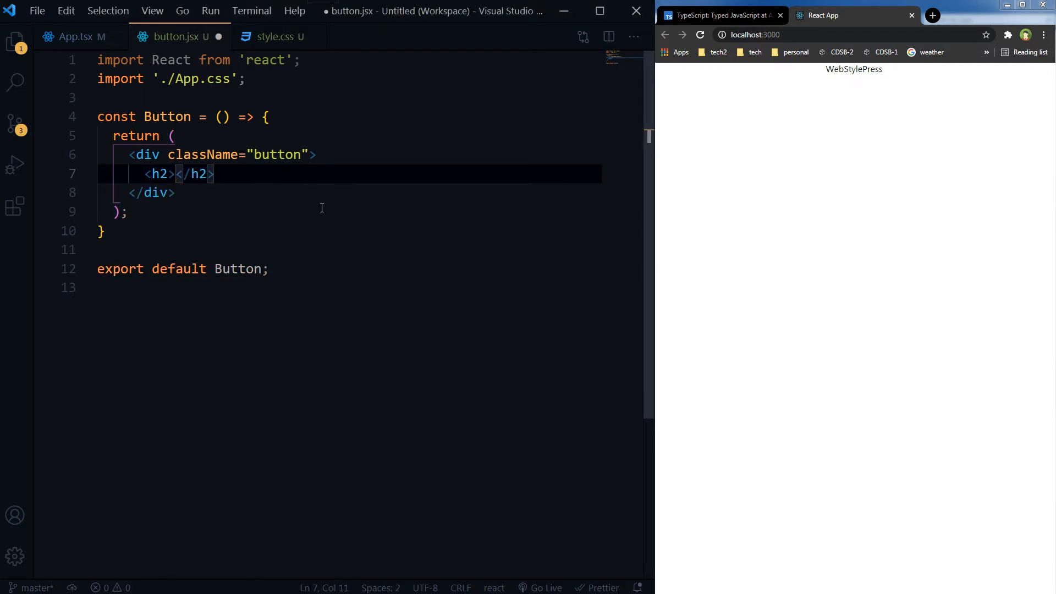
type("Counter with ReactJS and TypeScript")
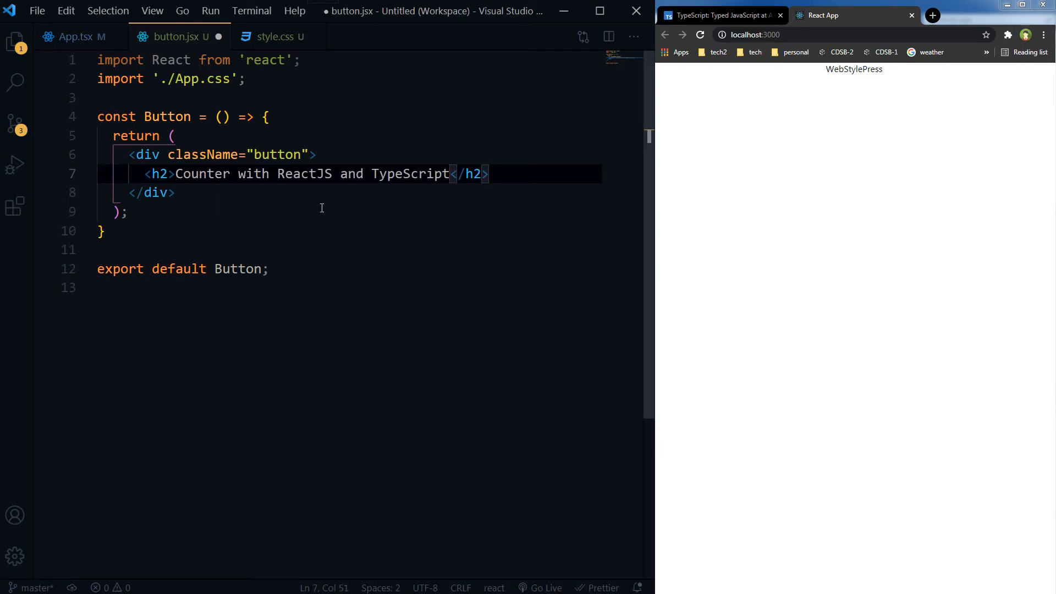
type("<")
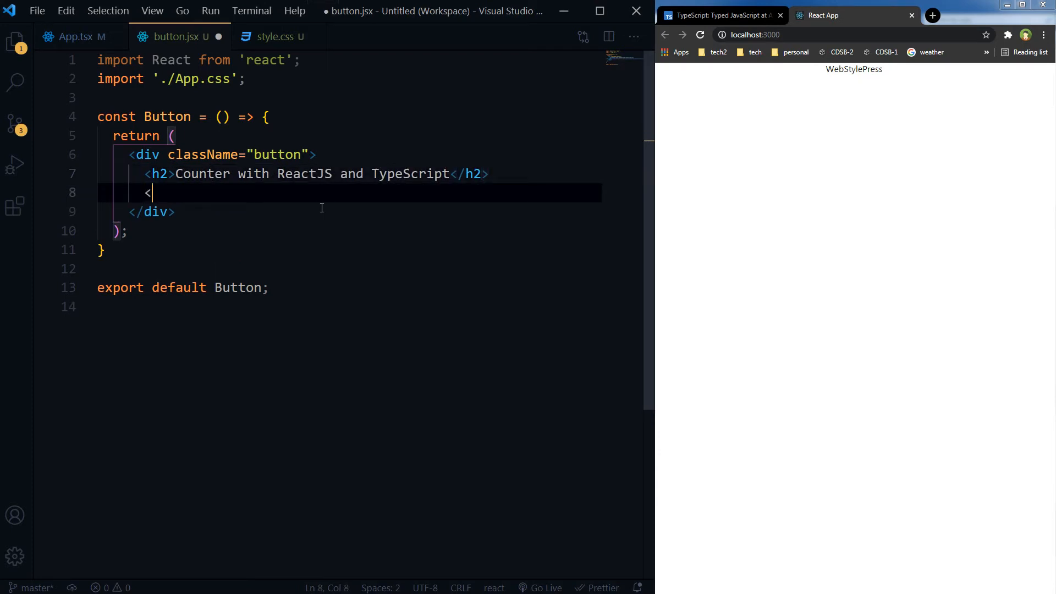
type("button></button>")
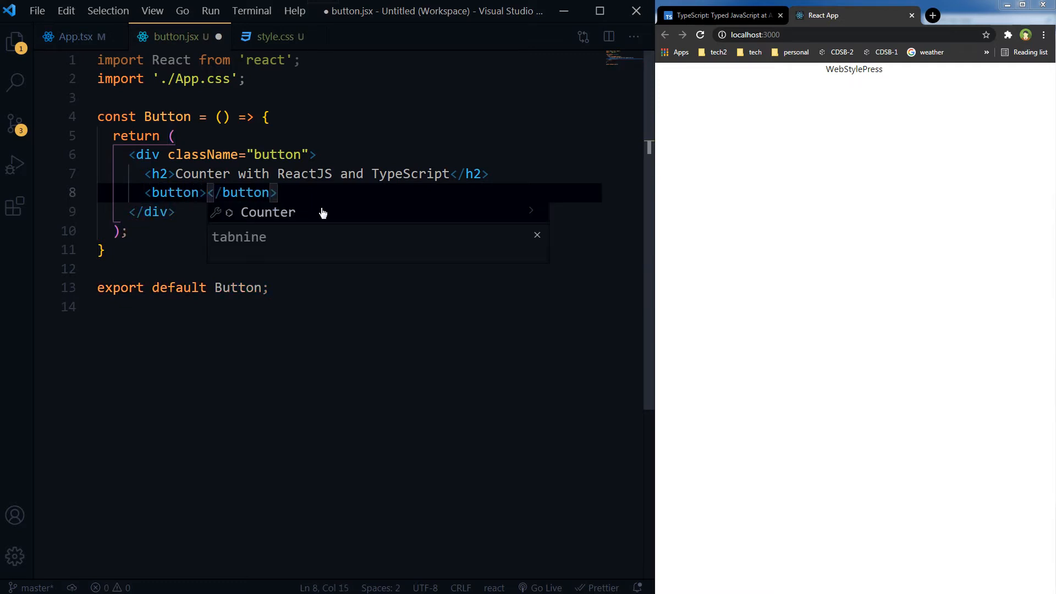
type("Coun")
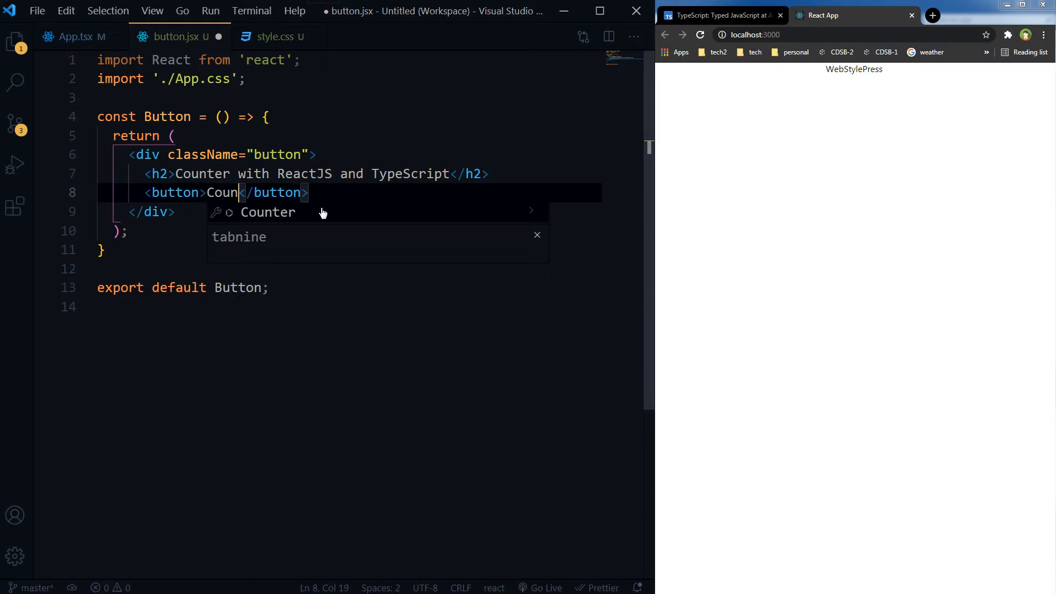
type("Up")
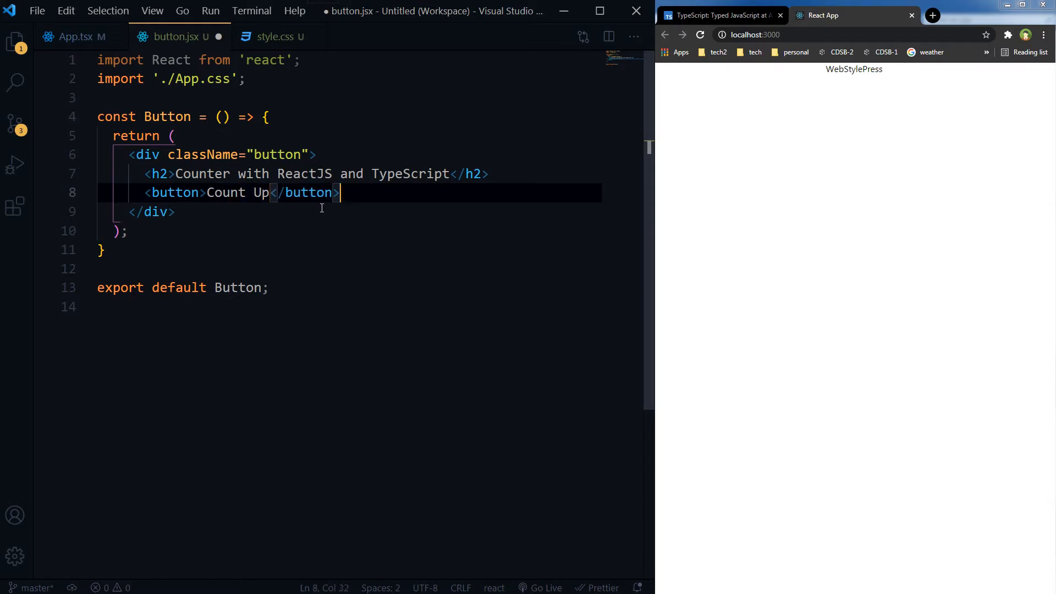
key("ctrl+s")
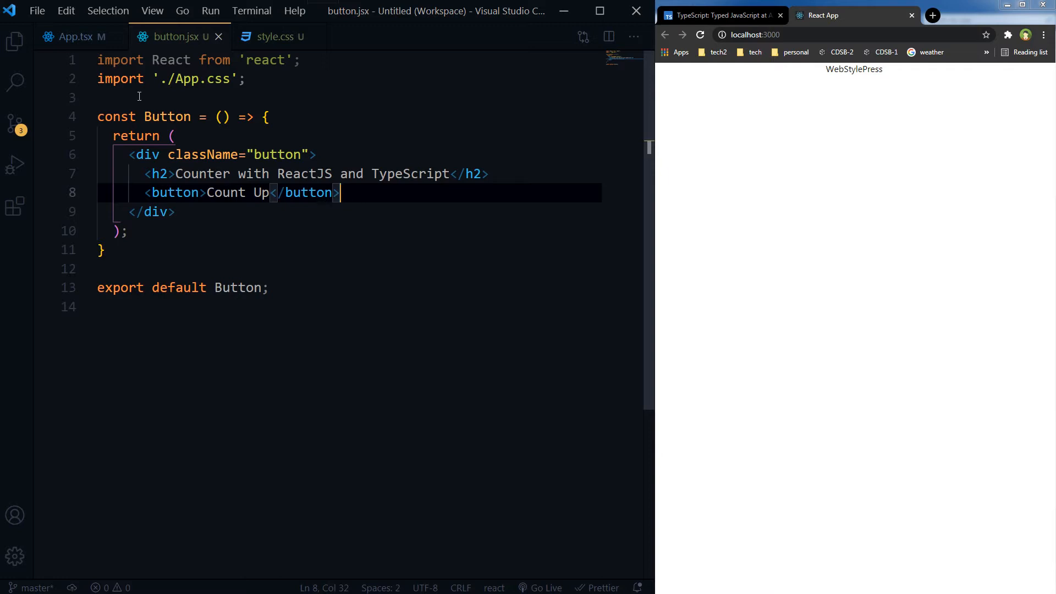
Step: Add import Button from './components/button' to App.tsx
left_click(74, 37)
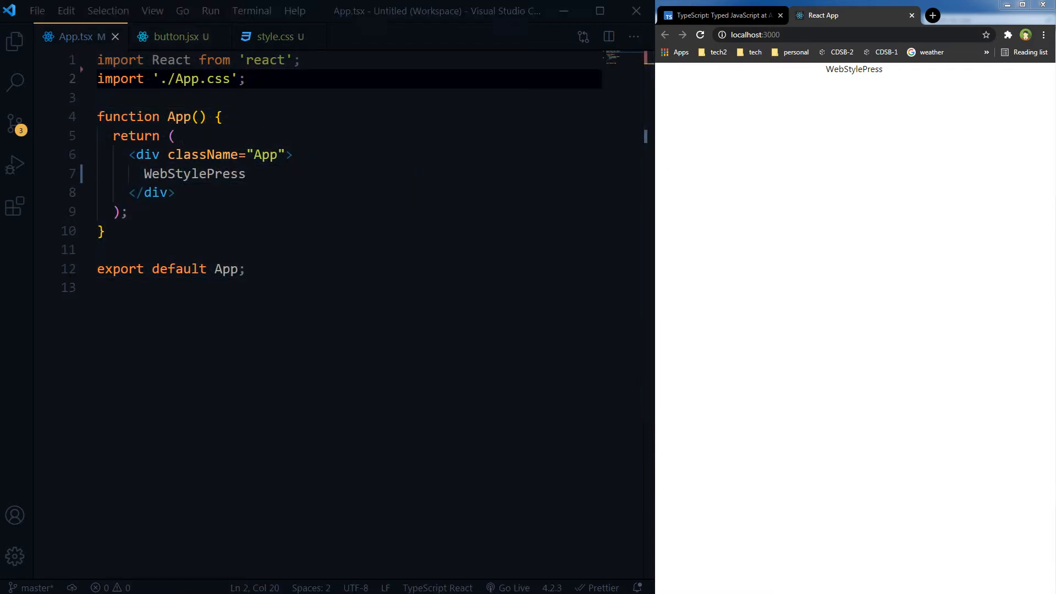
left_click(320, 79)
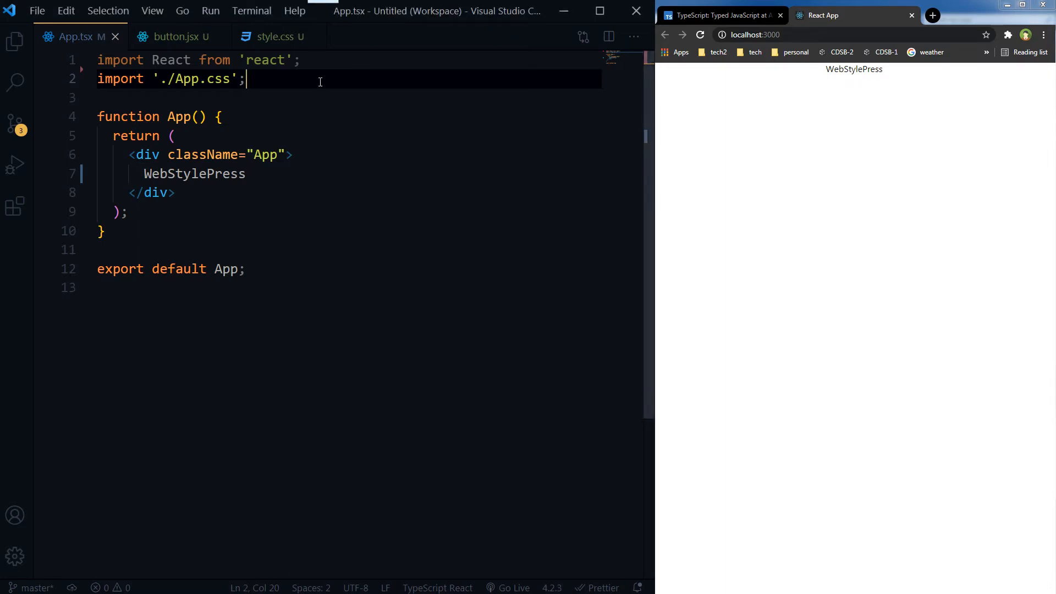
key("Enter")
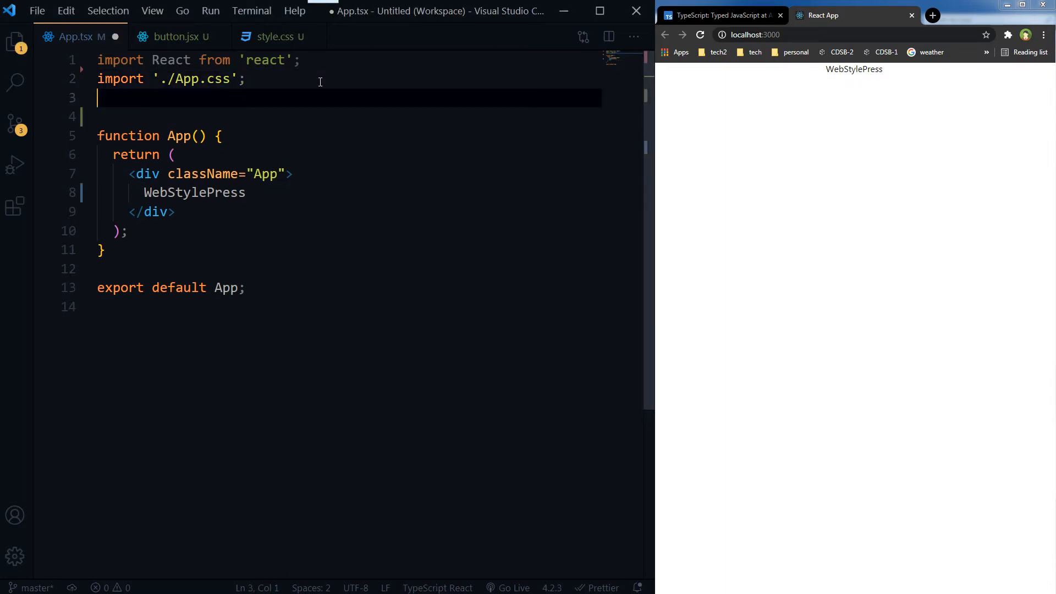
type("impor")
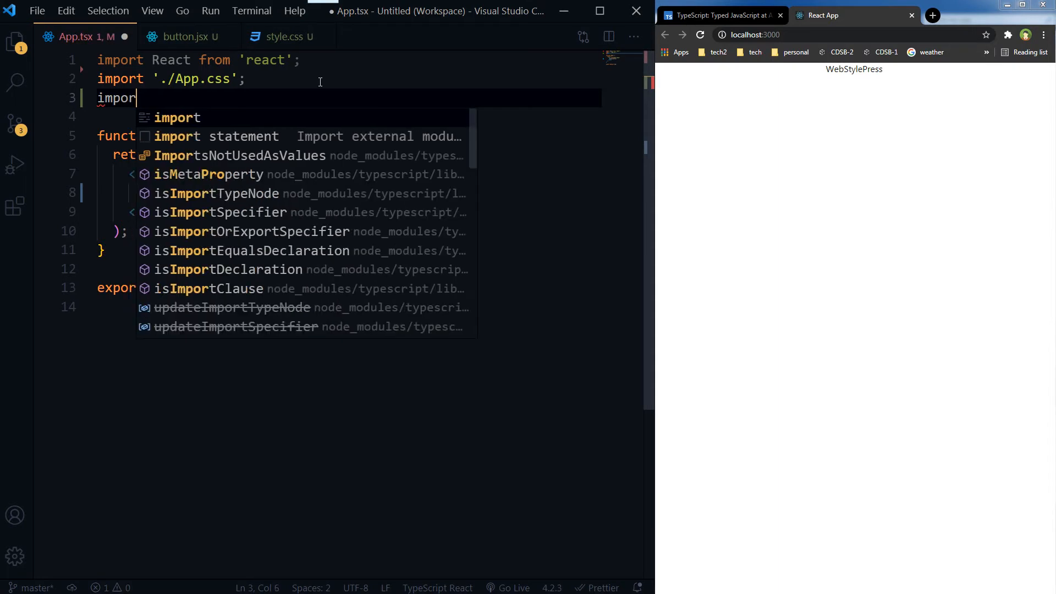
type("Button from")
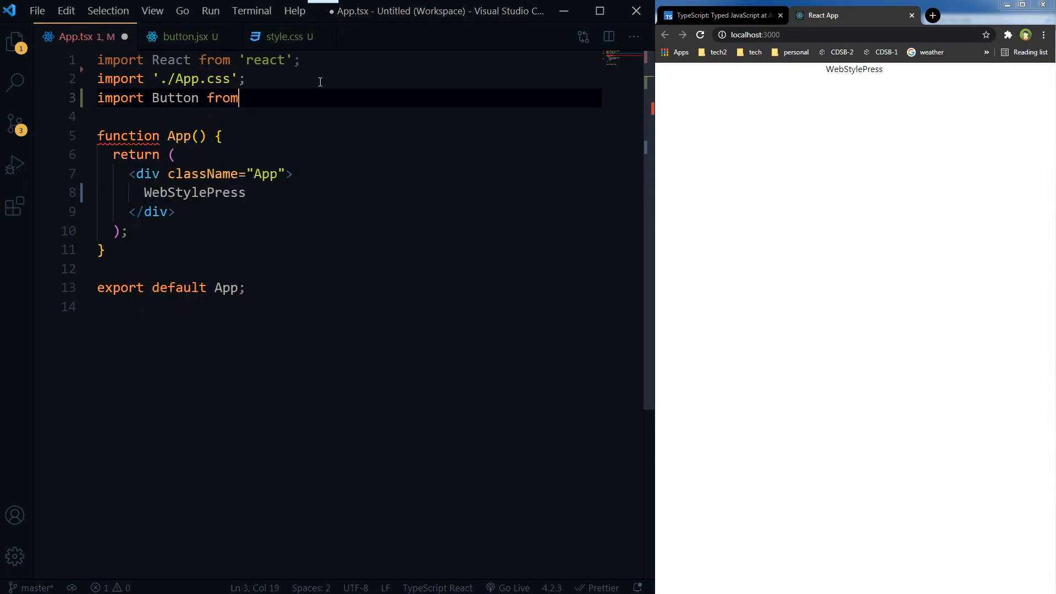
type("'./")
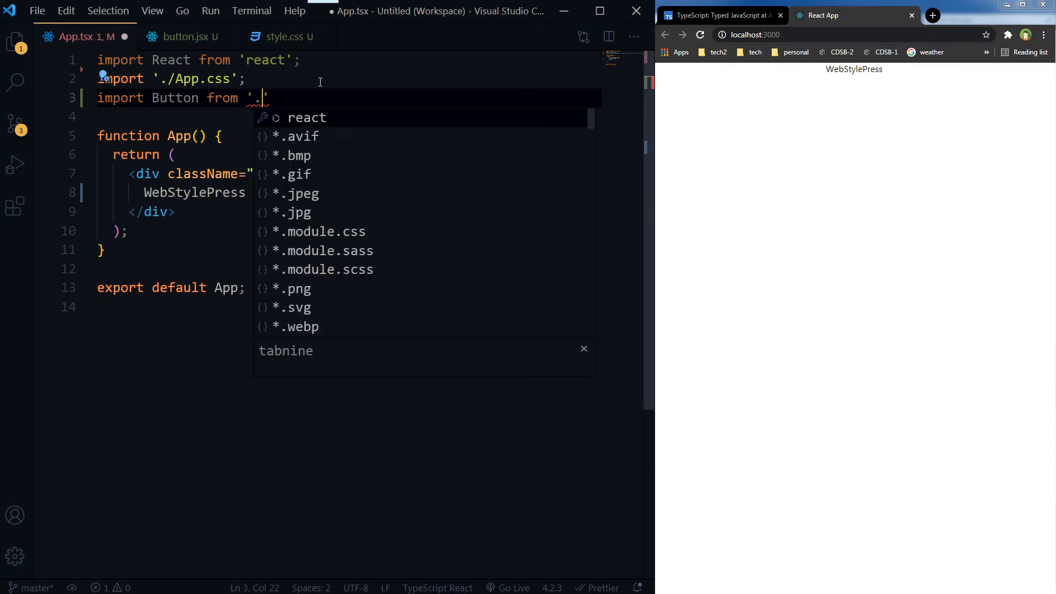
type("./components/")
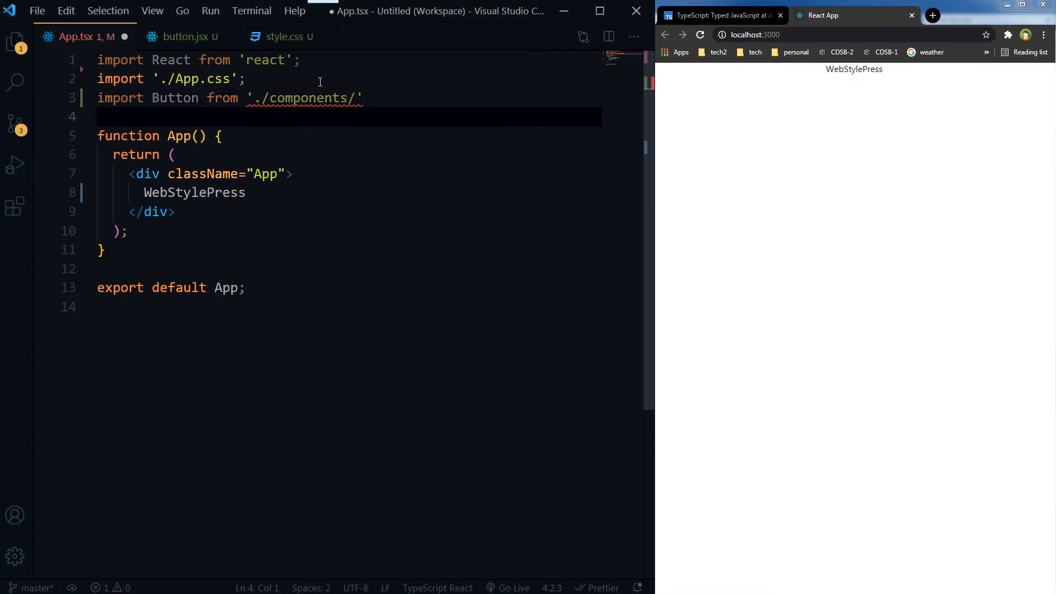
type("b")
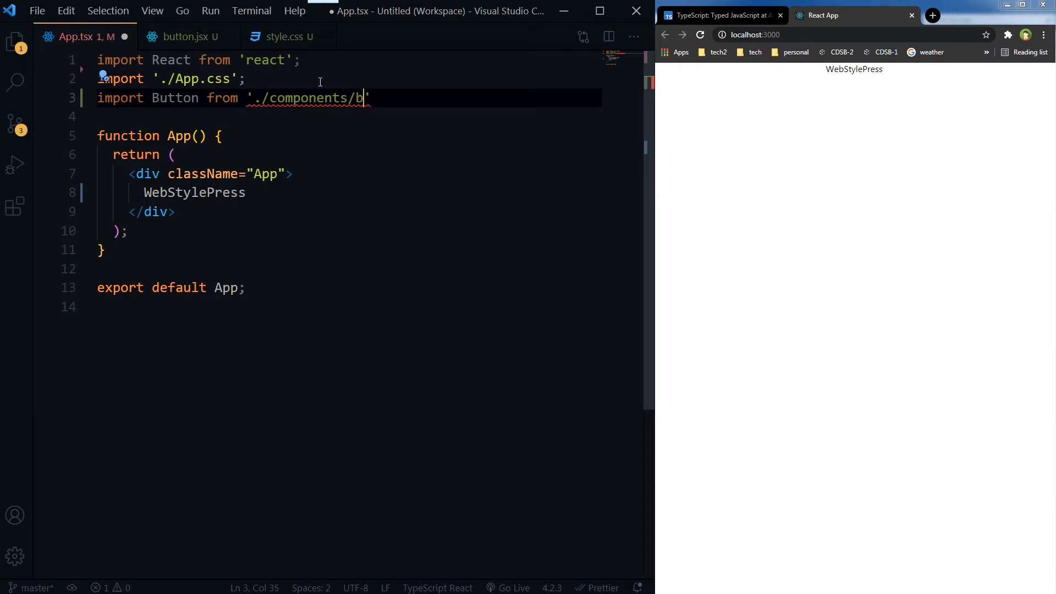
type("utton")
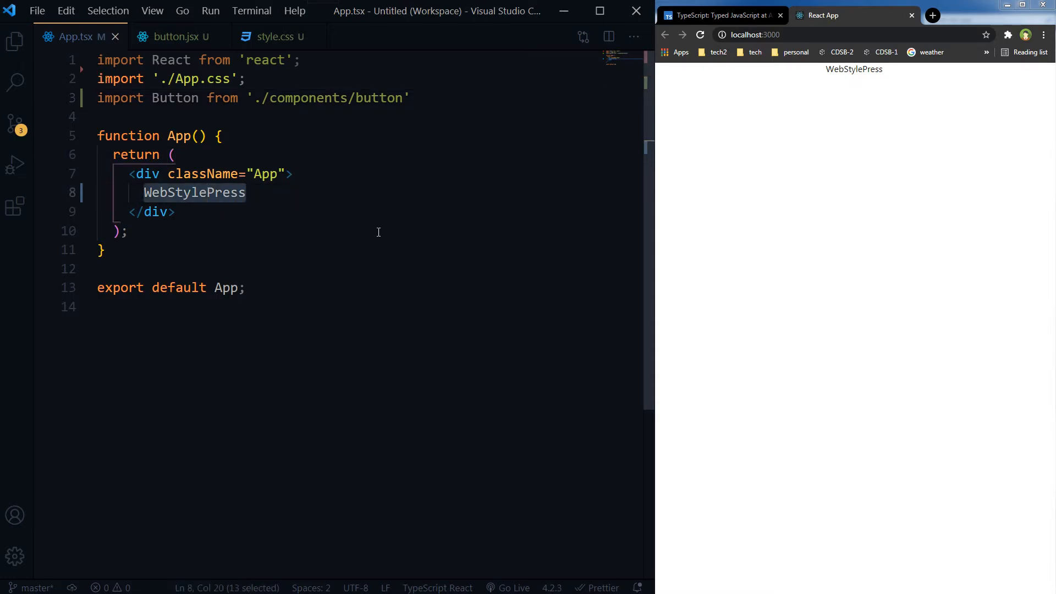
Step: Render <Button /> in place of WebStylePress and save App.tsx
type("<")
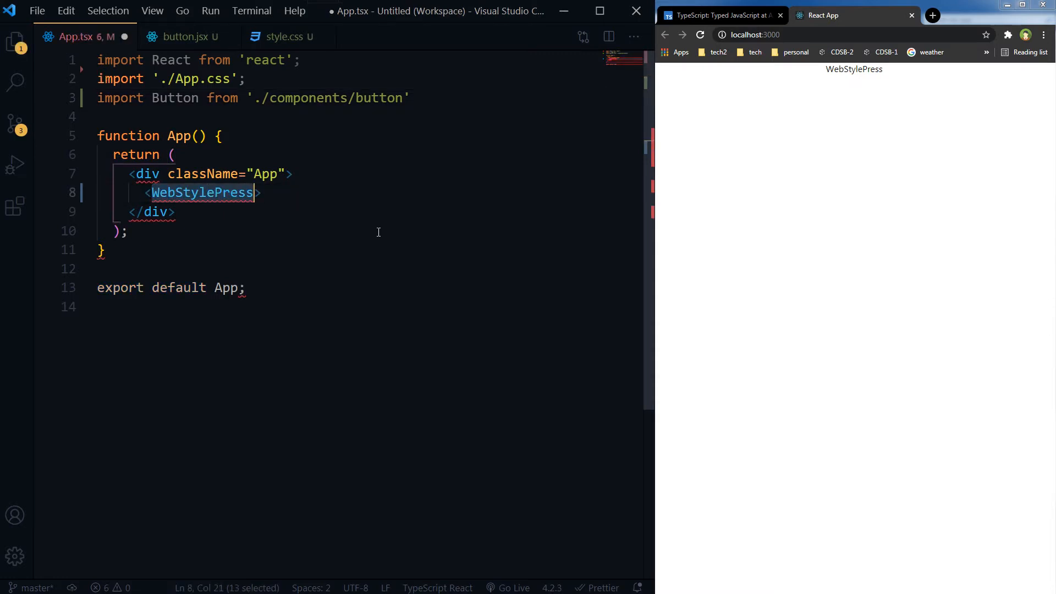
type("Button />")
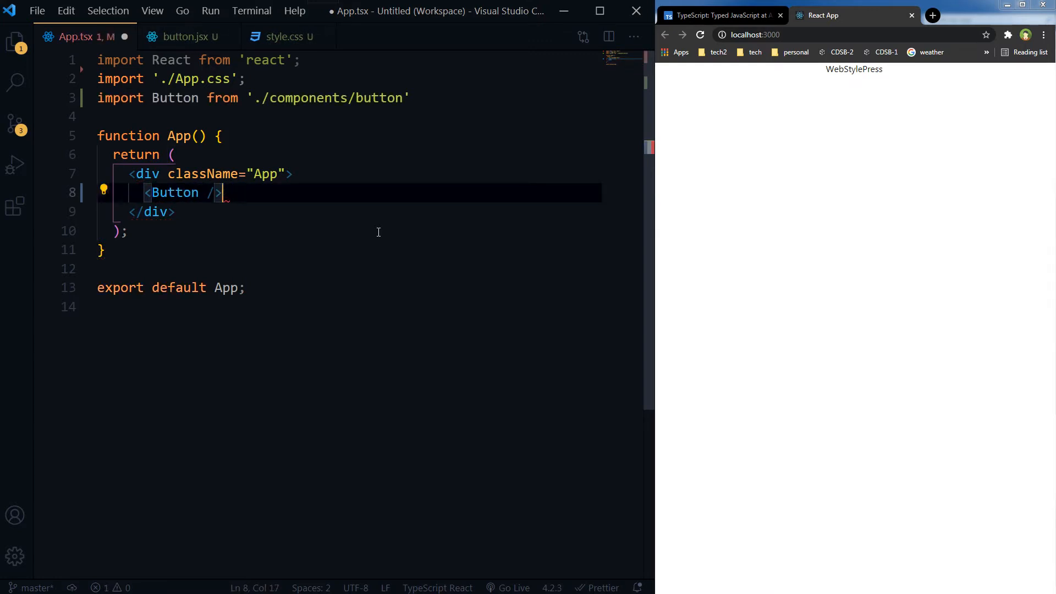
key("ctrl+s")
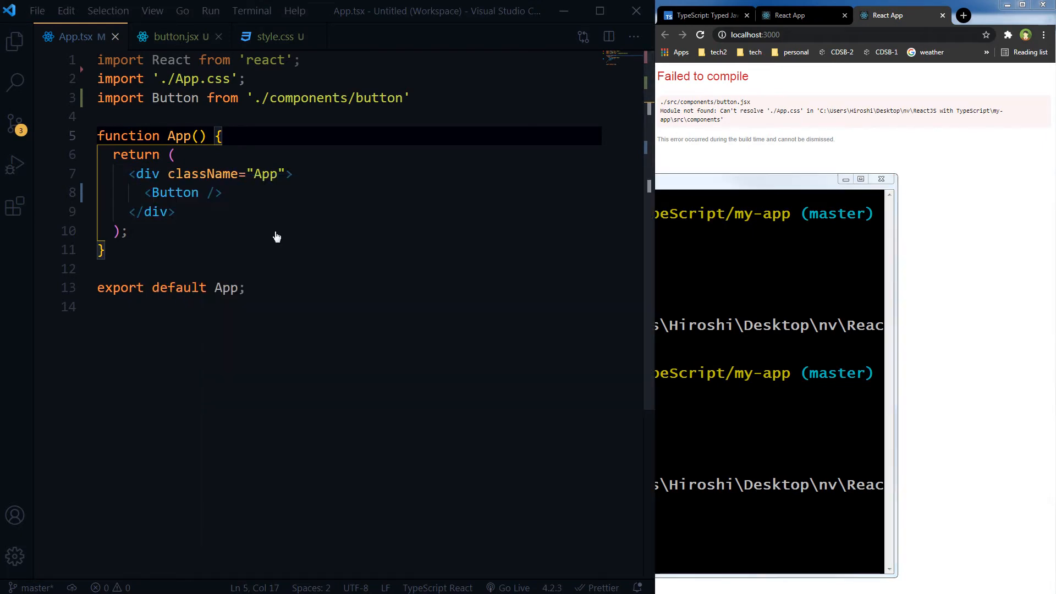
Step: Change button.jsx to import './style.css' and check the result in Chrome's React App tab
left_click(174, 36)
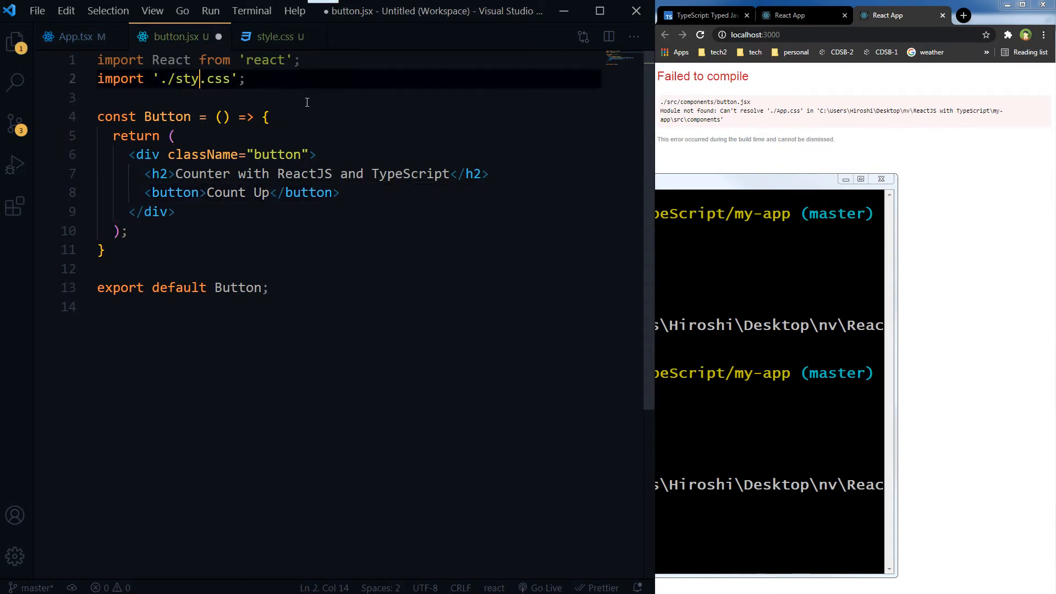
type("le")
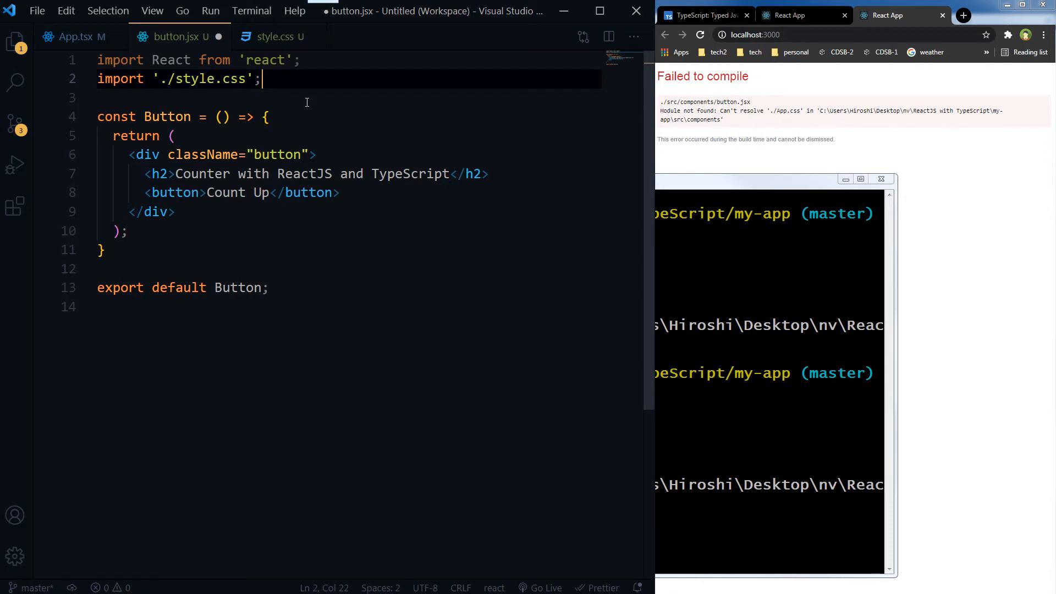
left_click(273, 36)
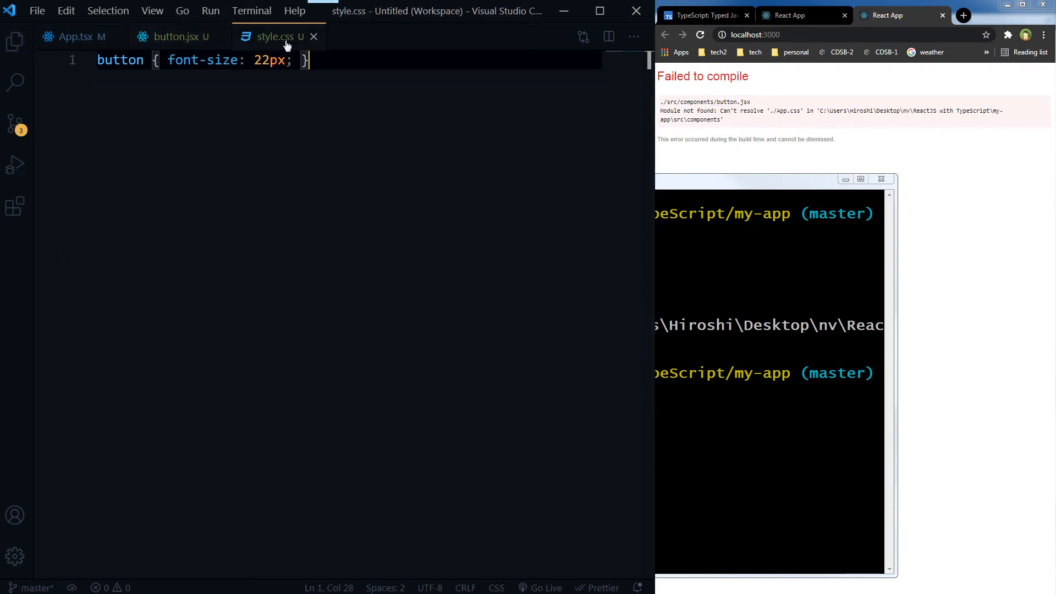
left_click(174, 37)
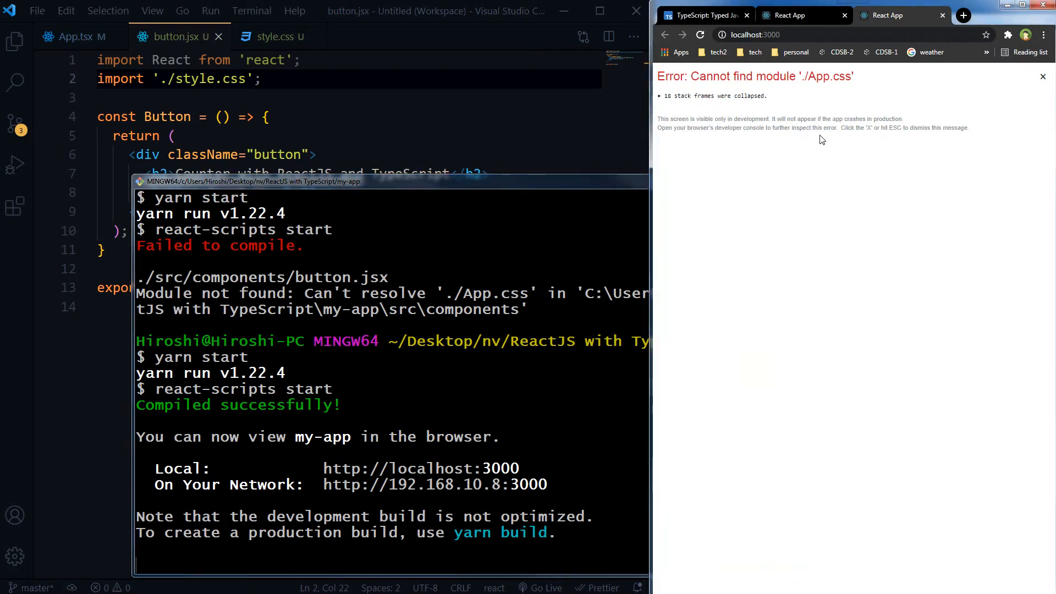
left_click(1042, 76)
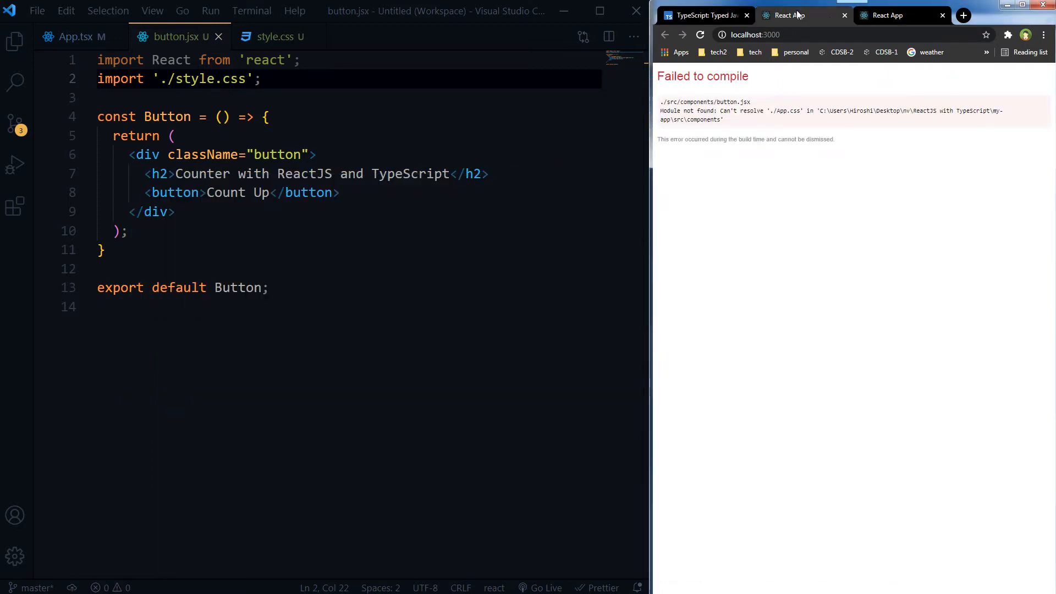
left_click(701, 14)
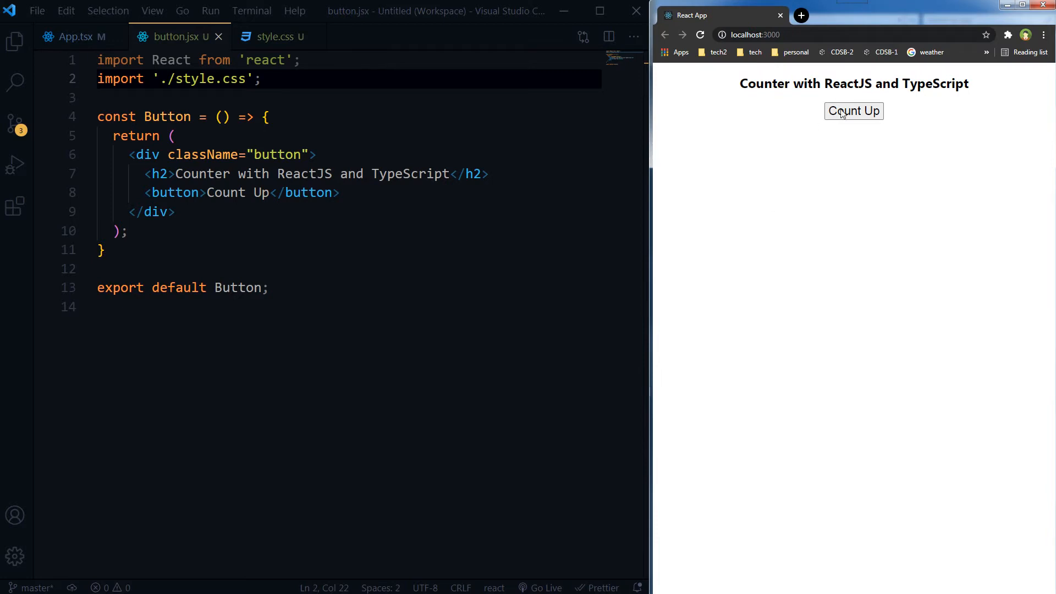
mouse_move(842, 150)
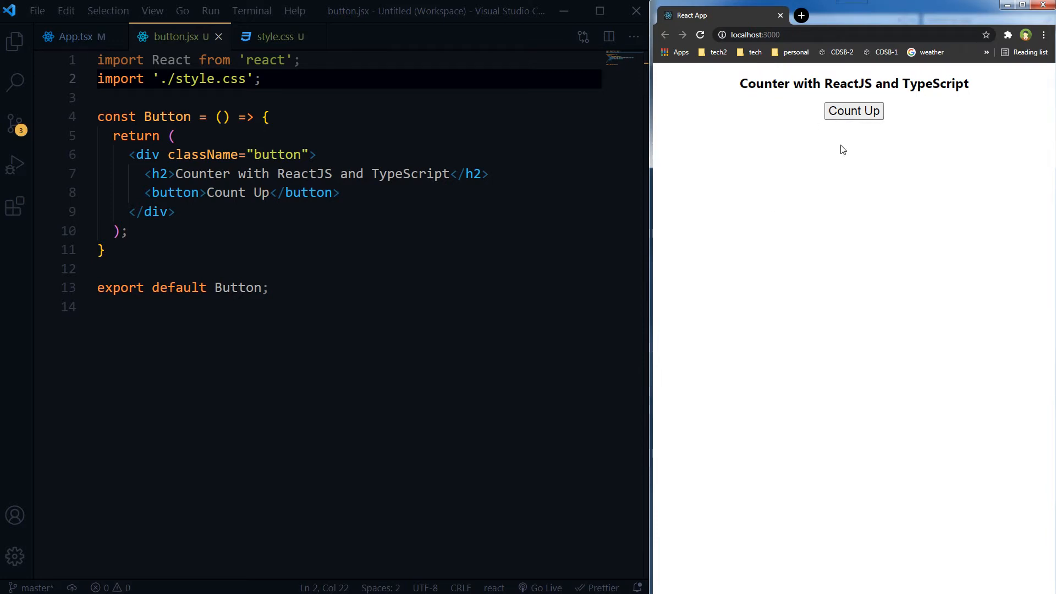
Step: Try the Count Up button on the compiled localhost:3000 page
left_click(76, 36)
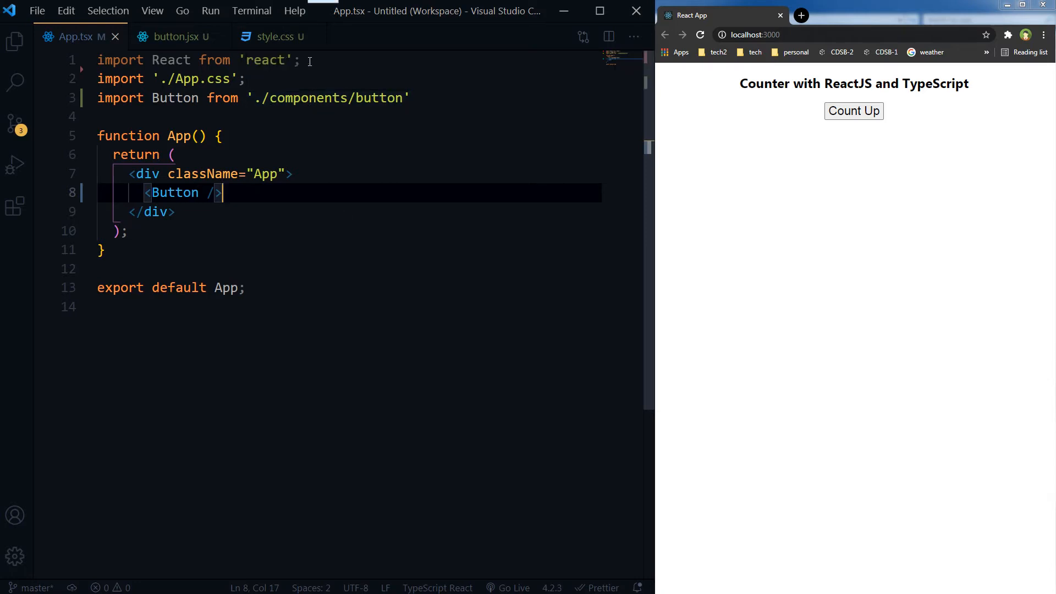
Step: Import useState and declare const [counter, setCounter] = useState(0) in App
type(", ")
key("Enter")
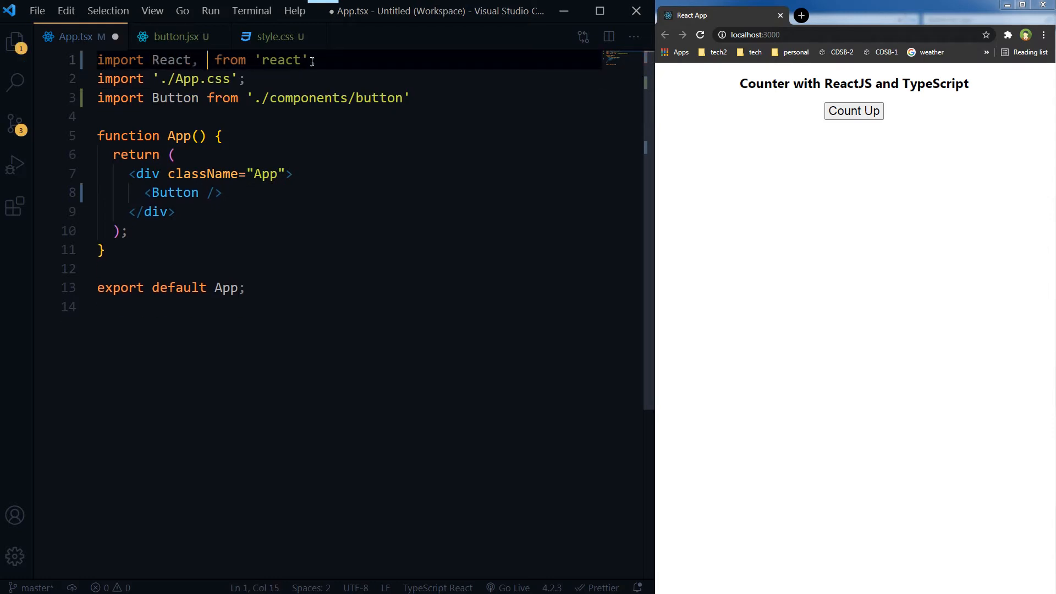
type("{useState")
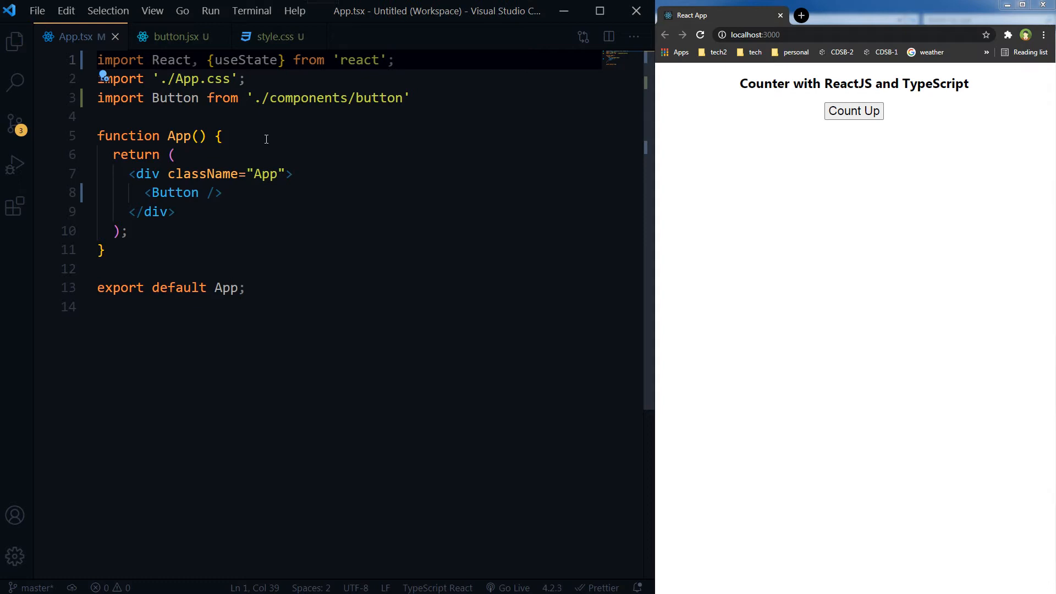
key("enter")
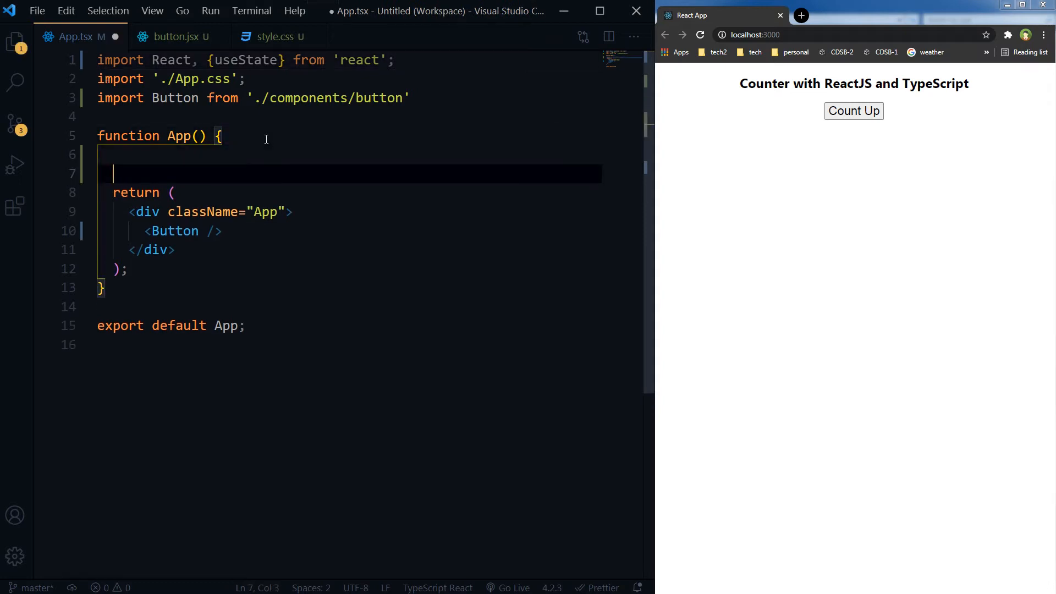
key("enter")
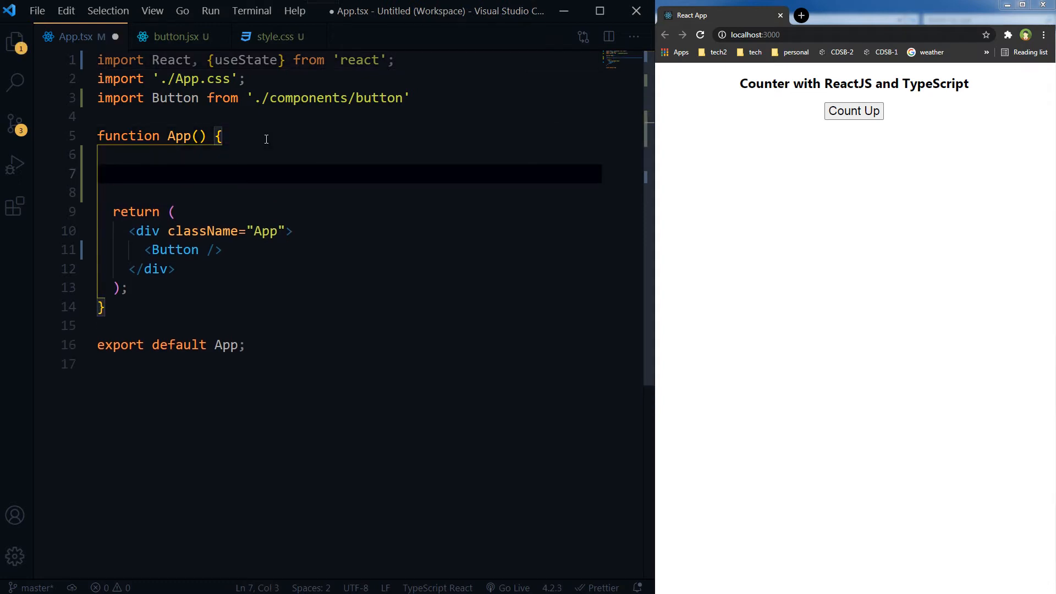
type("const [")
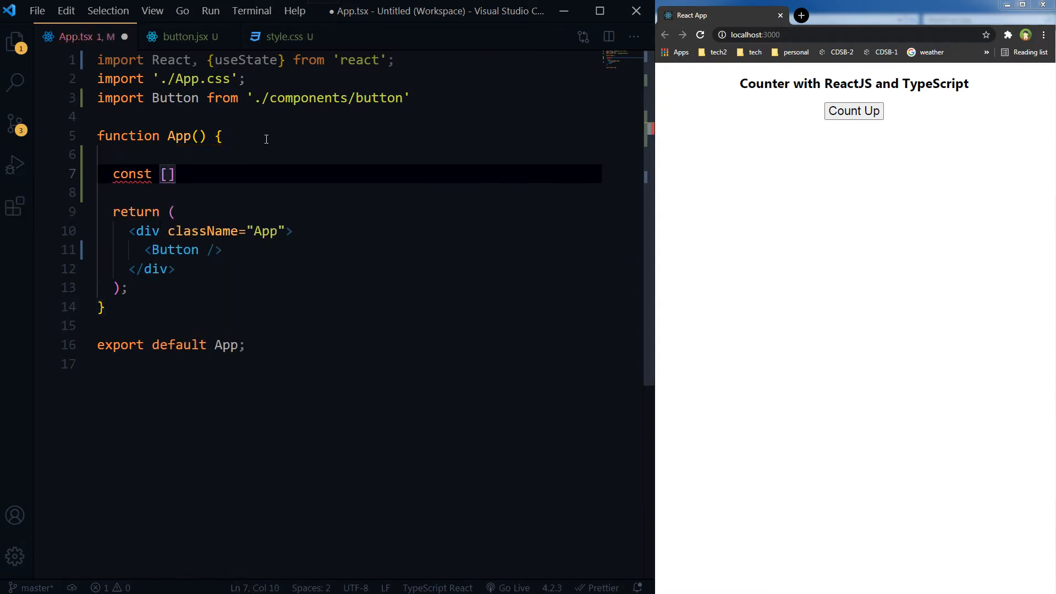
type("counter, s")
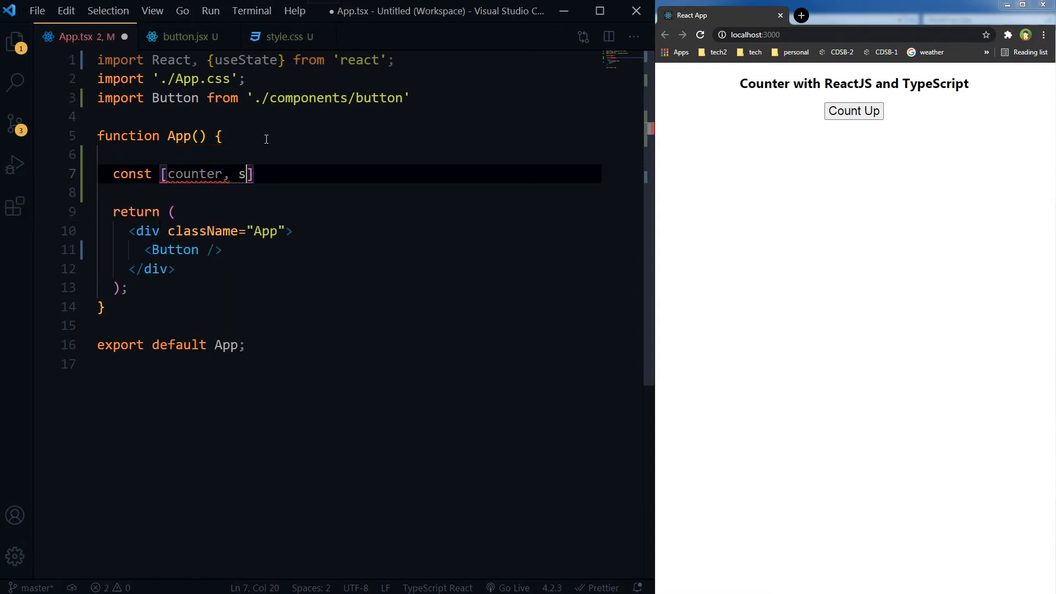
type("etCounter")
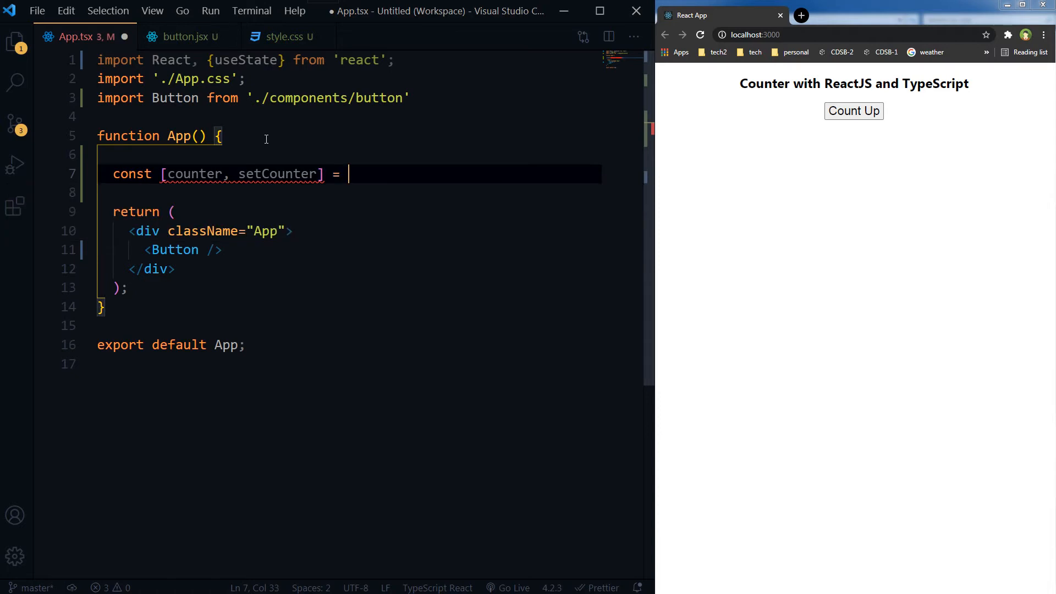
type("useState")
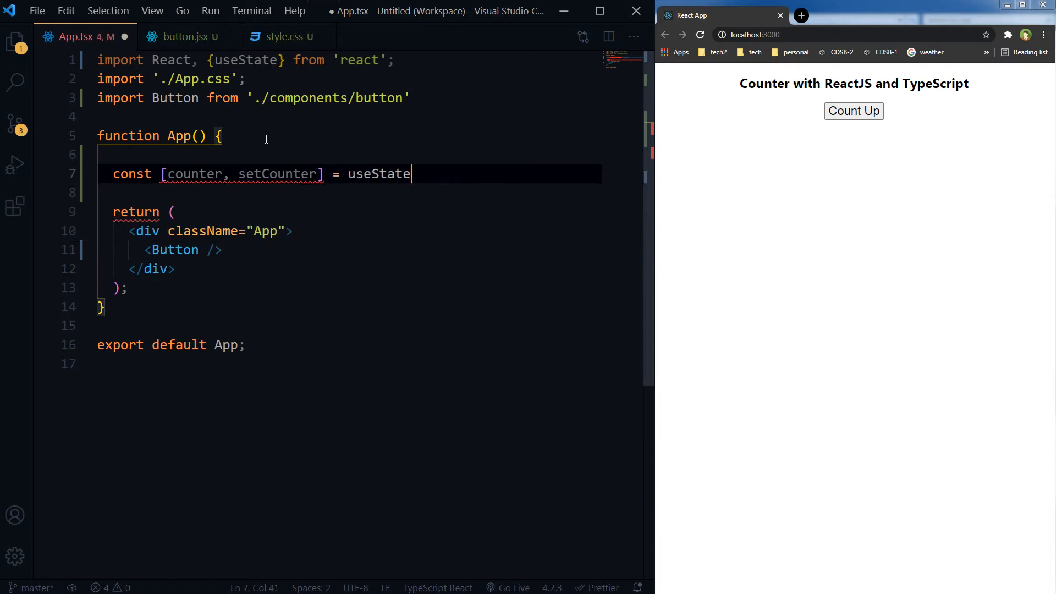
type("()")
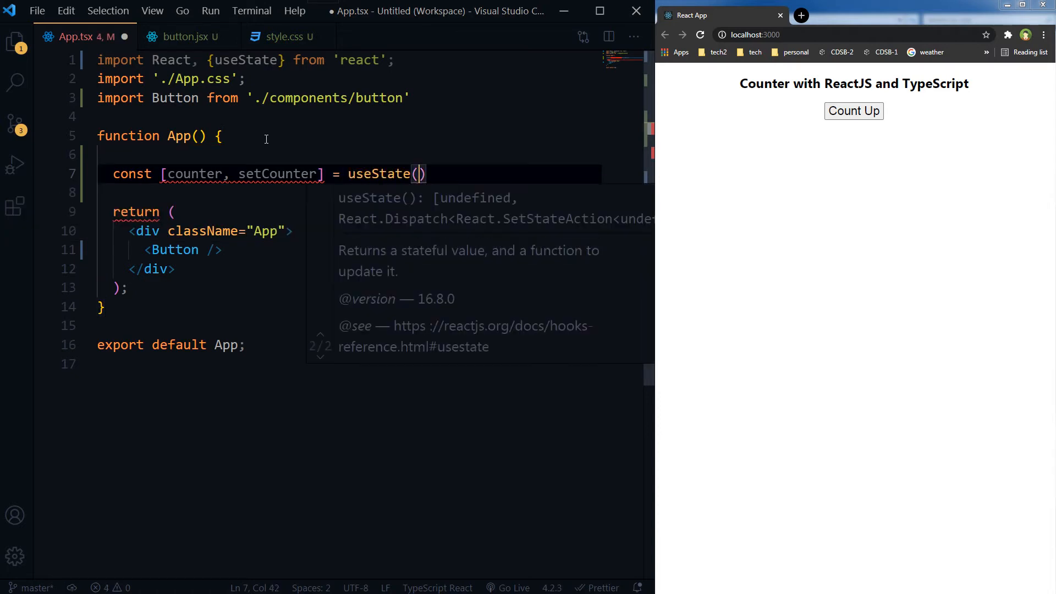
type("0")
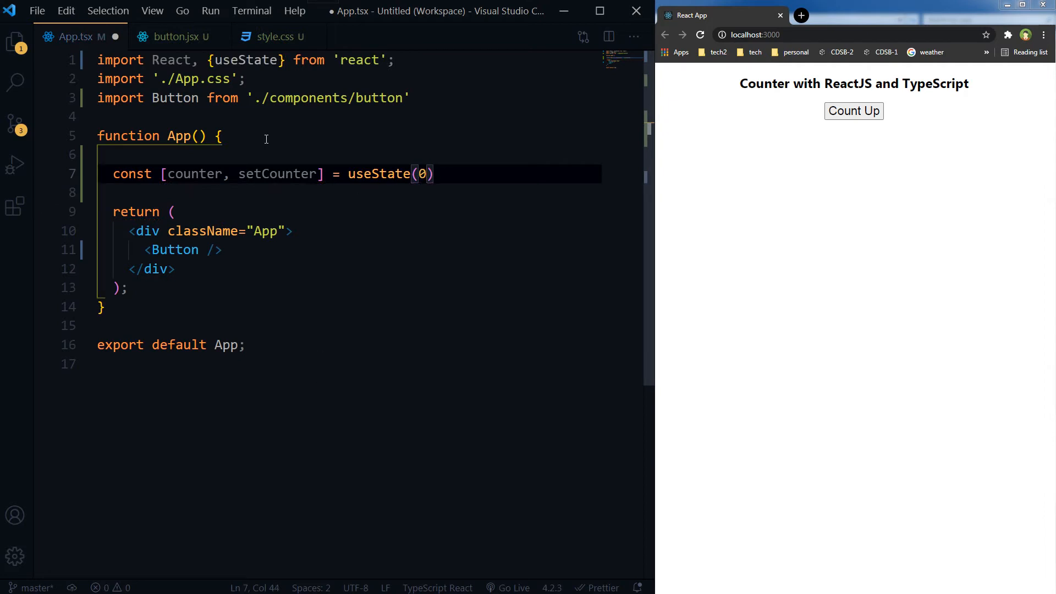
type(";")
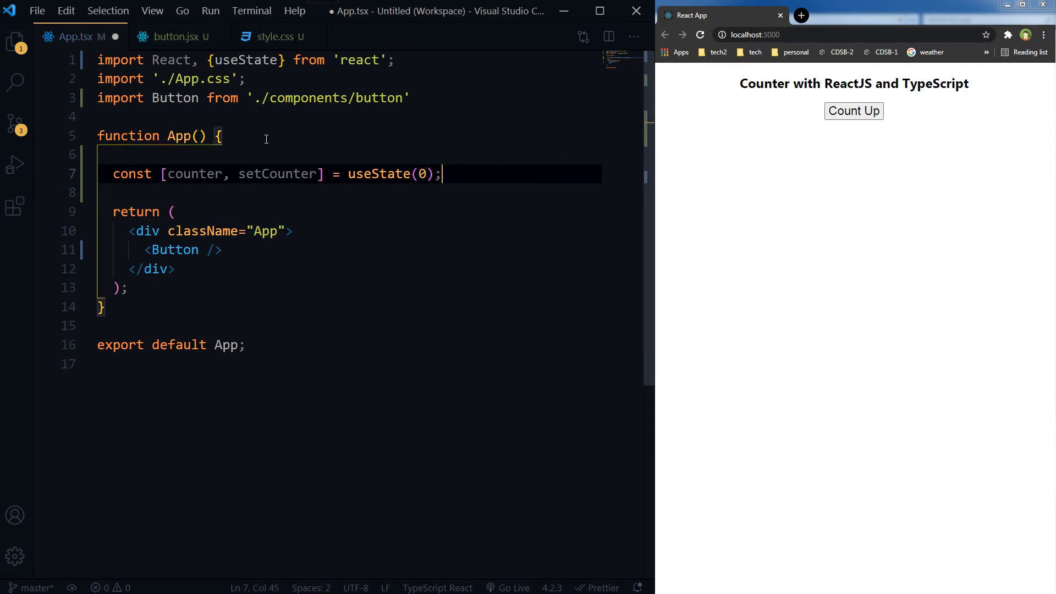
Step: Pass count={counter} to the Button element and begin a title prop on a new line
left_click(212, 250)
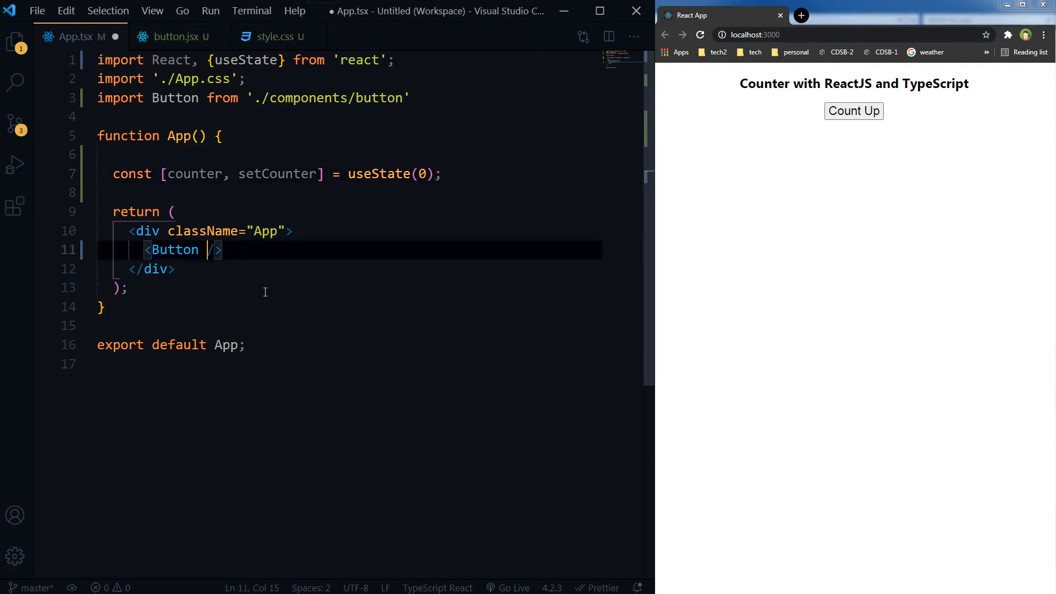
key("Enter")
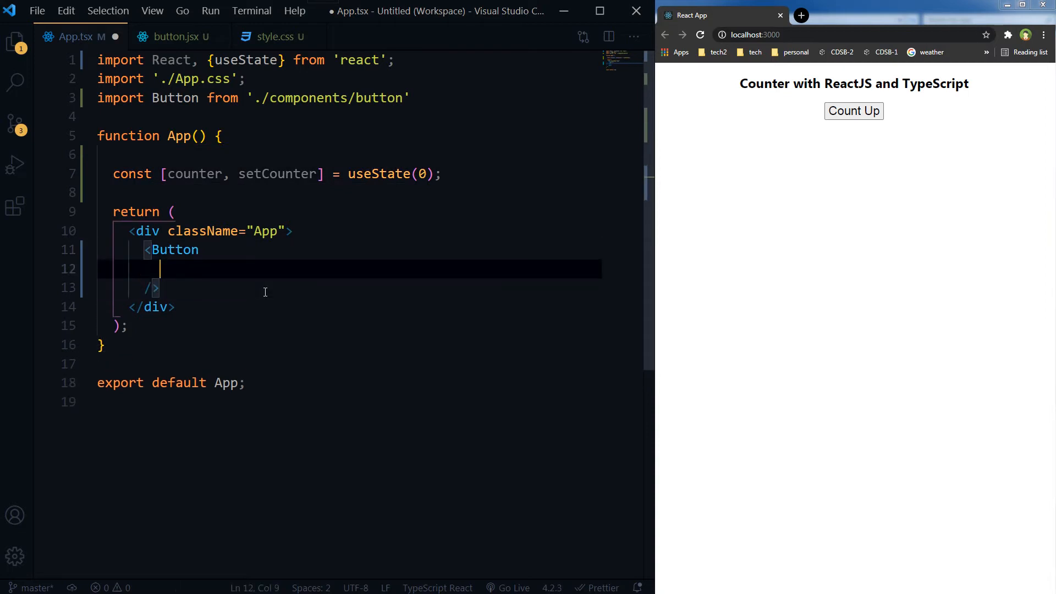
type("count")
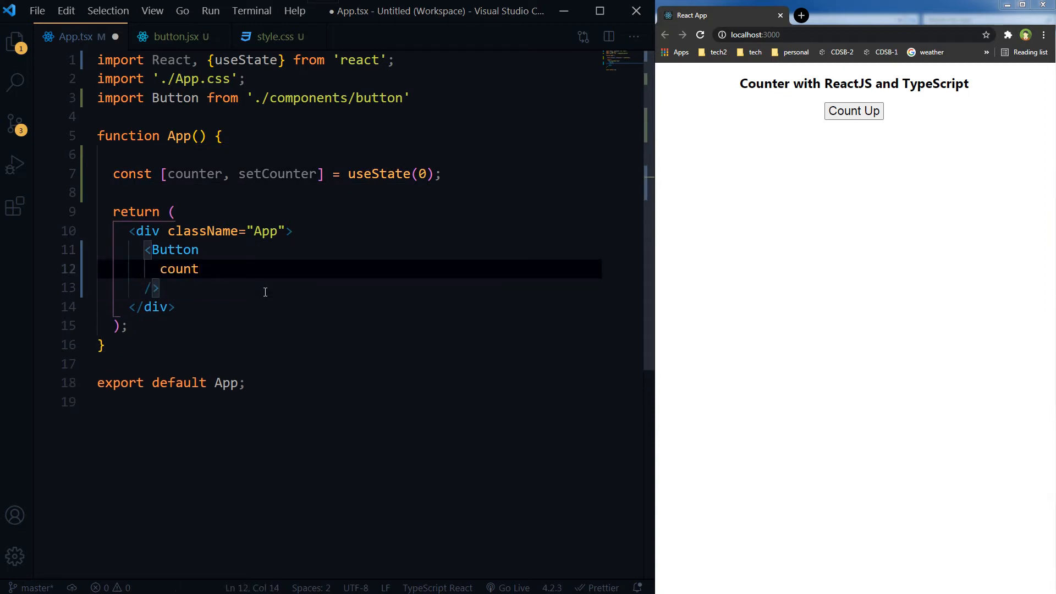
type("=")
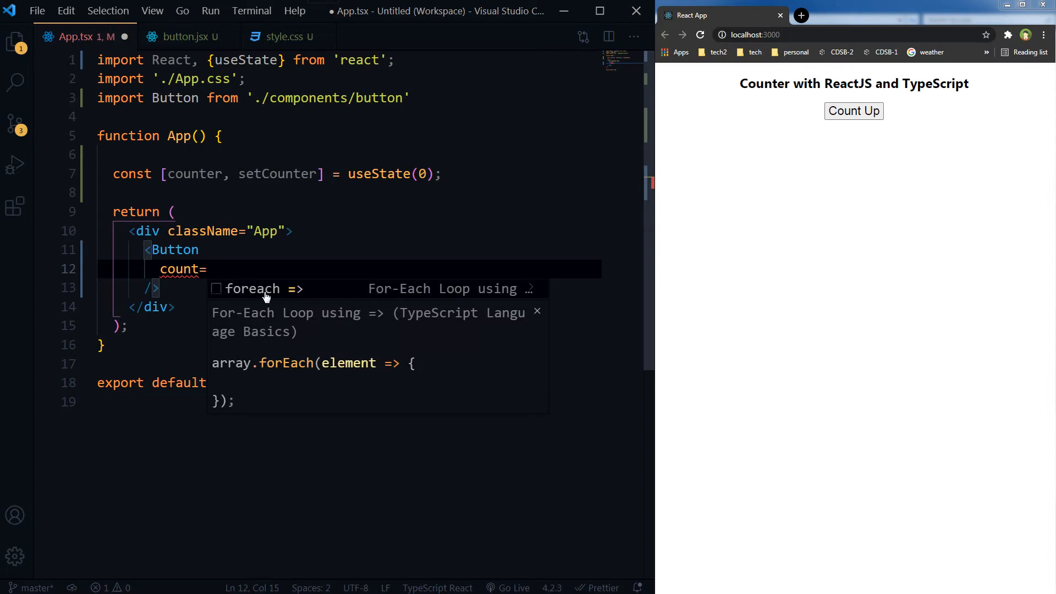
type("{c")
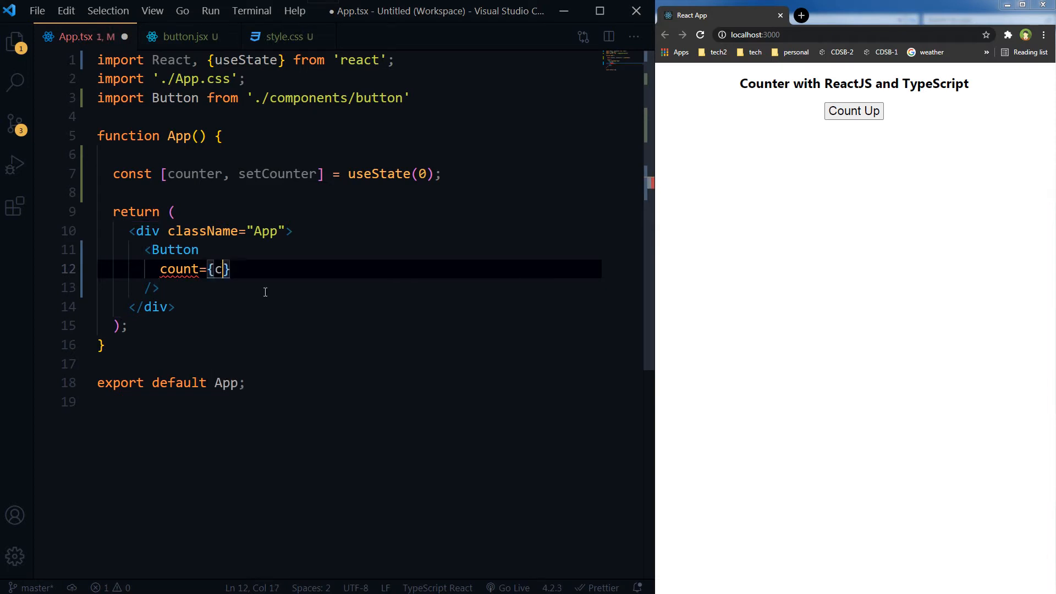
type("ounter")
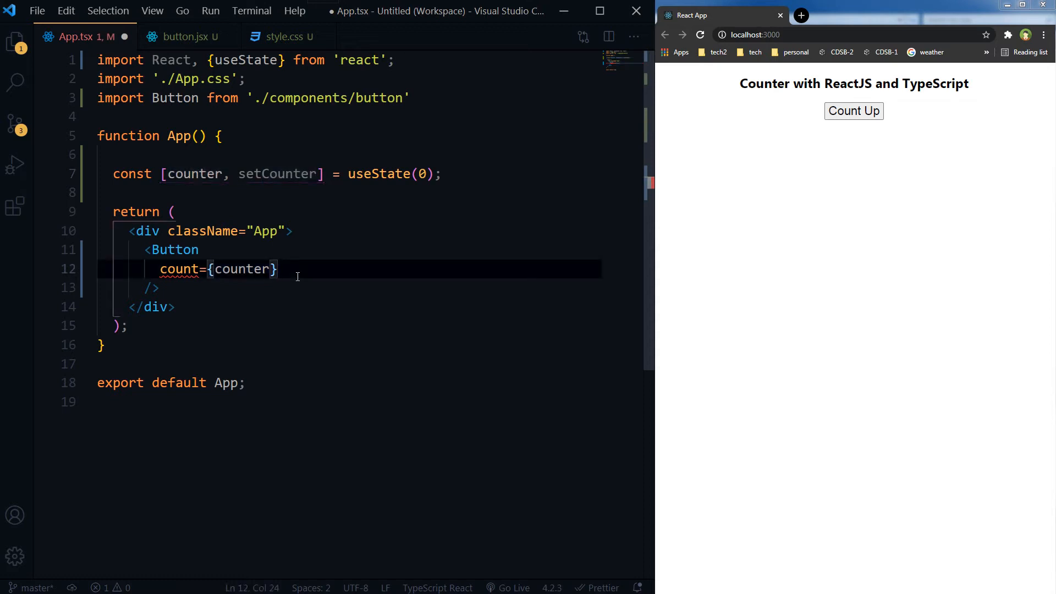
key("enter")
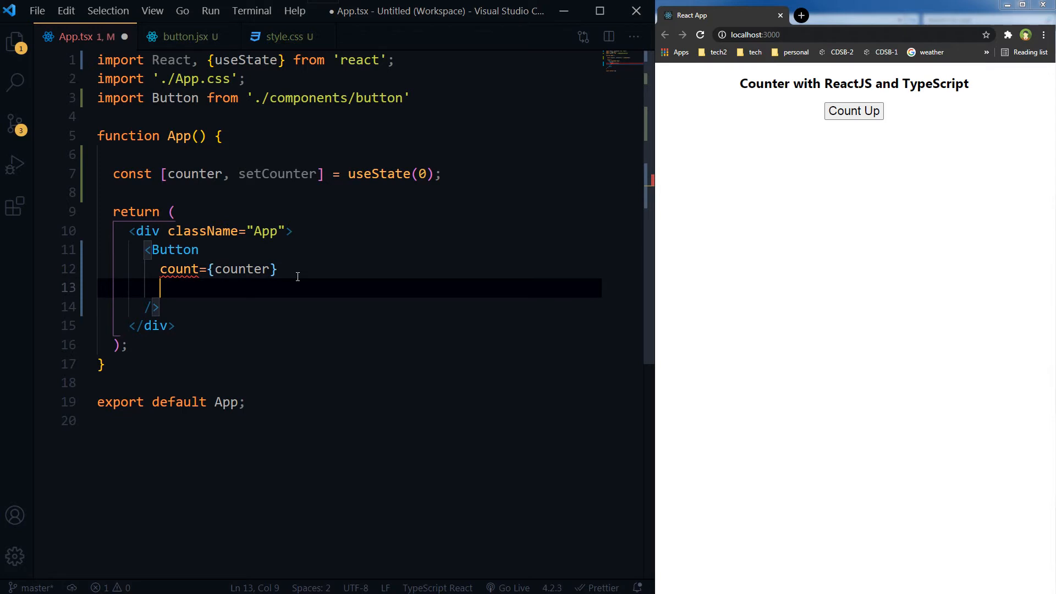
type("title=\"")
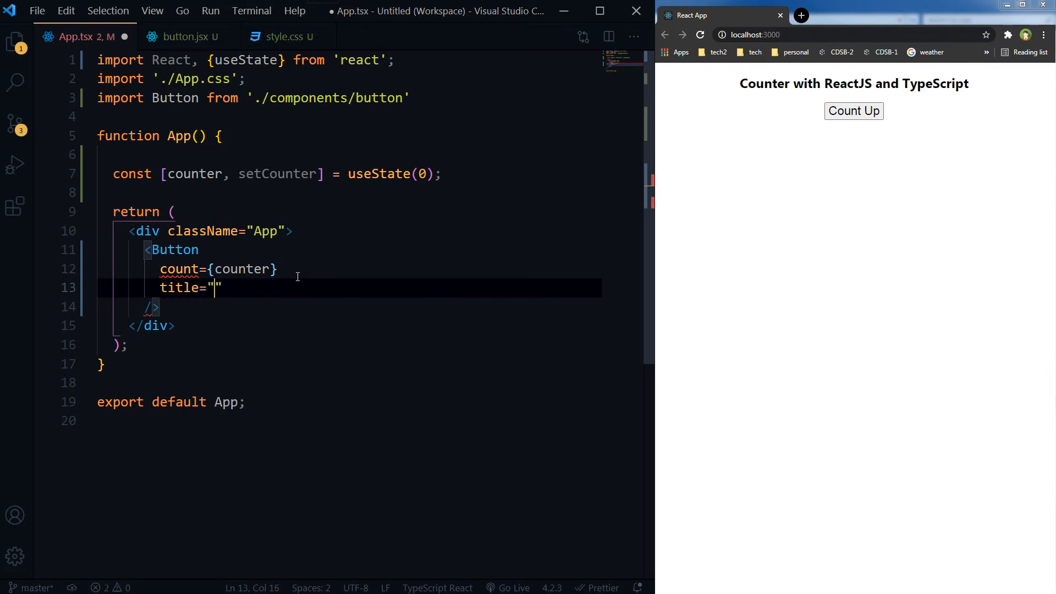
Step: Copy the h2 heading text from button.jsx into title and add a countUp={} prop
left_click(181, 36)
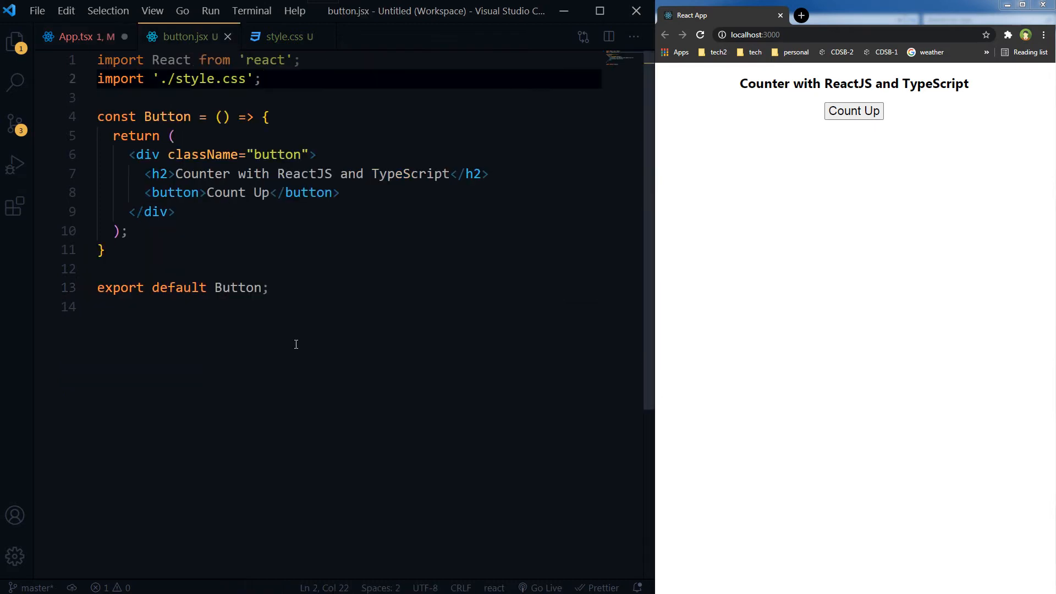
mouse_move(177, 172)
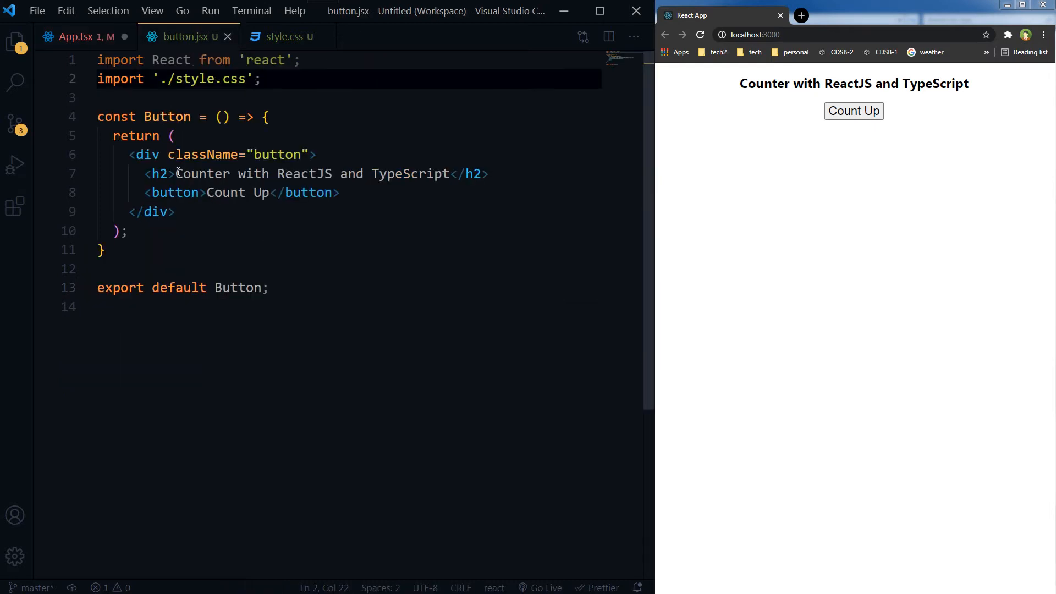
left_click_drag(175, 174, 451, 174)
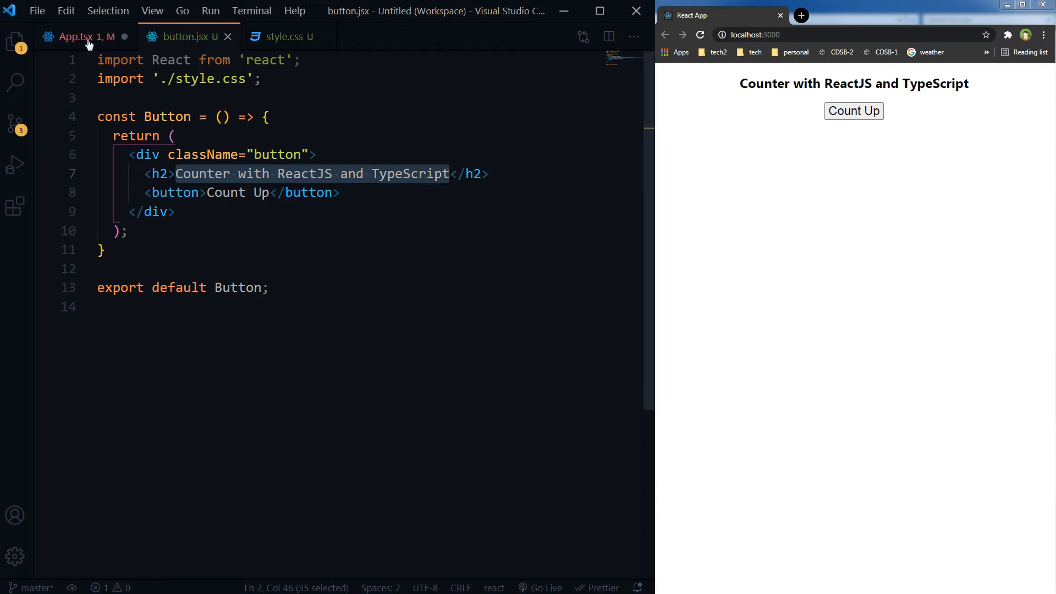
left_click(74, 36)
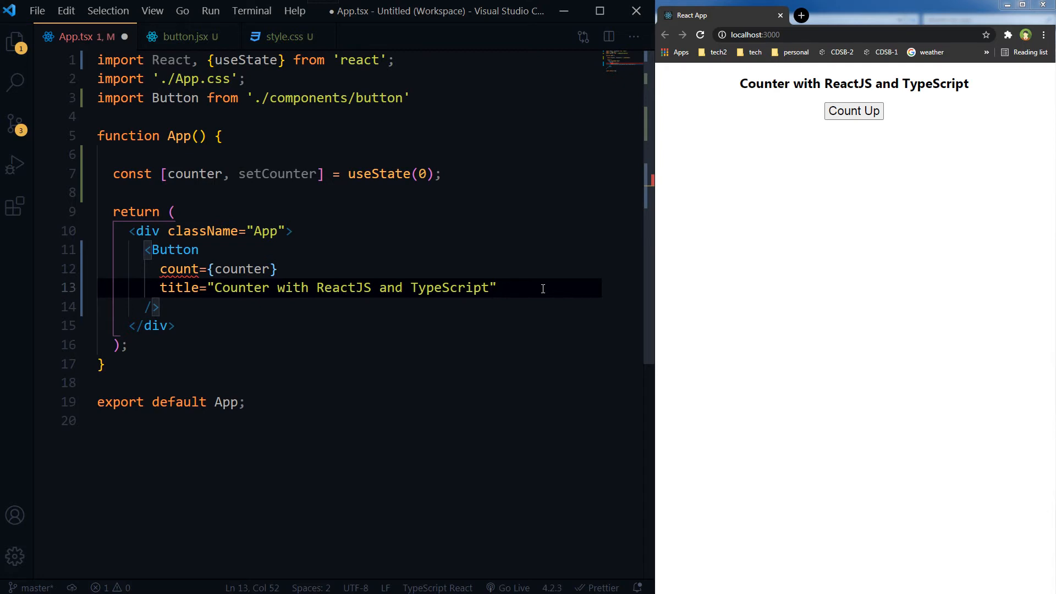
type("cou")
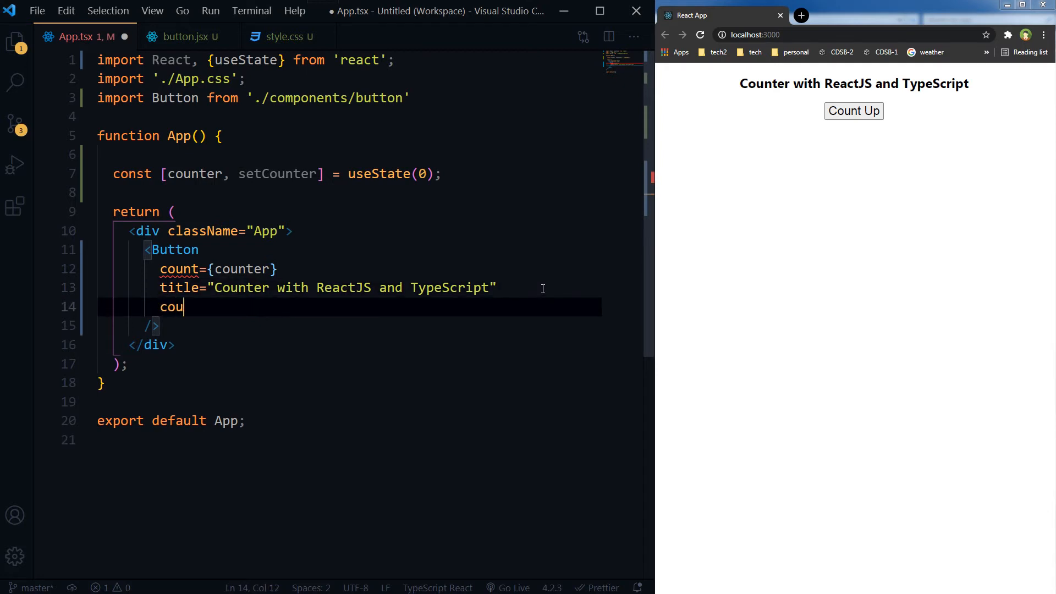
type("ntUp")
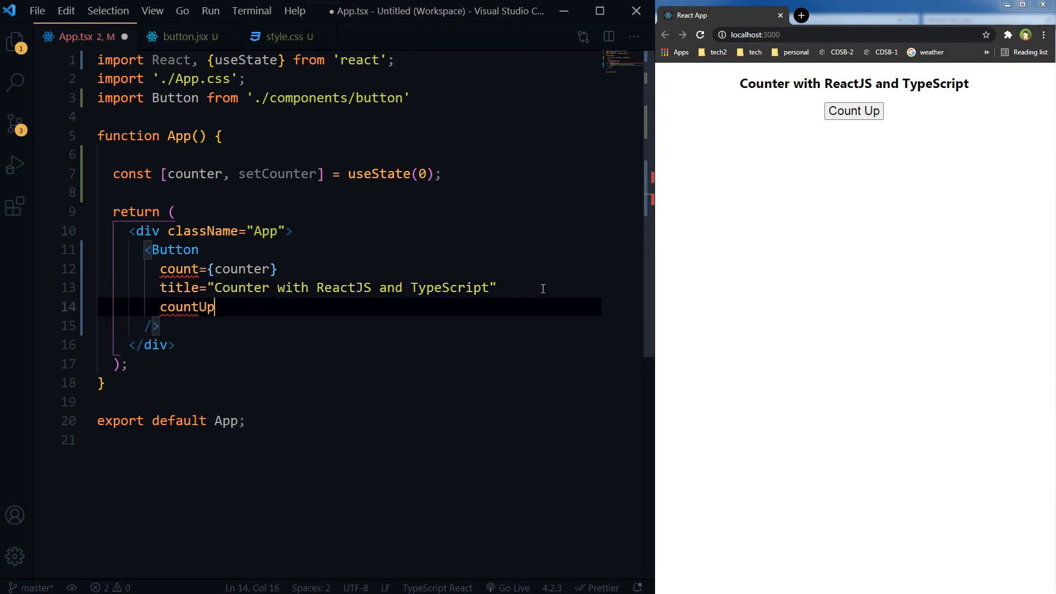
type("={}")
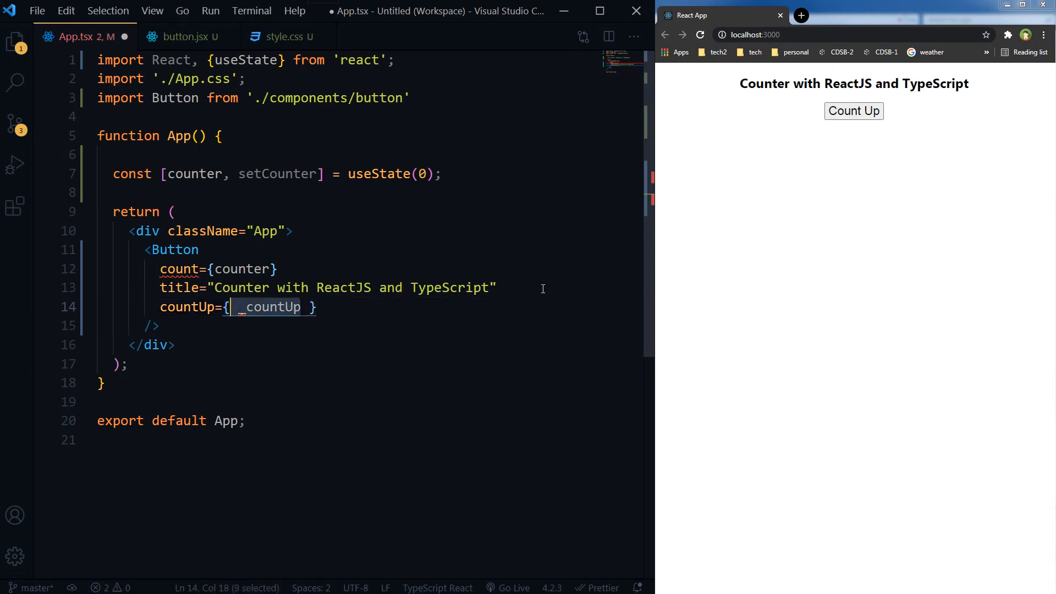
Step: Define const _countUp = () => { setCounter(counter + 1); } above the return in App.tsx
left_click(239, 231)
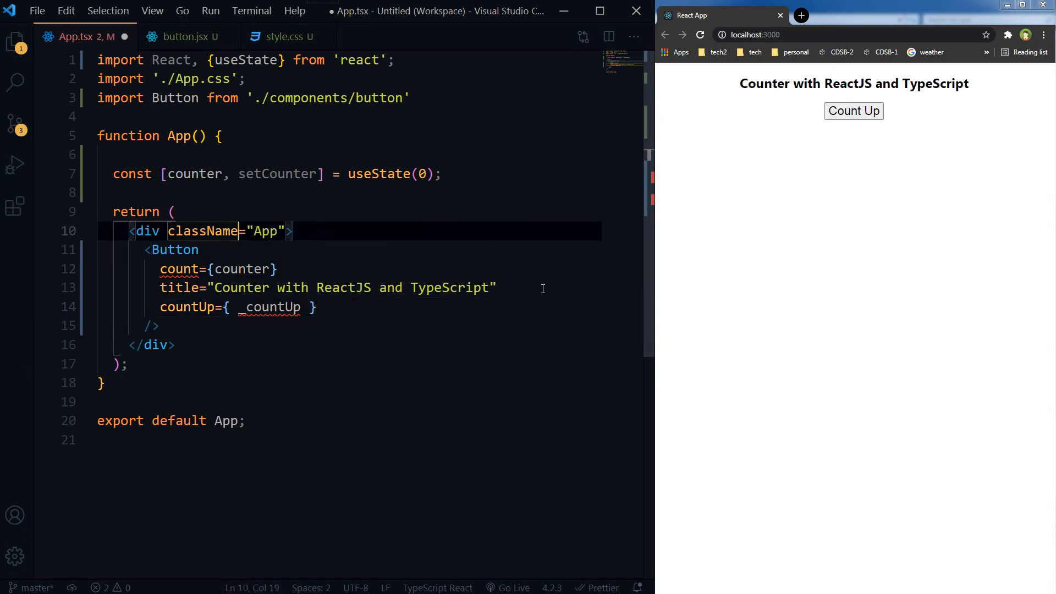
key("Enter")
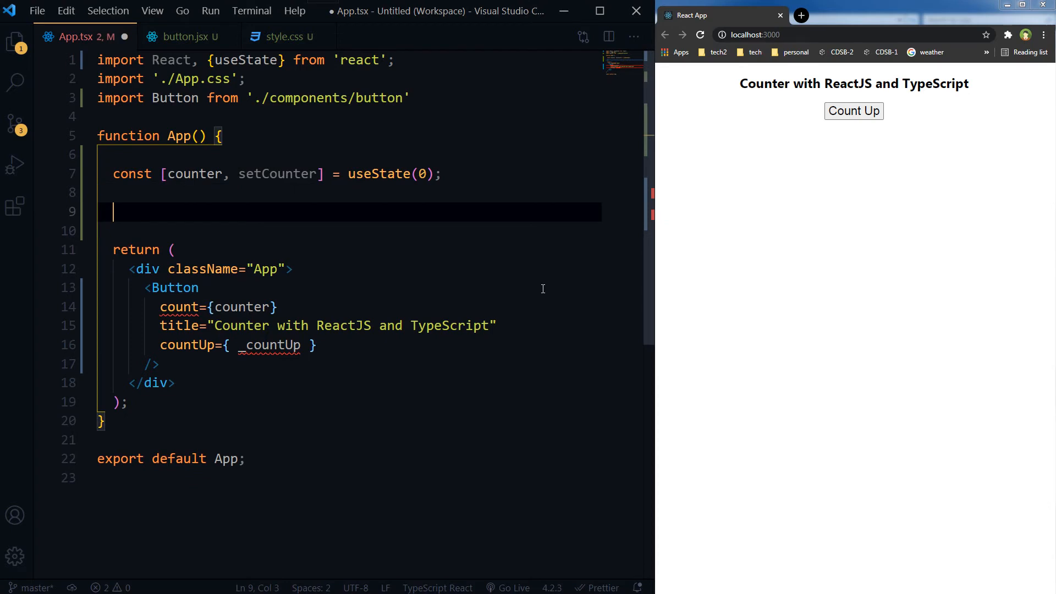
type("_countUp")
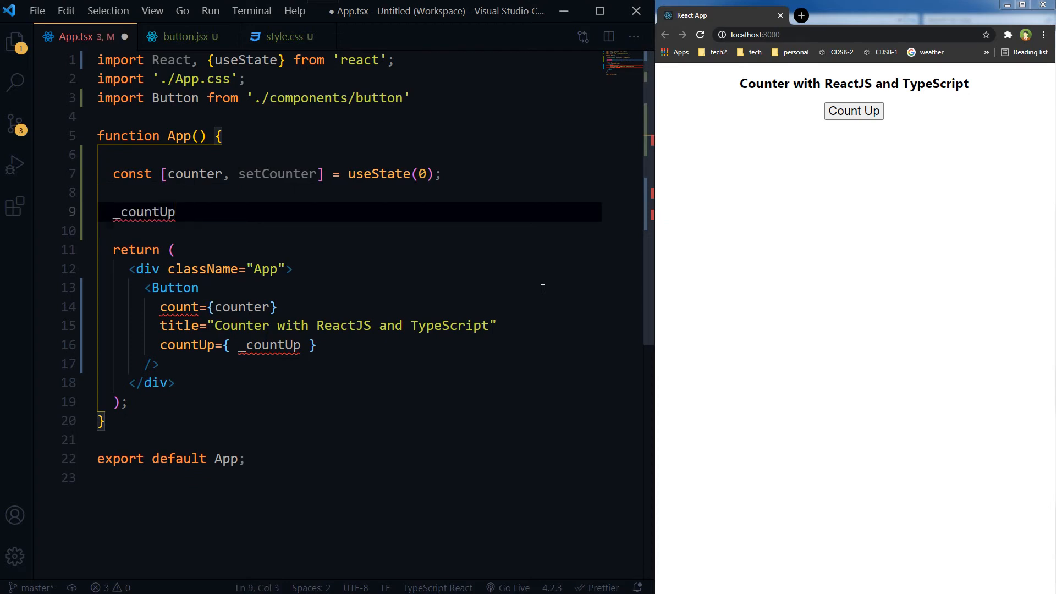
type("const")
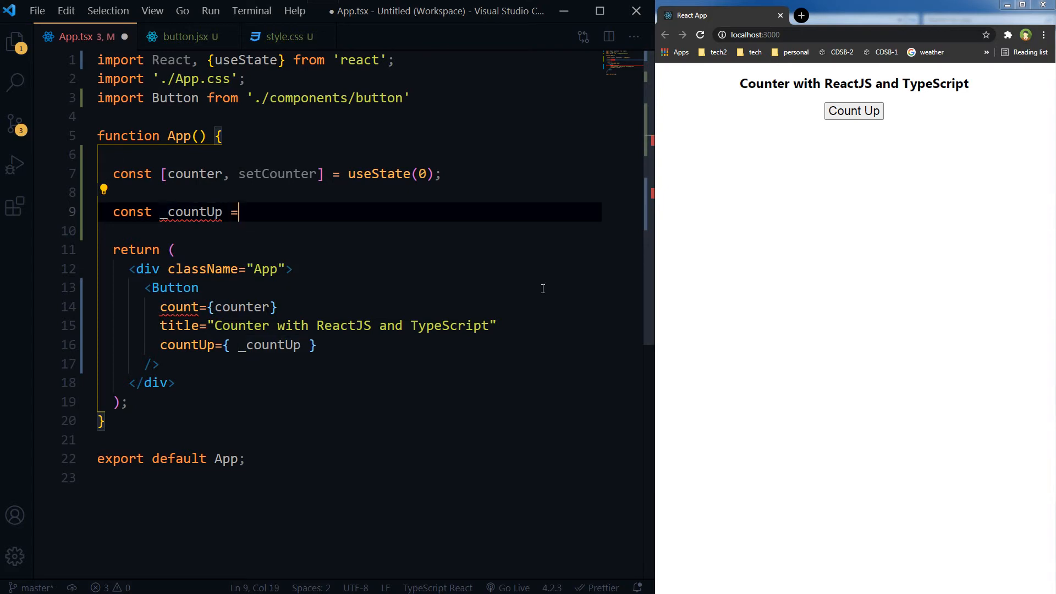
type("() => {")
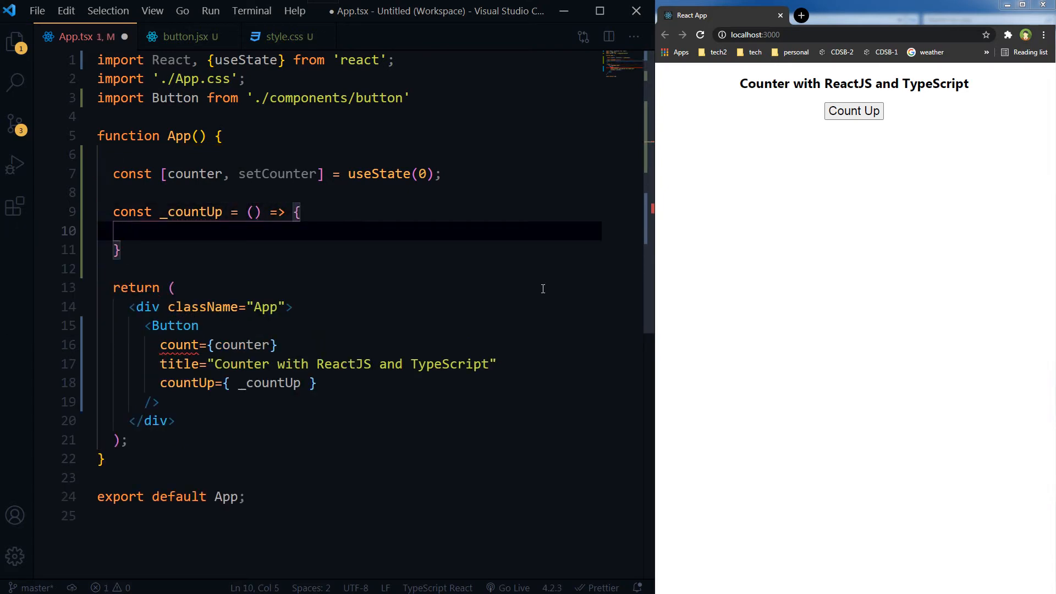
type("setCounter")
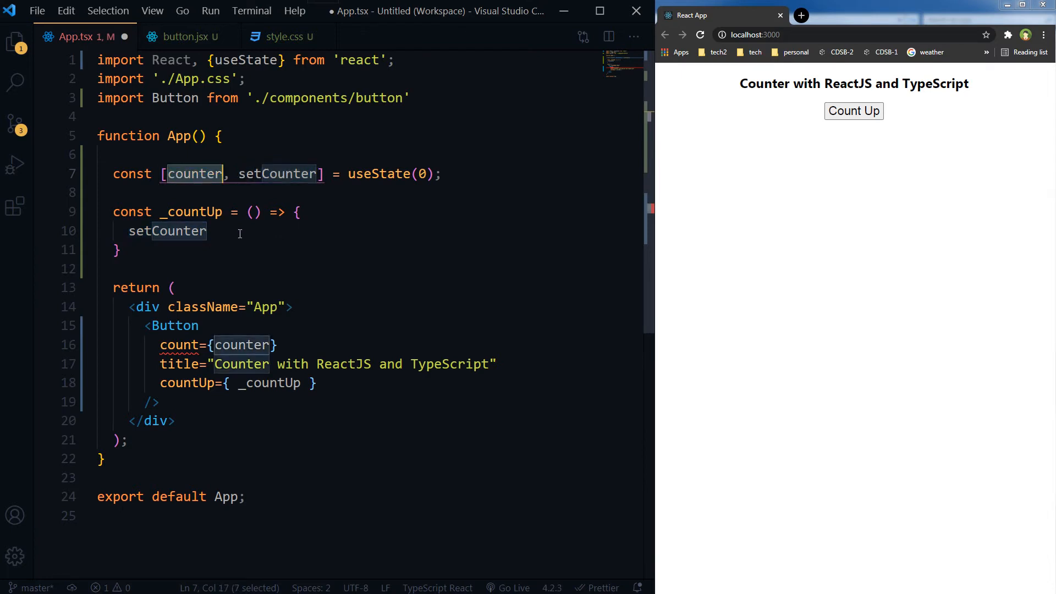
type("( )")
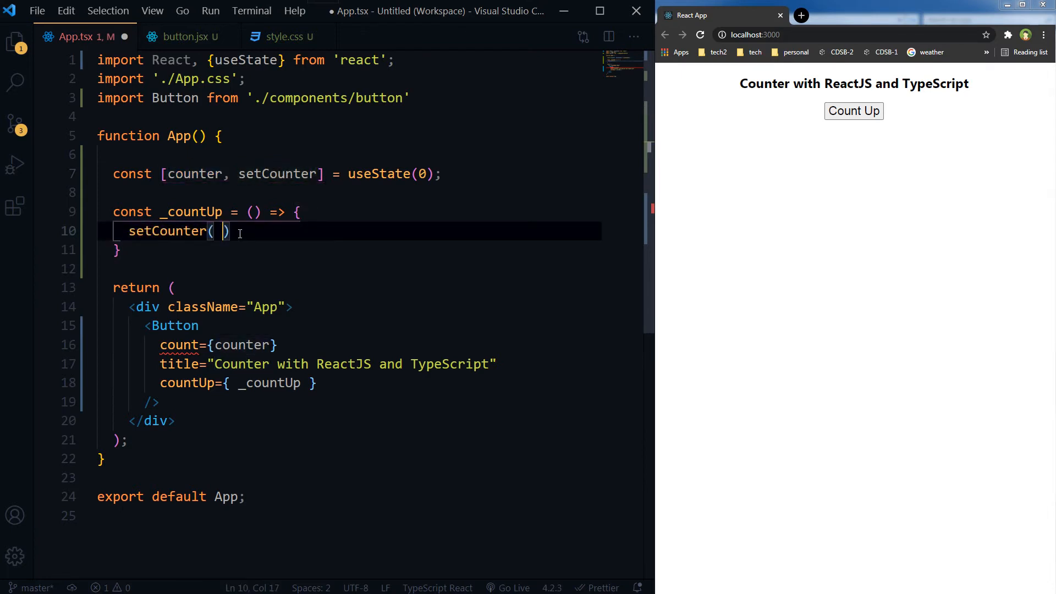
type("counter")
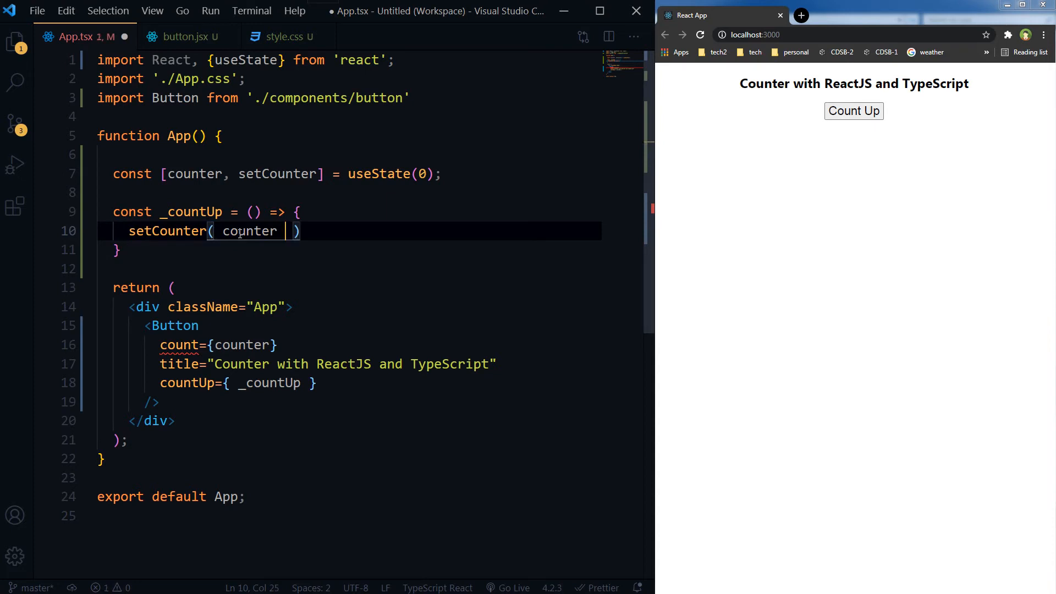
type("+ 1")
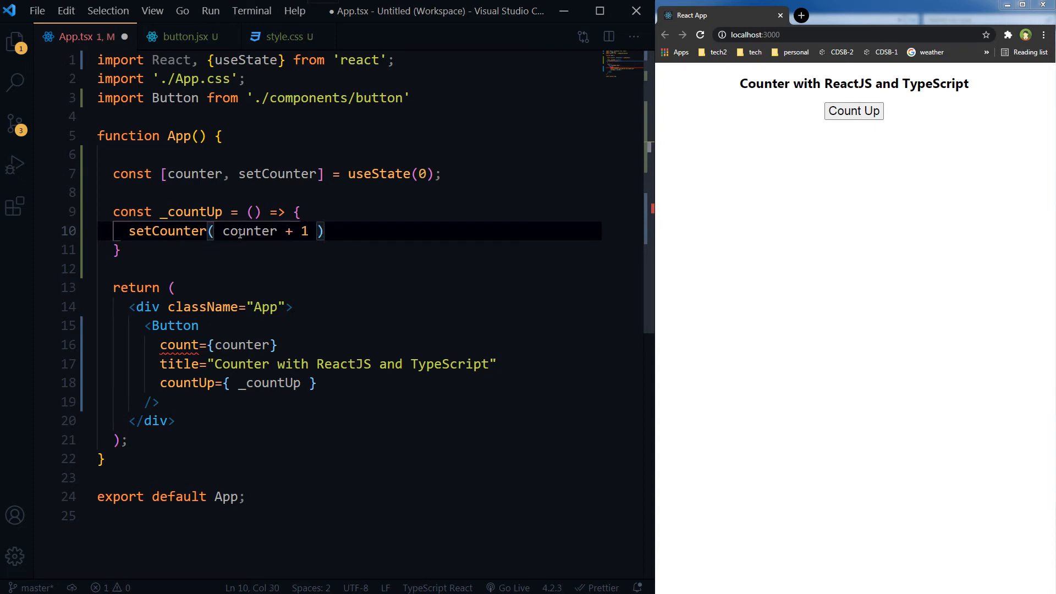
type(";")
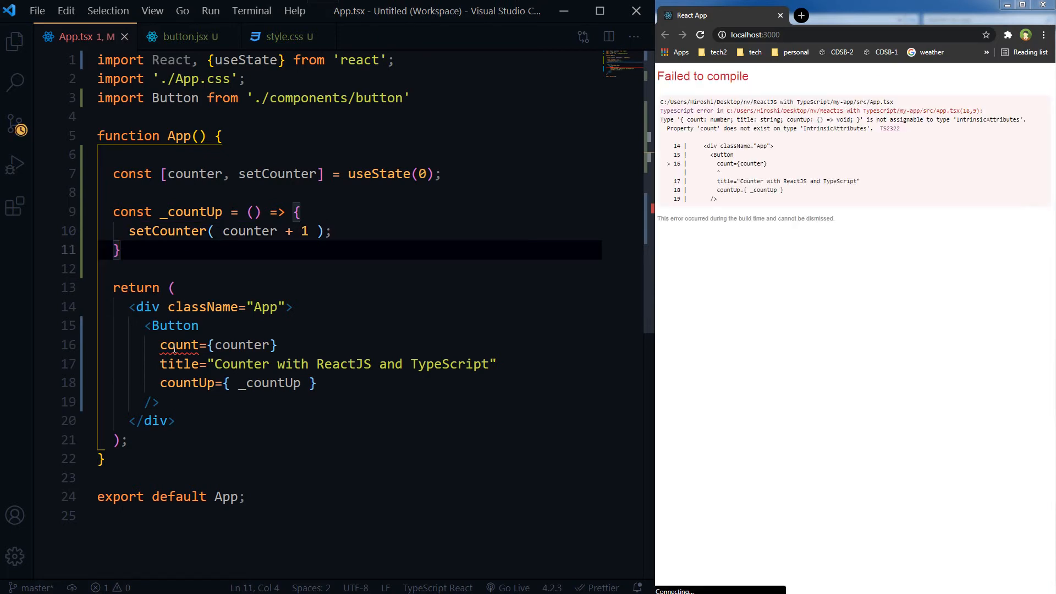
Step: Replace the hard-coded heading in button.jsx with {props.title}
double_click(180, 344)
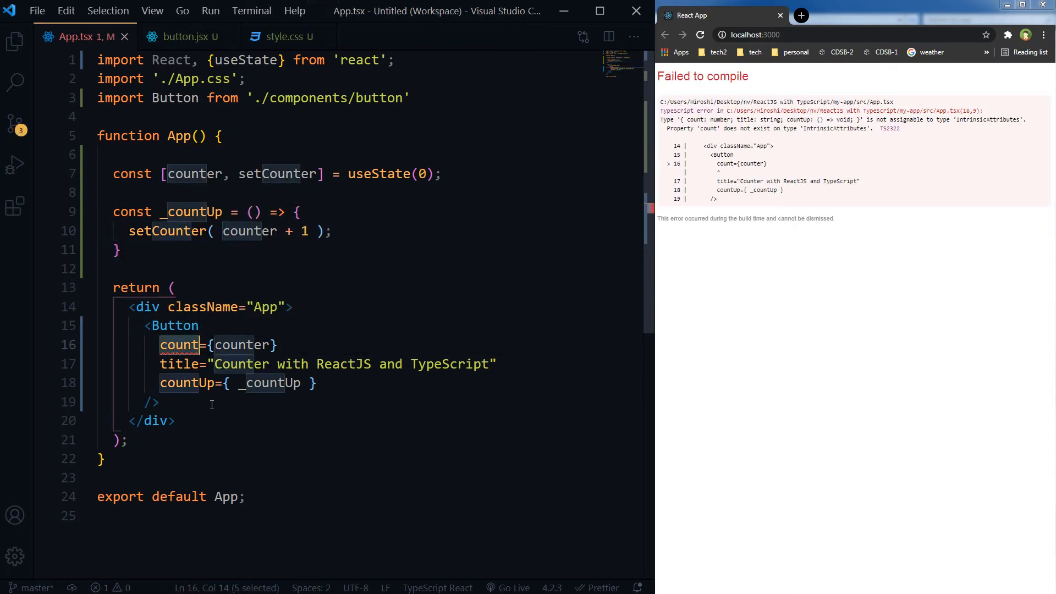
left_click(178, 36)
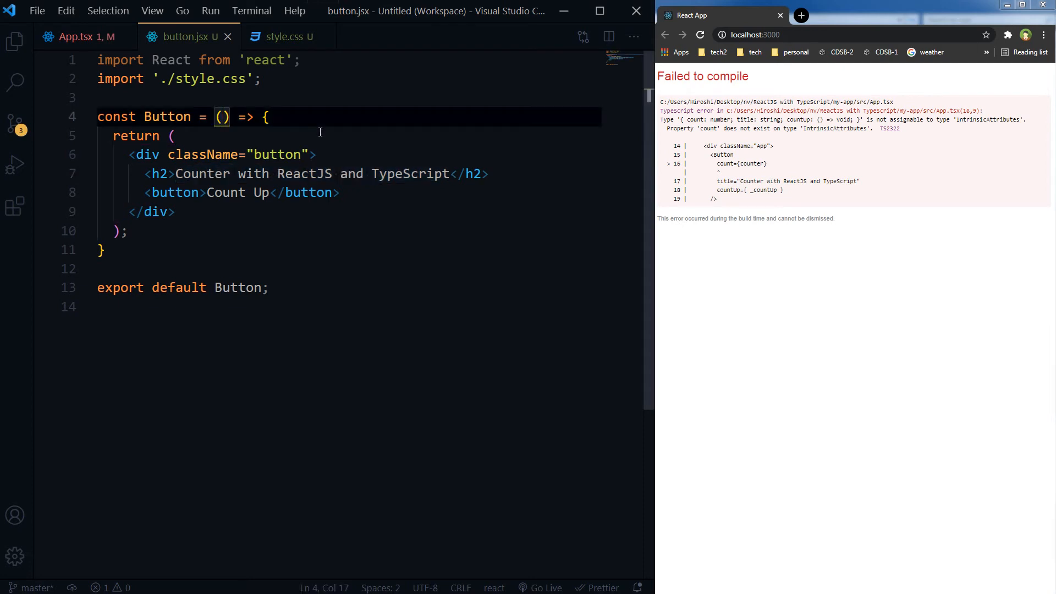
type("props")
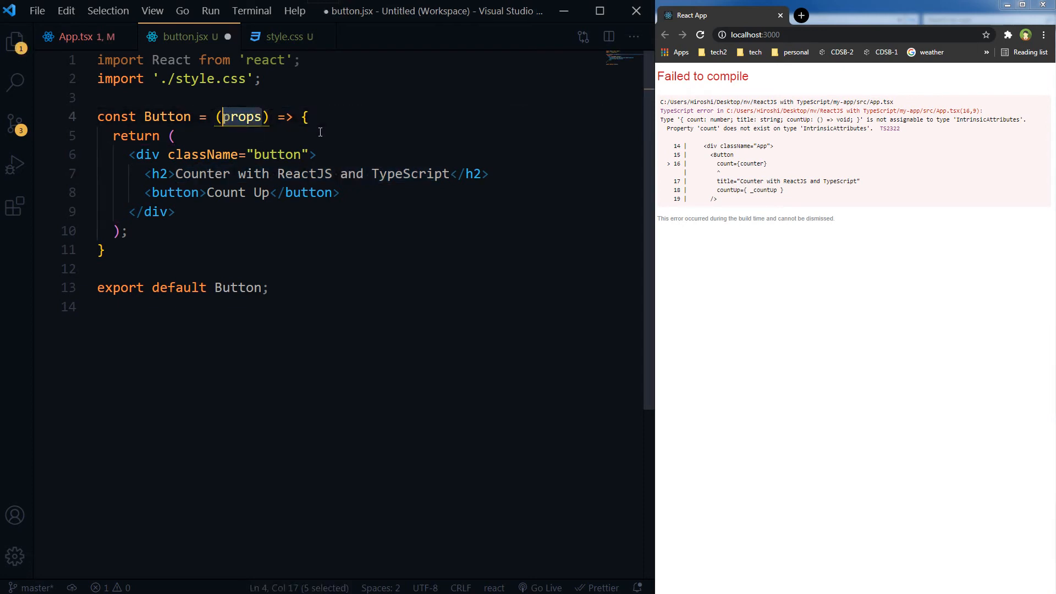
left_click(209, 174)
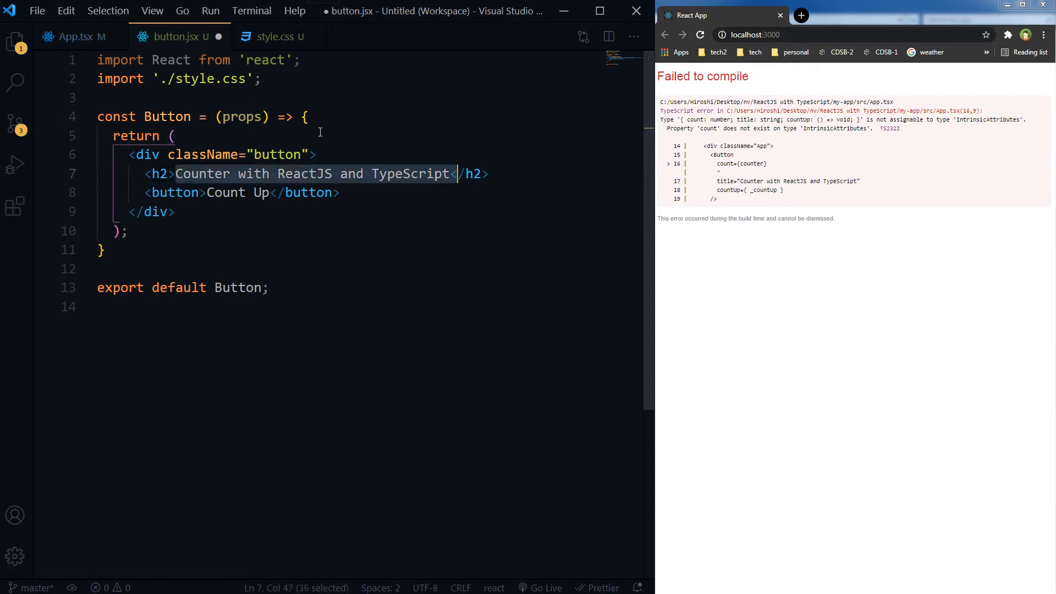
type("{props</h2>")
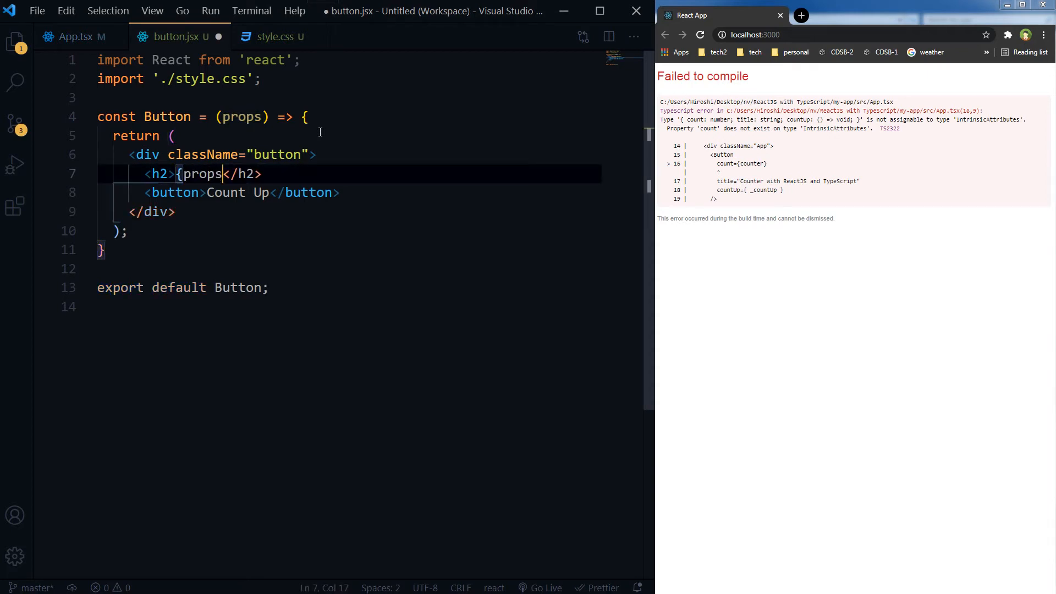
type(".t")
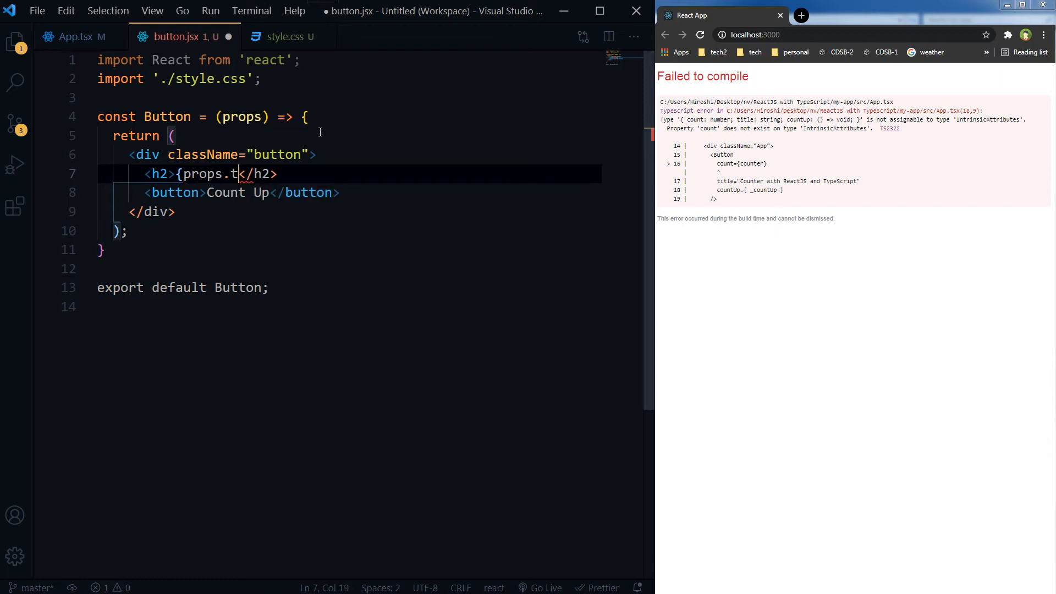
type("itle")
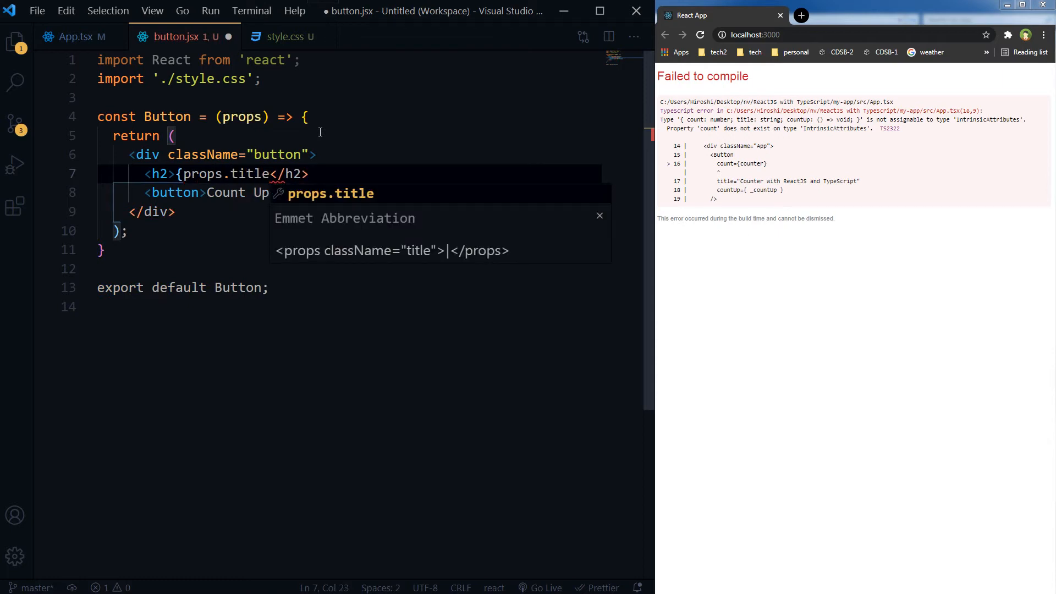
key("Escape")
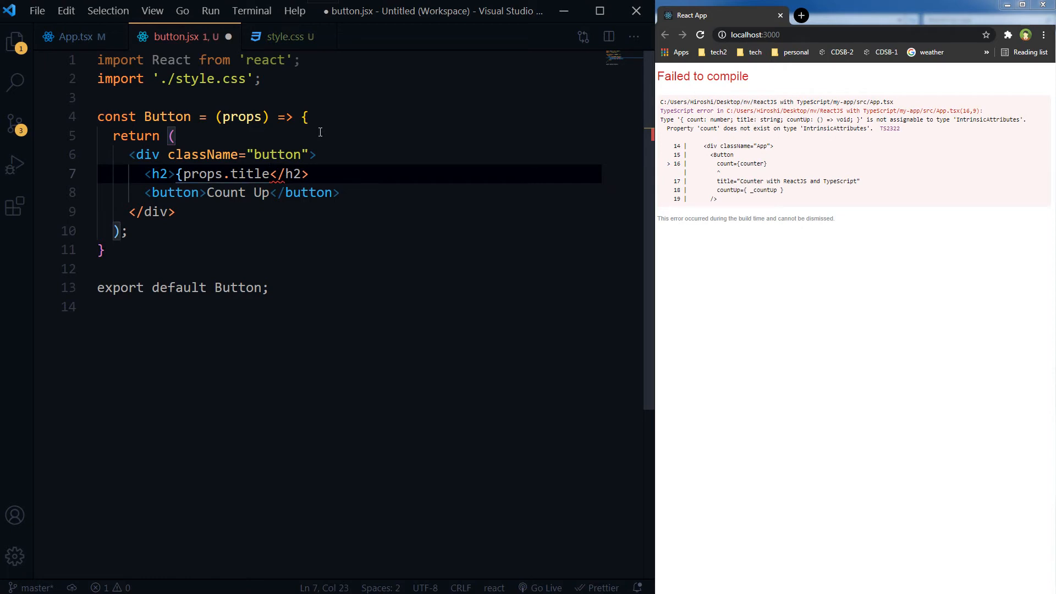
type("}")
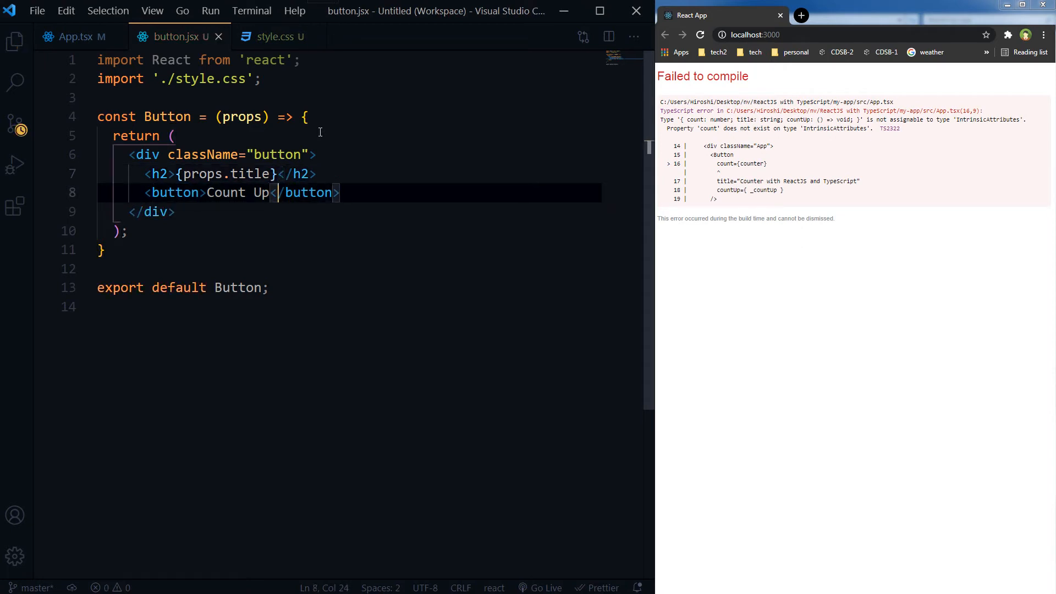
Step: Show {props.count} after Count Up on the button and save button.jsx
type("{")
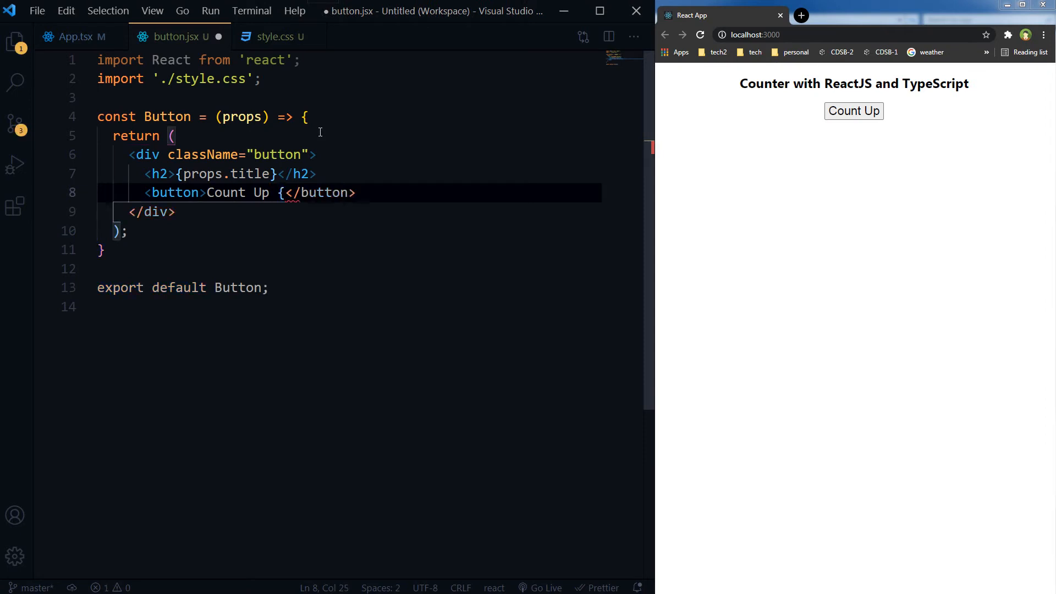
type("props}")
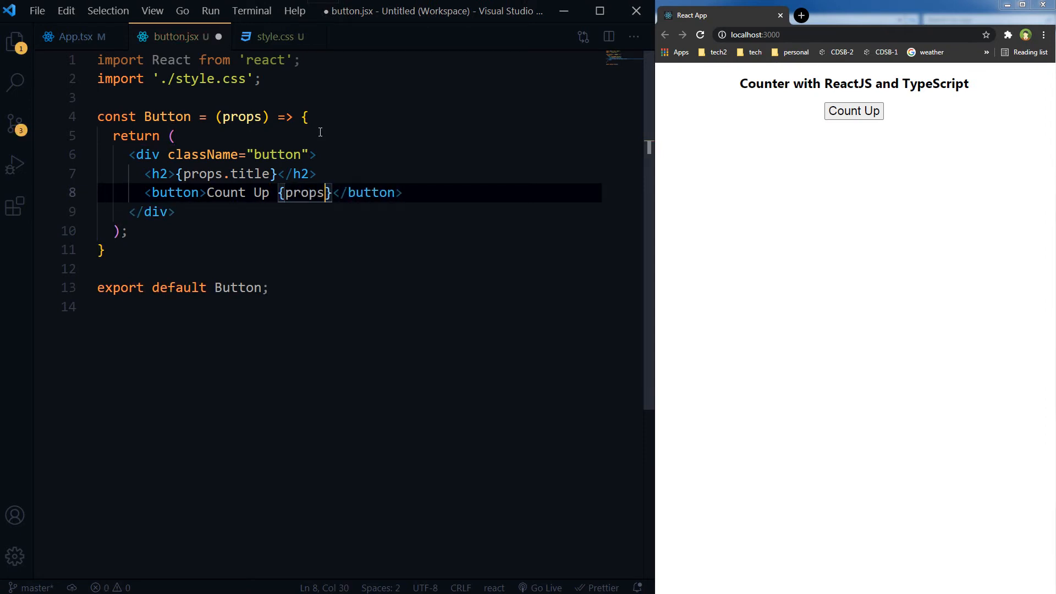
type(".count")
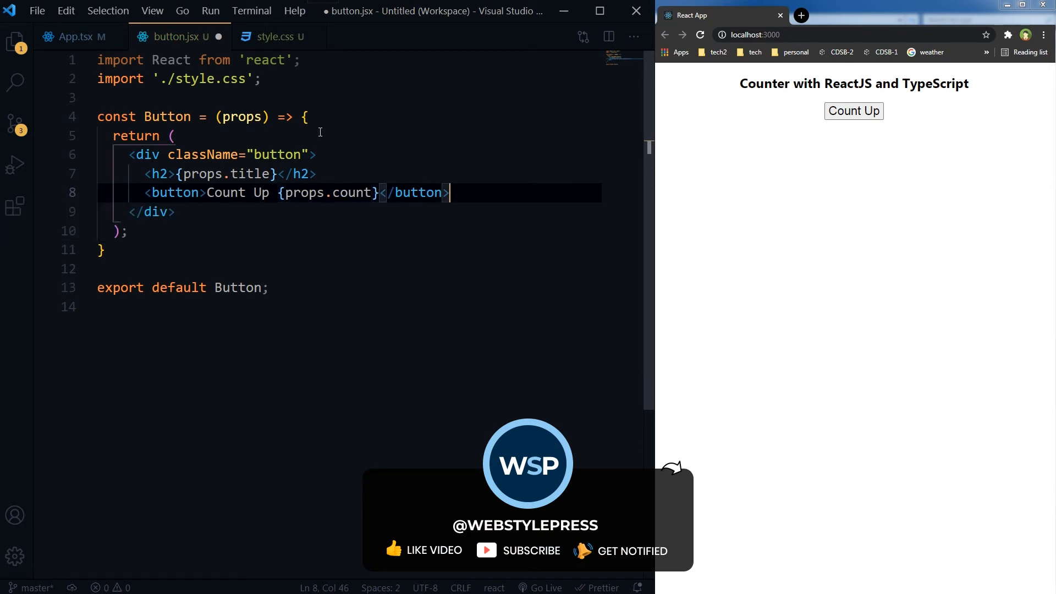
key("ctrl+s")
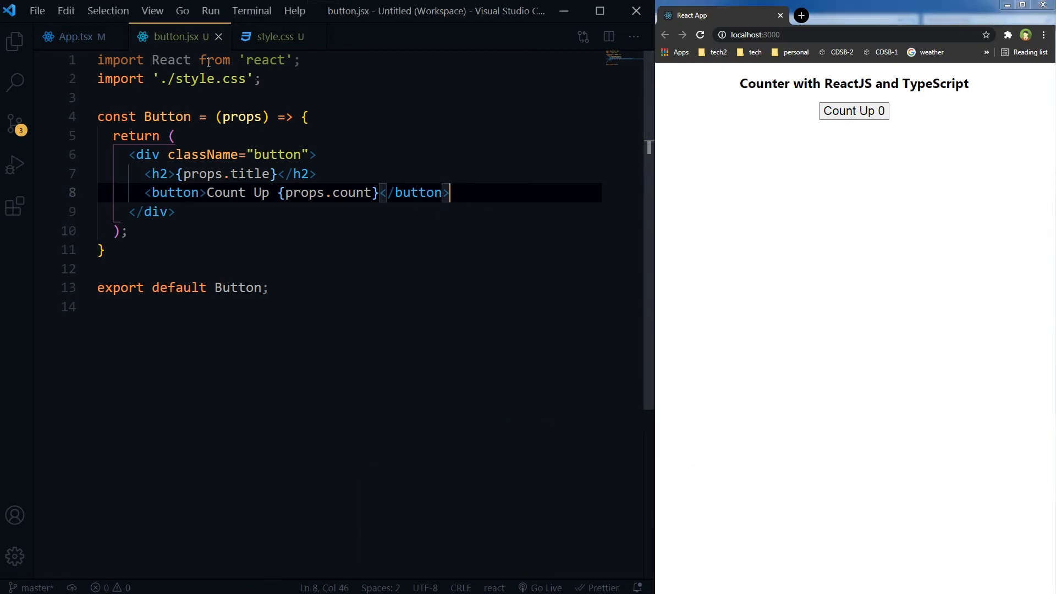
Step: Check the countUp prop name in App.tsx and add onClick={props.countUp} to the button
left_click(76, 37)
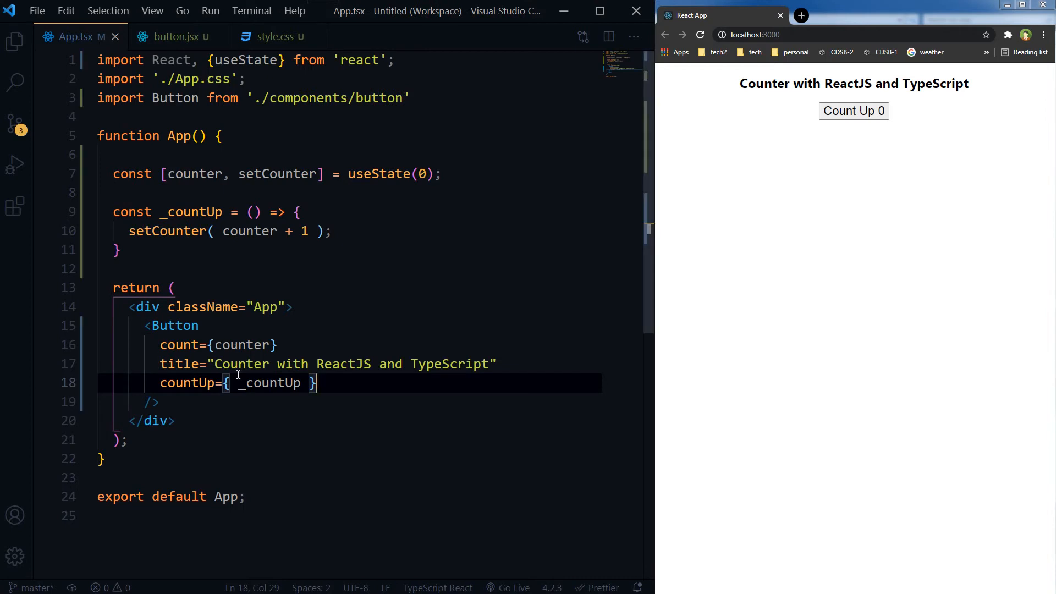
double_click(188, 383)
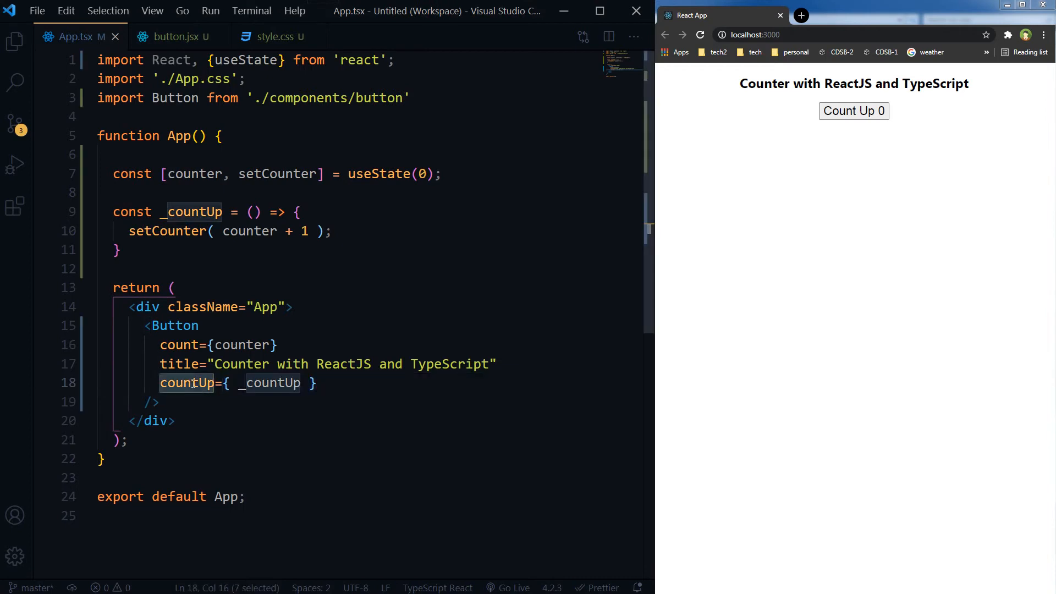
left_click(173, 36)
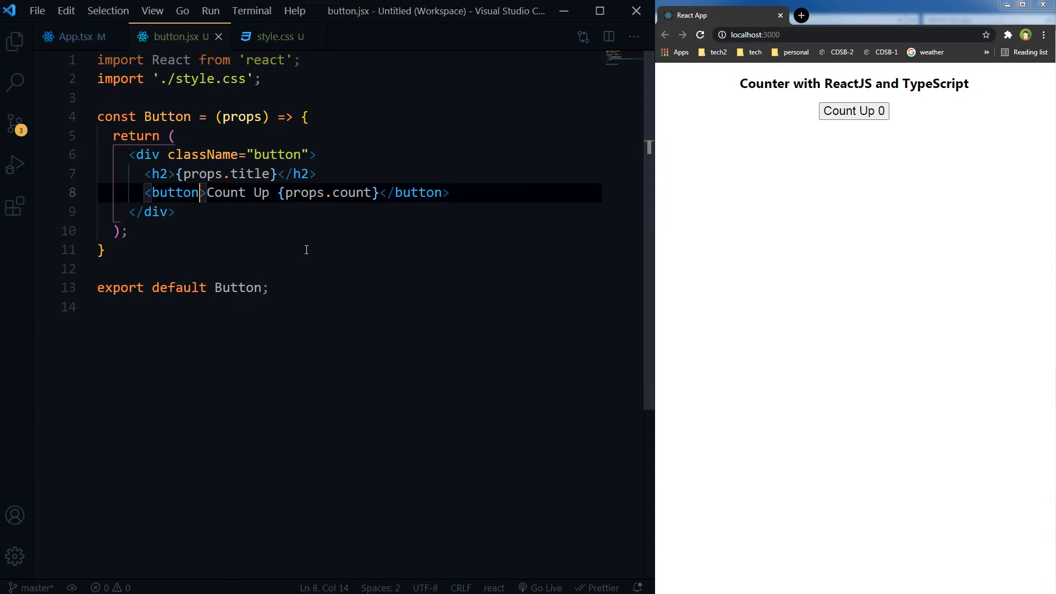
type("onC")
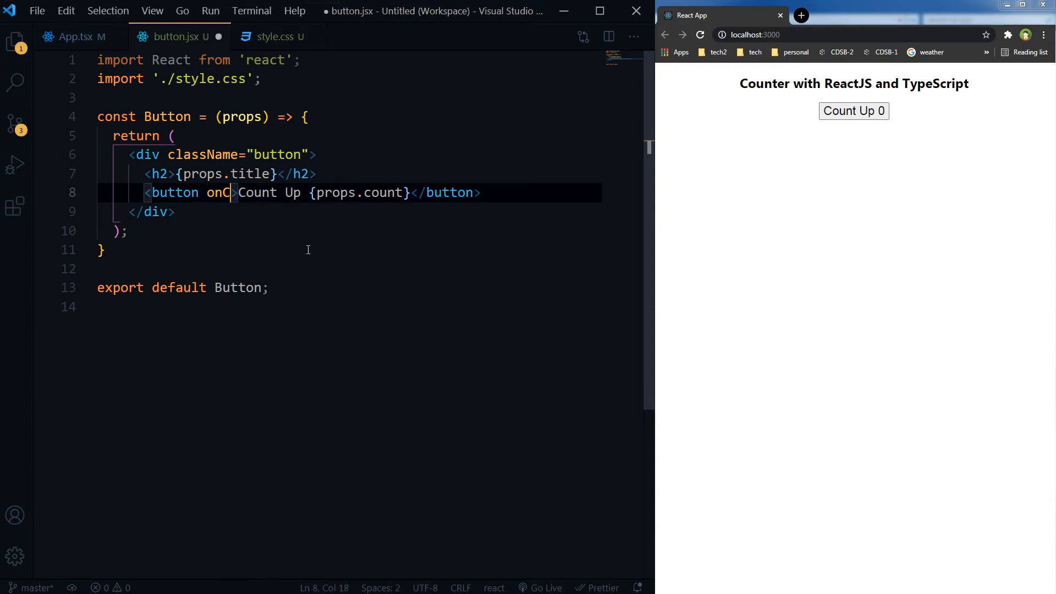
type("lick=>")
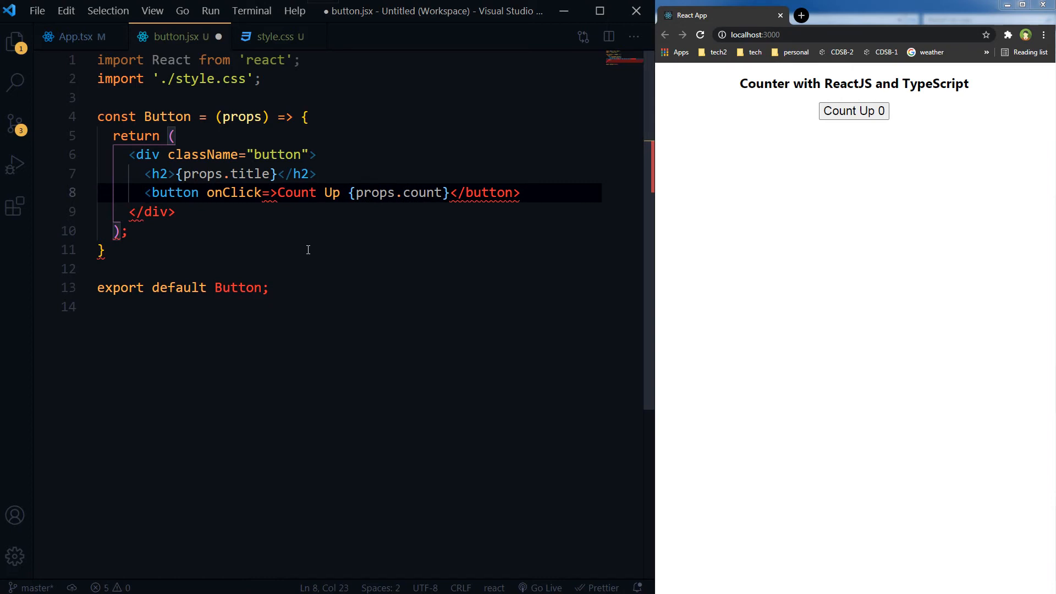
type("{}")
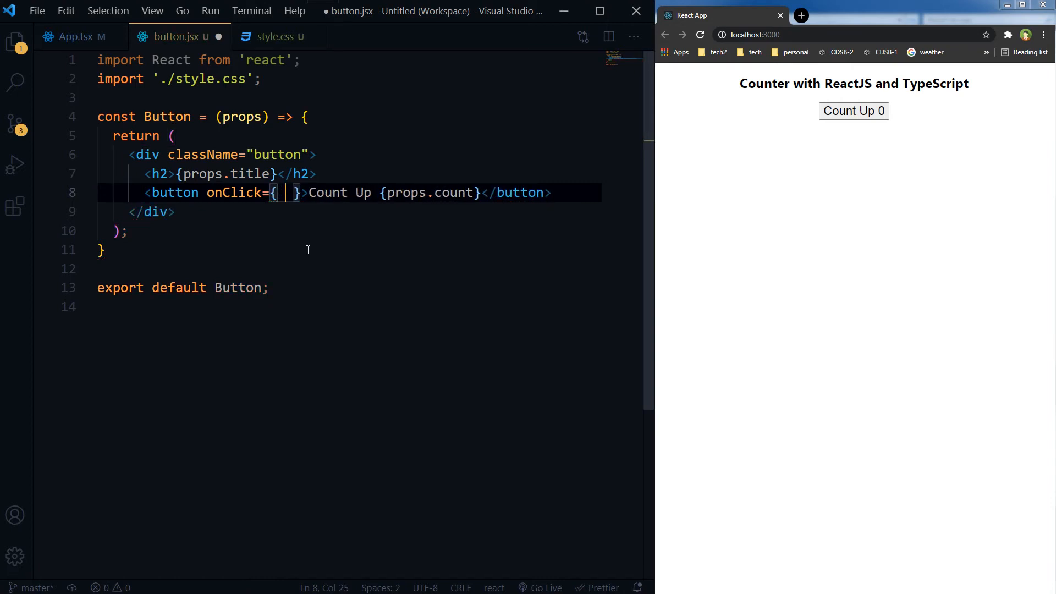
type("countUp")
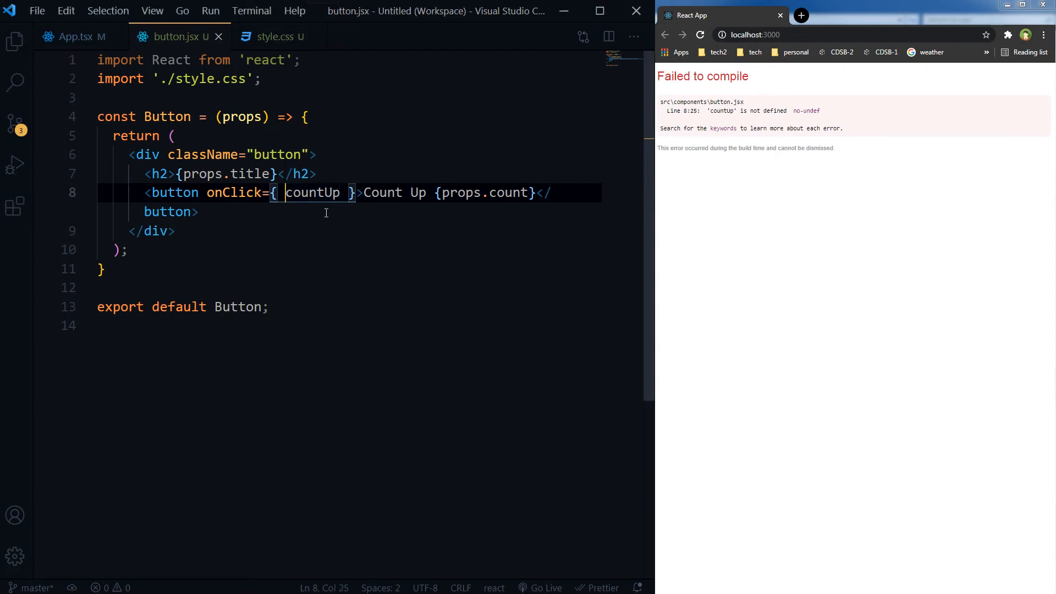
type("props")
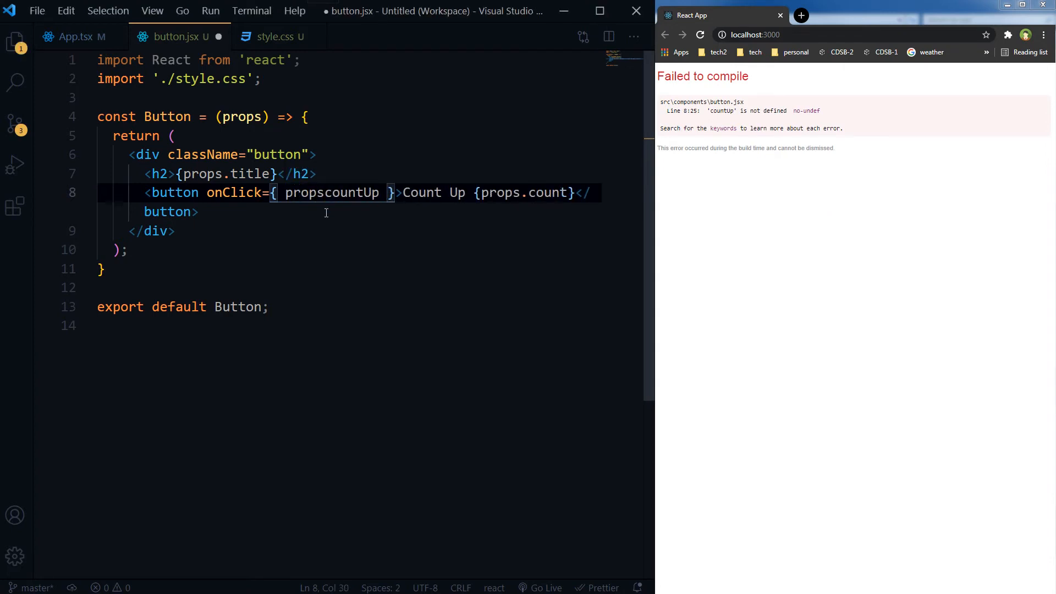
type(".")
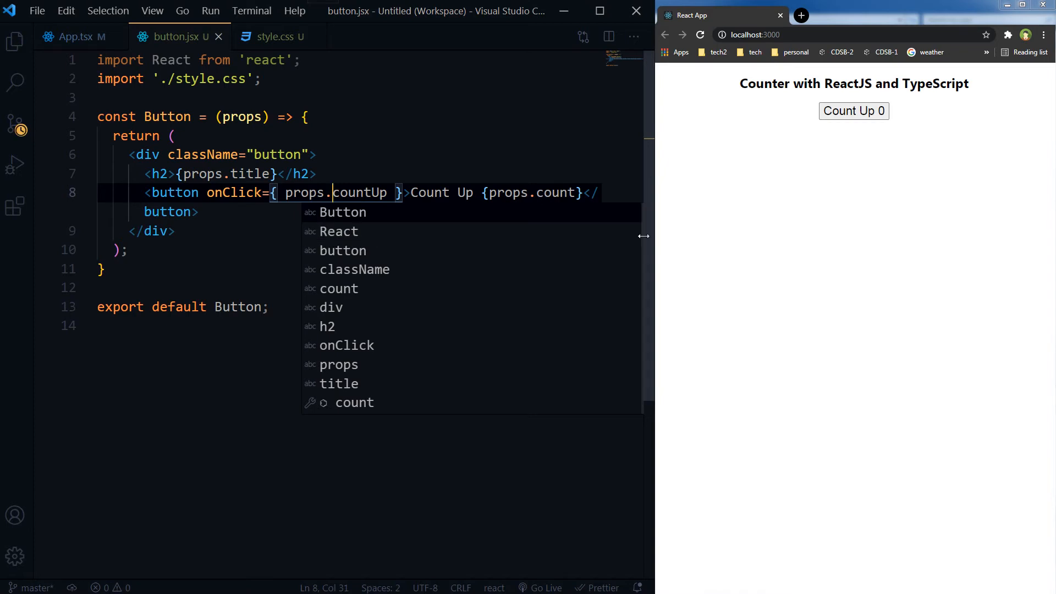
Step: Click Count Up in Chrome repeatedly to raise the counter toward 12
left_click(854, 110)
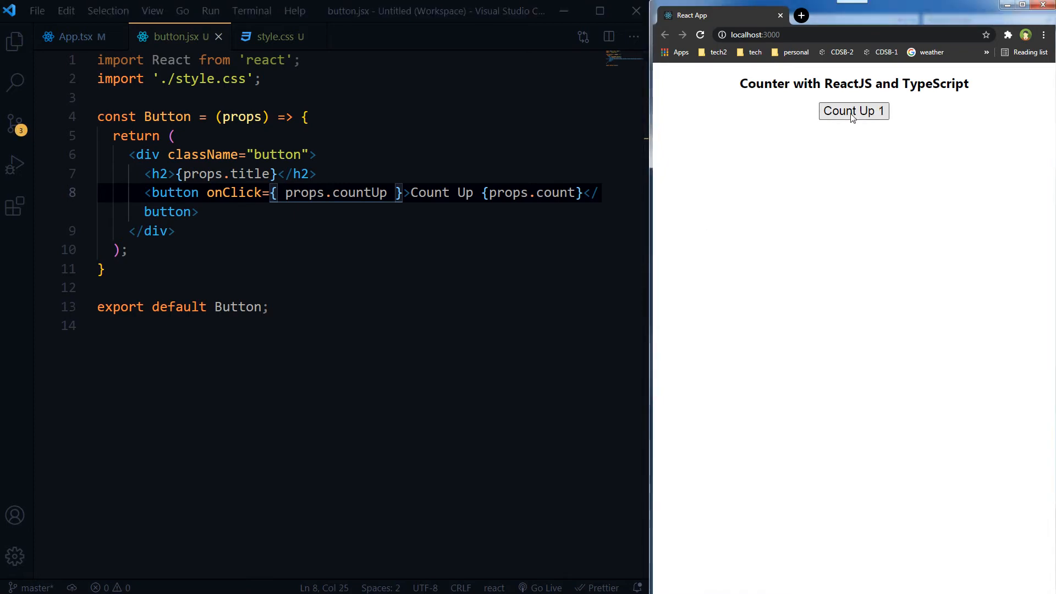
left_click(854, 110)
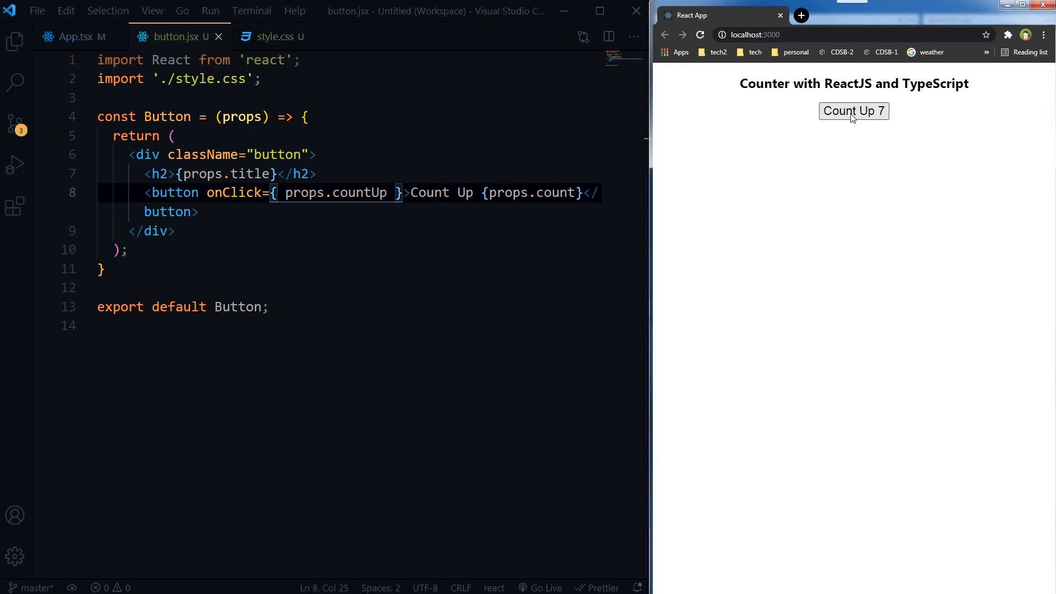
left_click(854, 110)
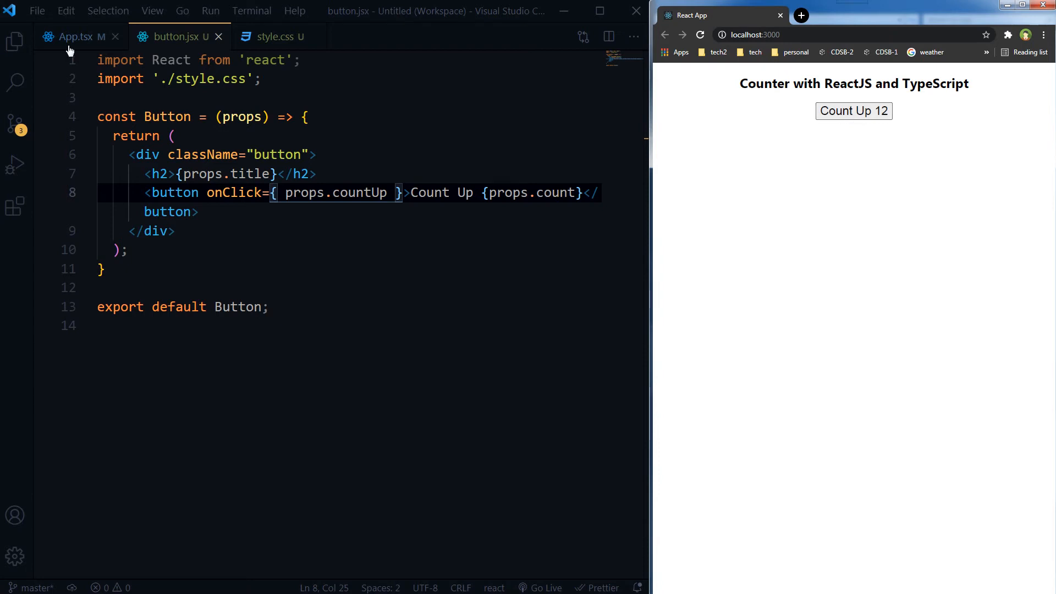
Step: Rewrite function App() as const App = () => arrow function and save
left_click(75, 37)
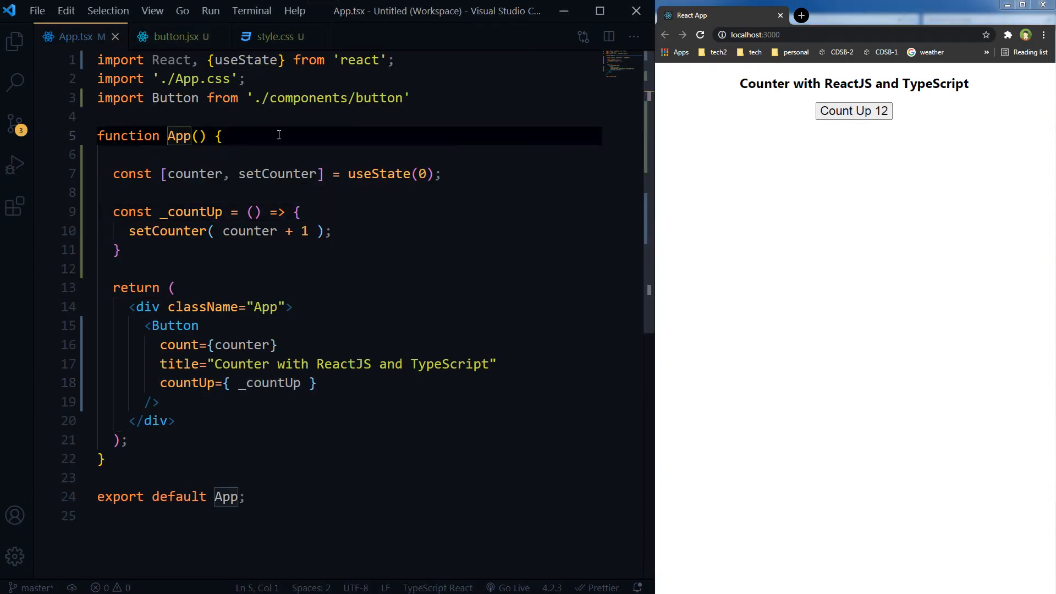
type("const")
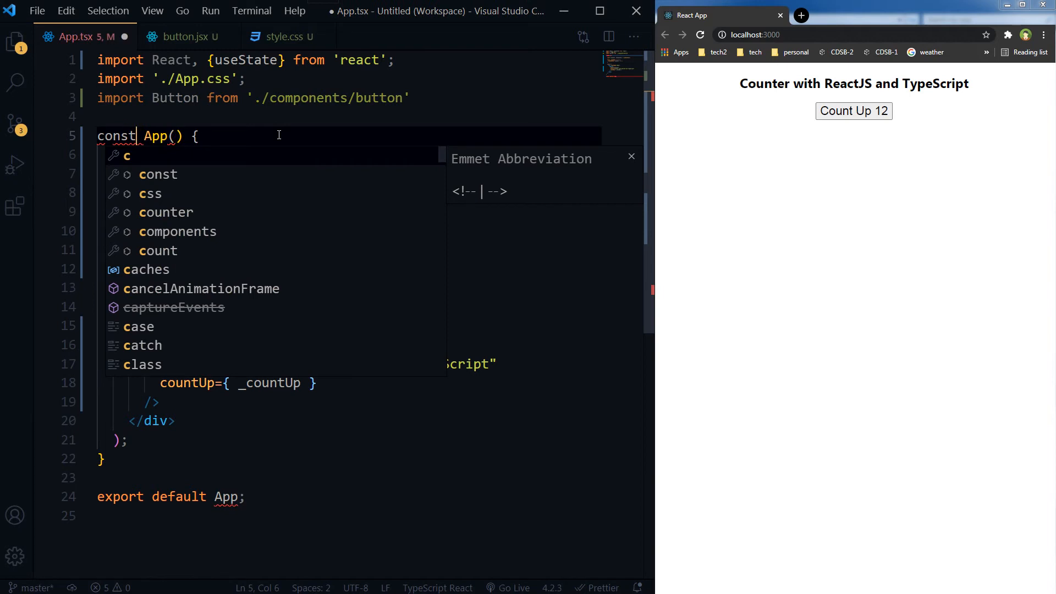
key("Escape")
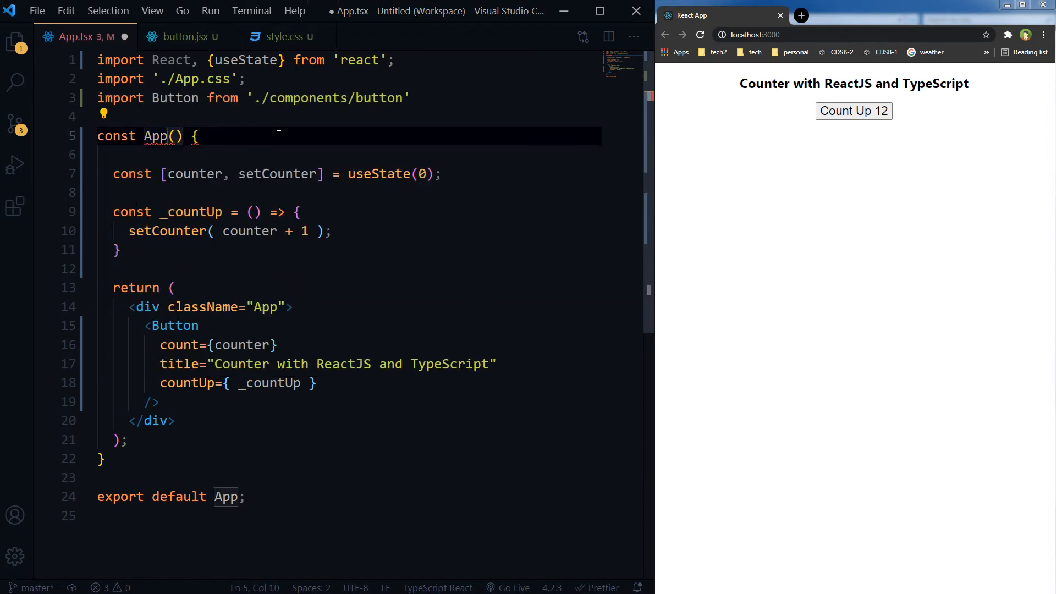
type("= ()")
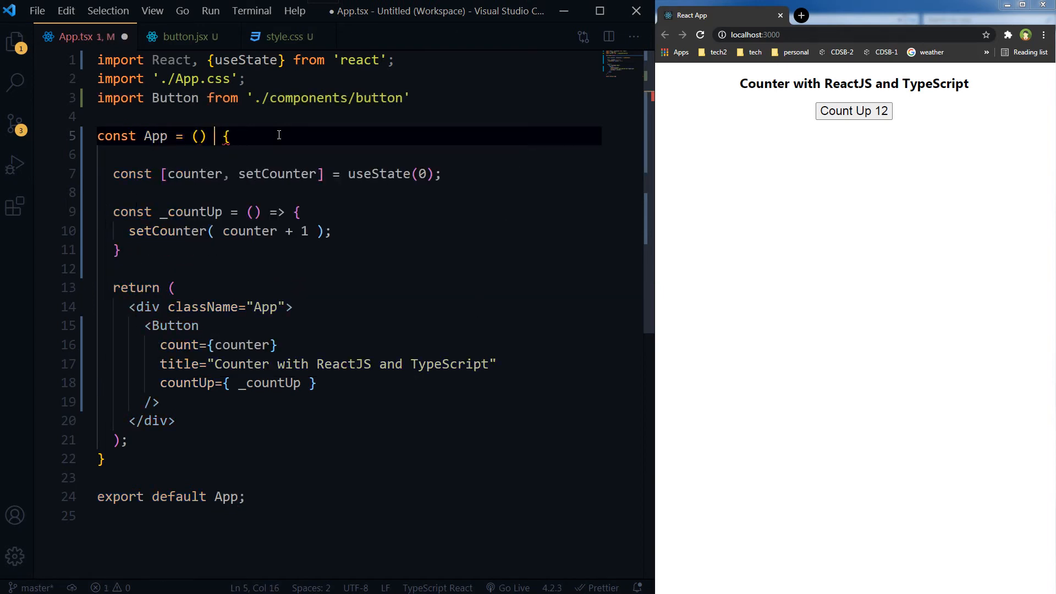
type("=>")
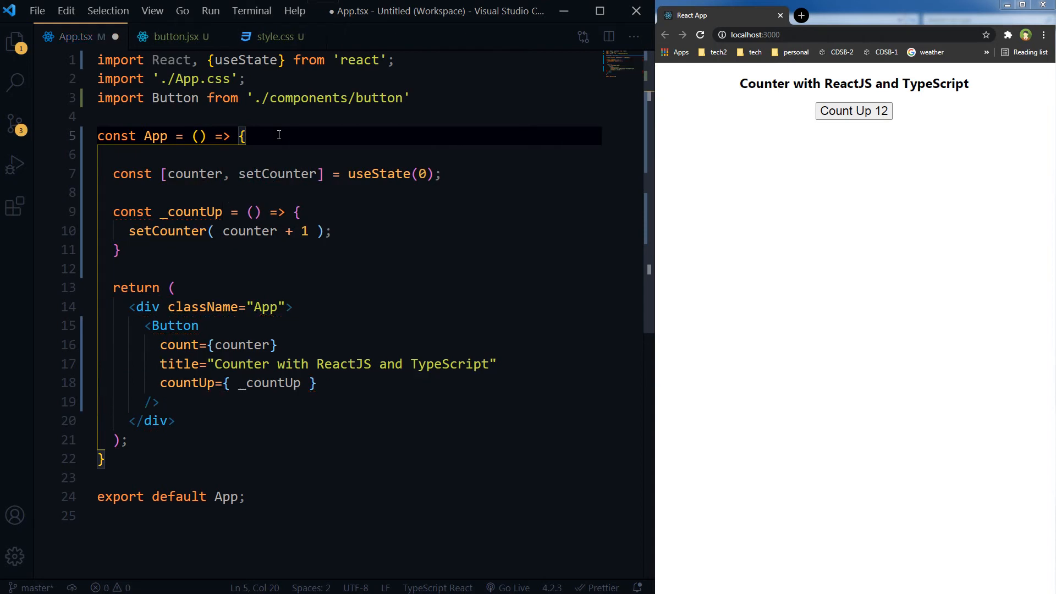
key("ctrl+s")
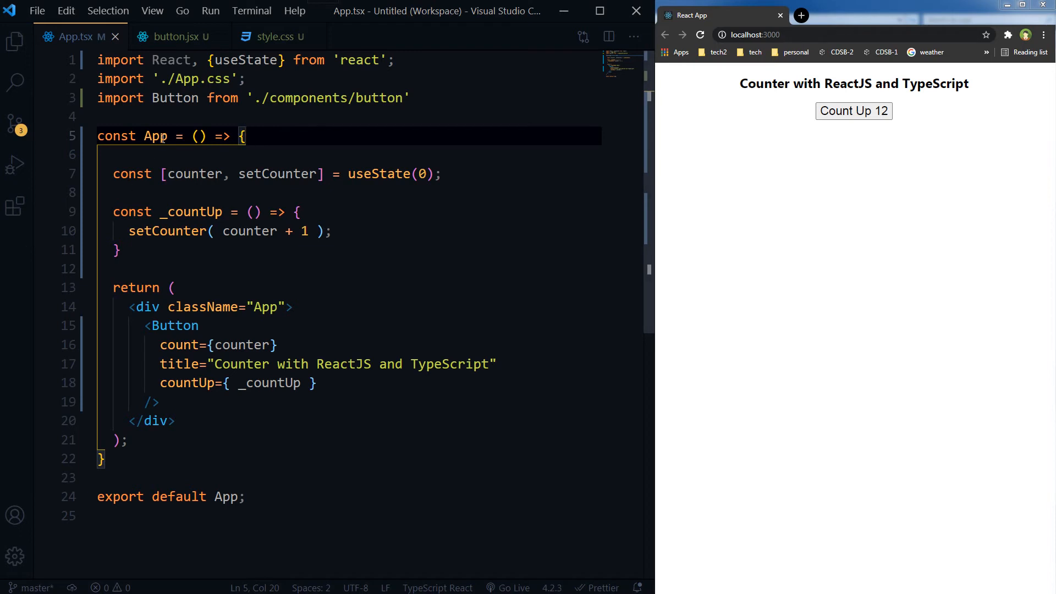
Step: Type App as React.FC after its name
double_click(155, 137)
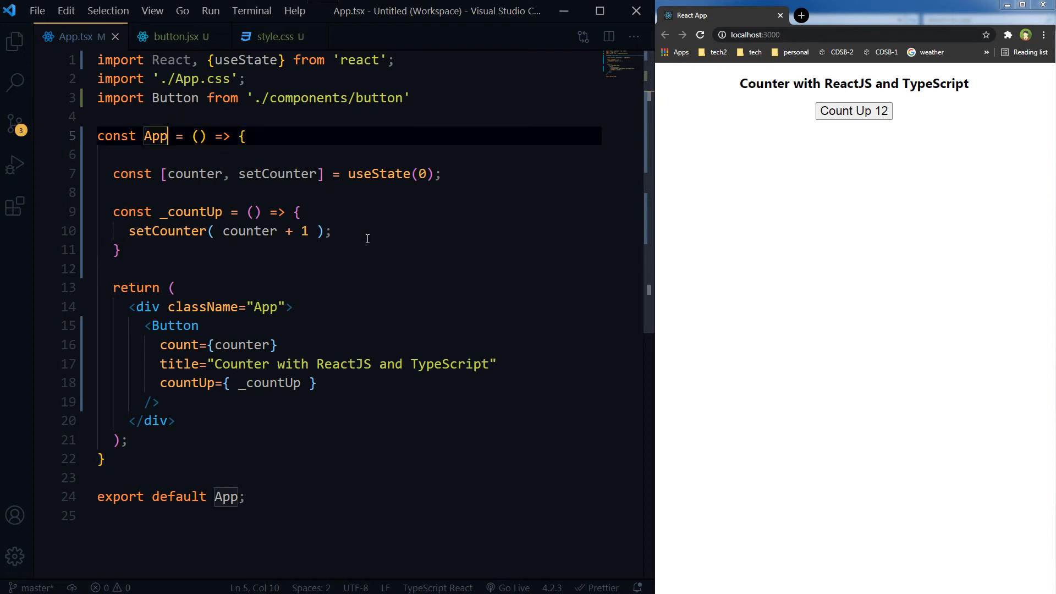
type(":")
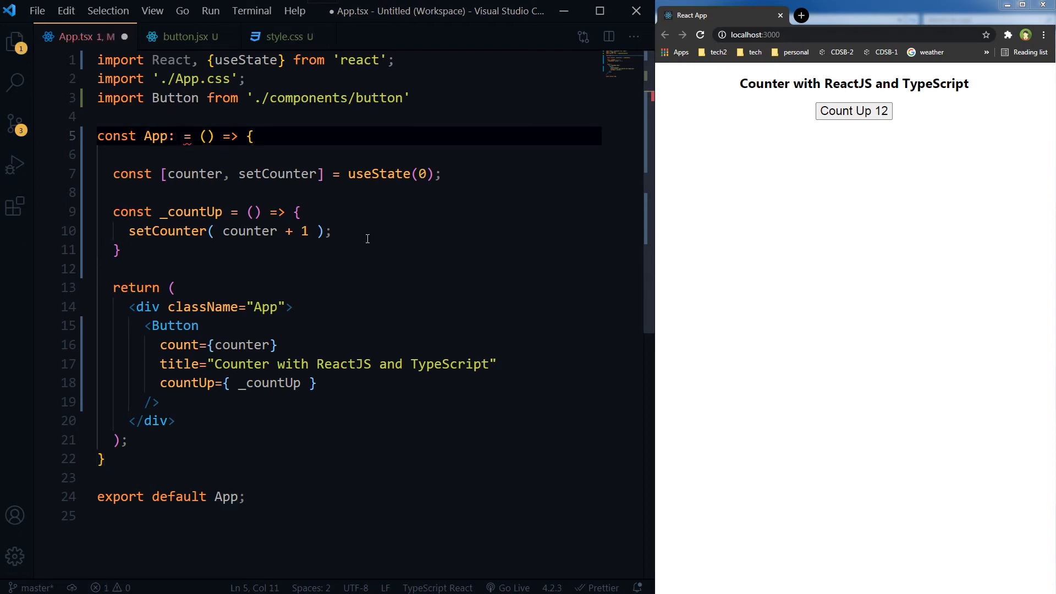
type("React.FC")
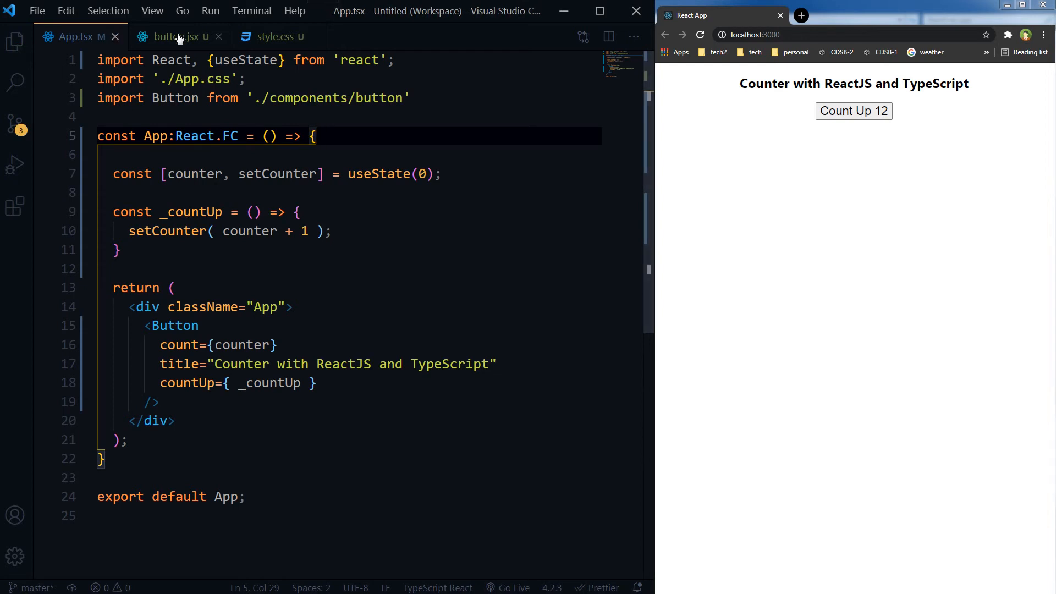
left_click(172, 36)
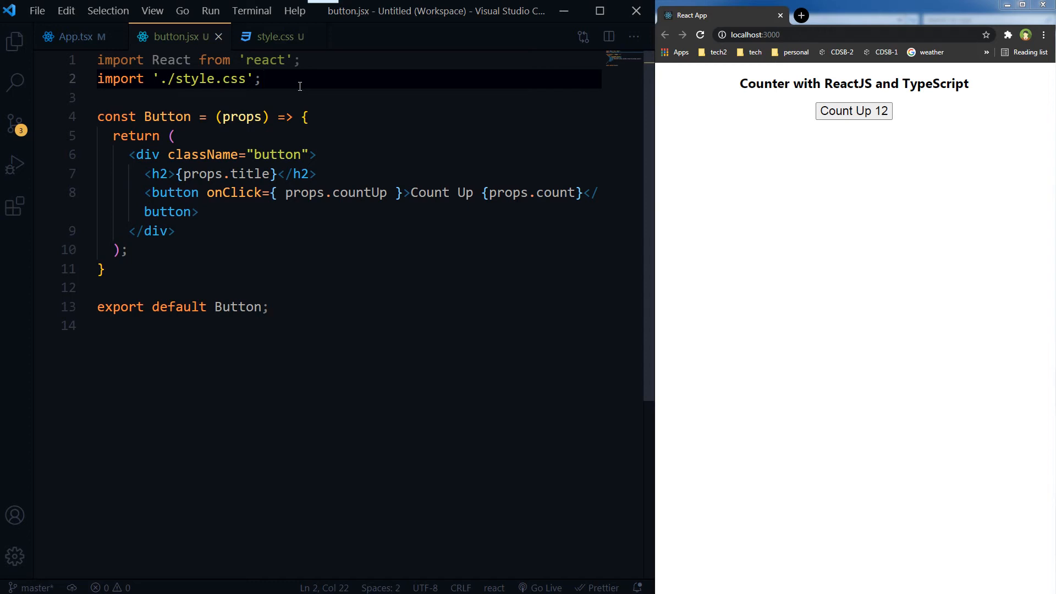
Step: Declare interface buttonProps { above the Button component in button.jsx
left_click(186, 98)
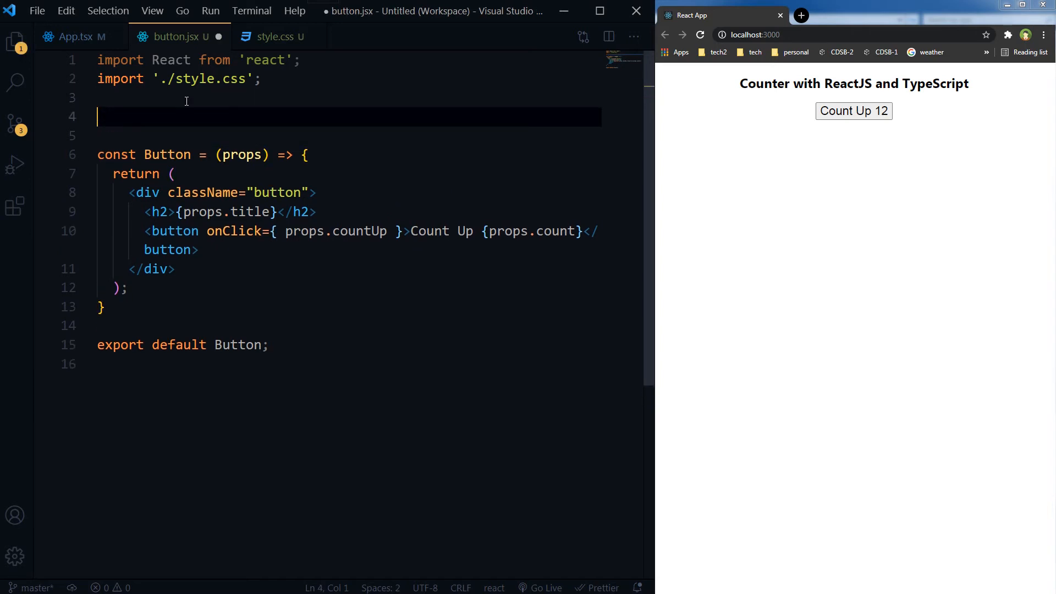
type("interface")
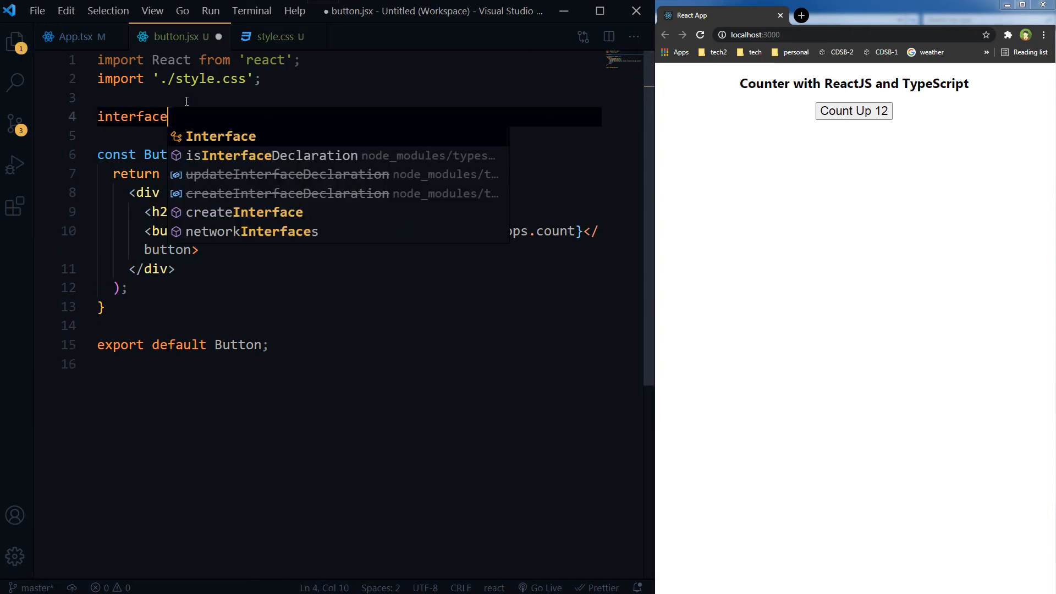
type("b")
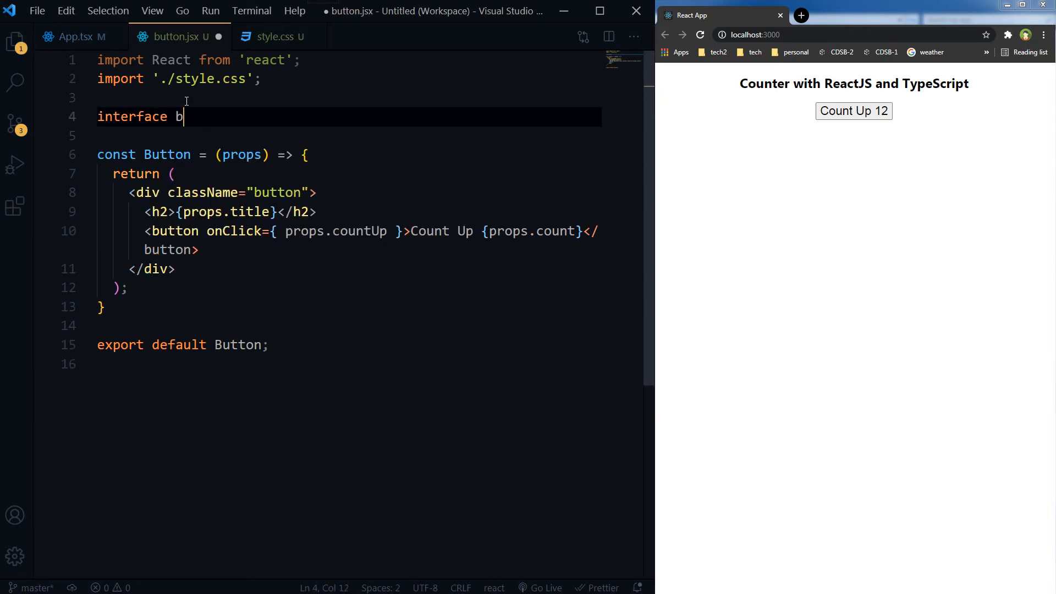
type("utton")
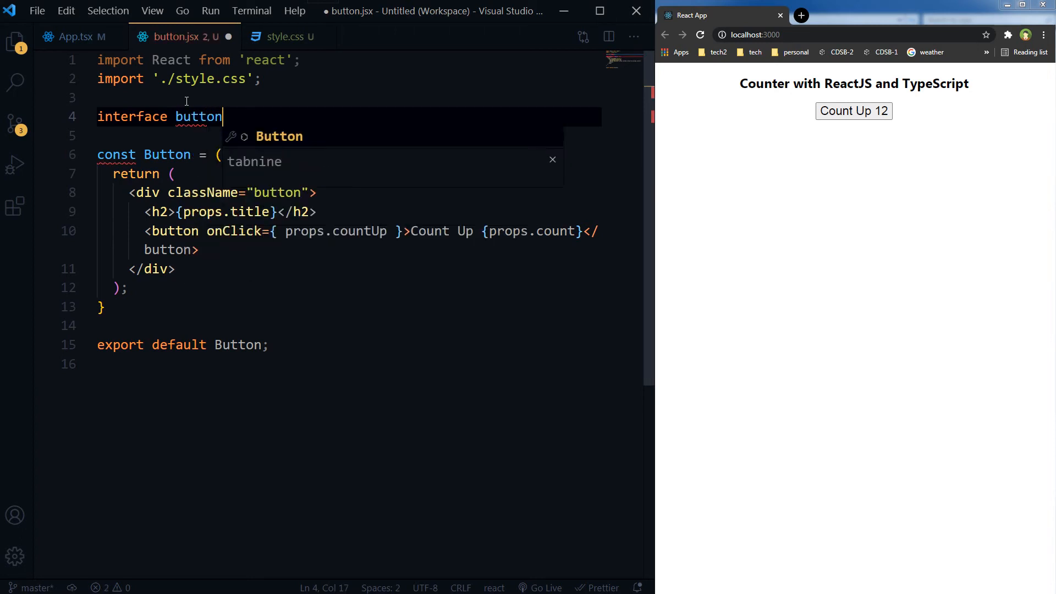
type("Props")
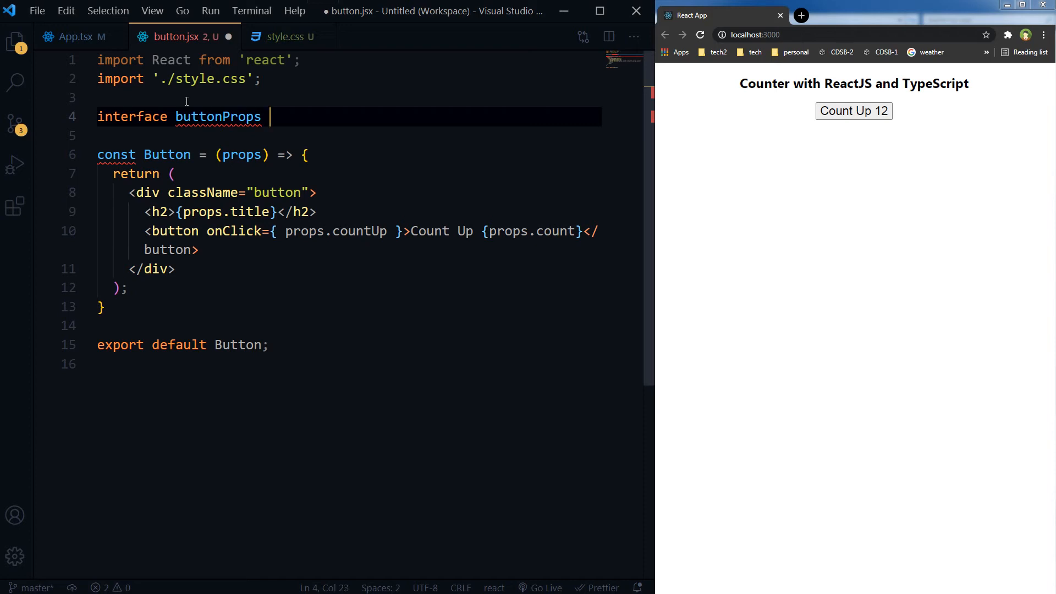
type("{")
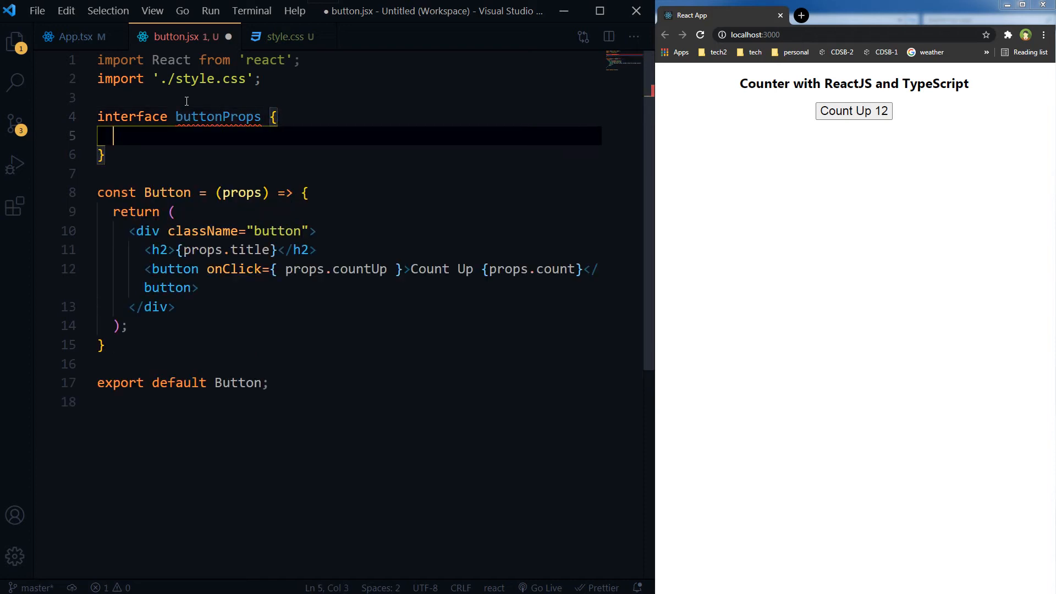
mouse_move(554, 268)
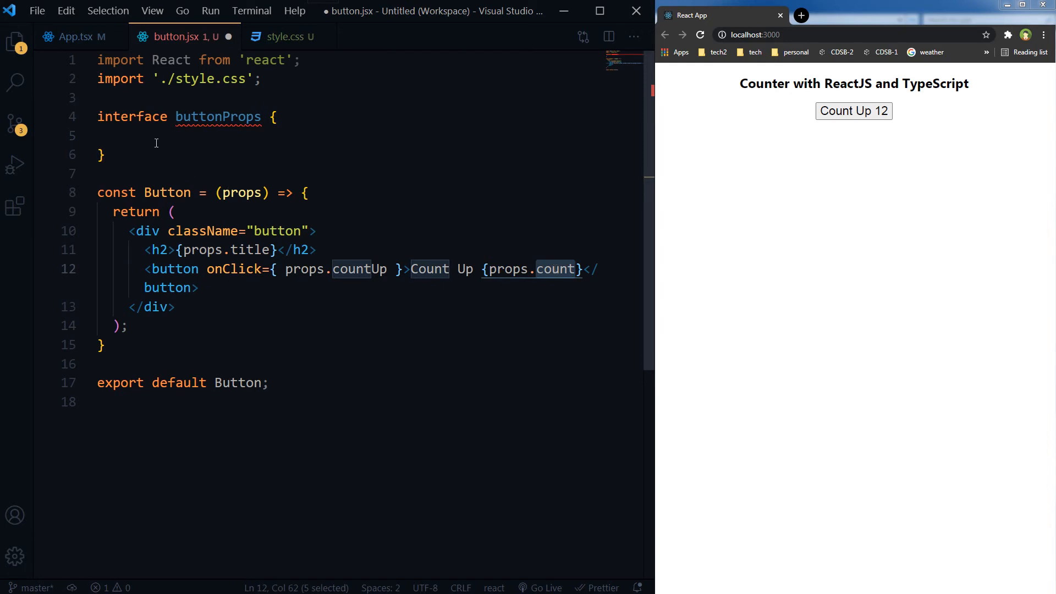
Step: Add count: number; as the first property of buttonProps
left_click(135, 135)
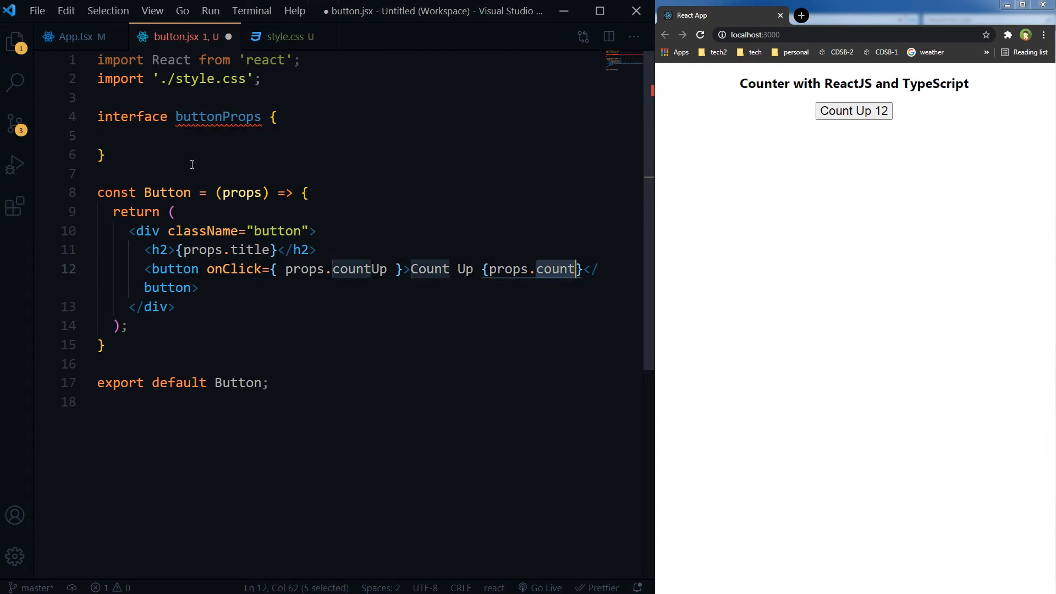
type("count:")
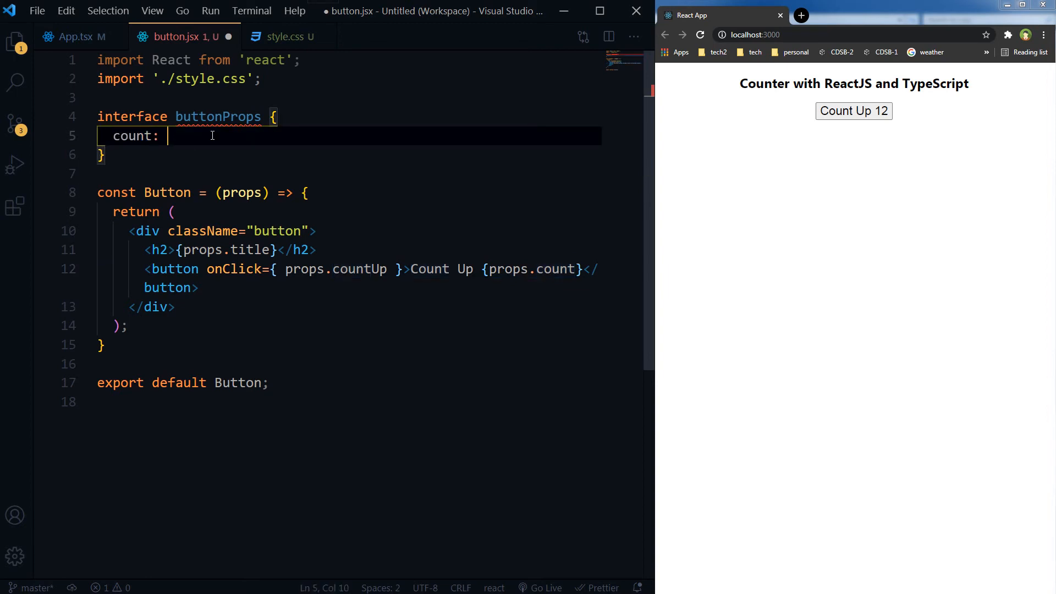
type("number;")
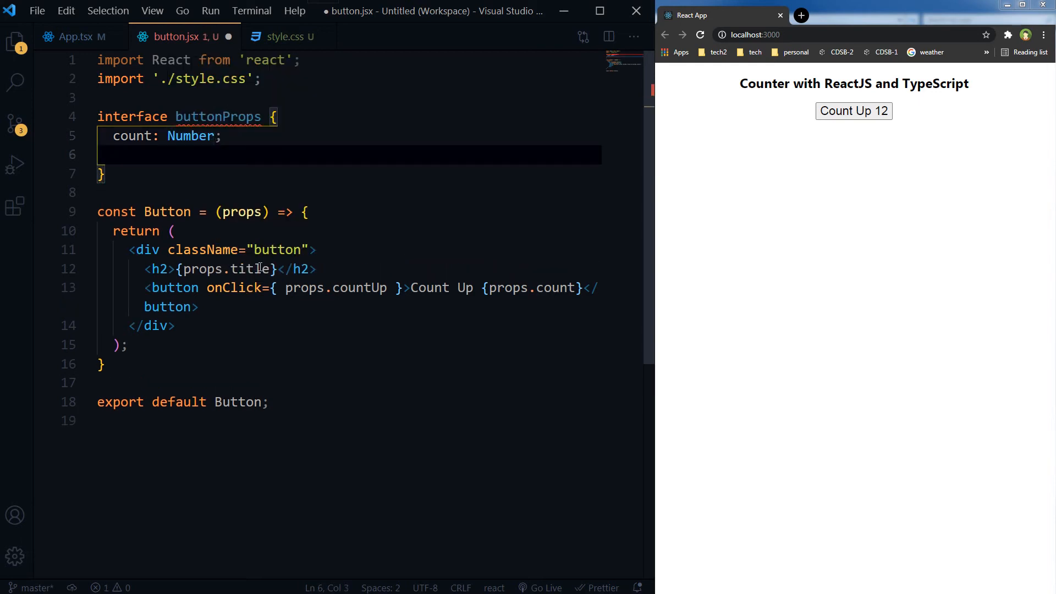
double_click(250, 269)
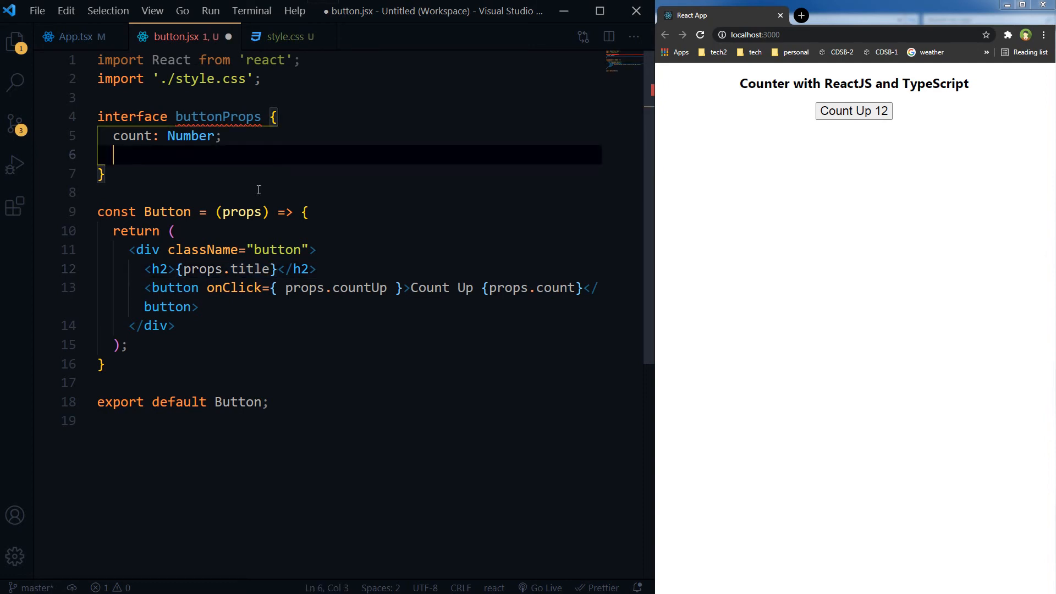
Step: Add title: string; and optional countUp?: () => any; to buttonProps
type("title:")
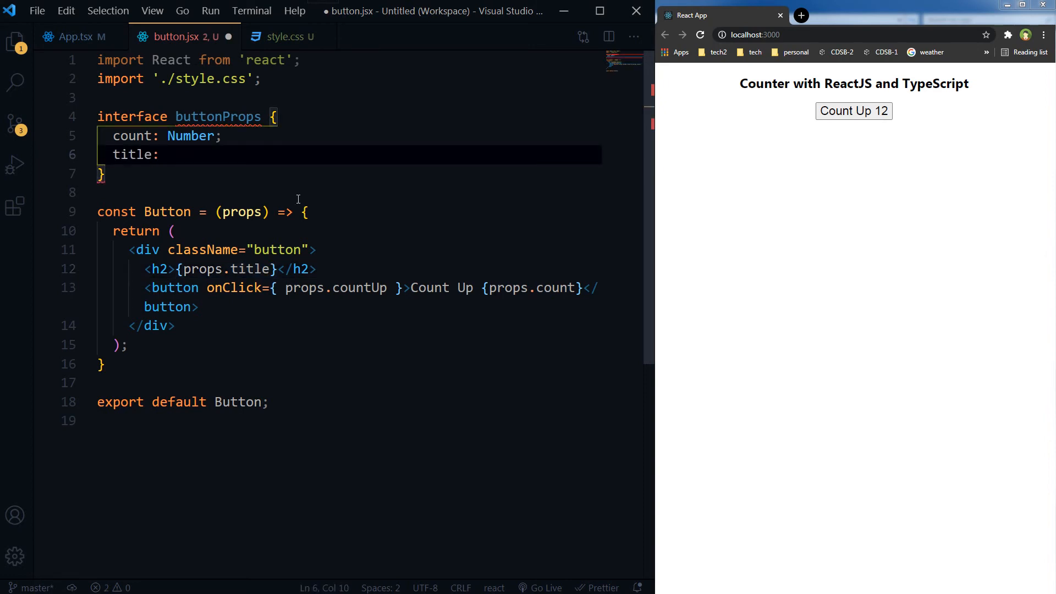
type("stri")
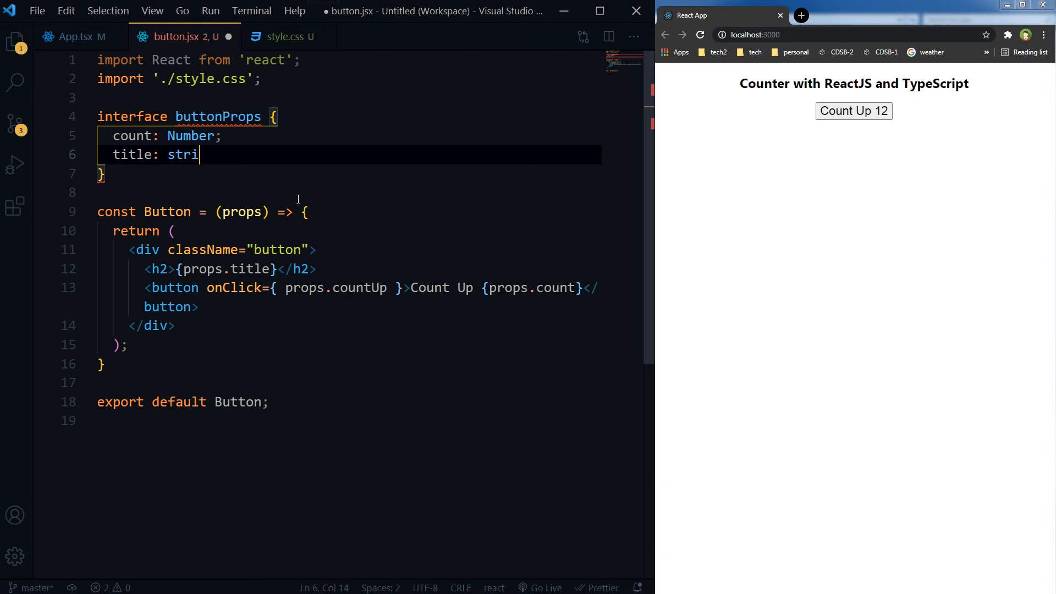
type("ng;")
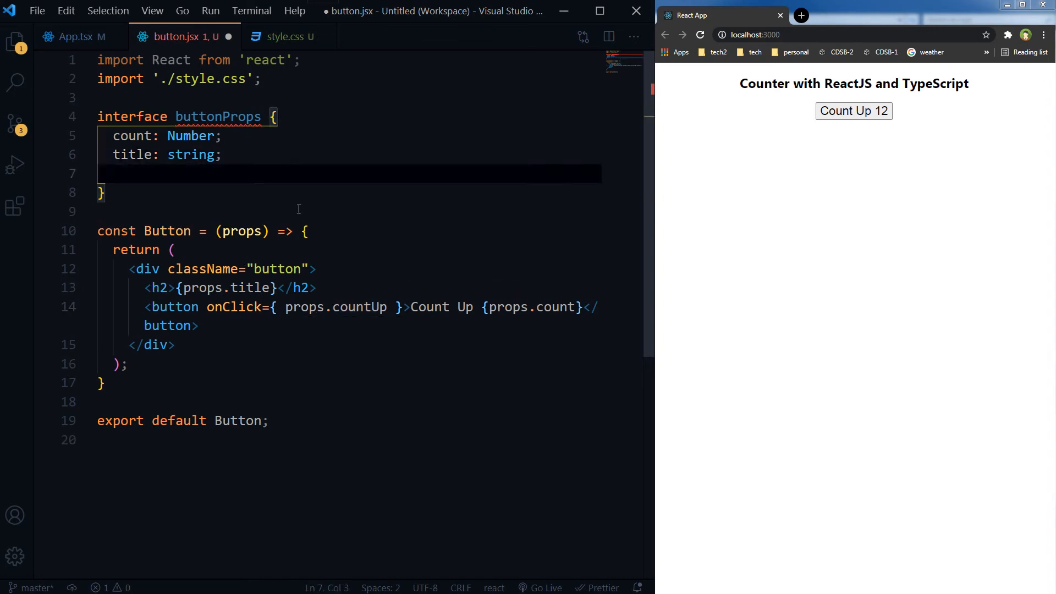
type("countUp?")
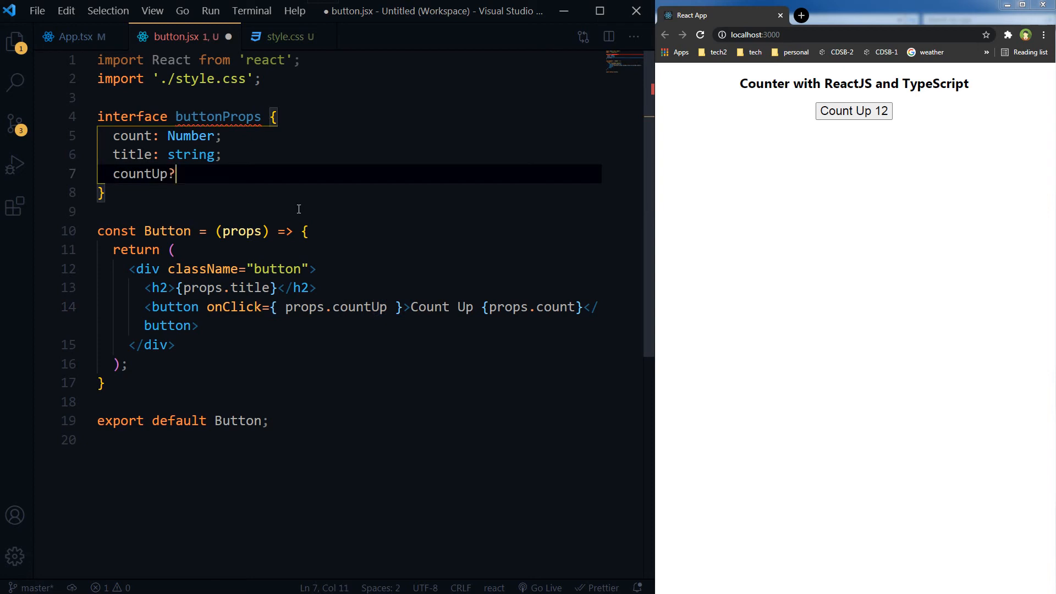
type(":")
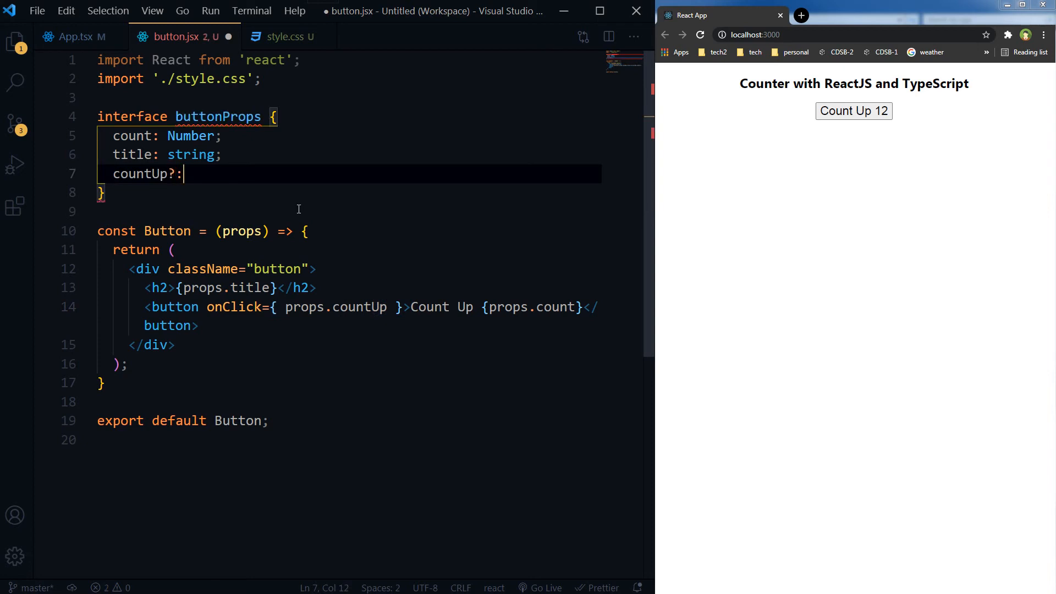
type("()")
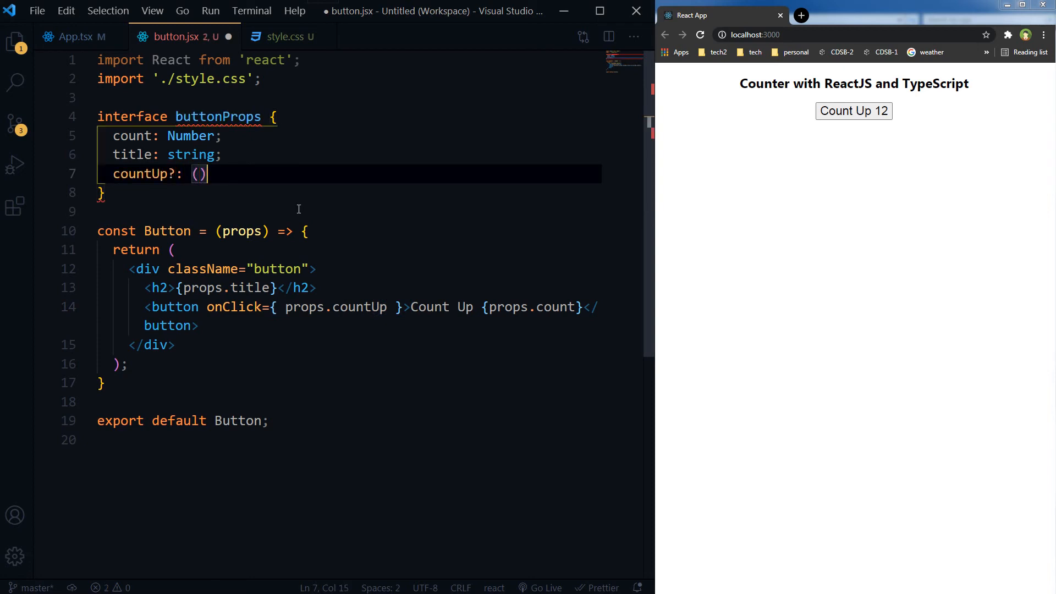
type("=> any")
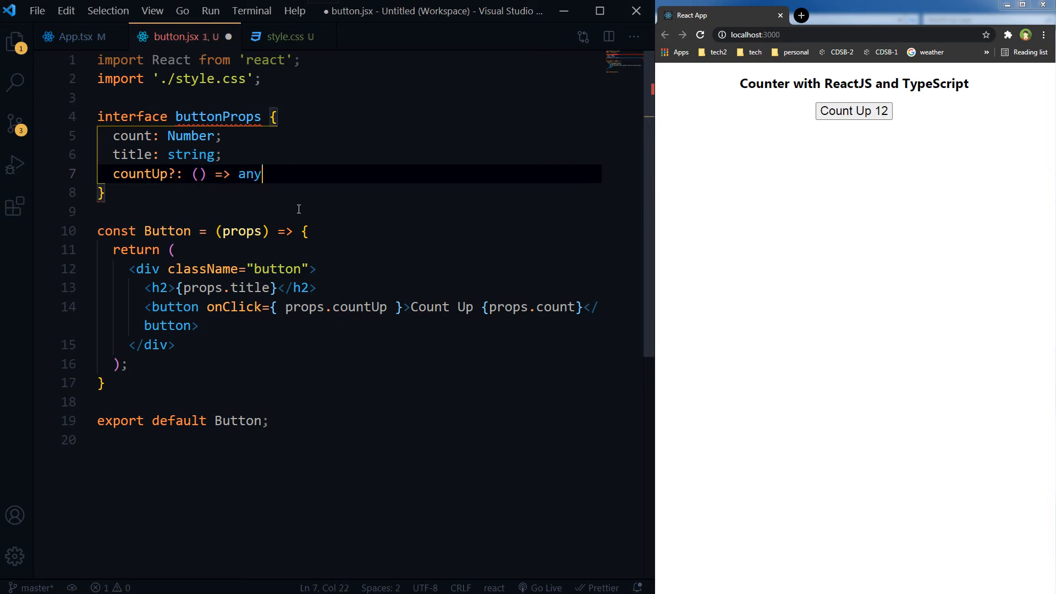
type(";")
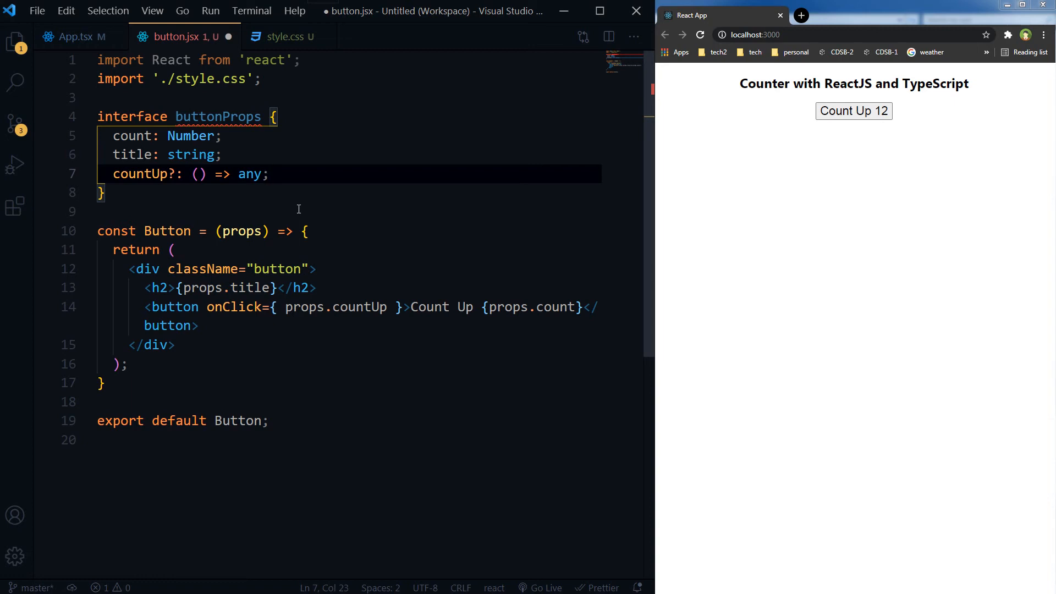
Step: Add a commented-out isOn?: boolean; property and save button.jsx
left_click(269, 174)
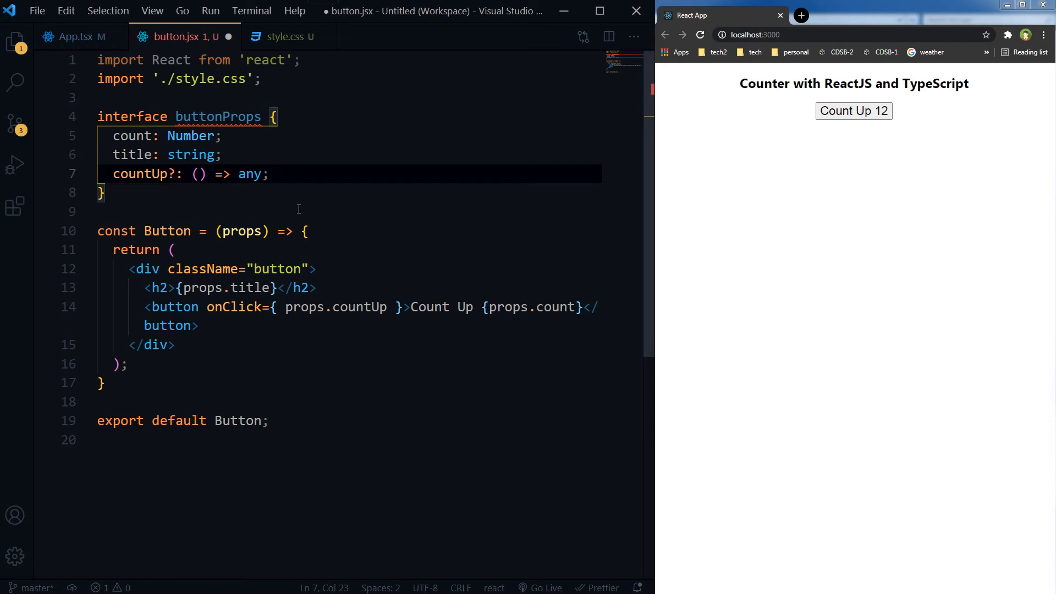
key("Enter")
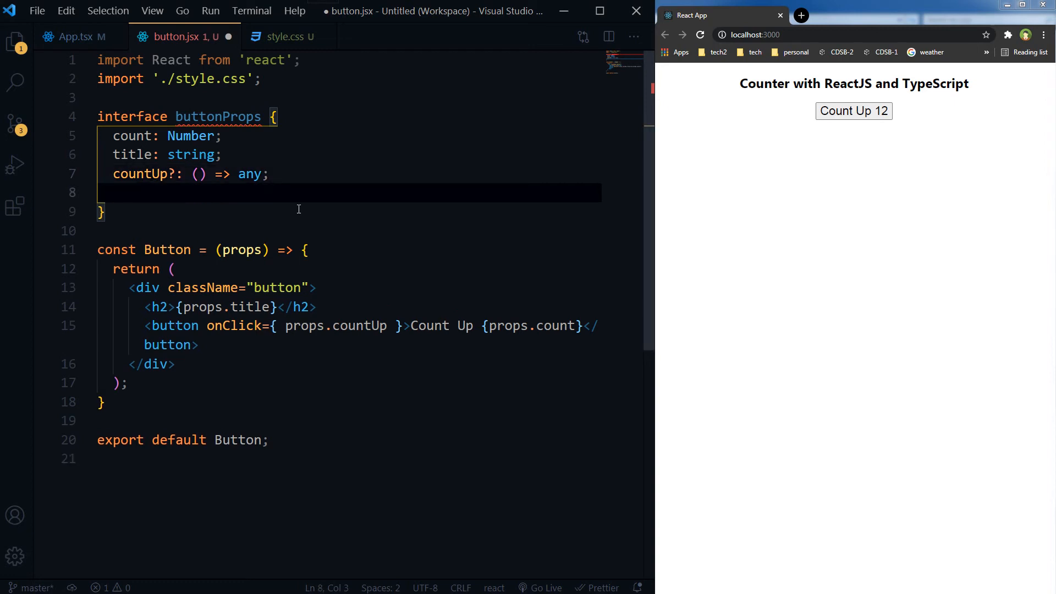
type("isOn")
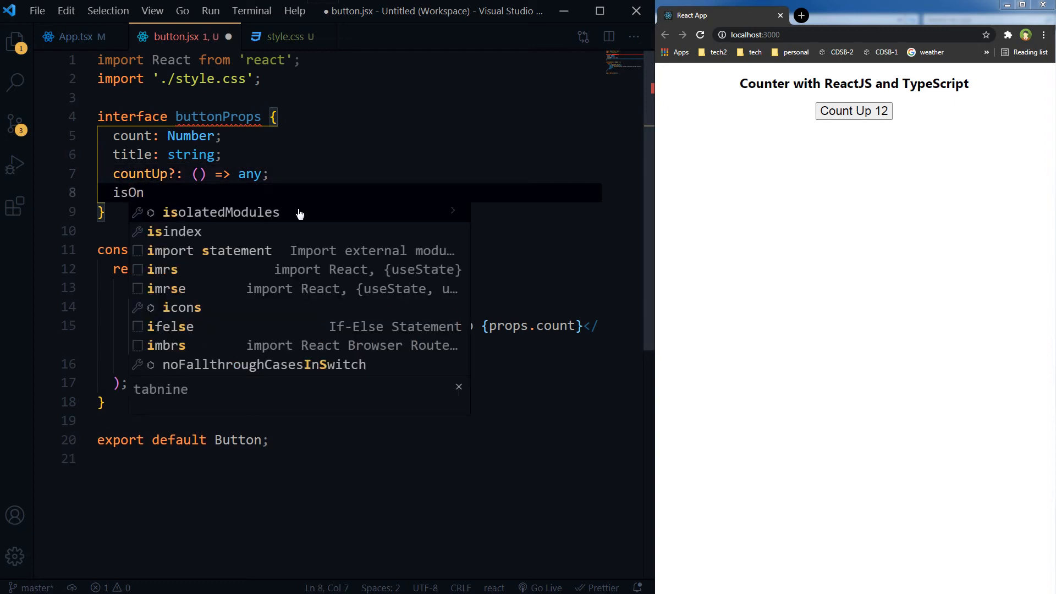
type("?:")
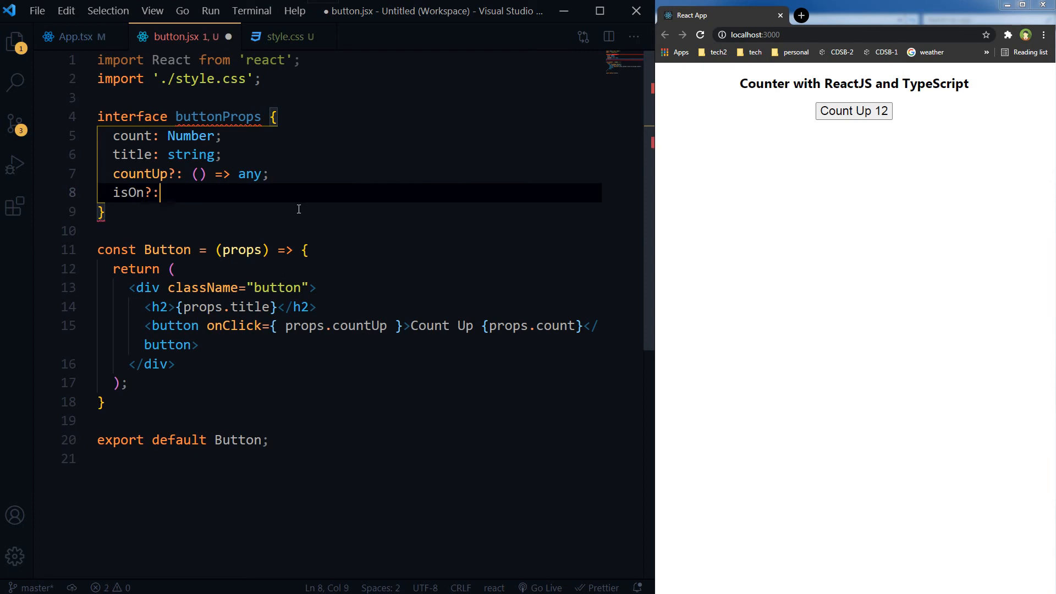
type("nboolean;")
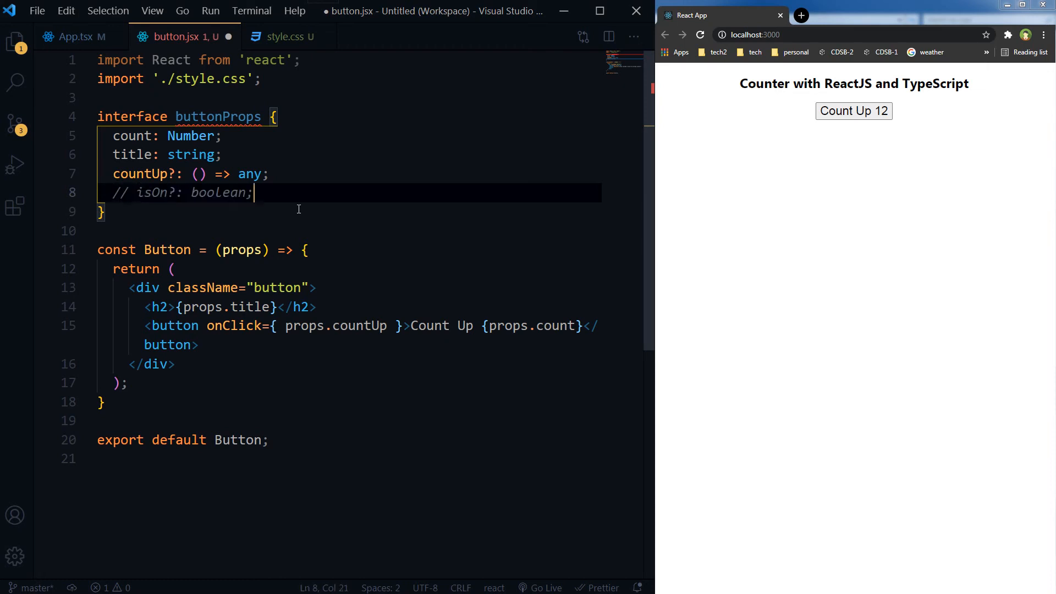
key("ctrl+s")
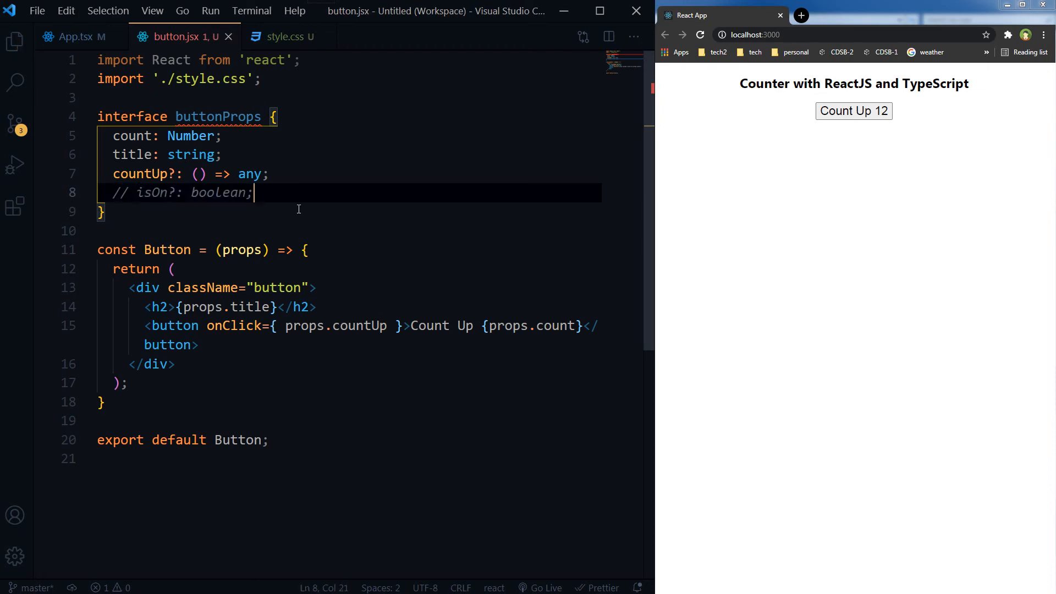
Step: Type const Button as React.FC<buttonProps> using IntelliSense
left_click(118, 249)
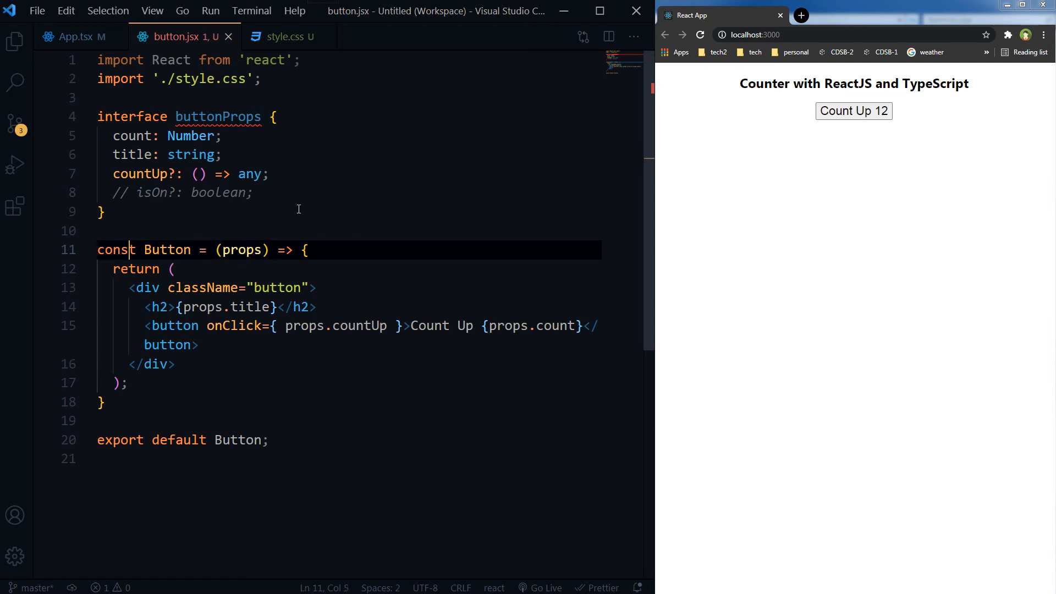
double_click(168, 250)
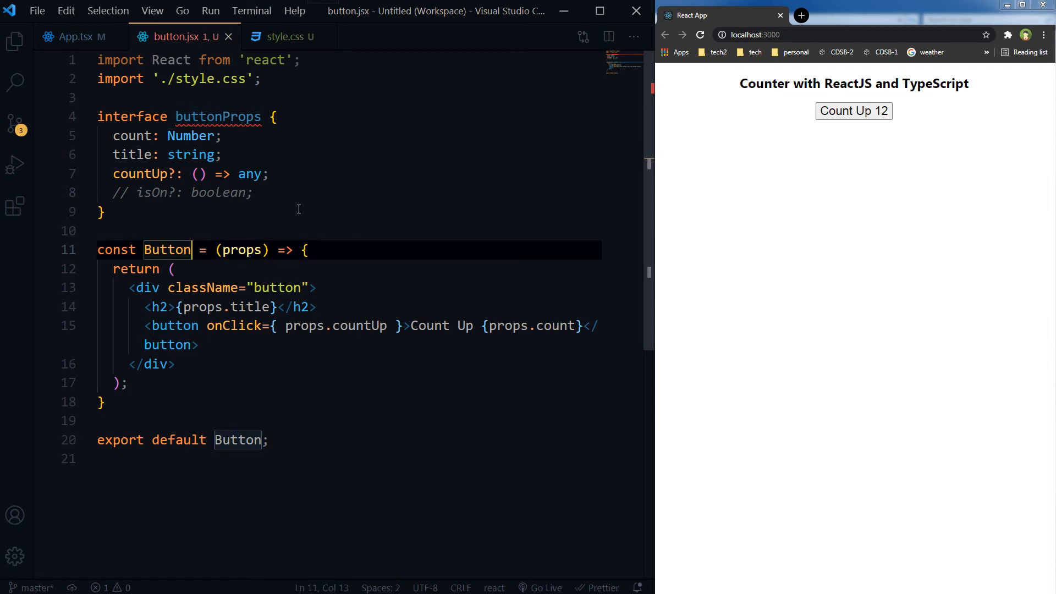
type(":Reac")
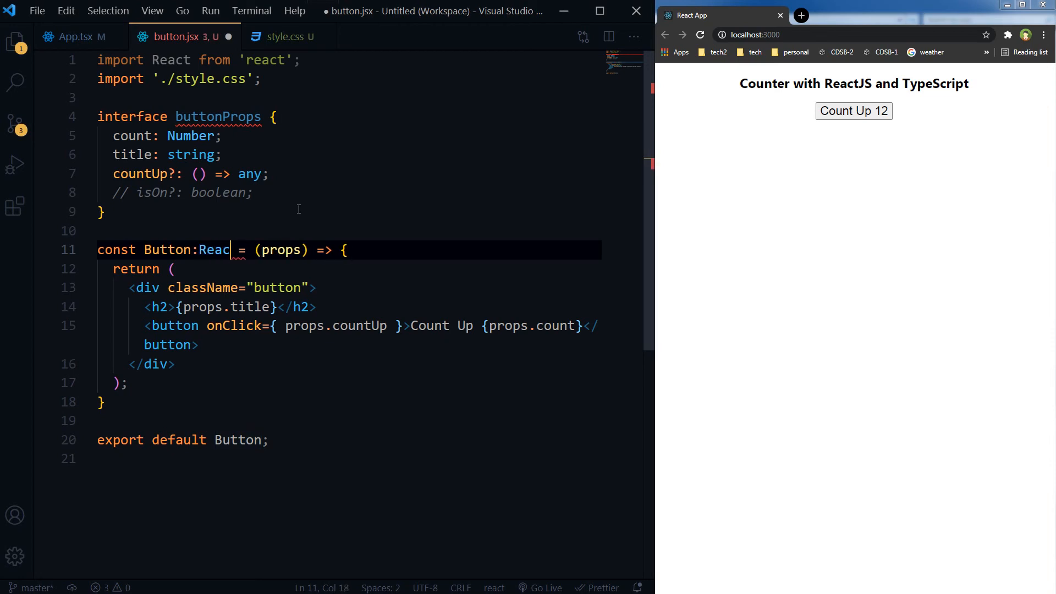
type("t.")
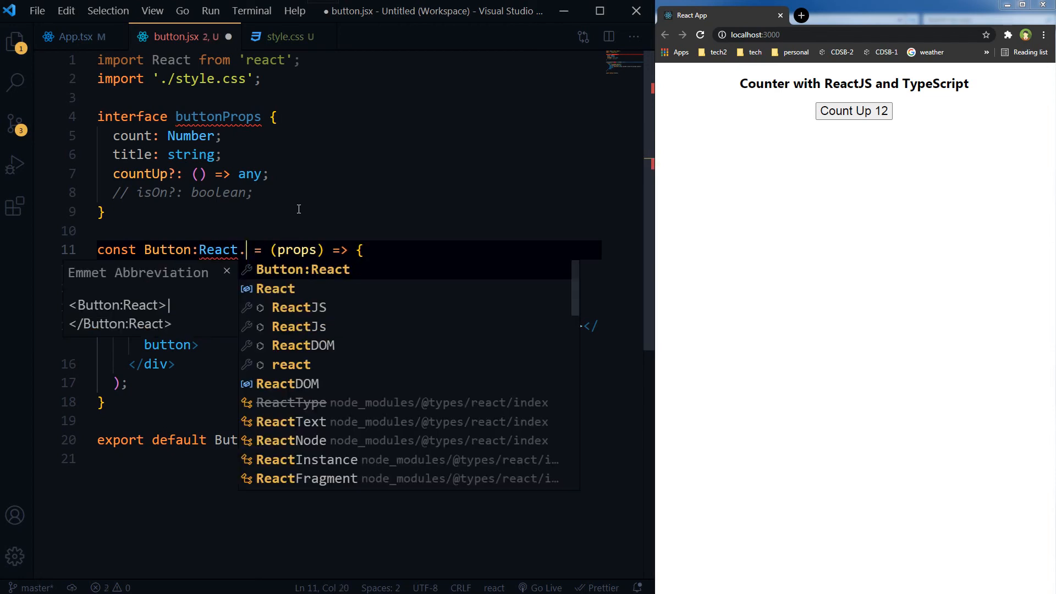
type("FC")
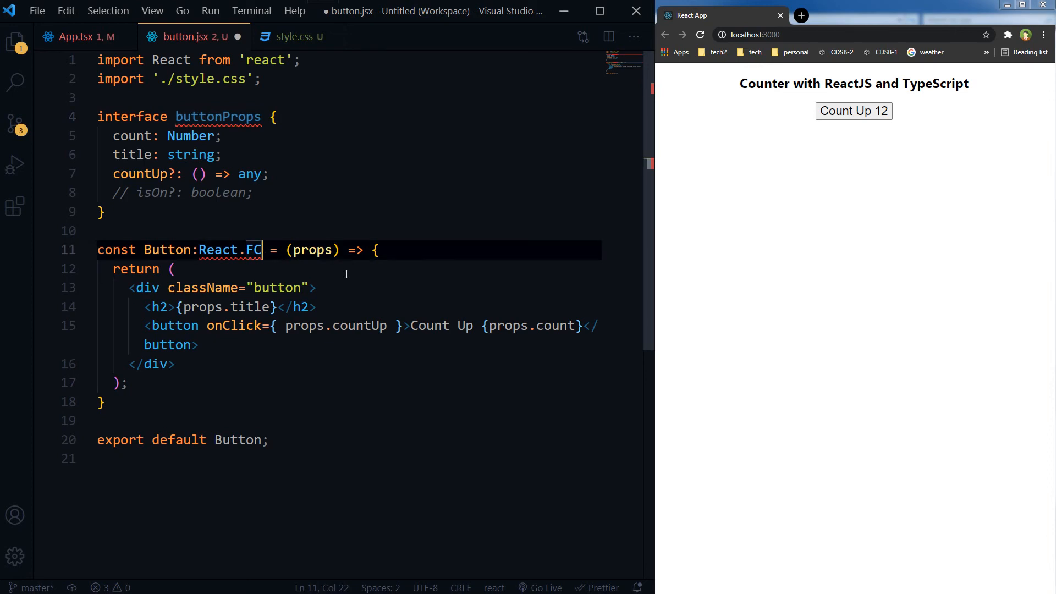
type("<>")
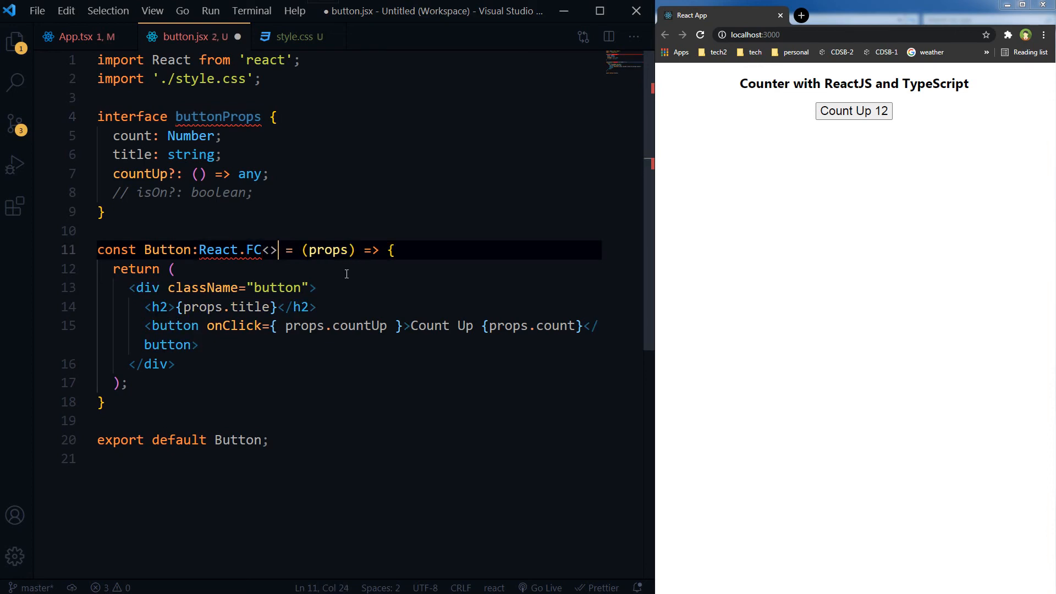
type("buttonProps")
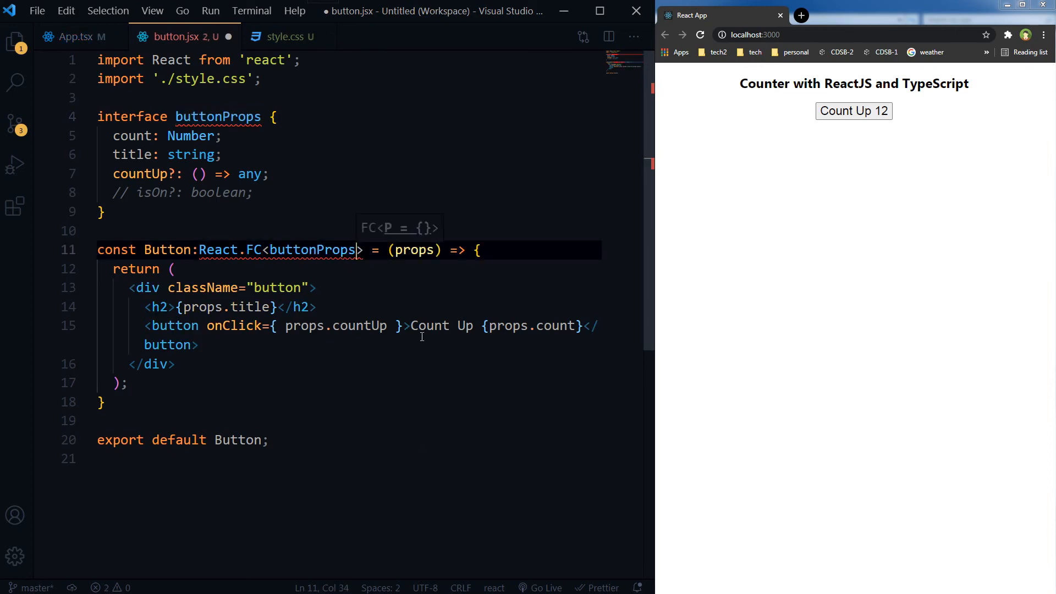
double_click(412, 250)
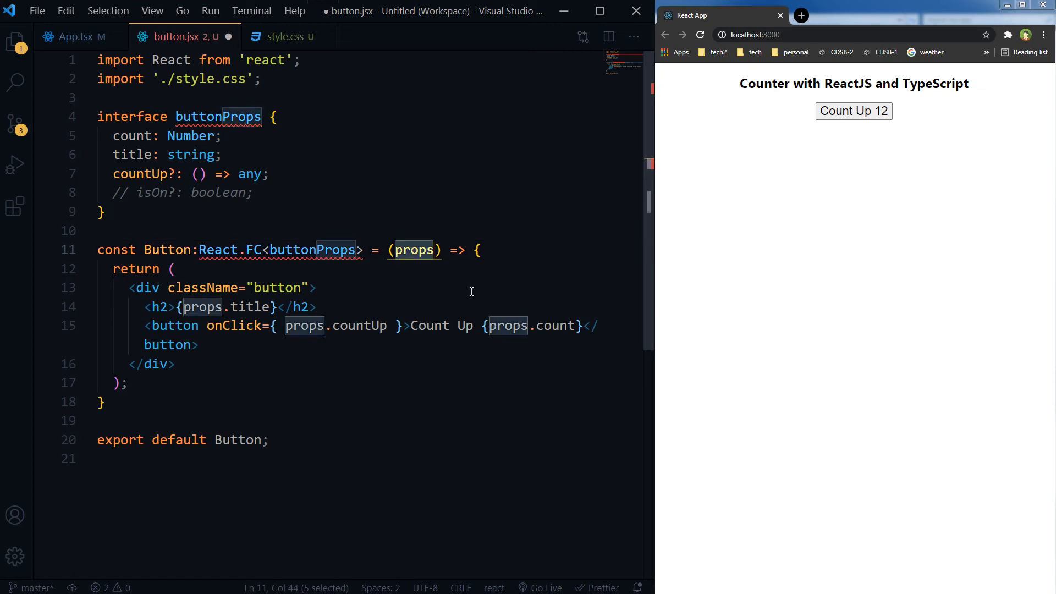
Step: Destructure { count, title } typed :buttonProps in the Button parameter
type("{}")
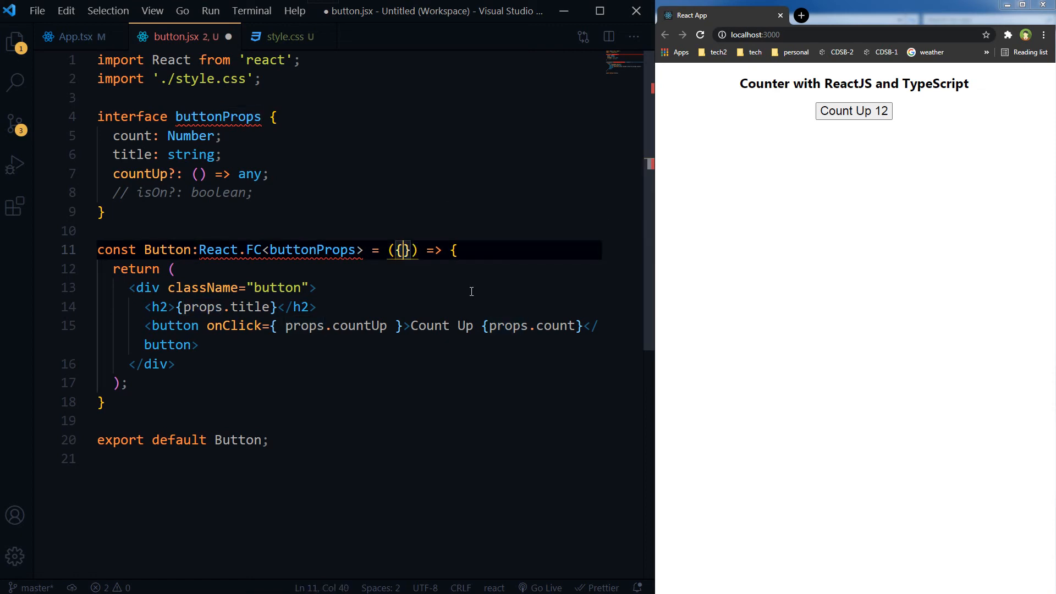
key("Enter")
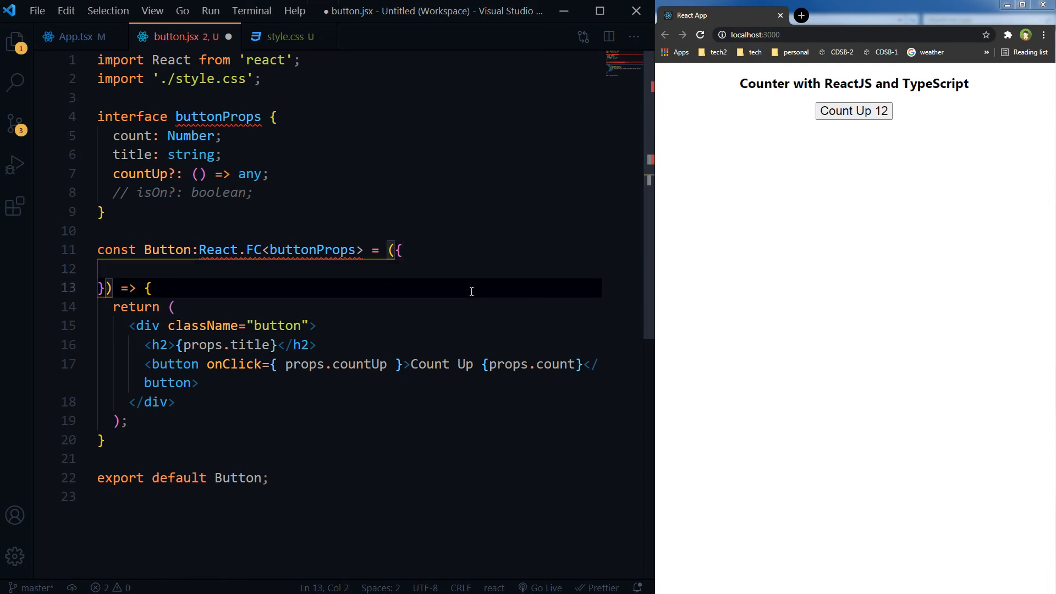
type(":buttonProps")
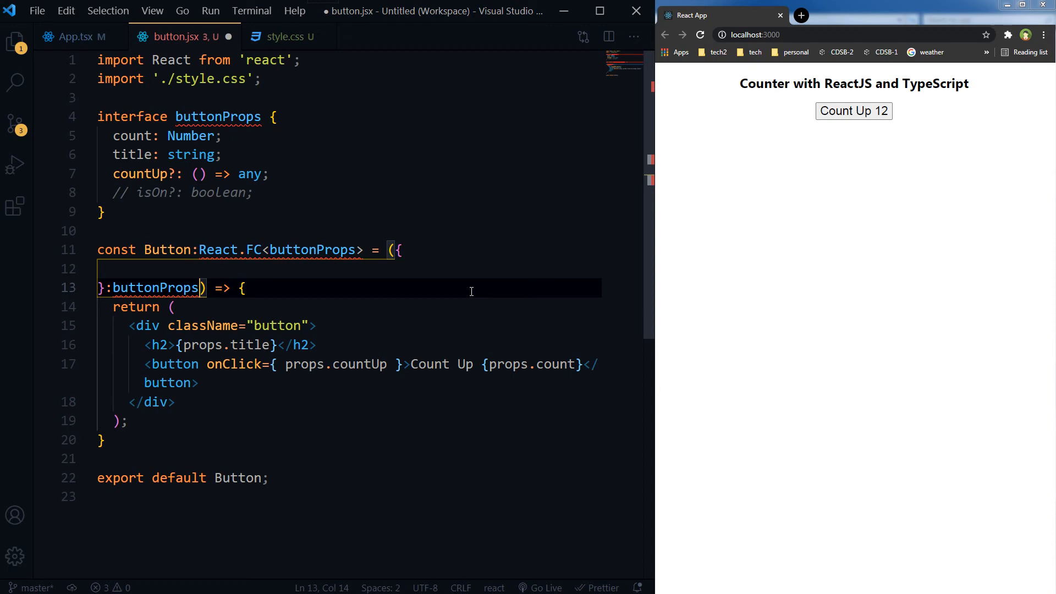
left_click(114, 268)
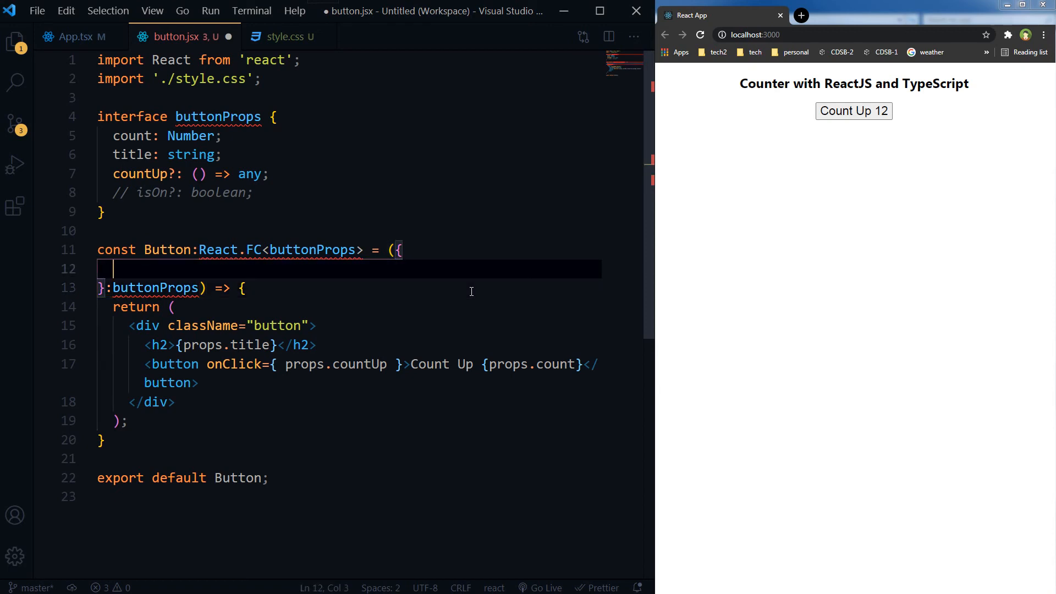
mouse_move(140, 132)
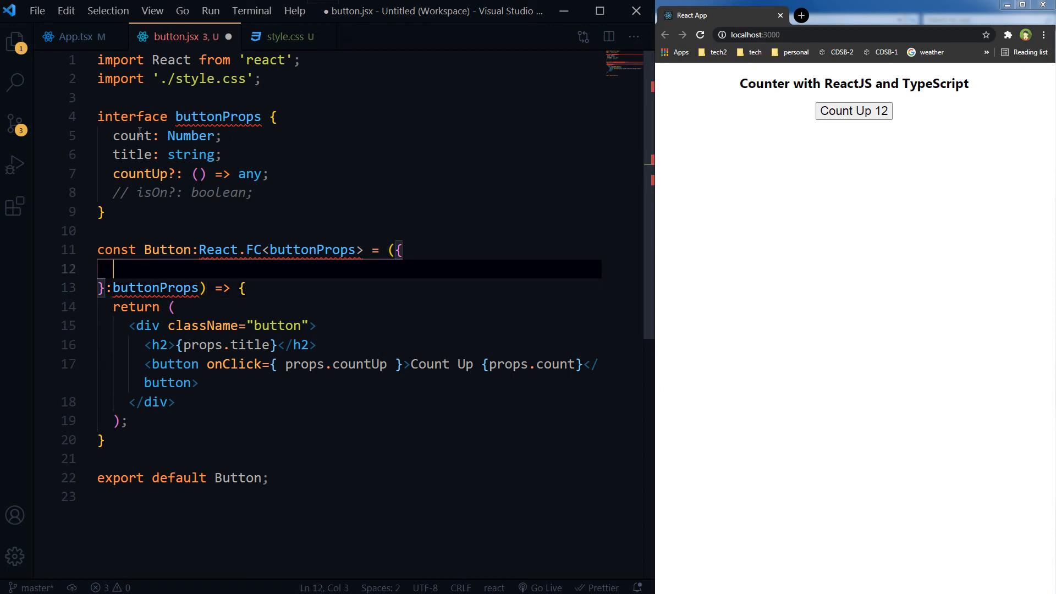
double_click(131, 136)
type("count")
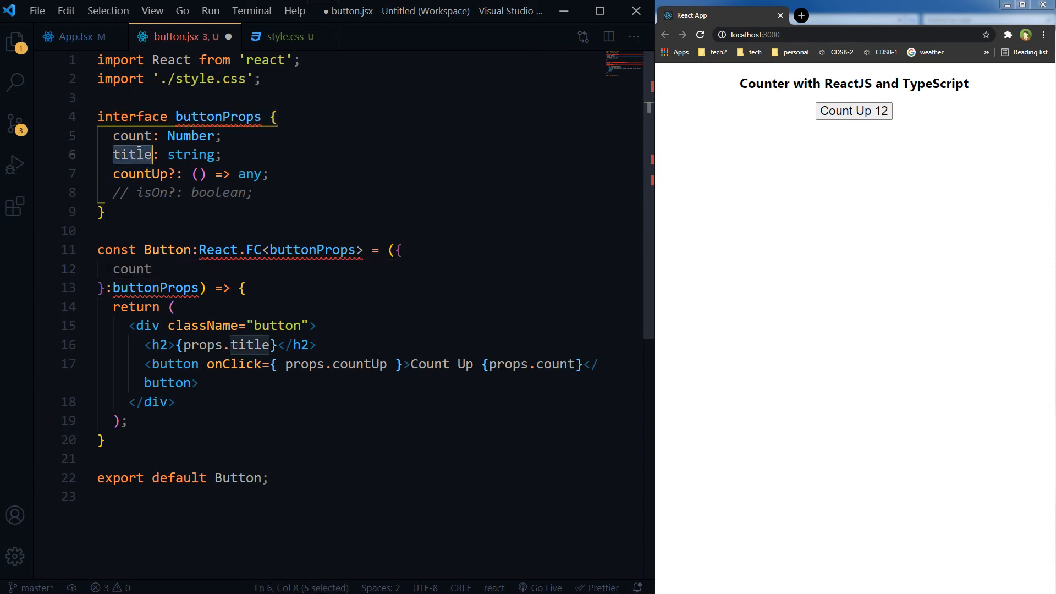
left_click(132, 269)
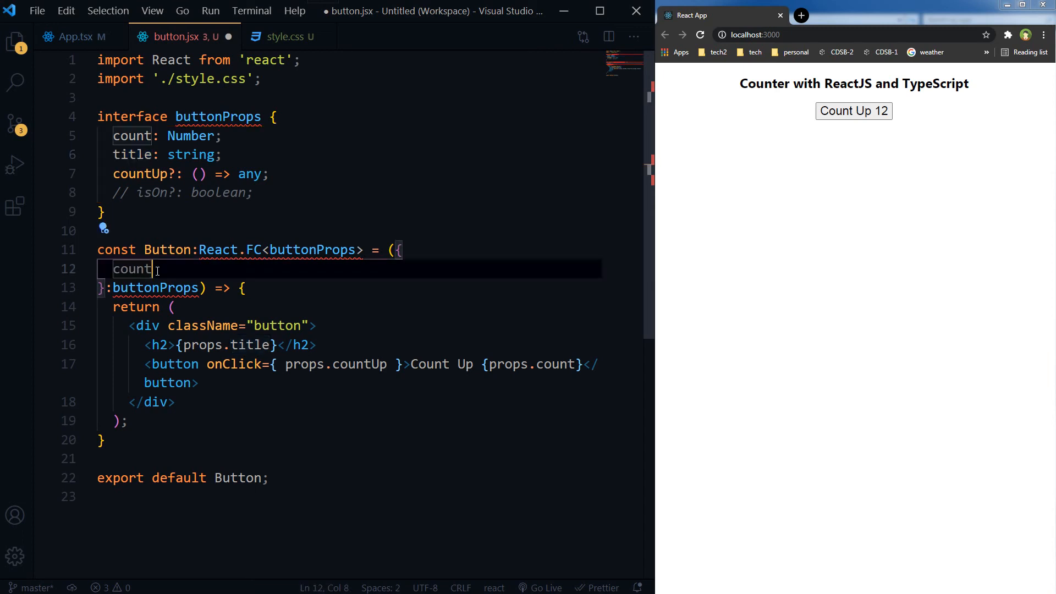
type(", title")
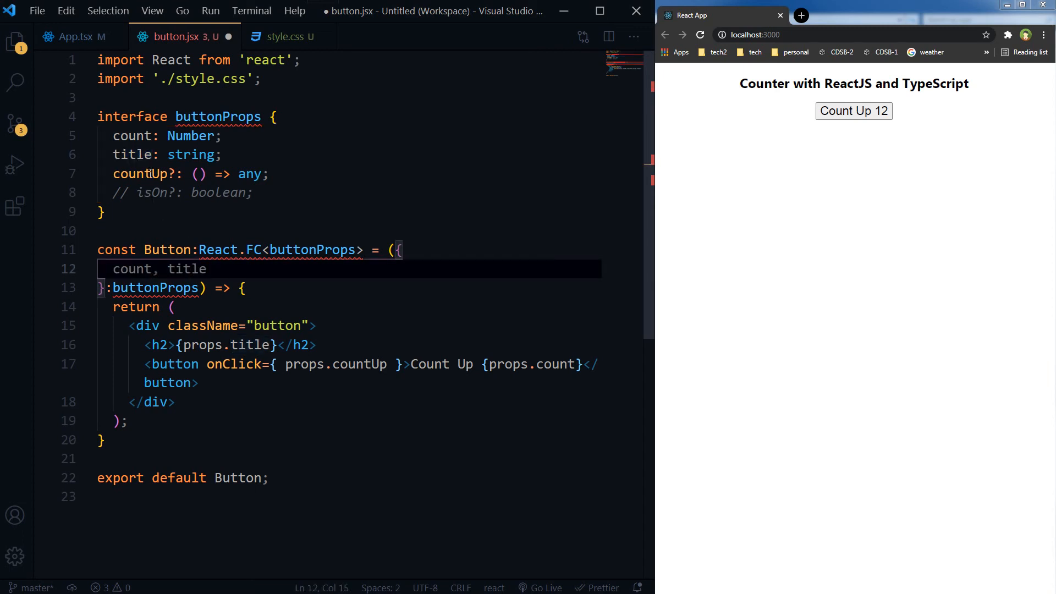
Step: Add countUp to the destructuring and drop the props. prefixes in the JSX
double_click(140, 174)
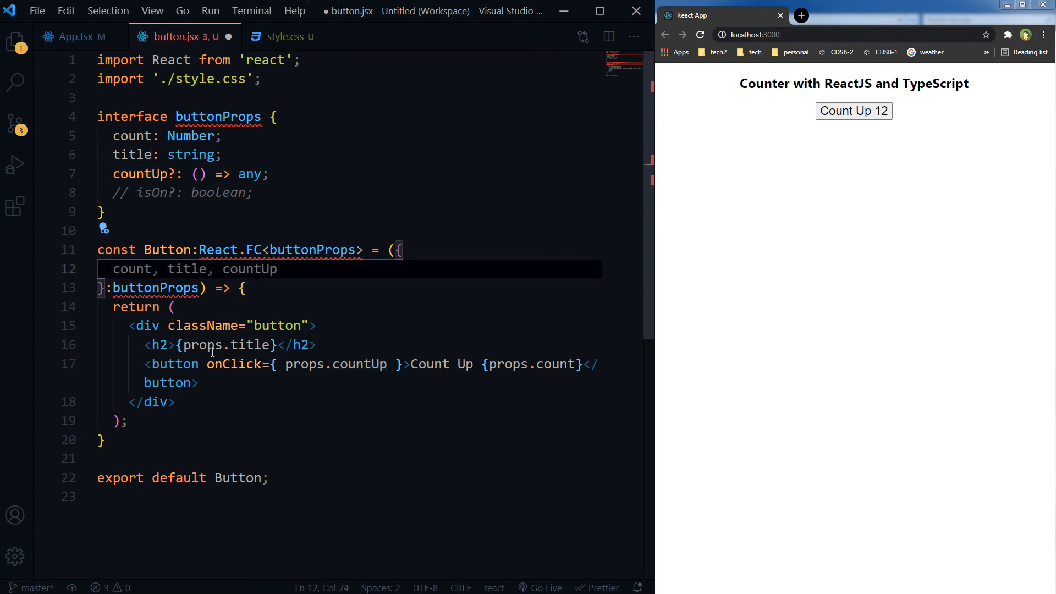
left_click(222, 344)
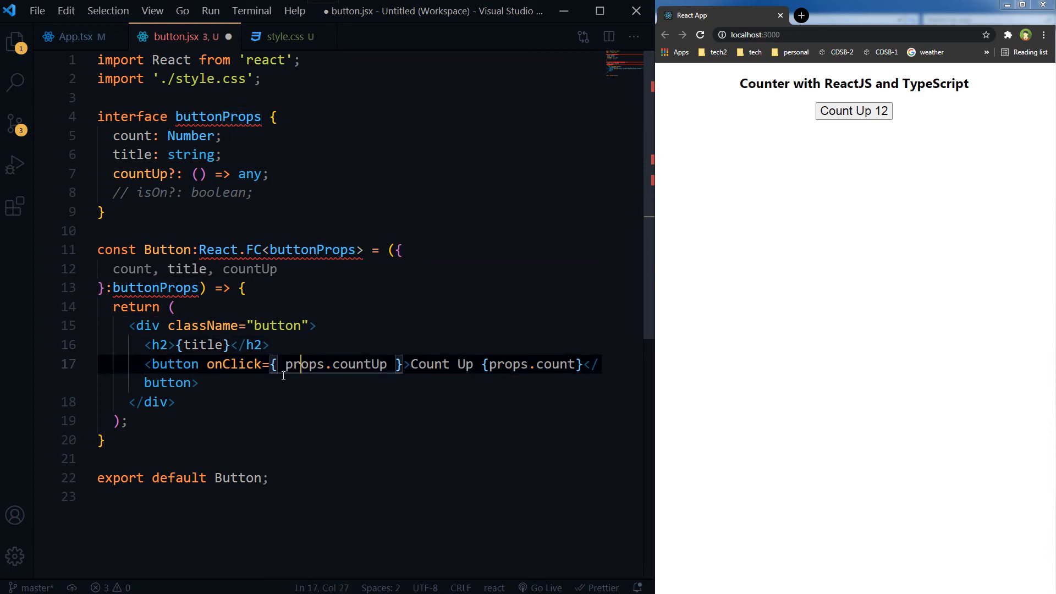
type("countUp")
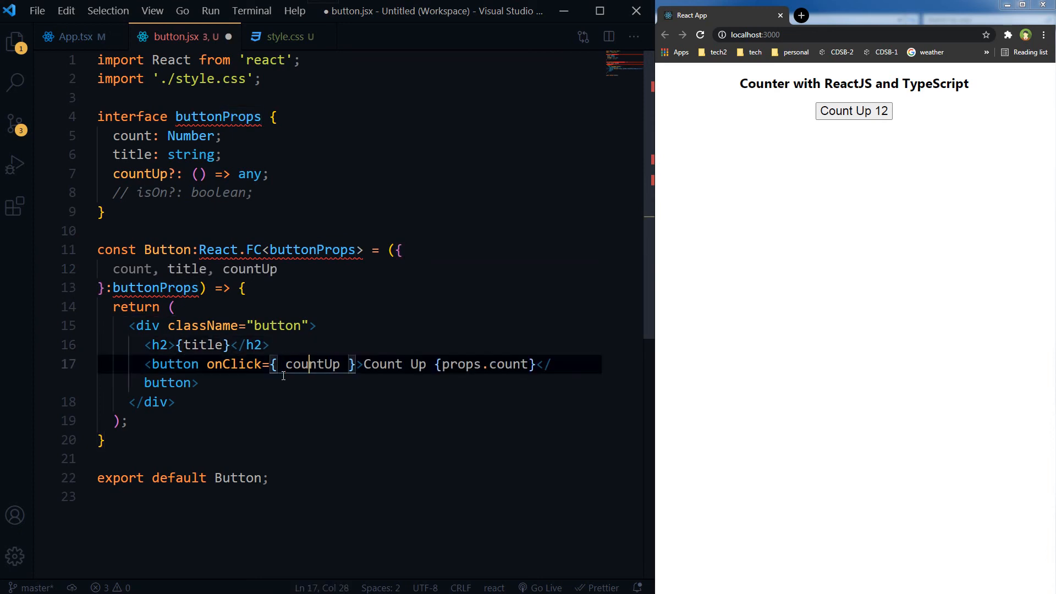
double_click(460, 364)
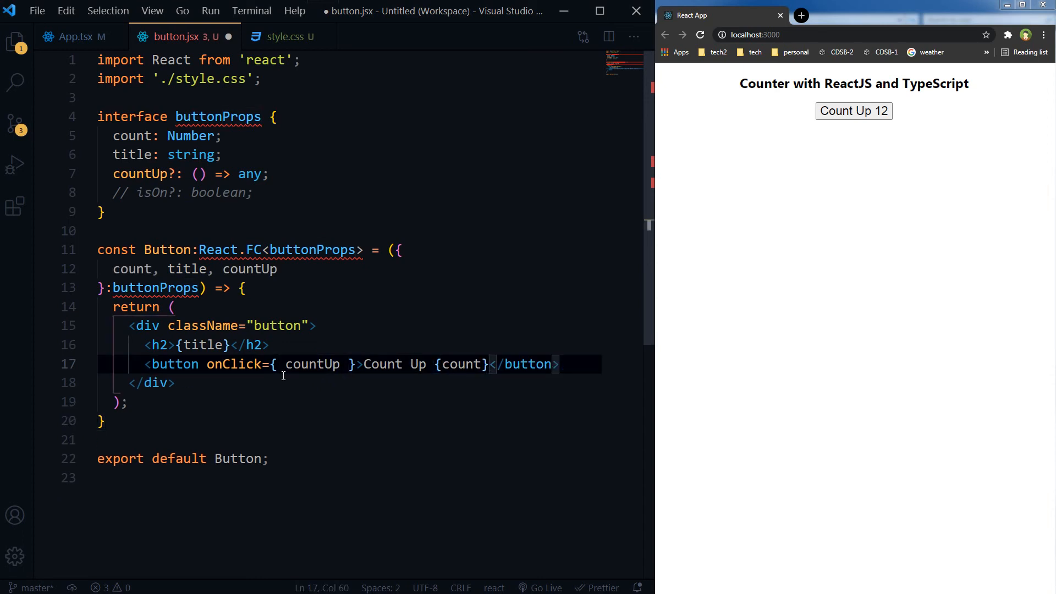
mouse_move(317, 250)
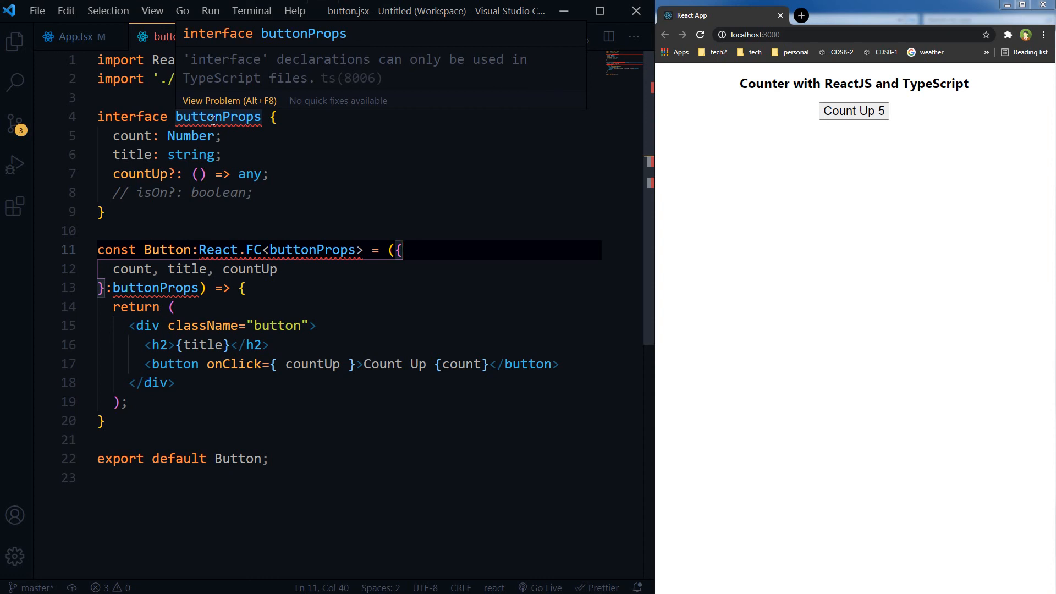
Step: Rename button.jsx to button.tsx in the Explorer and return to App.tsx
left_click(13, 41)
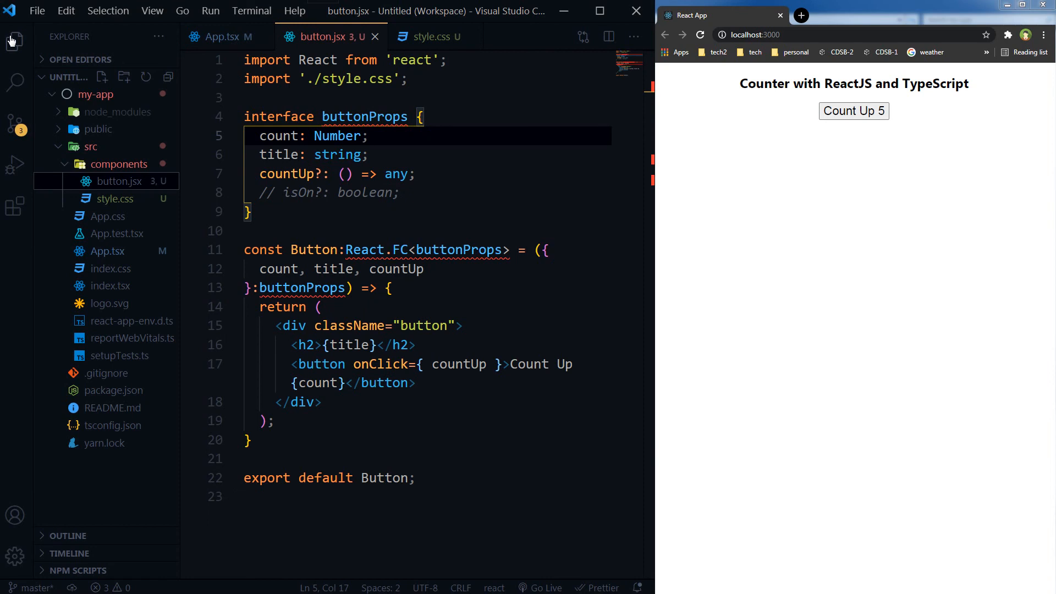
right_click(108, 180)
type("t")
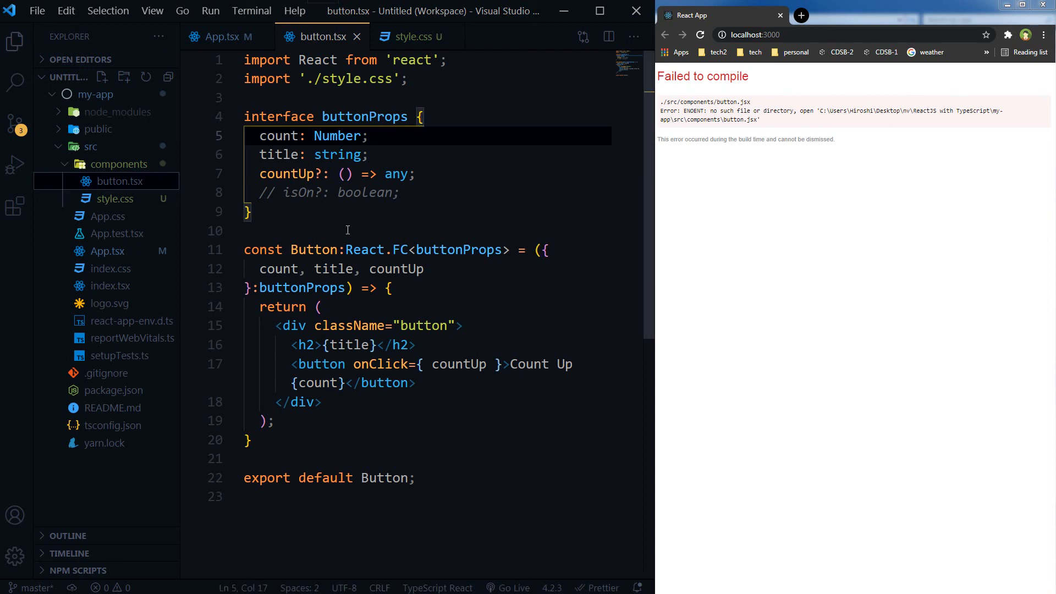
left_click(348, 230)
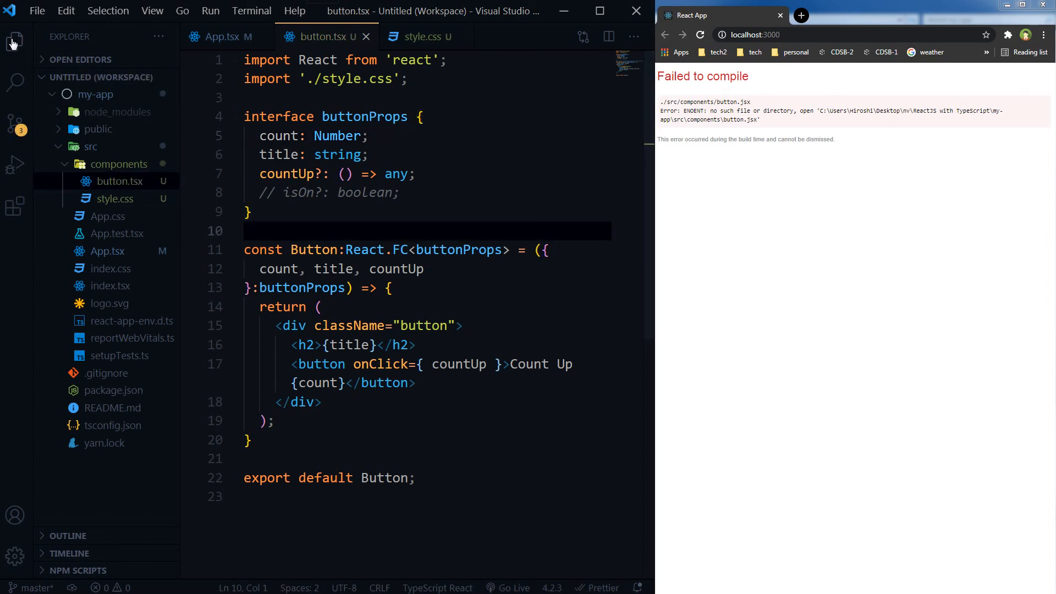
left_click(14, 42)
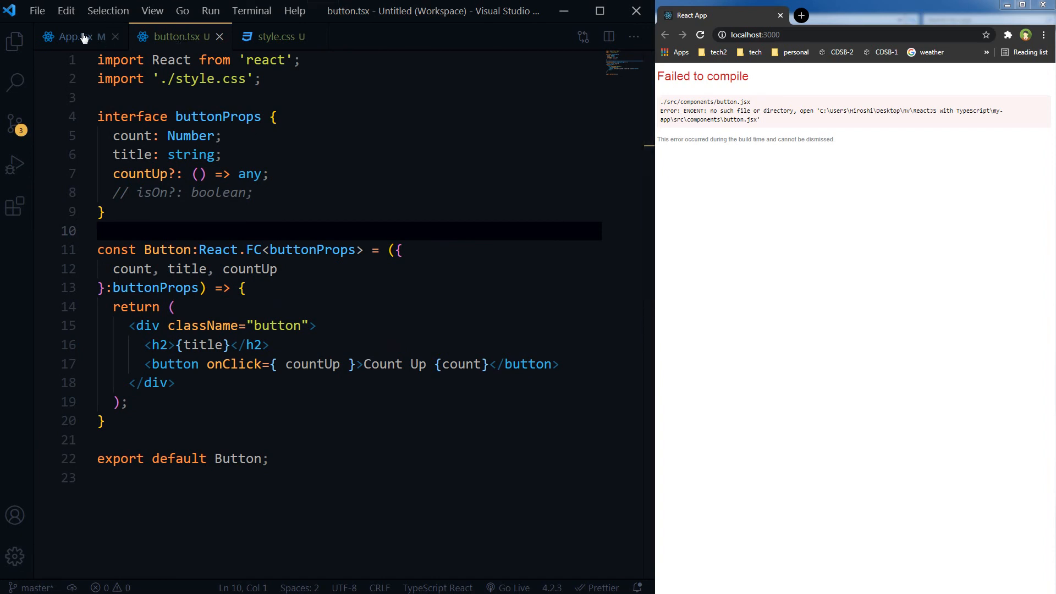
left_click(70, 36)
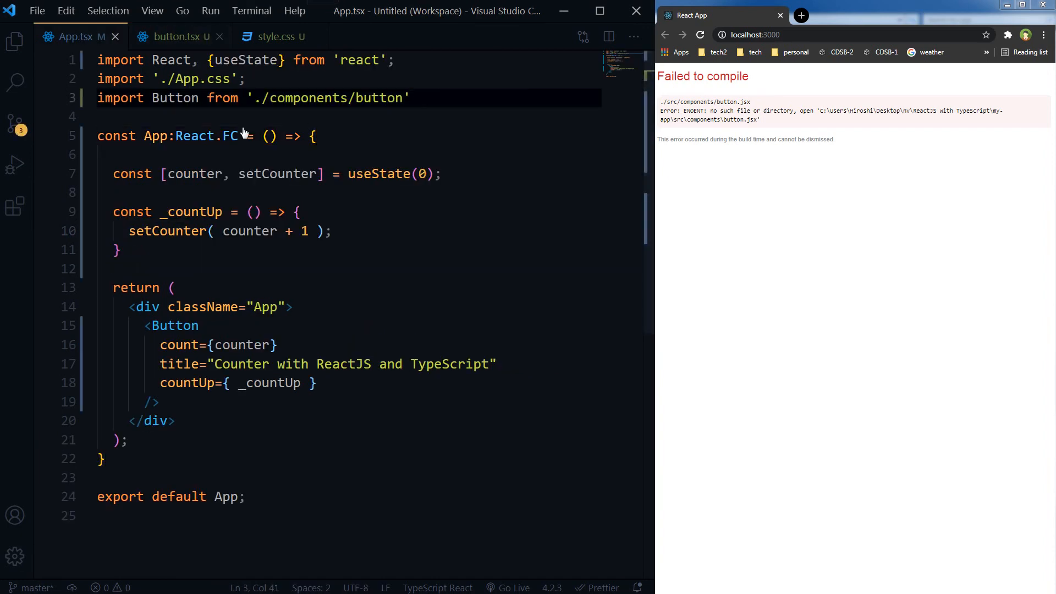
Step: Run yarn start in the MINGW64 terminal to restart the dev server
left_click(172, 36)
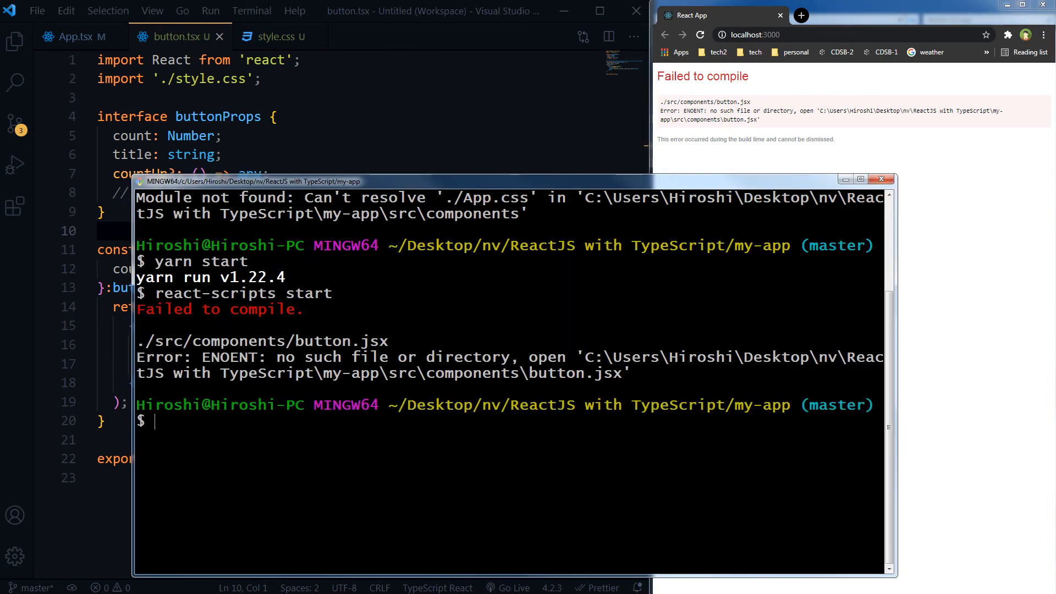
type("yarn start")
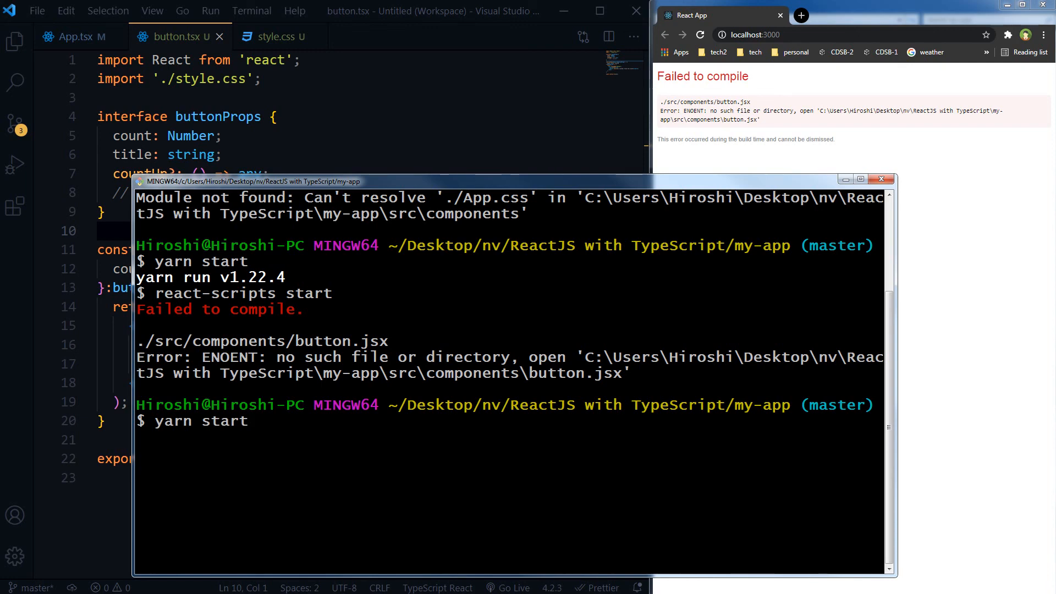
key("Return")
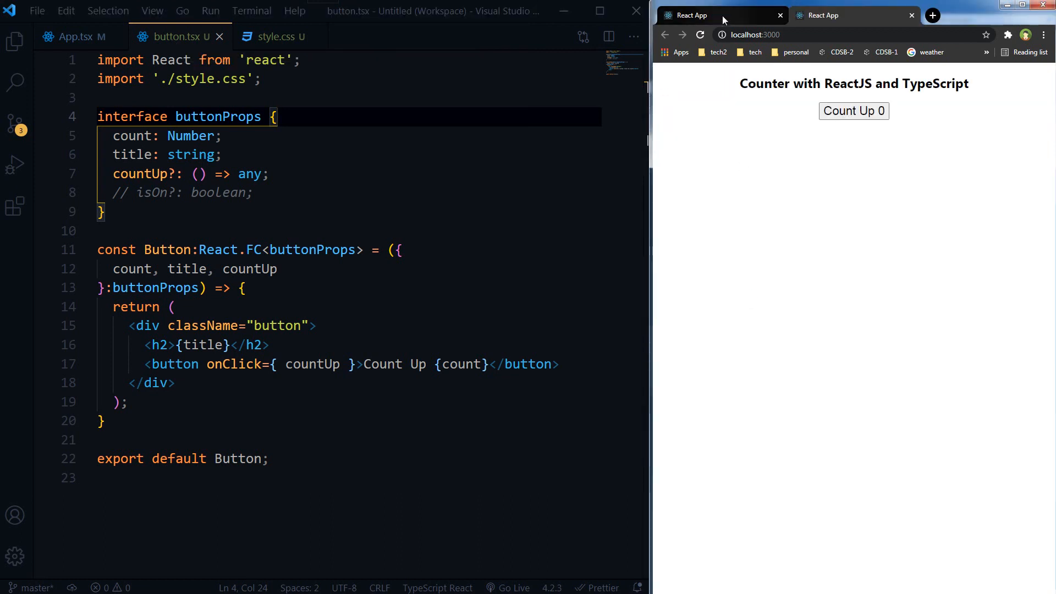
Step: Close the duplicate Chrome tab and click Count Up until the counter reaches 8
left_click(911, 15)
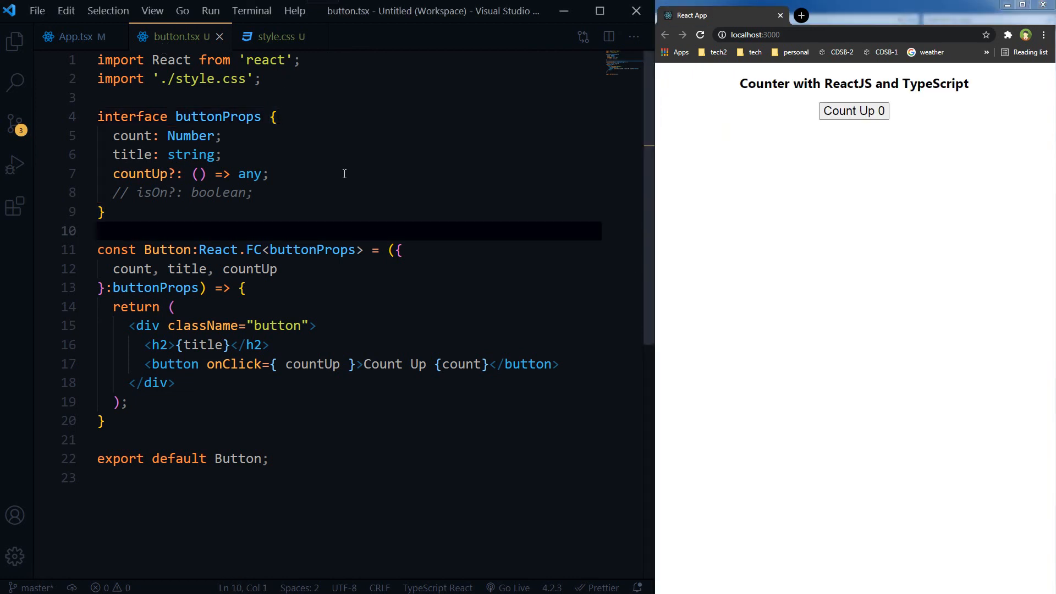
left_click(222, 154)
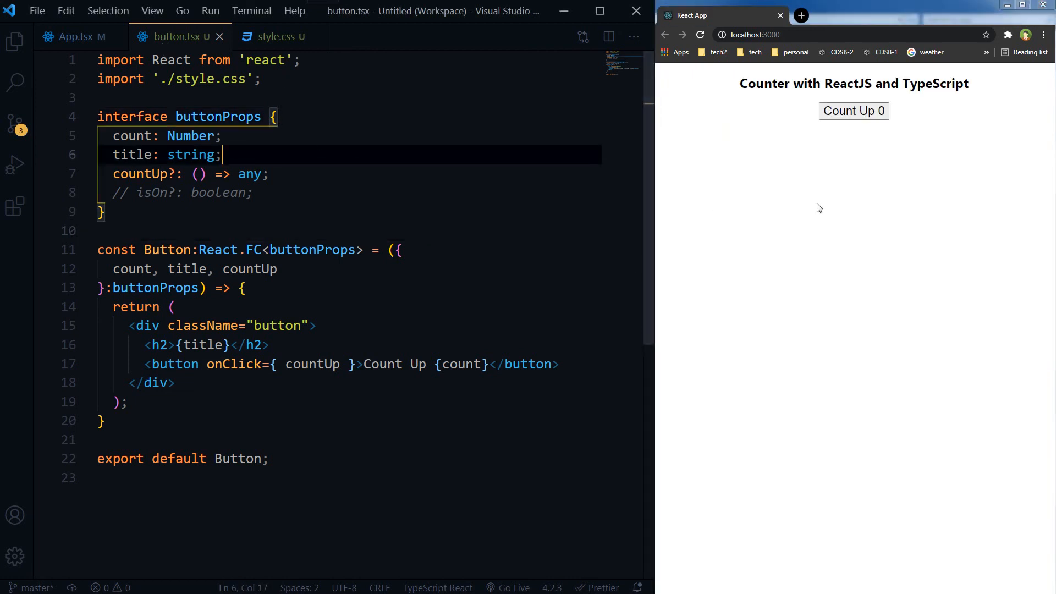
left_click(854, 110)
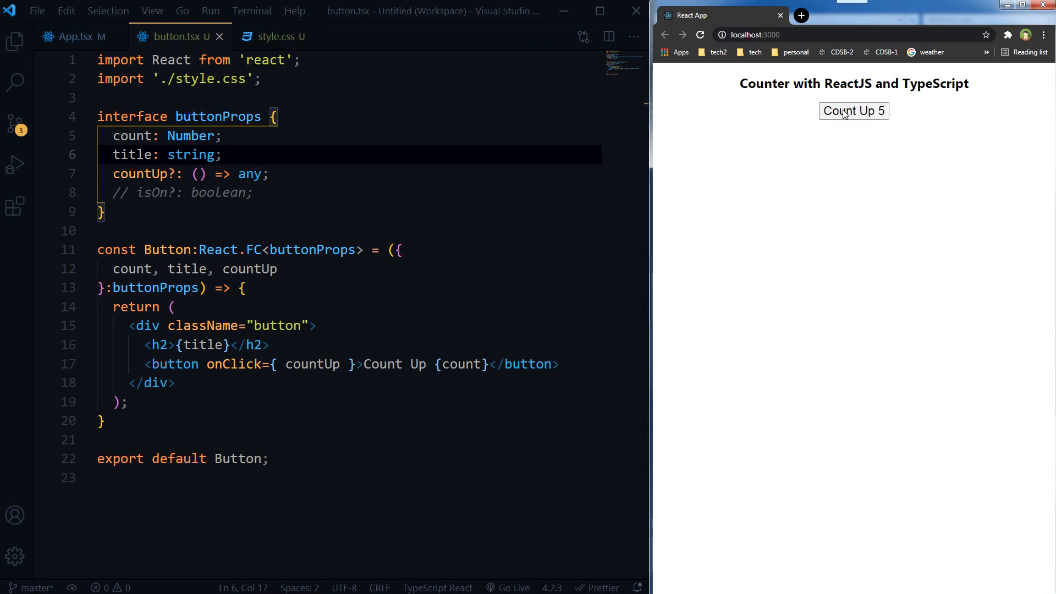
left_click(73, 36)
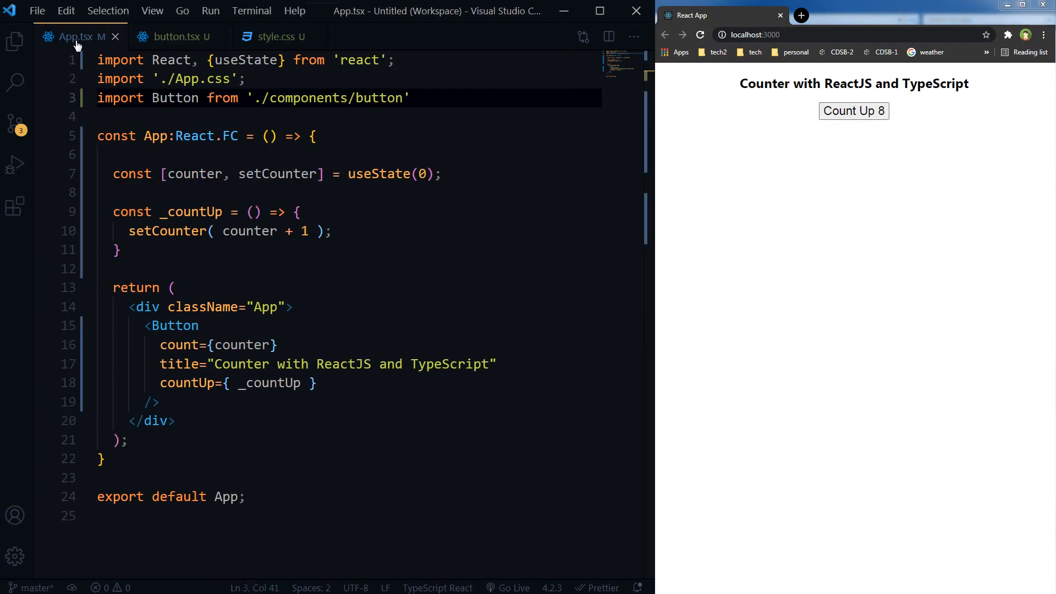
left_click(172, 37)
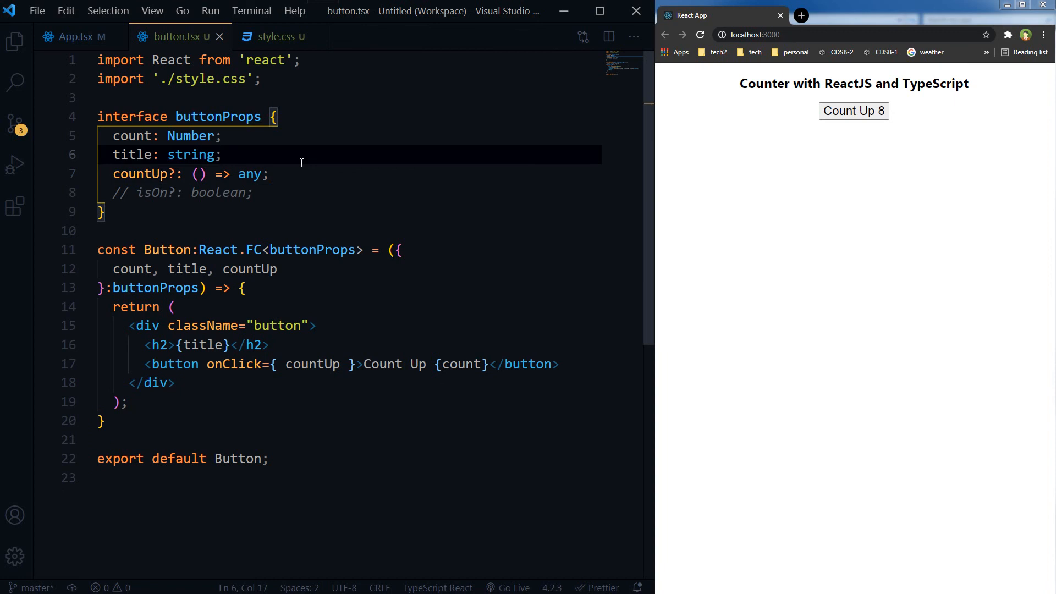
mouse_move(111, 135)
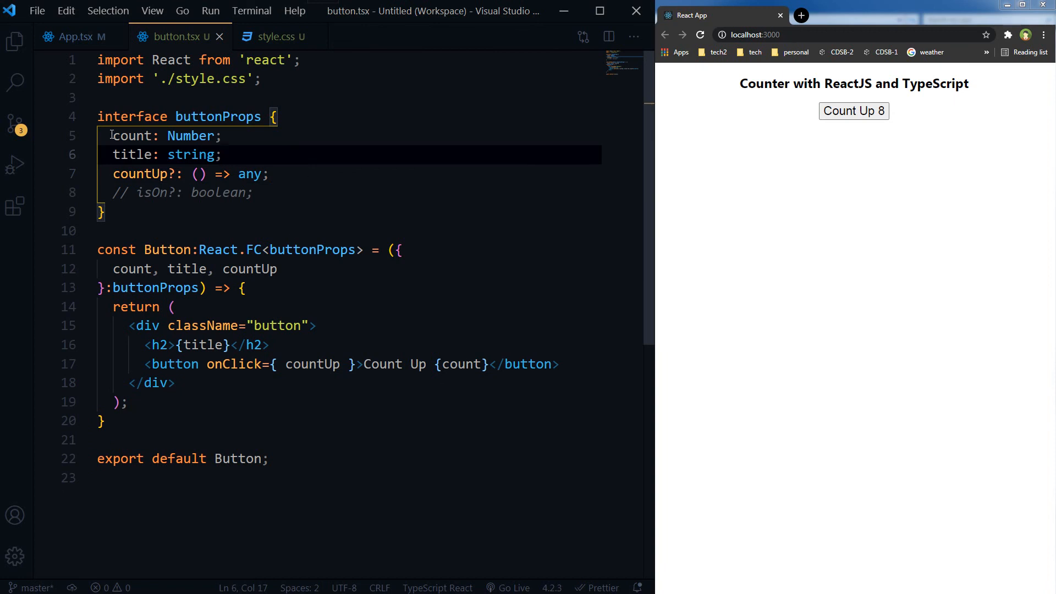
Step: Delete the buttonProps members and check the missing-count error in App.tsx
left_click_drag(111, 136, 253, 192)
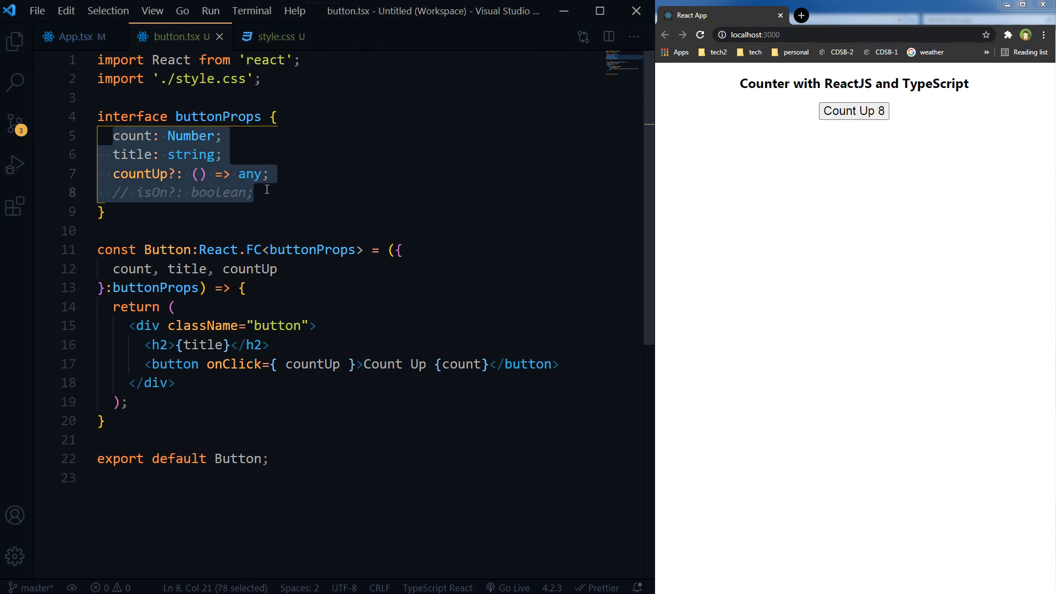
key("Delete")
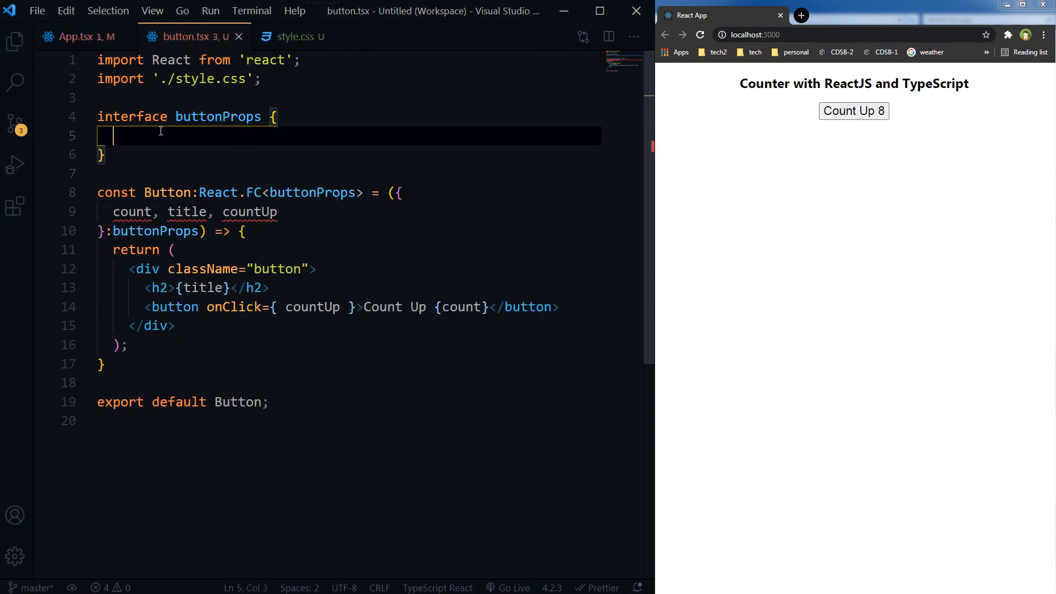
left_click(74, 36)
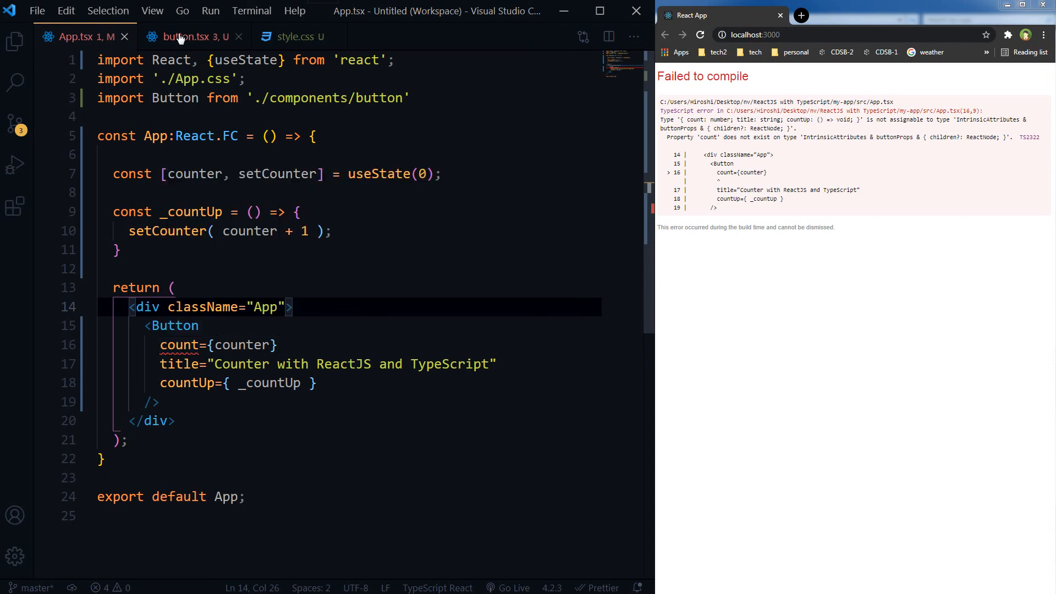
Step: Undo in button.tsx to restore the buttonProps fields and recheck App.tsx
left_click(189, 37)
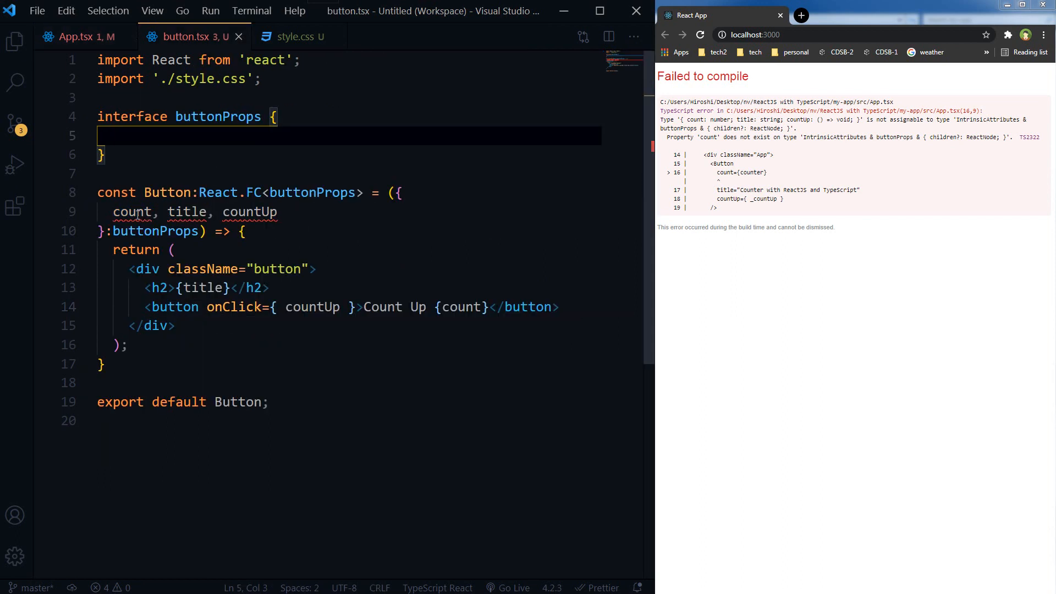
left_click(239, 212)
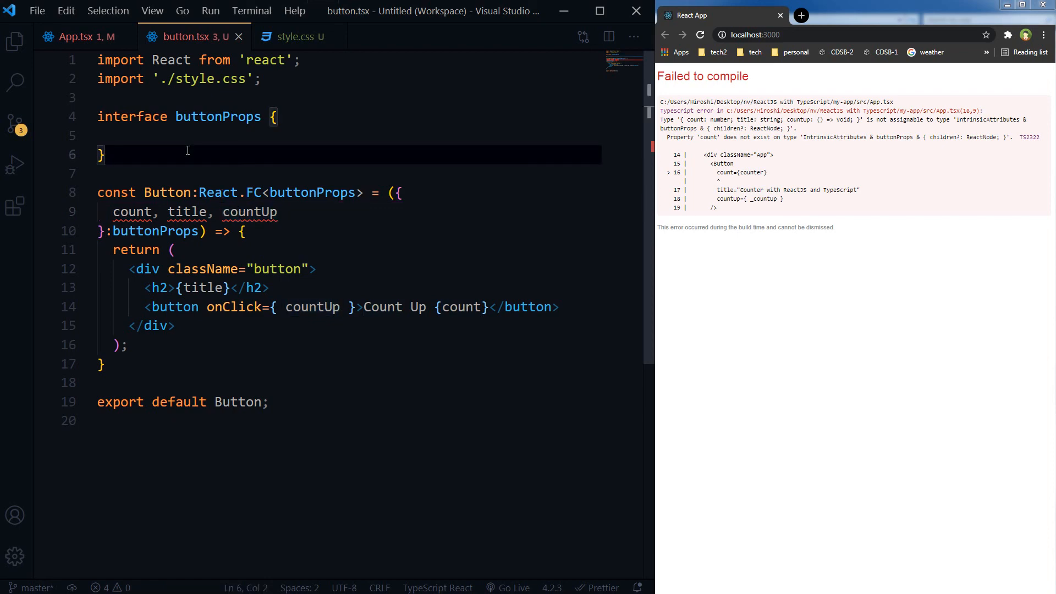
left_click(74, 36)
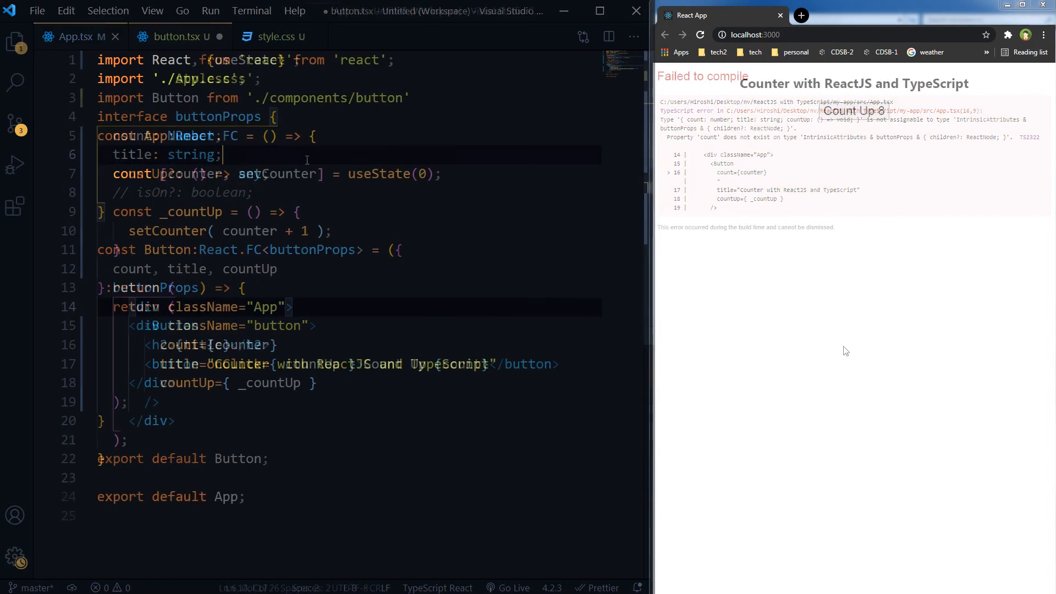
left_click(276, 36)
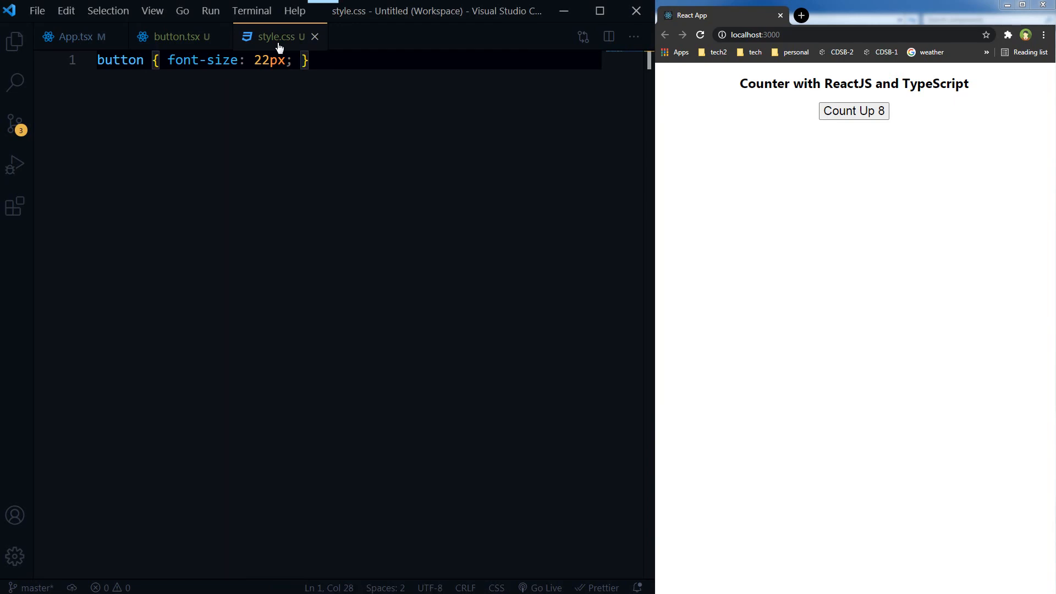
mouse_move(331, 159)
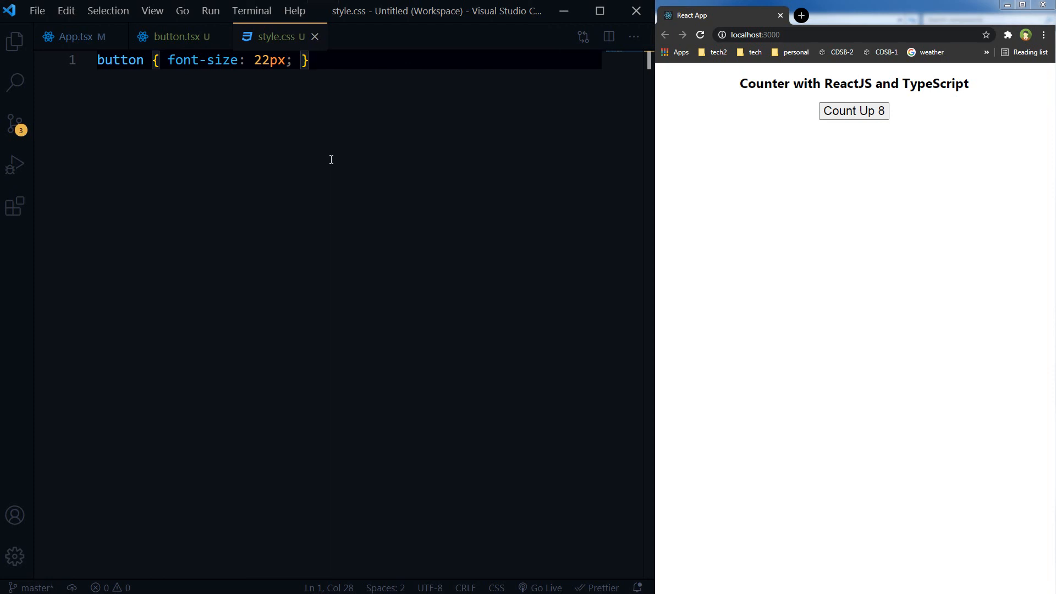
left_click(74, 36)
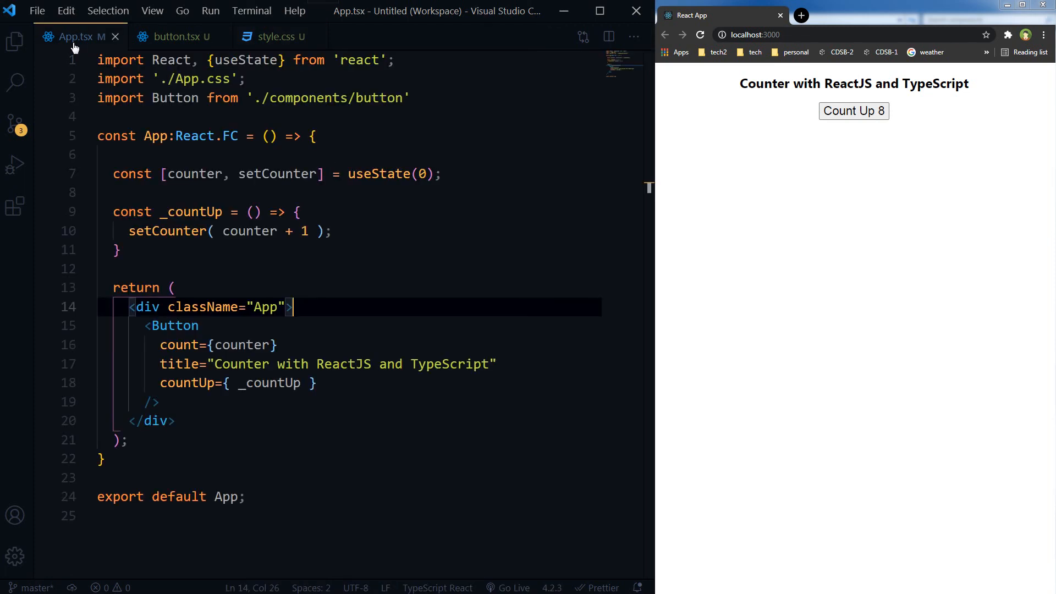
left_click(172, 37)
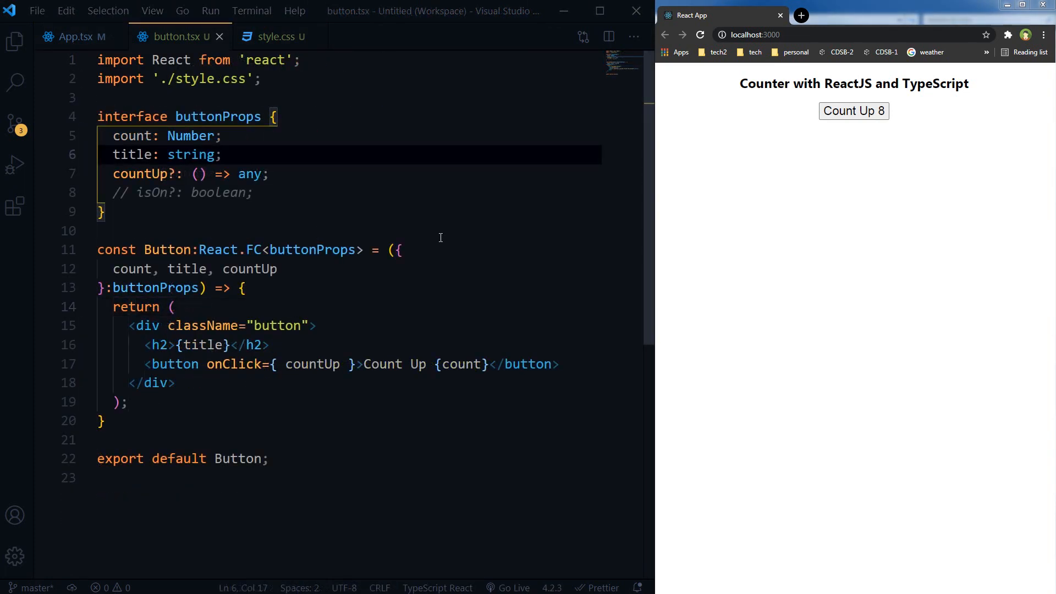